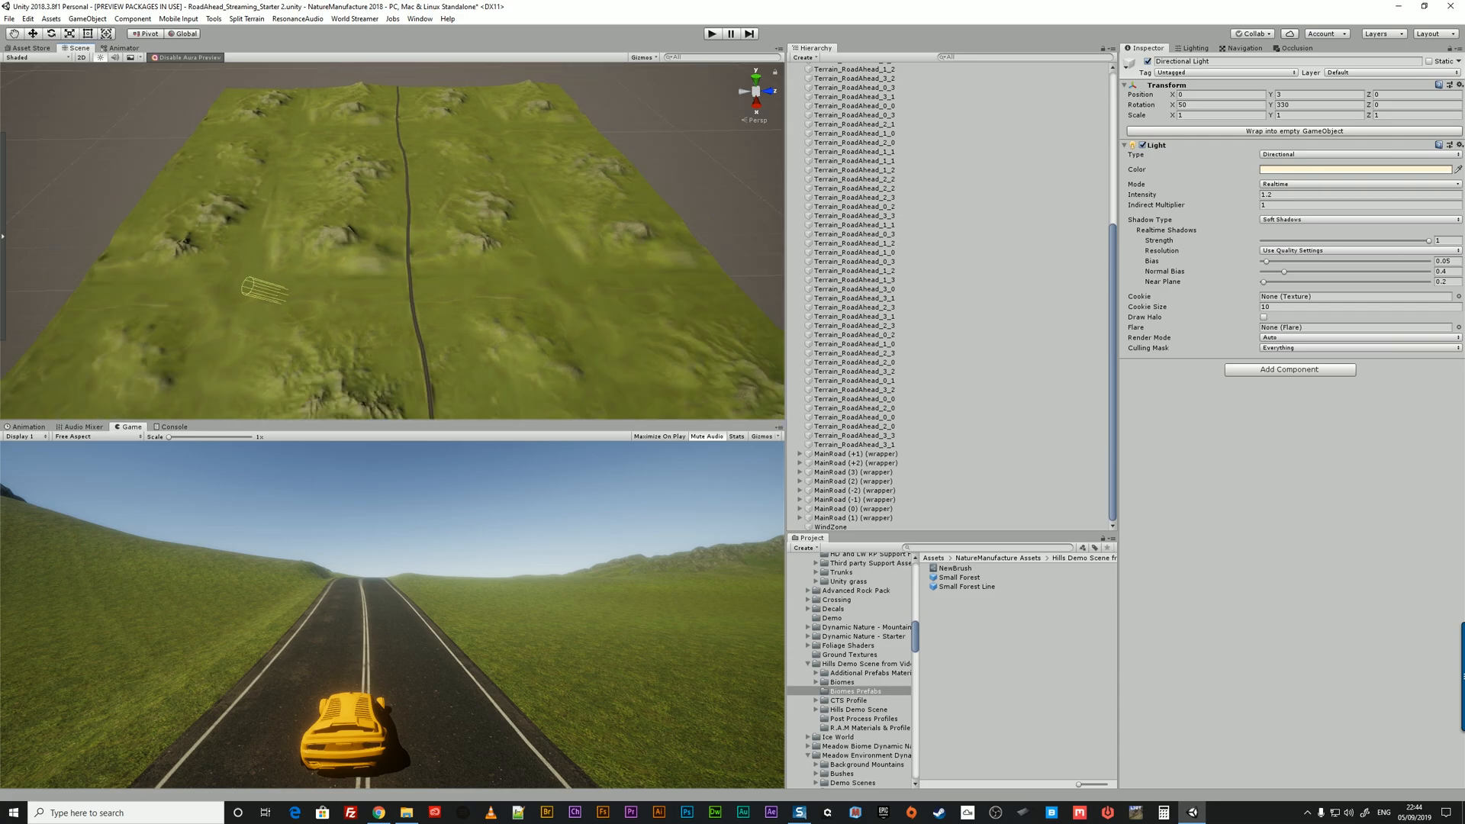
Inspect the terrain tiles, including Terrain_RoadAhead_1_3, and the MainRoad (+1) road piece
click(853, 270)
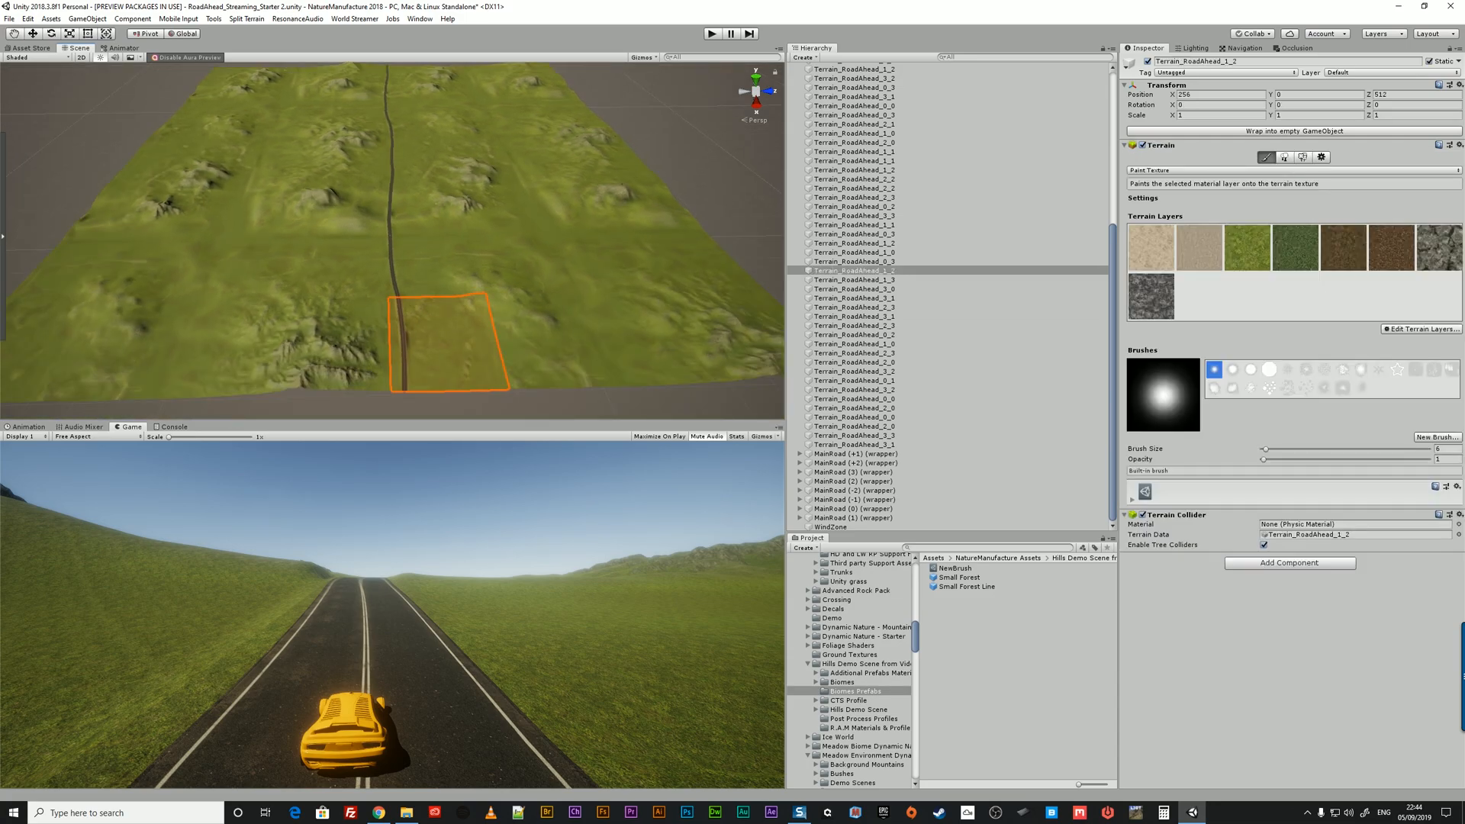
click(853, 67)
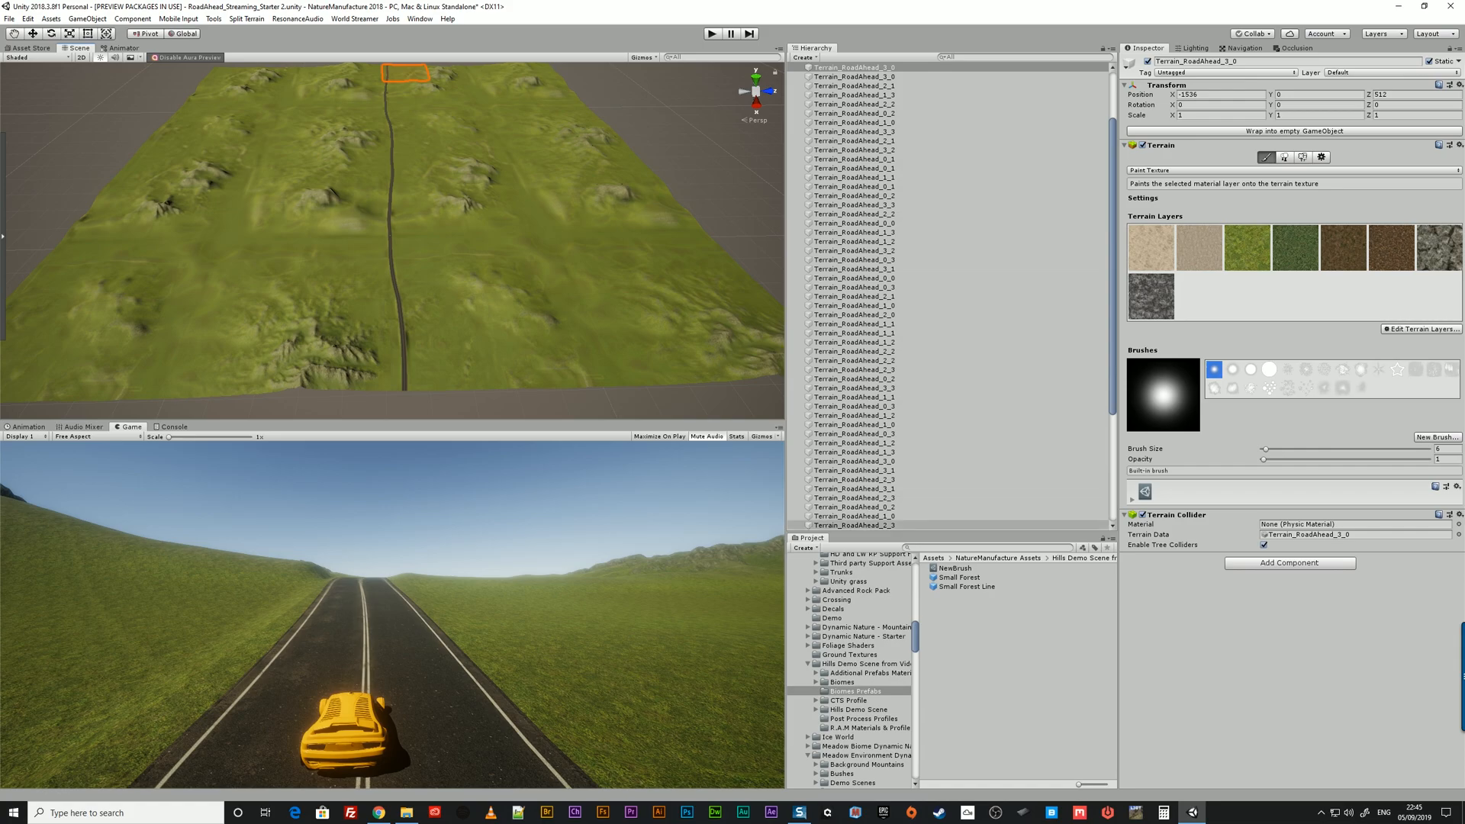
click(855, 66)
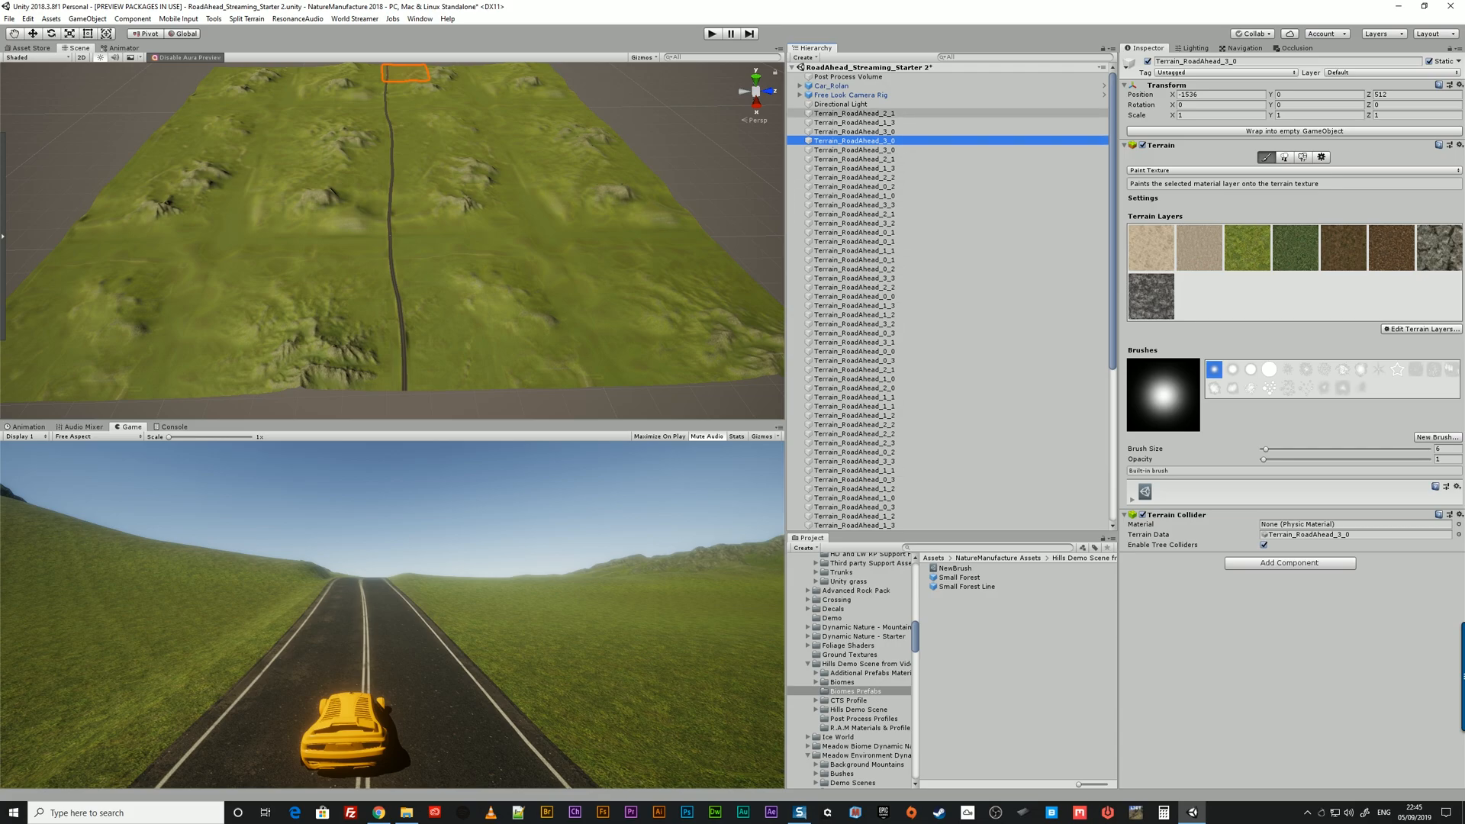
click(854, 121)
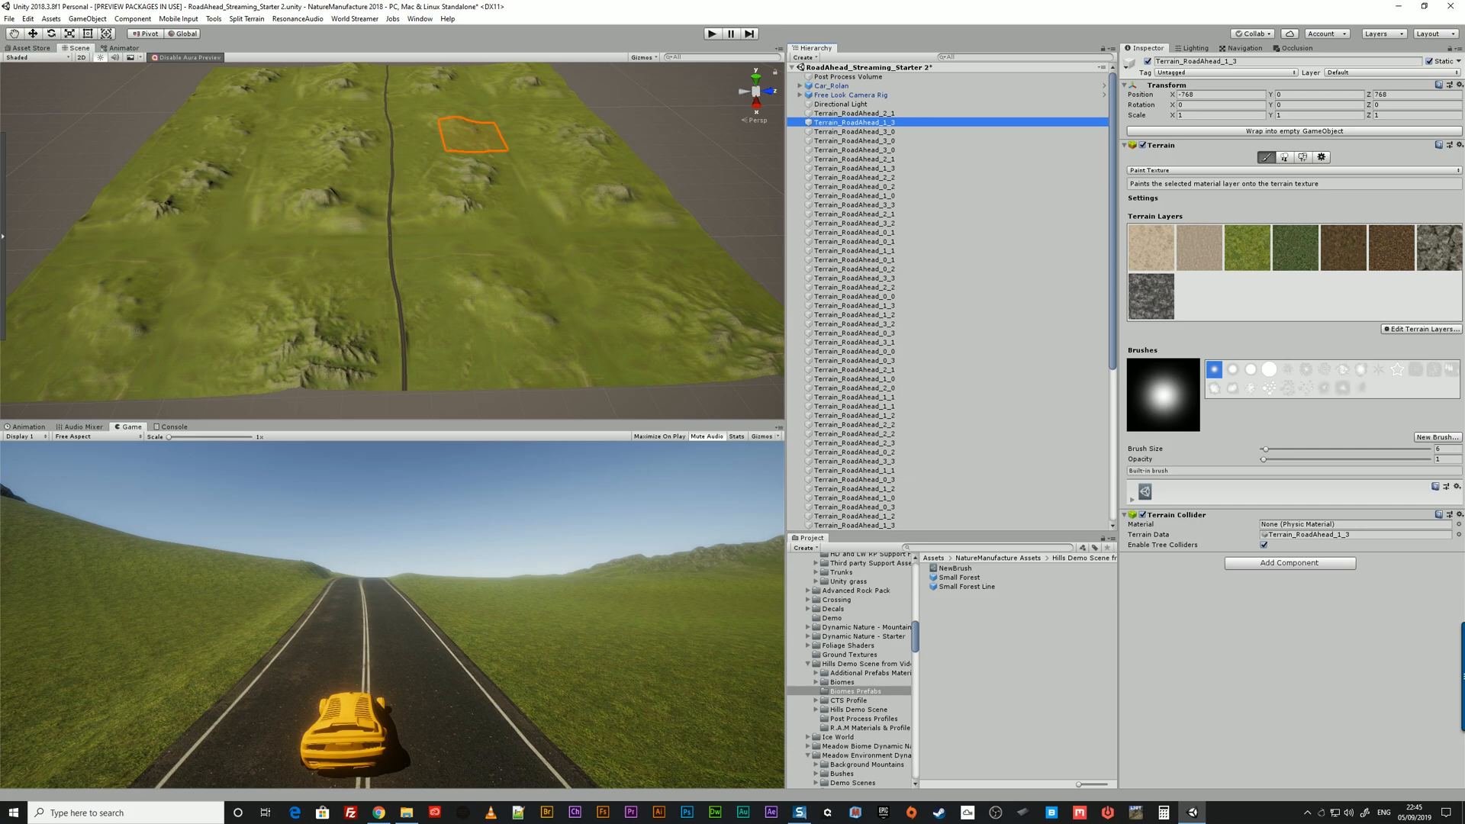
scroll(down, 3)
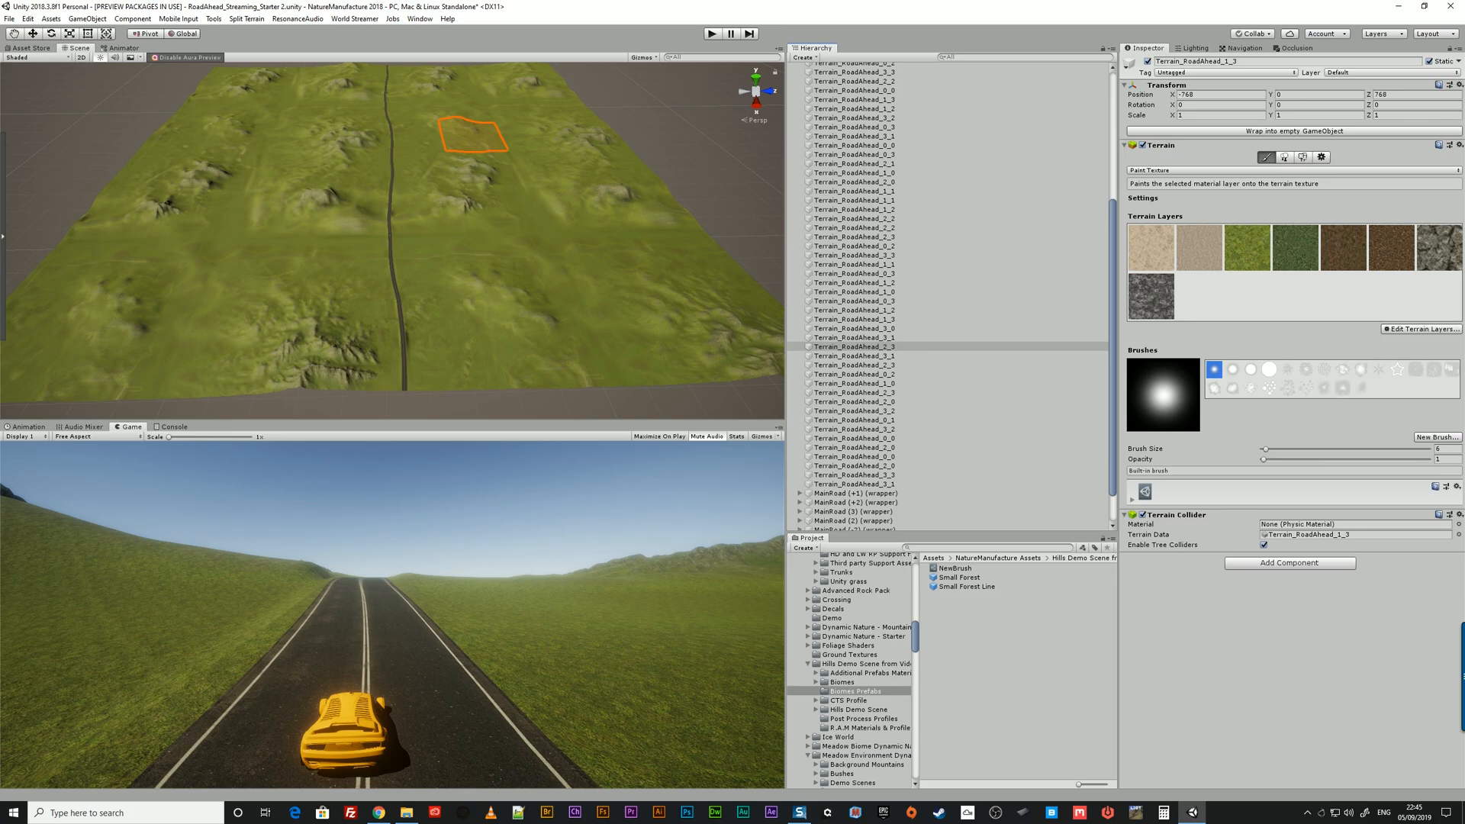
click(850, 453)
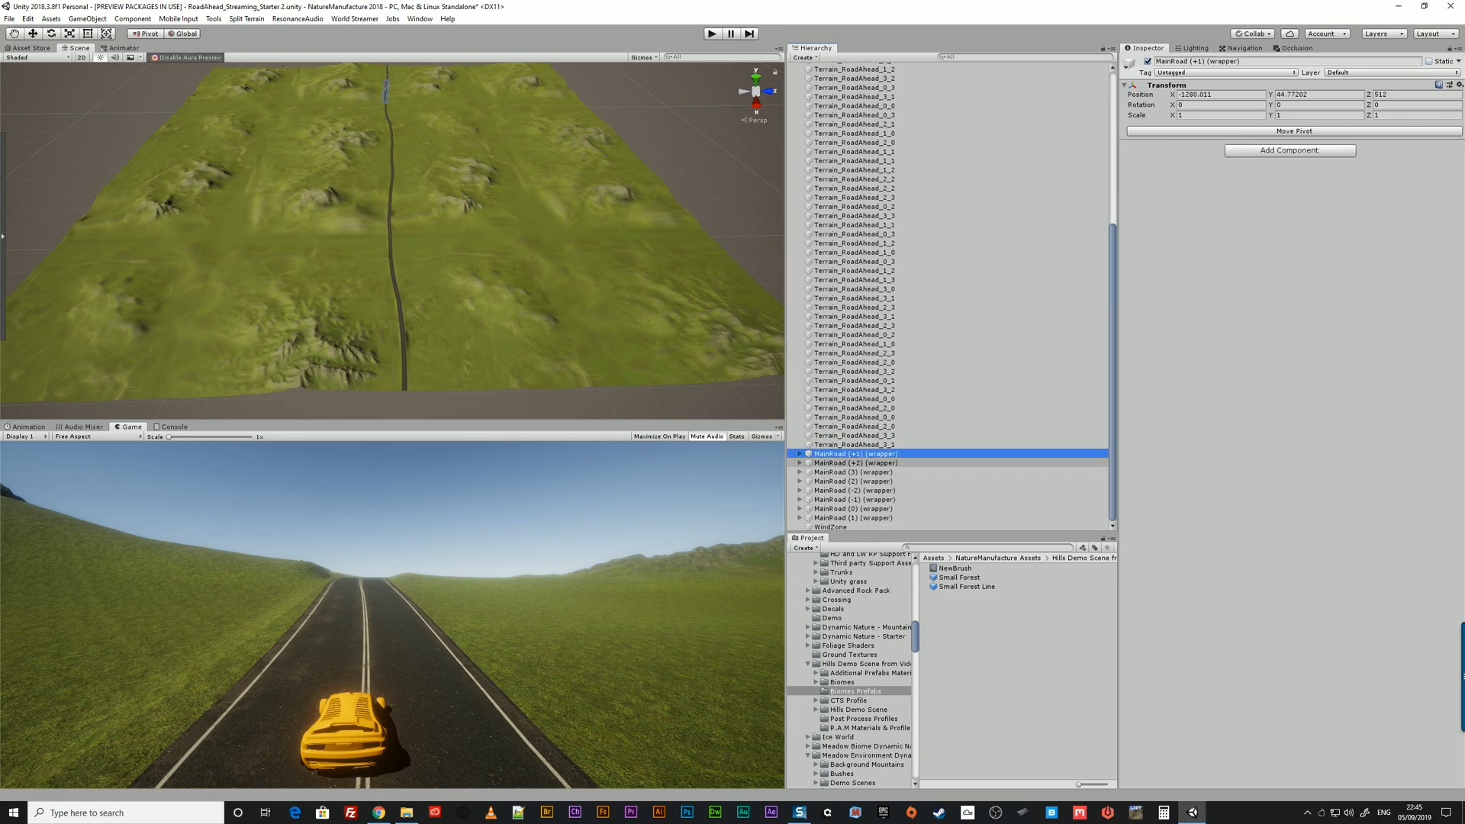
click(852, 517)
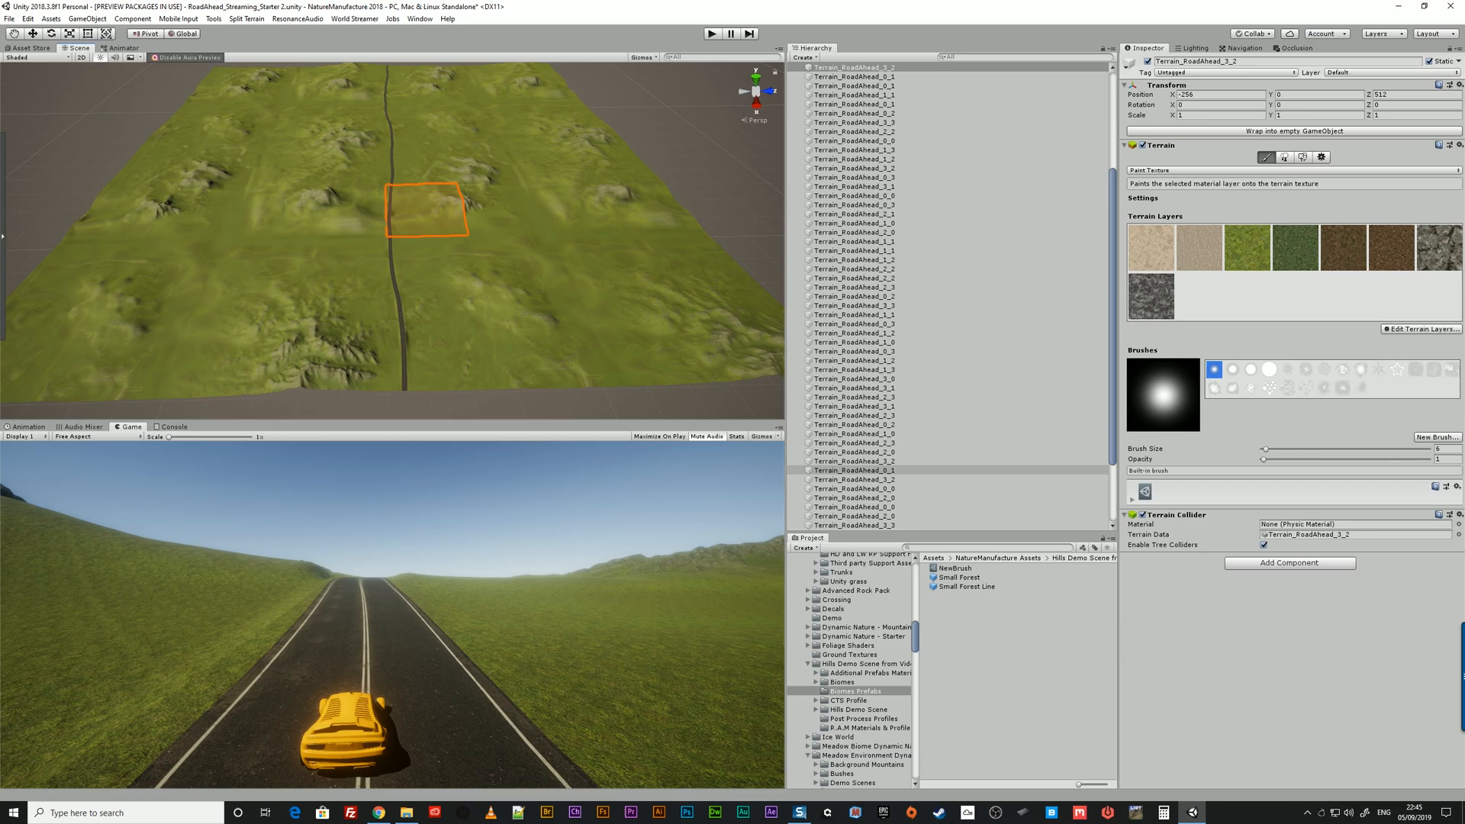
Check MainRoad (3)'s road submesh vegetation mask settings, then select all MainRoad pieces
scroll(down, 3)
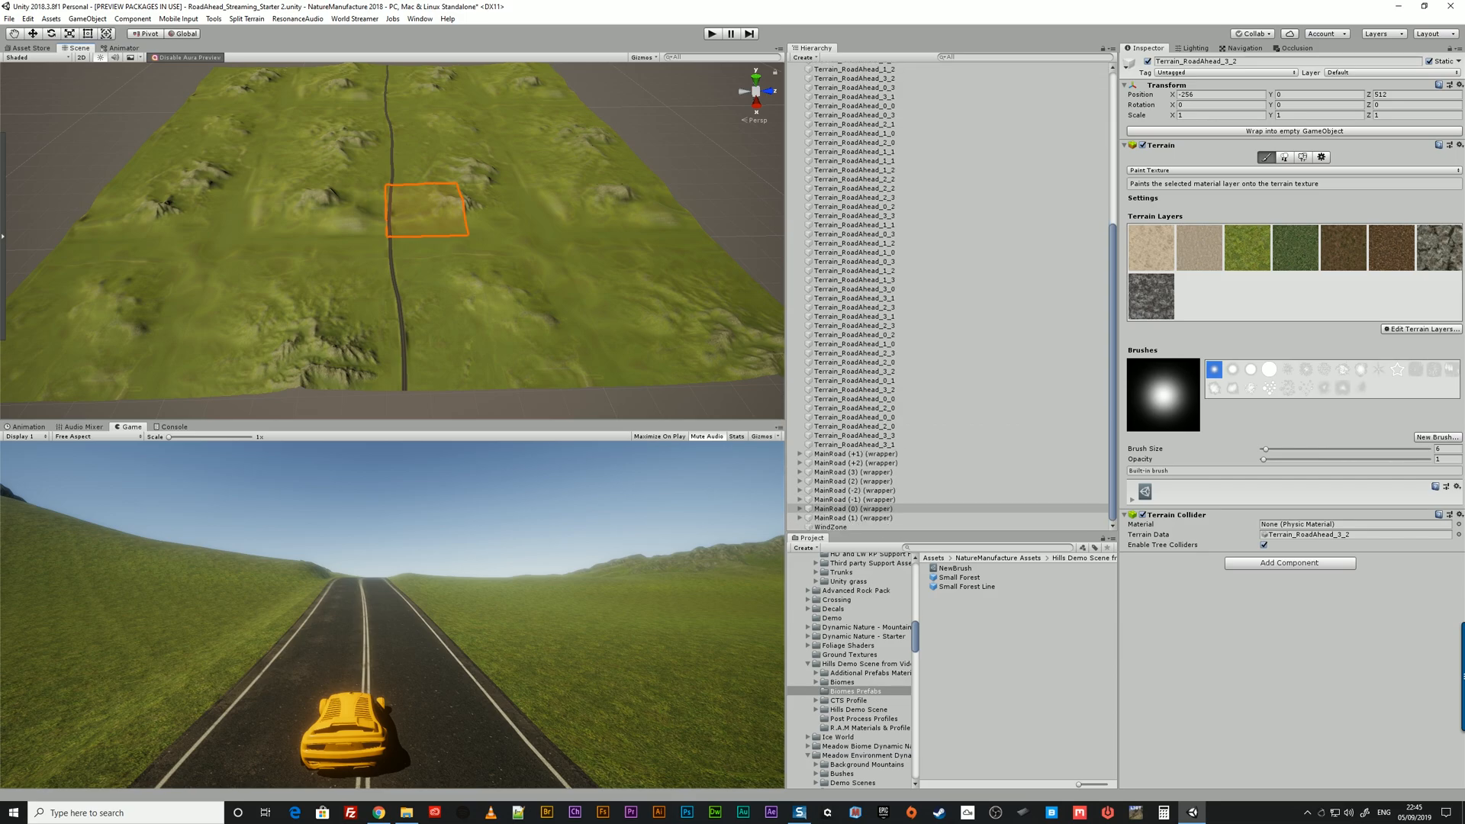
click(852, 481)
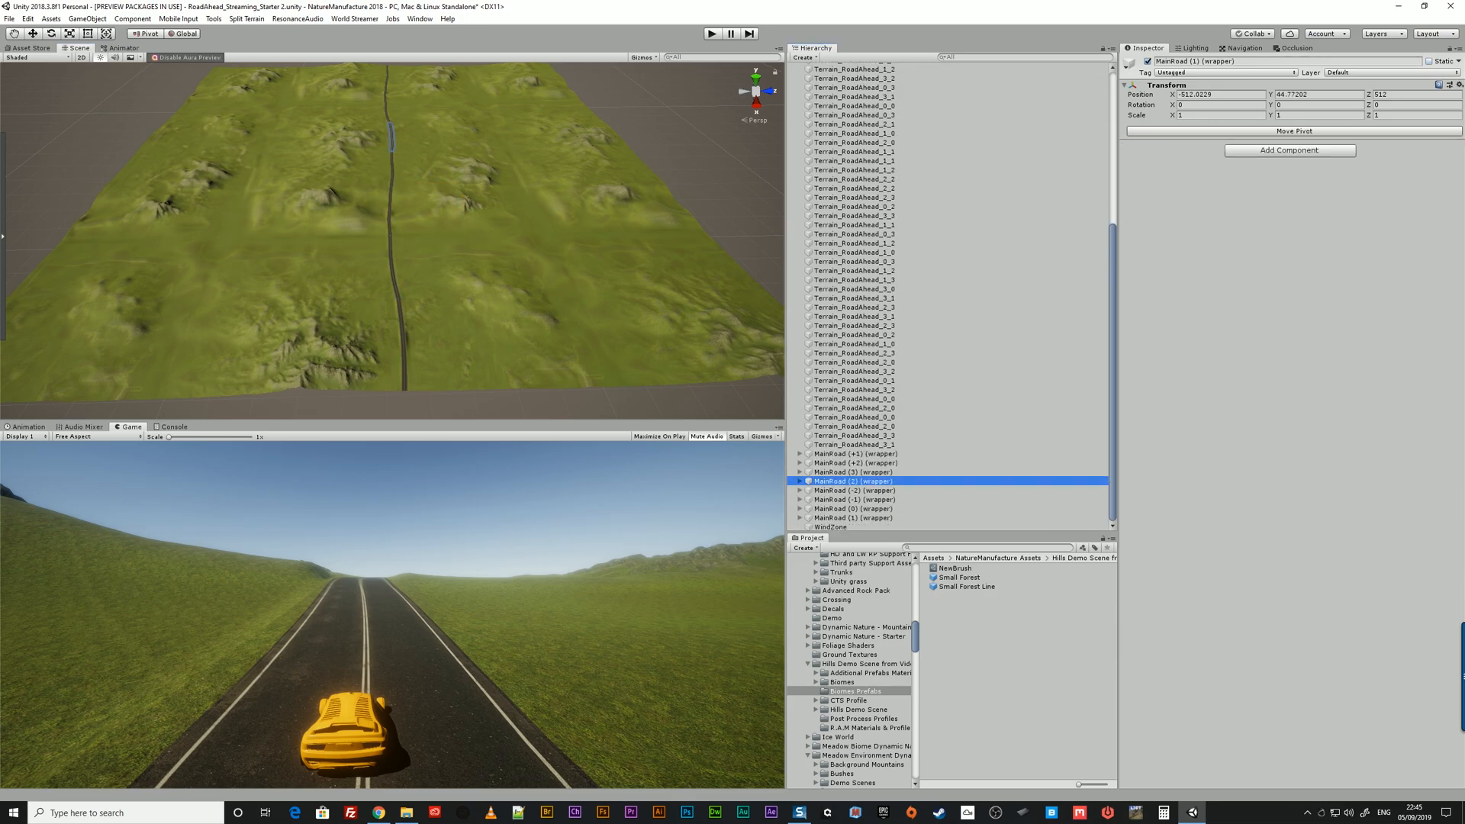
click(801, 471)
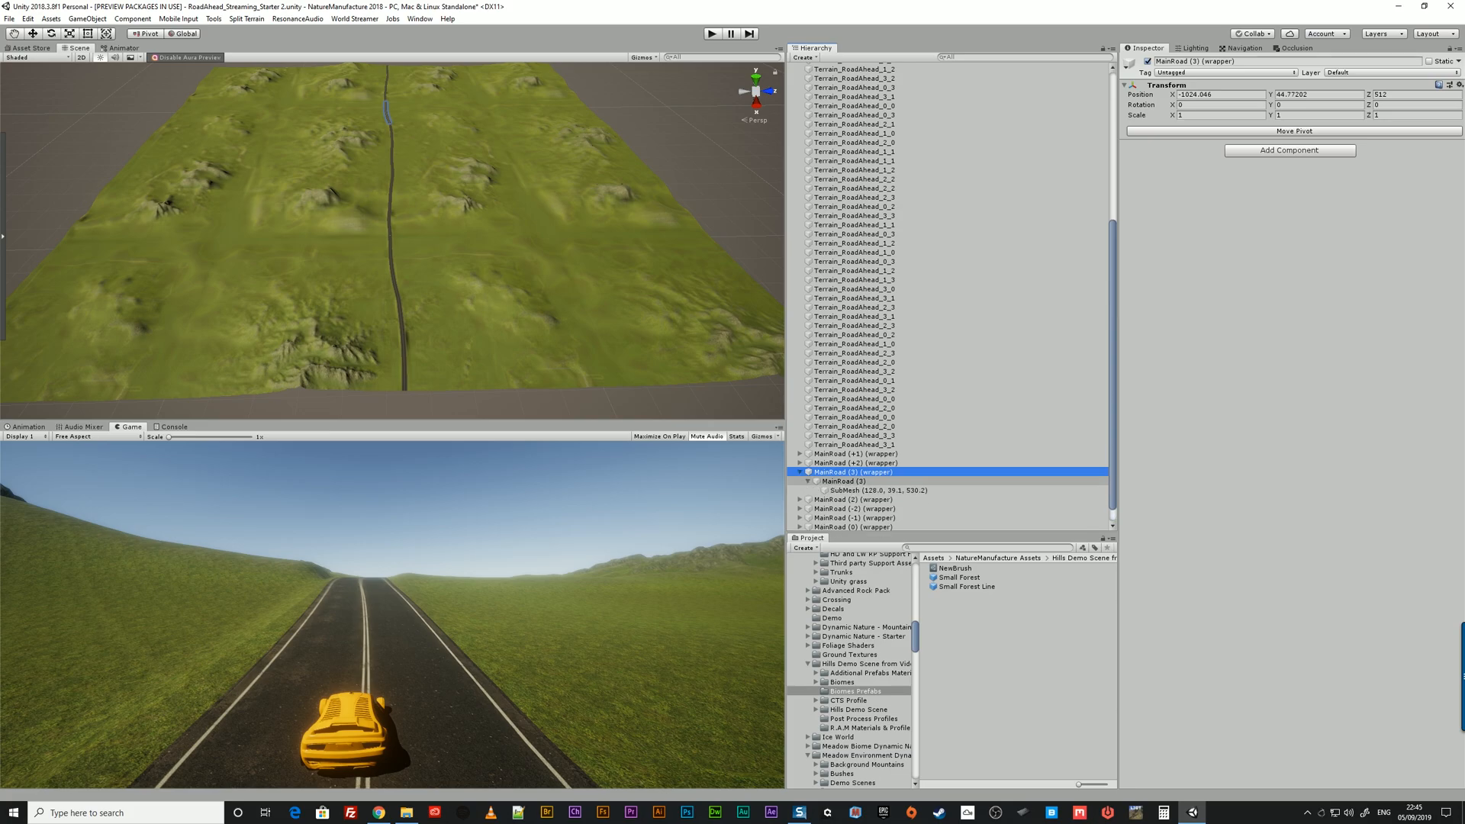
click(876, 491)
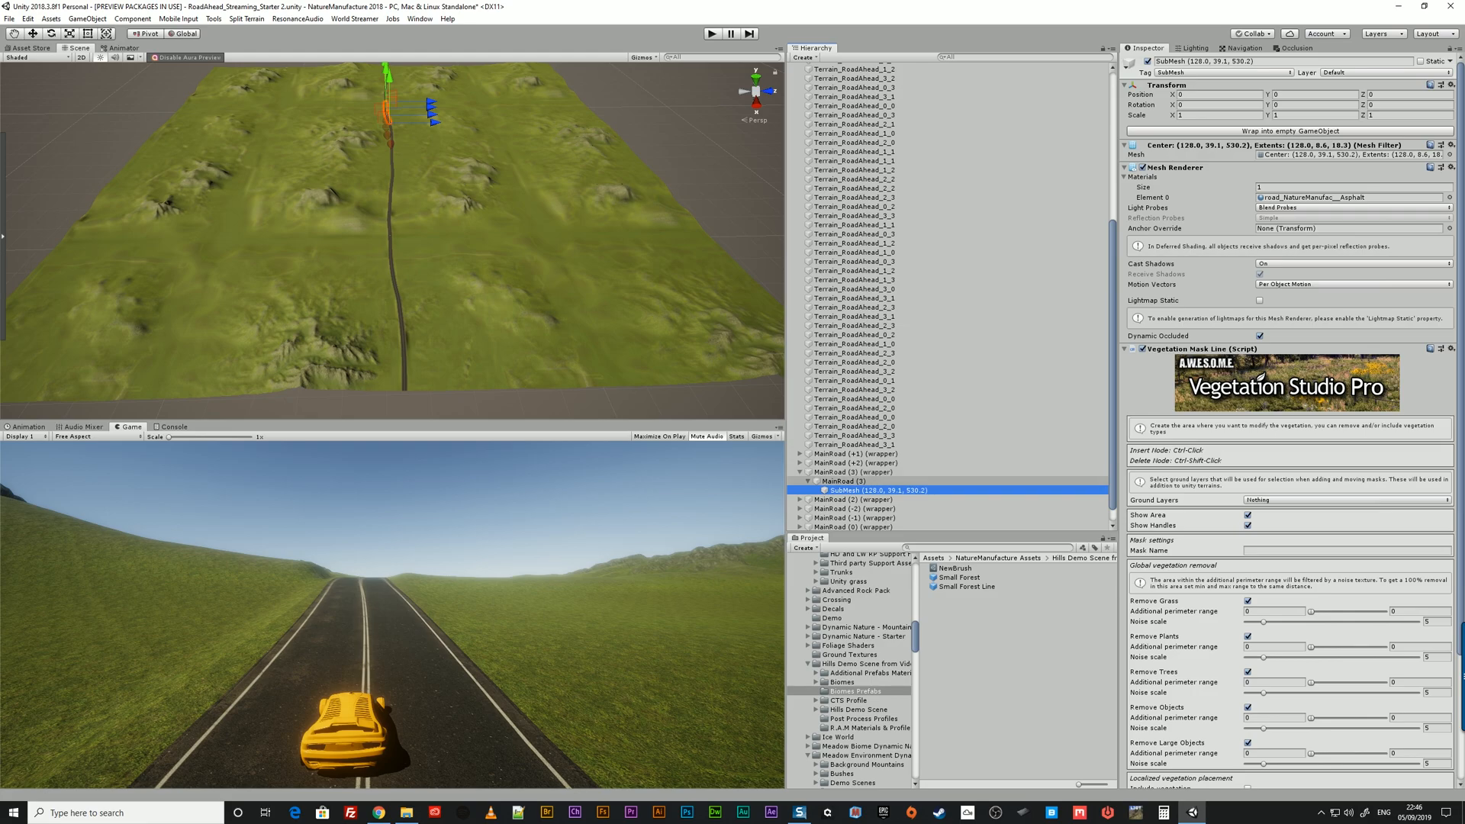
click(852, 453)
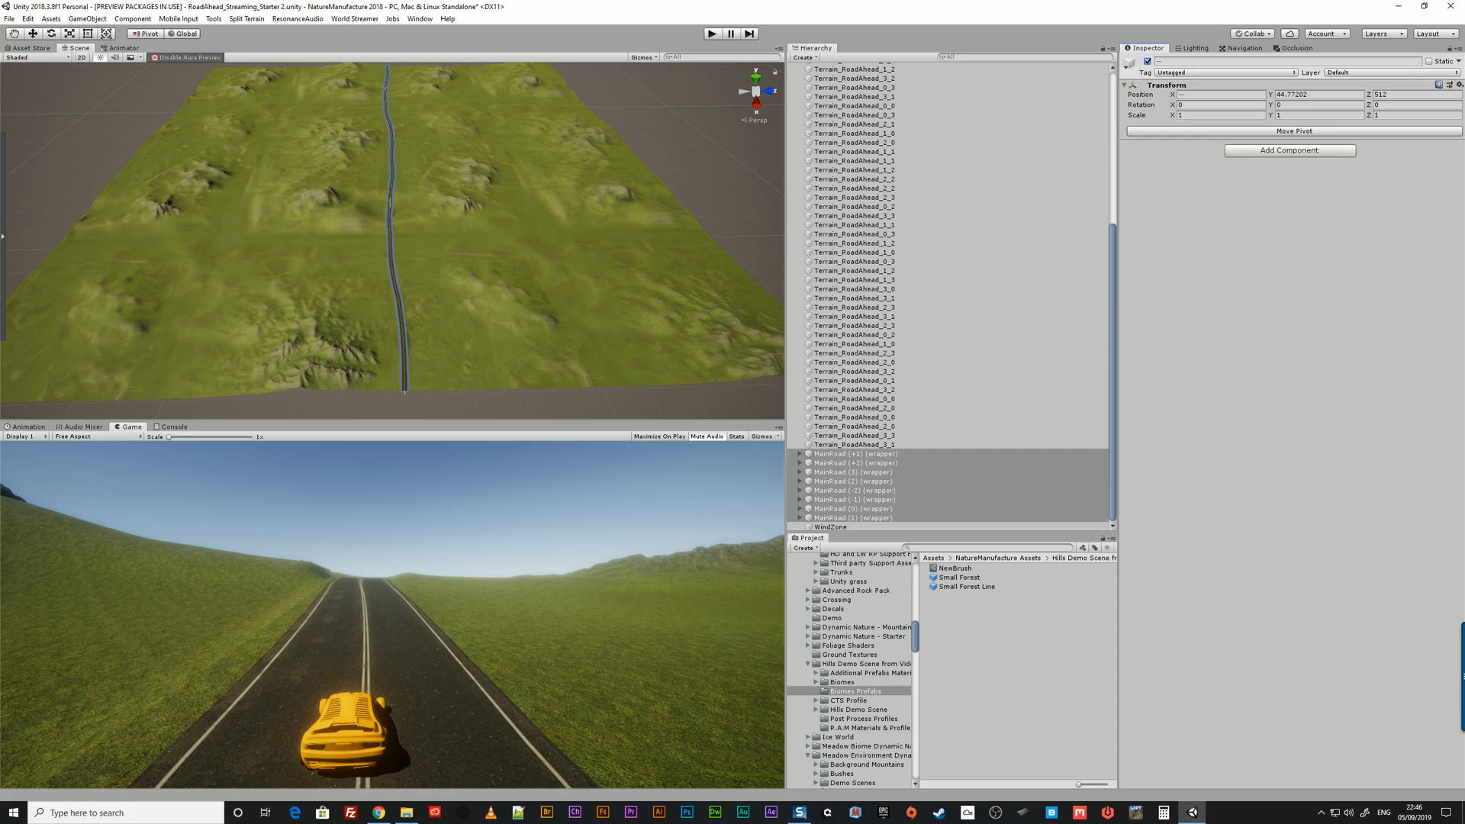
click(853, 417)
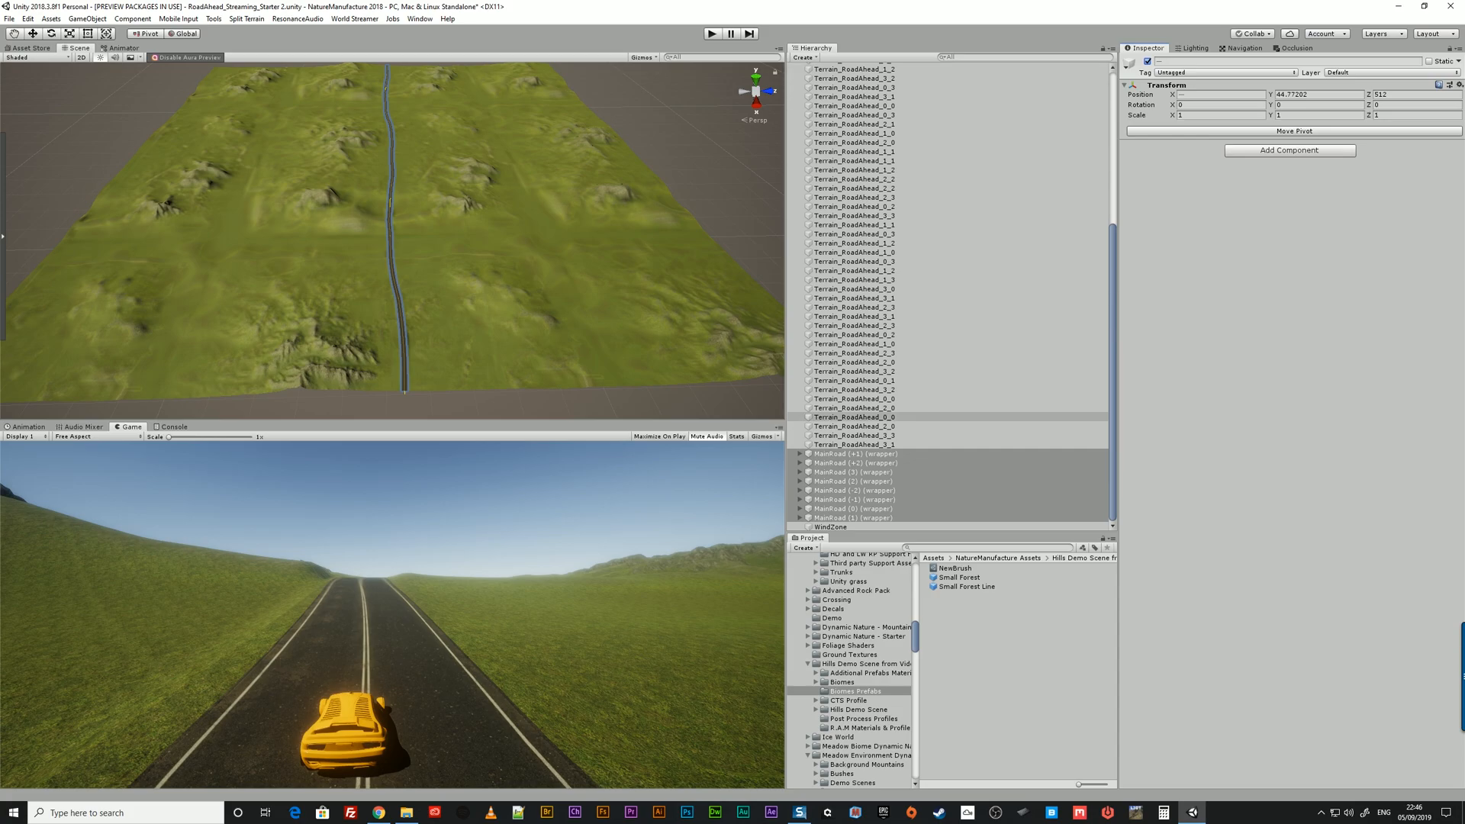
scroll(up, 3)
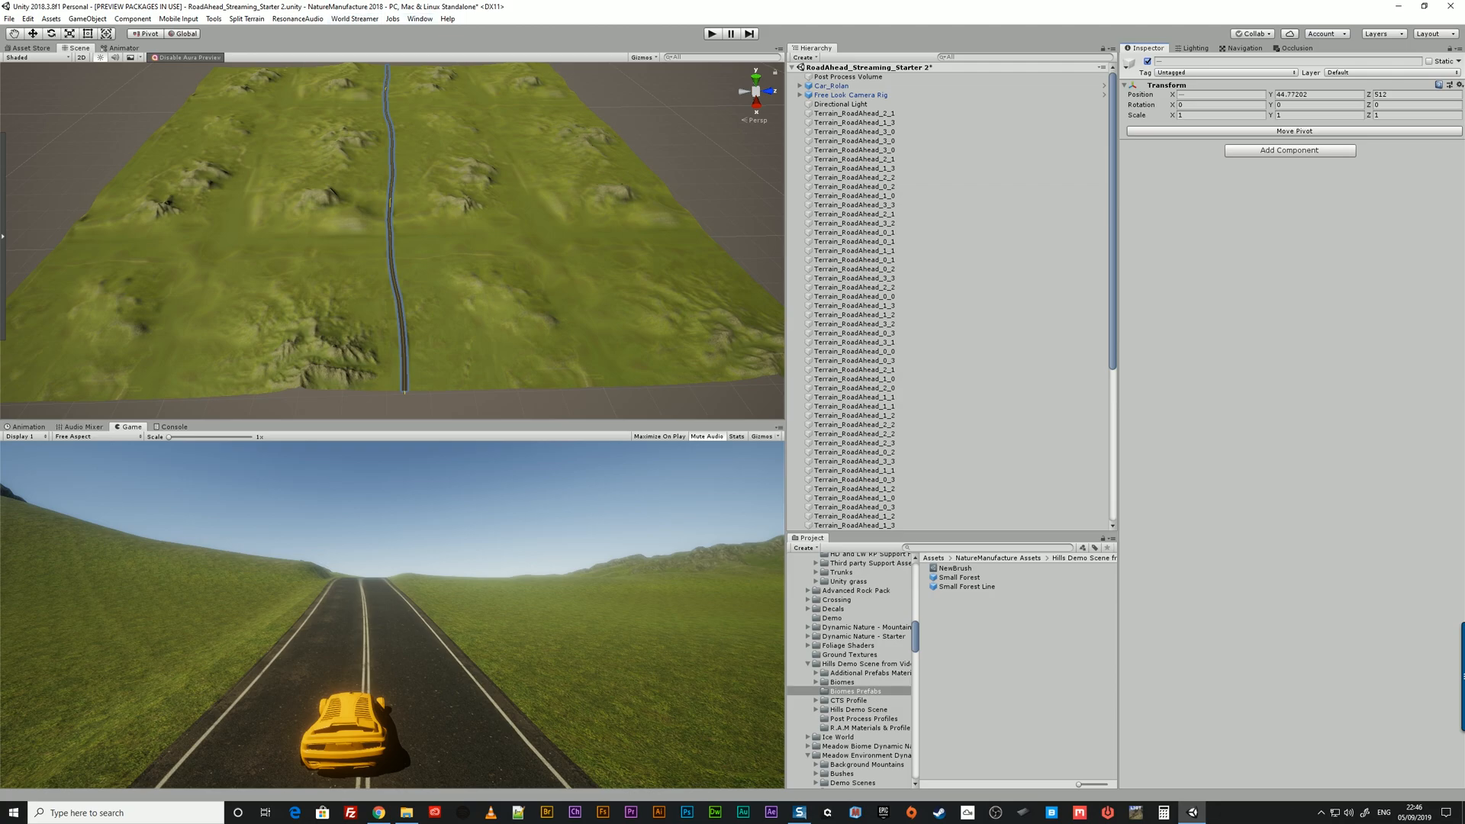
Add Vegetation Studio Pro from the Window menu, inspect its objects, and select all terrain tiles
click(420, 18)
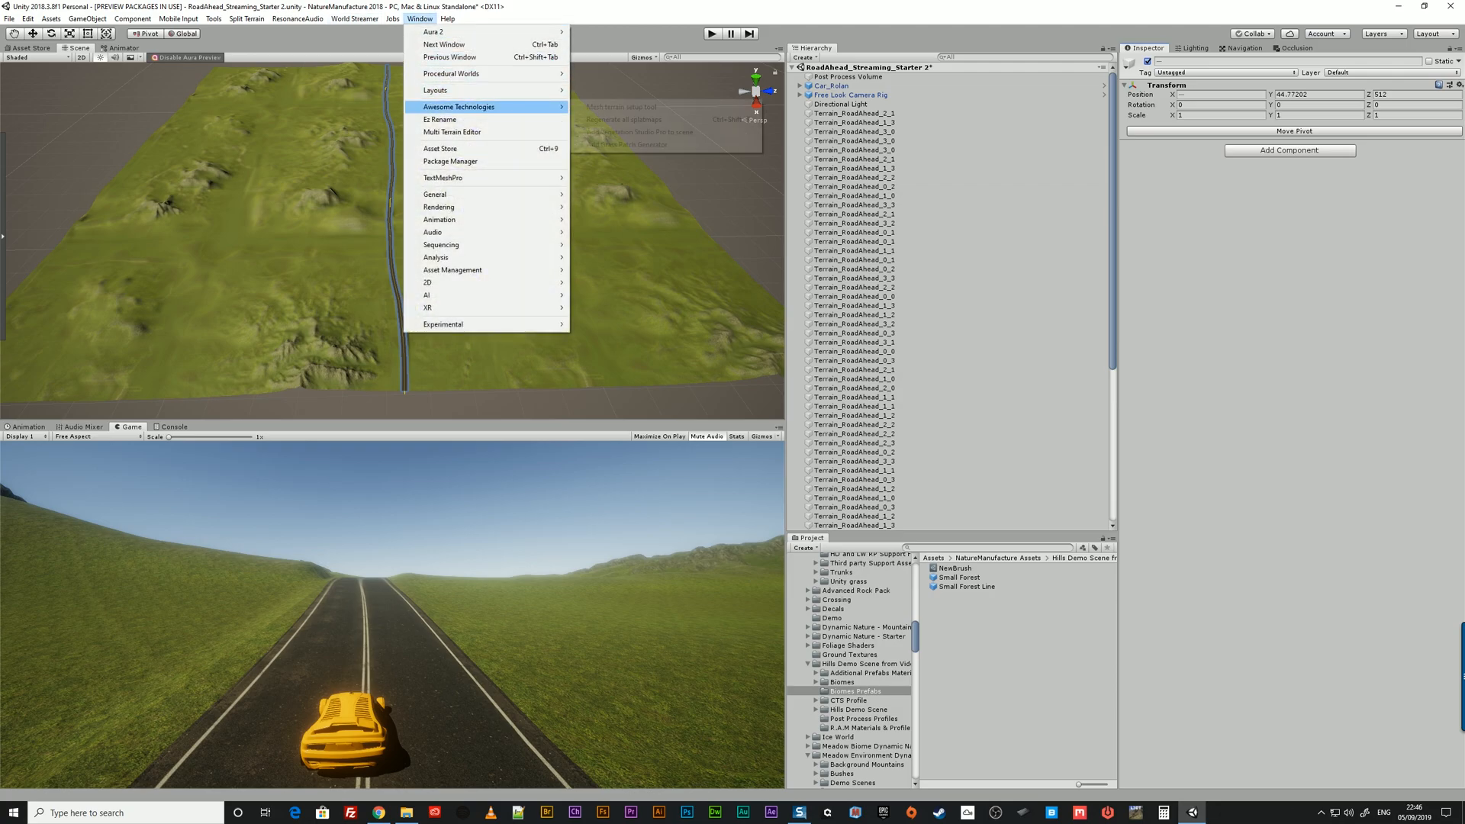
mouse_move(452, 132)
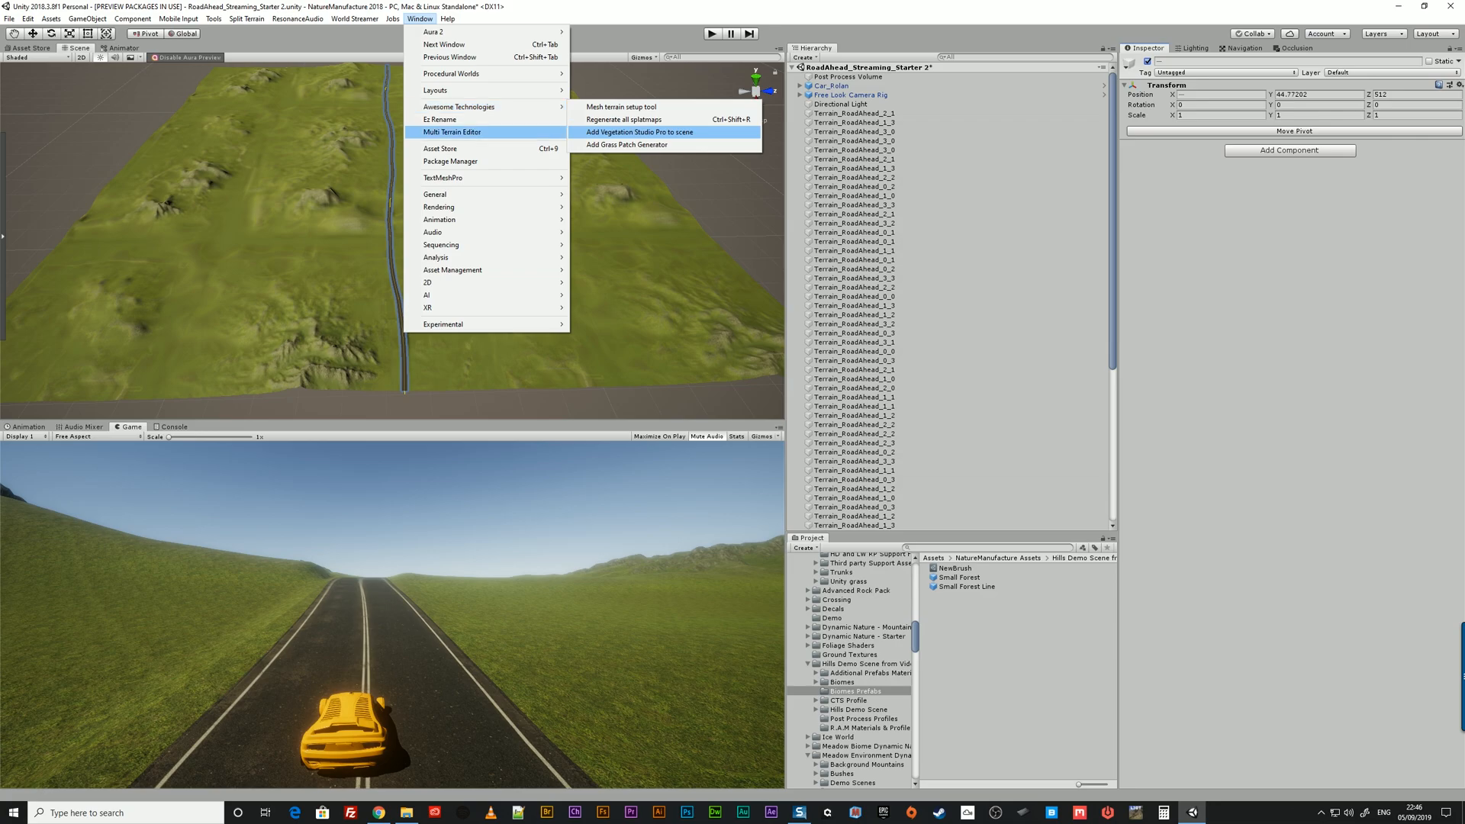
mouse_move(459, 107)
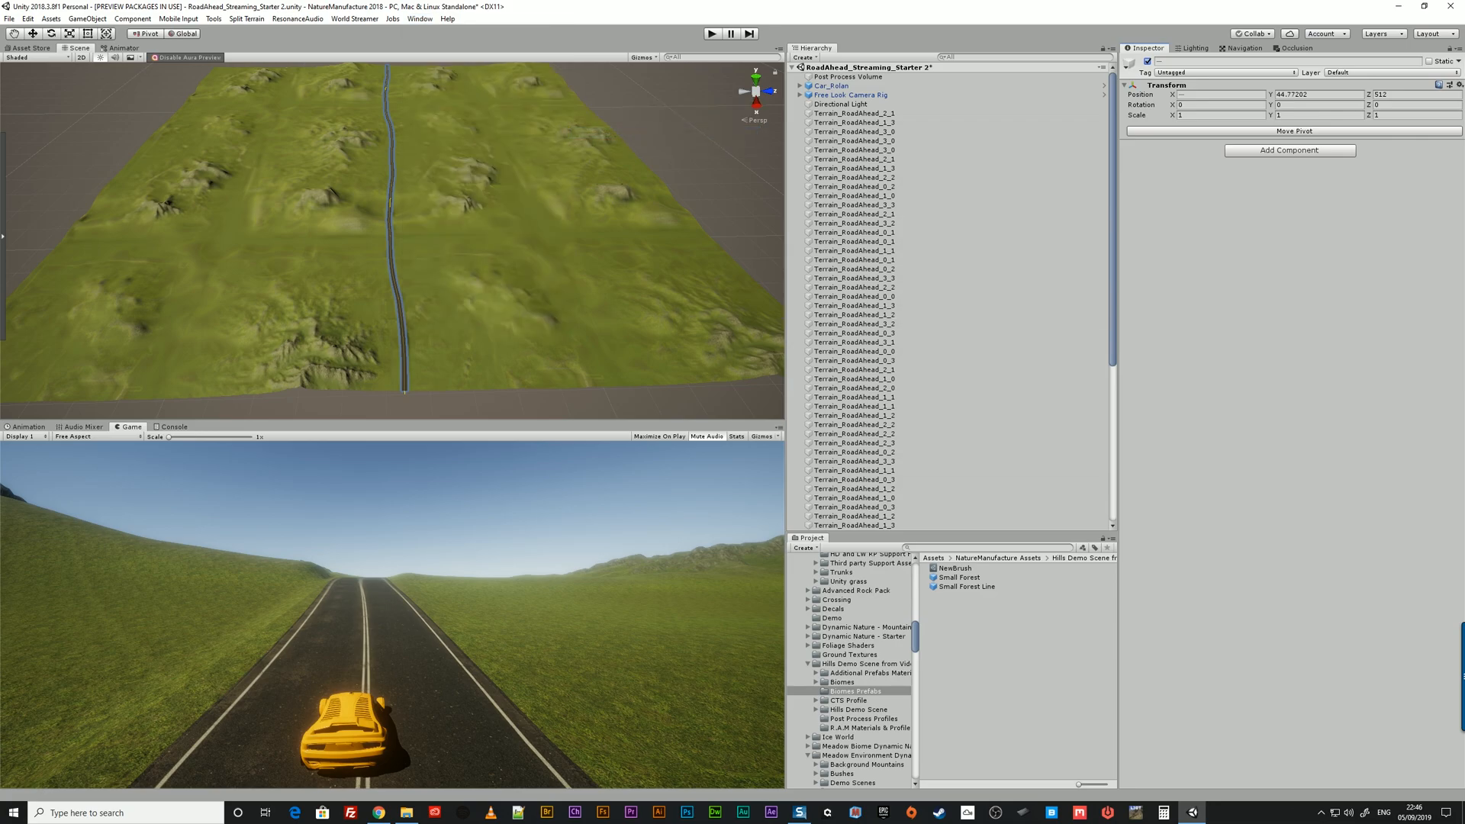
scroll(down, 3)
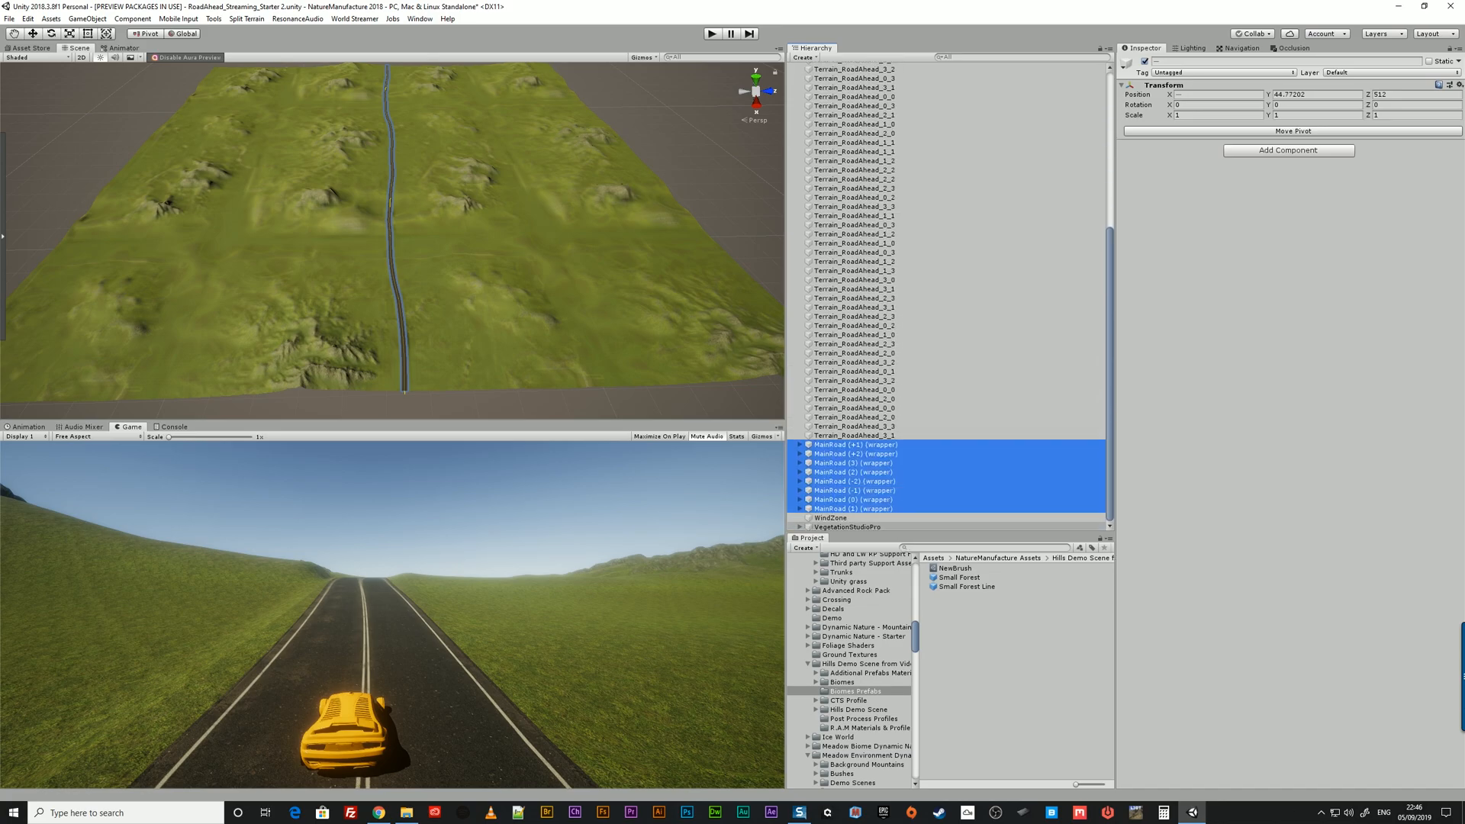
click(841, 526)
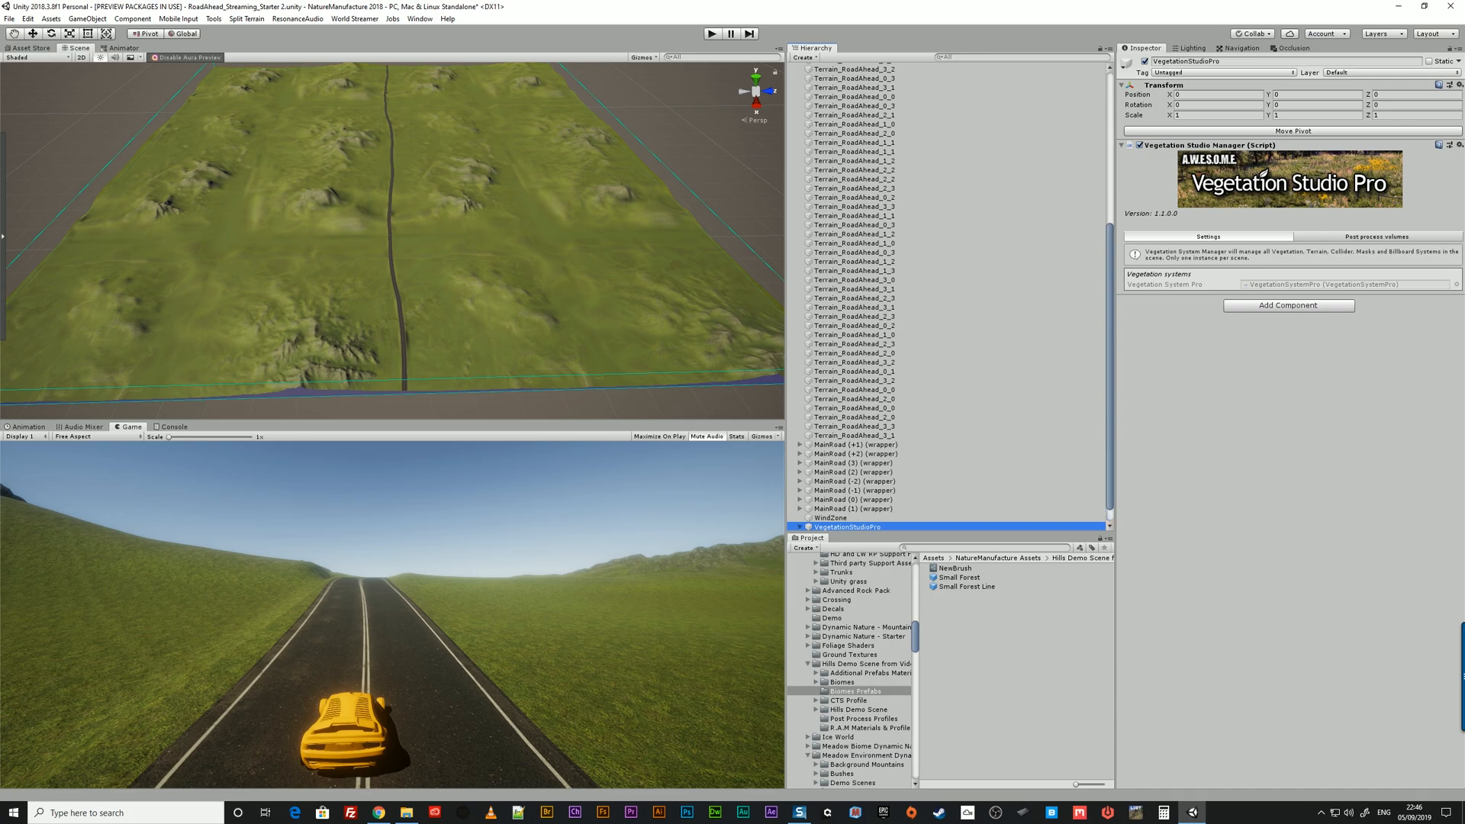
click(850, 516)
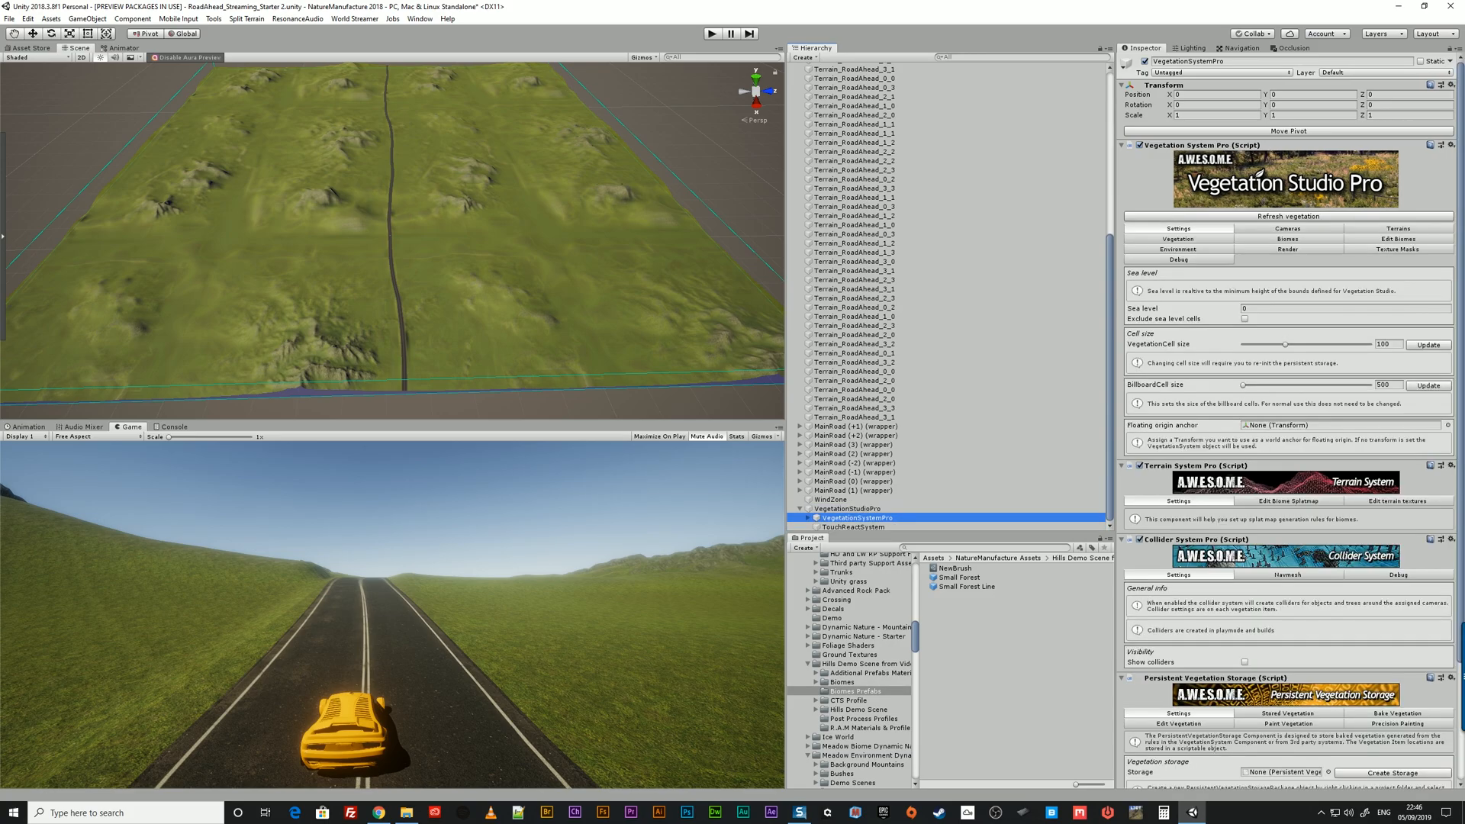
click(853, 363)
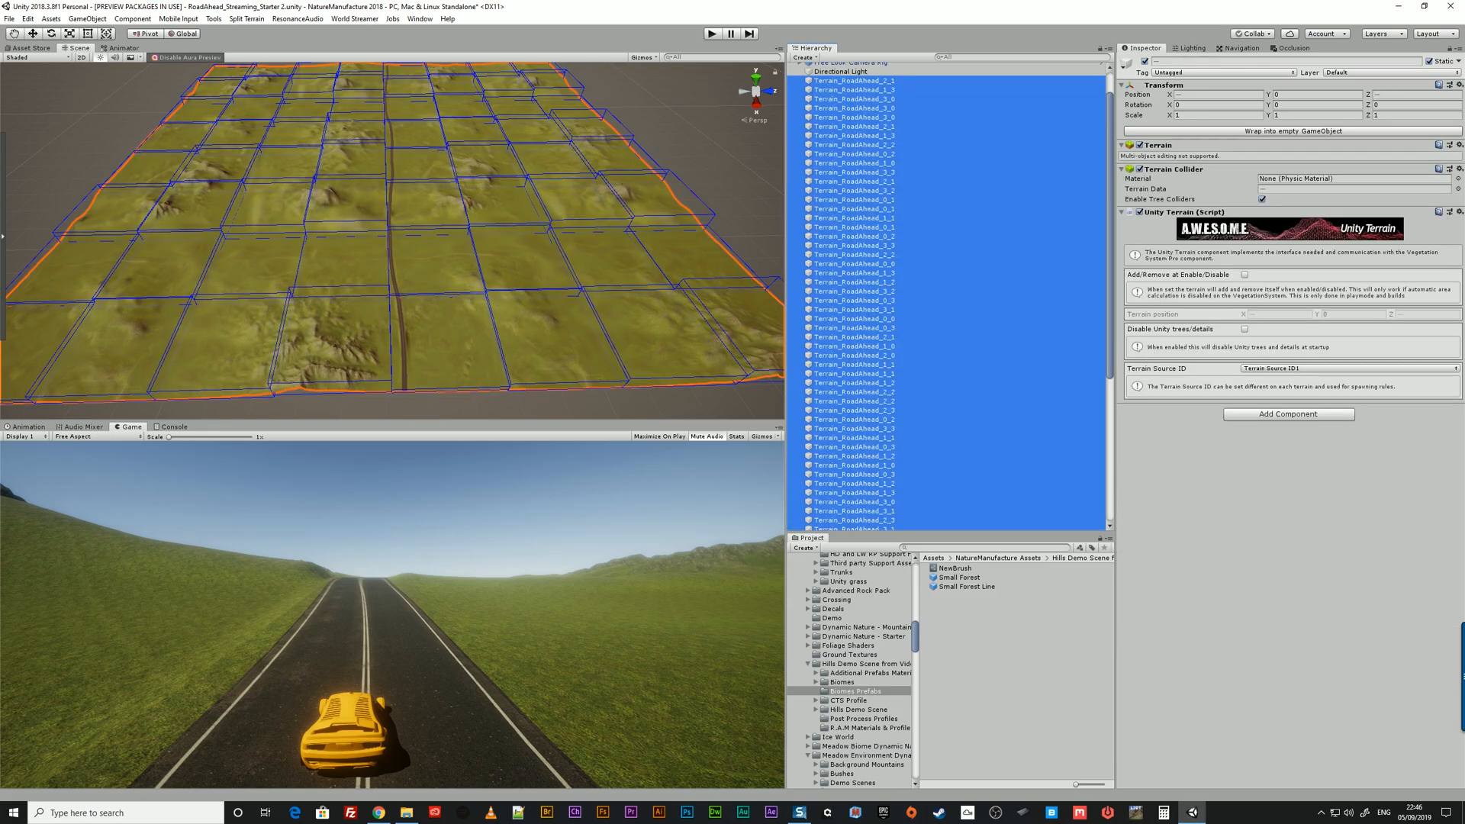
Tick Add/Remove at Enable/Disable and Disable Unity trees/details on all terrains, then select VegetationSystemPro
click(1245, 274)
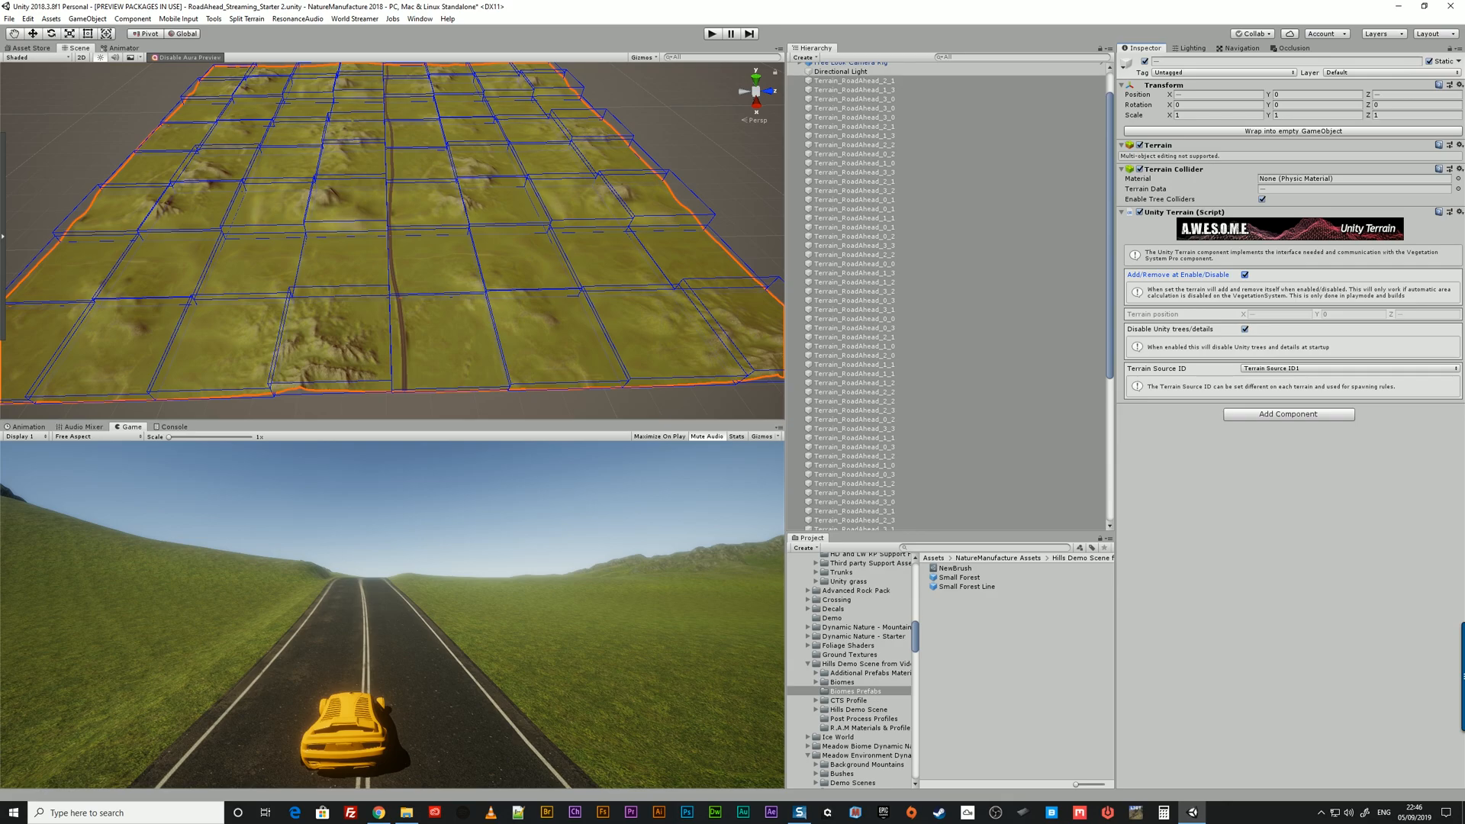
scroll(down, 3)
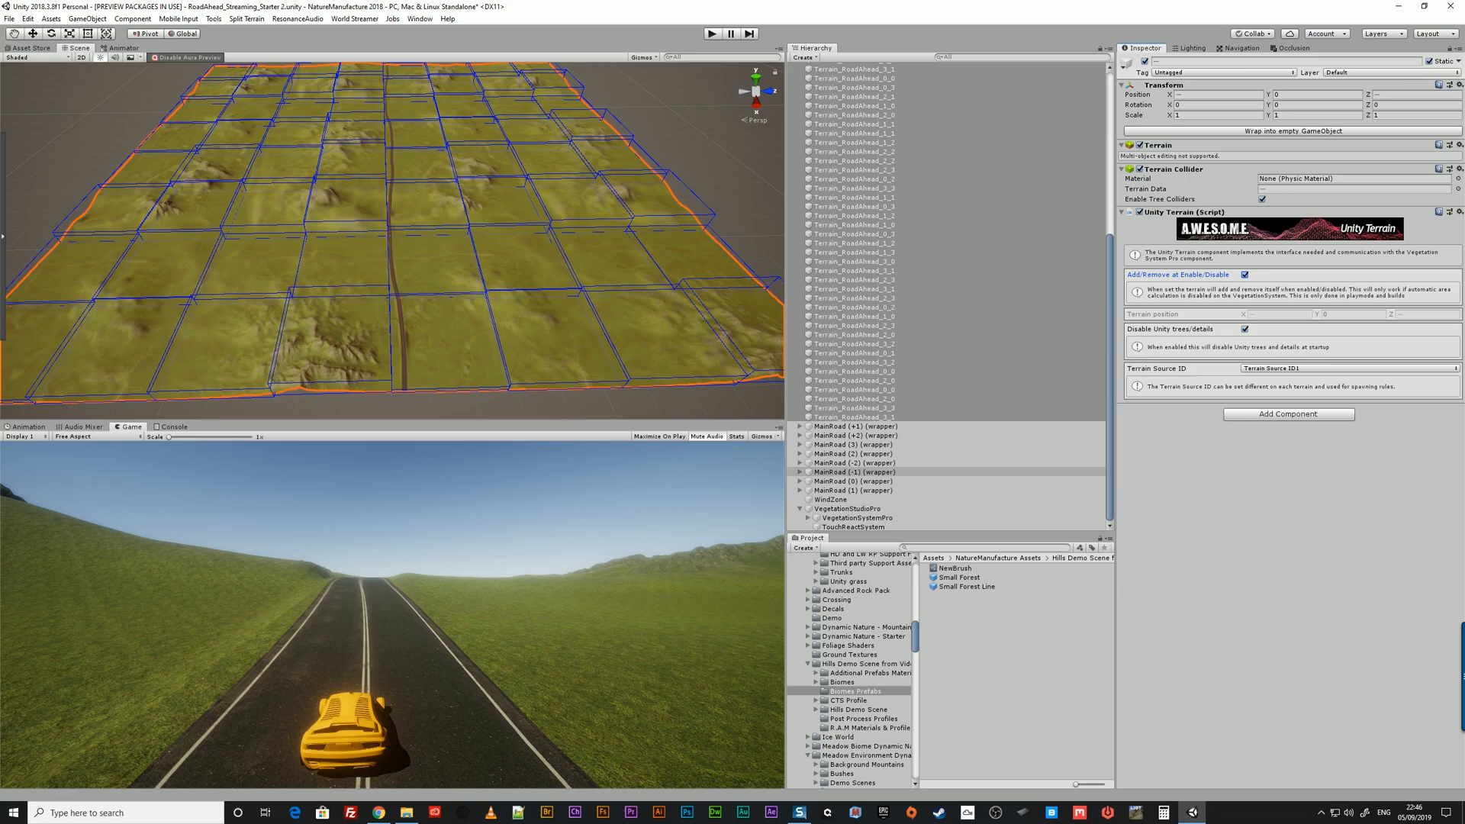
click(850, 509)
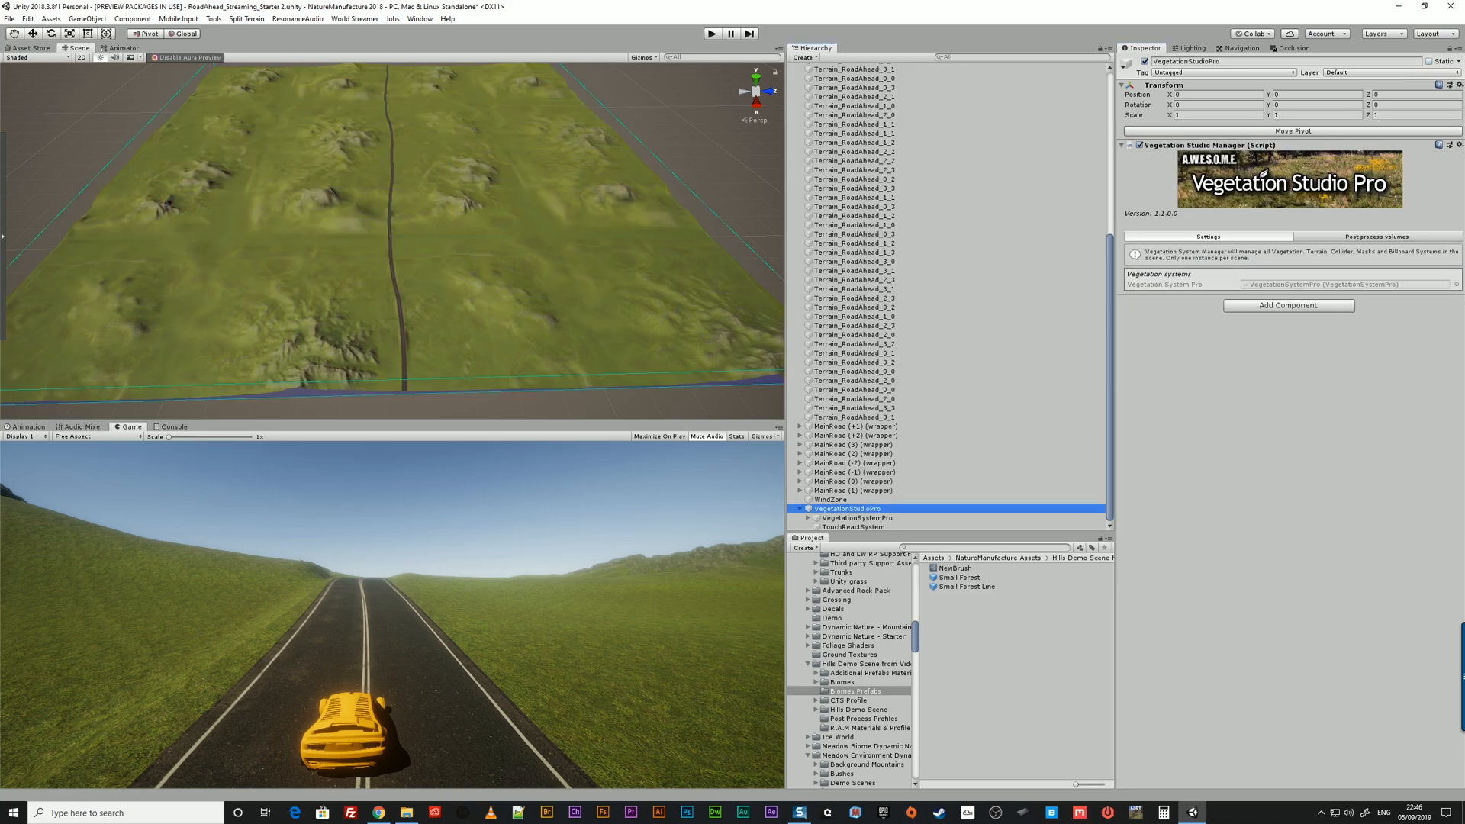
click(850, 517)
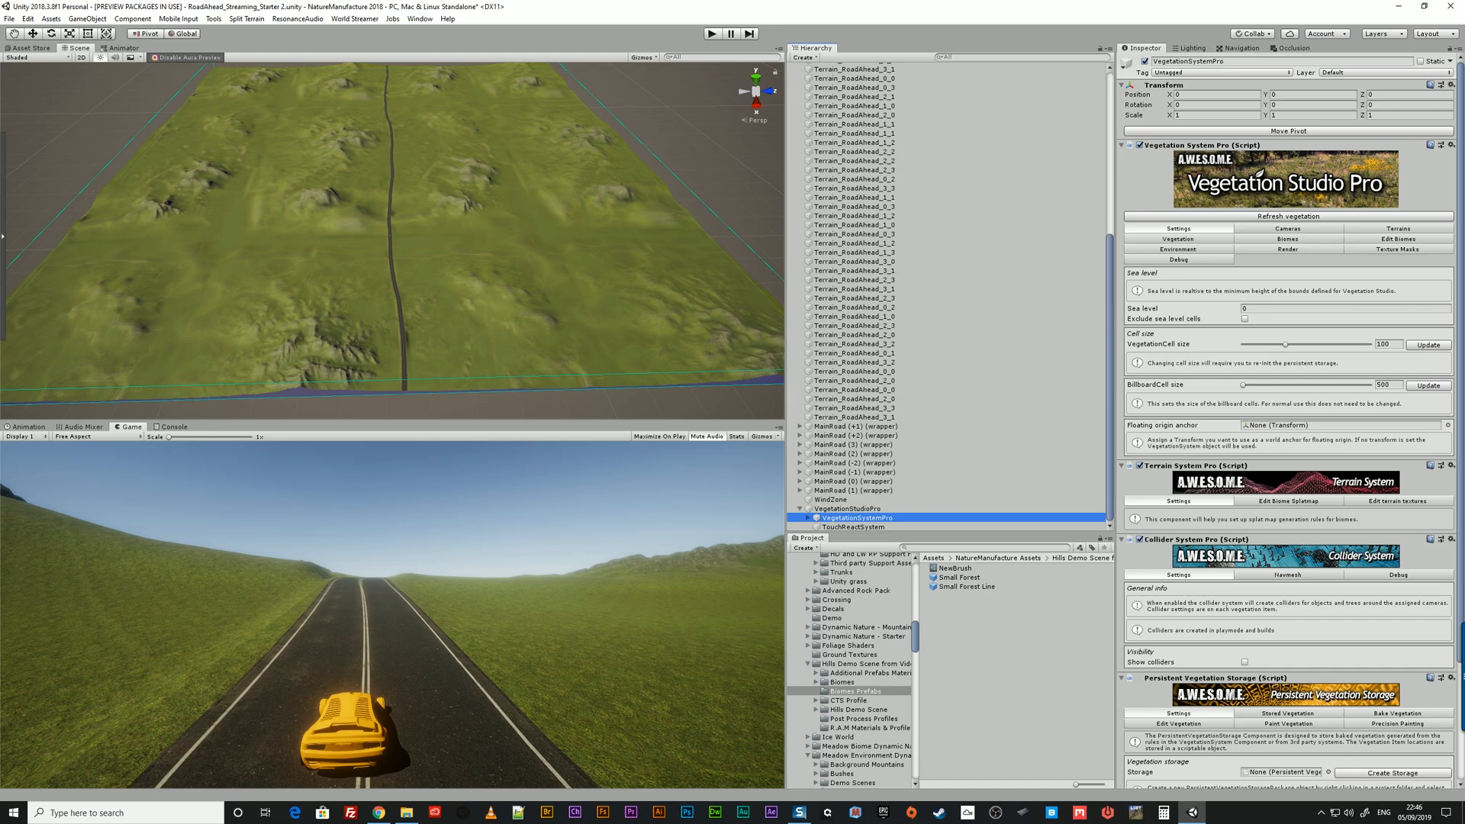
Review the vegetation system's environment settings and terrain list, then show Biomes with Meadow Environment
click(1177, 249)
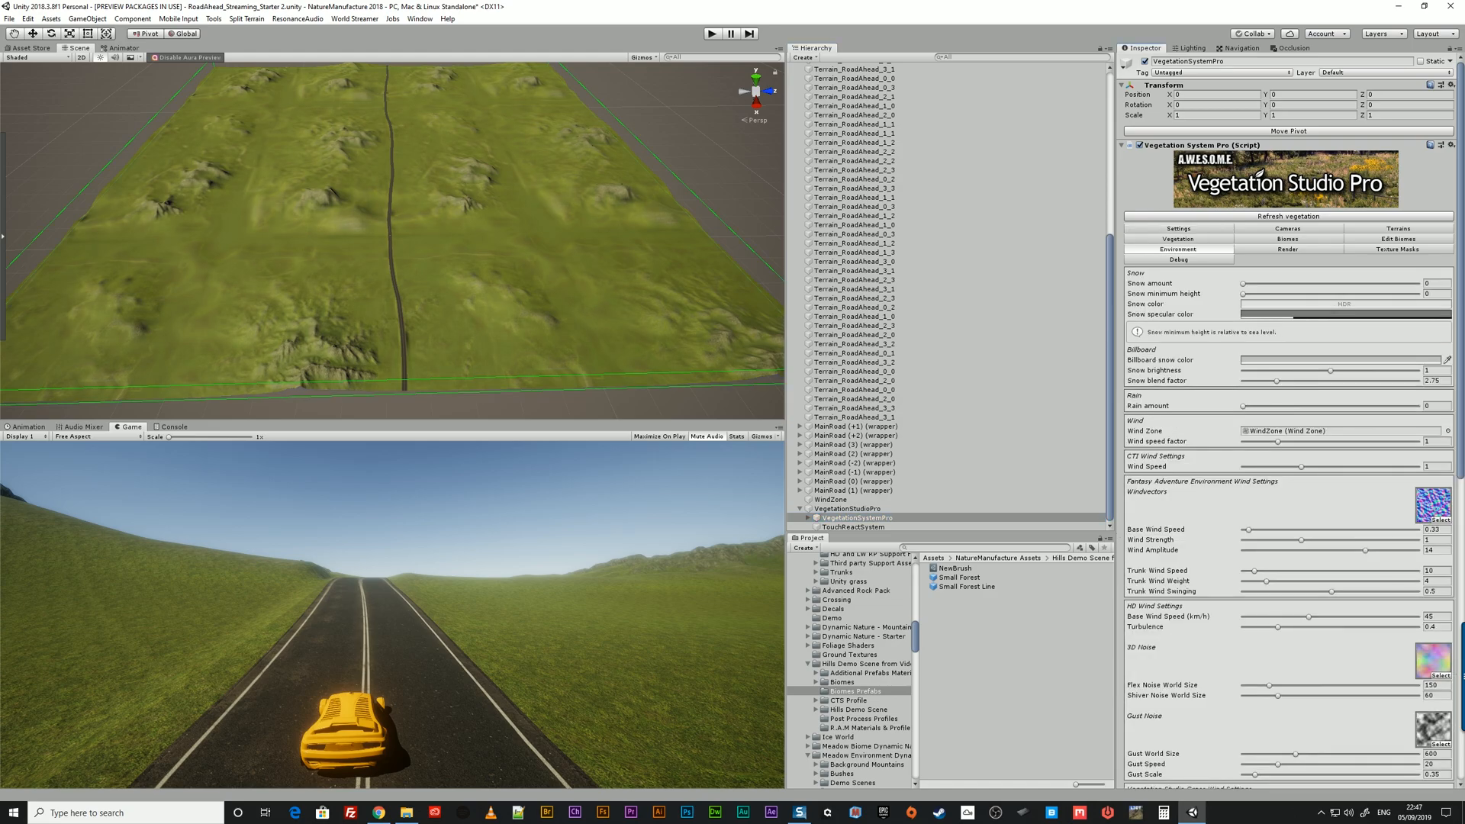
click(1398, 228)
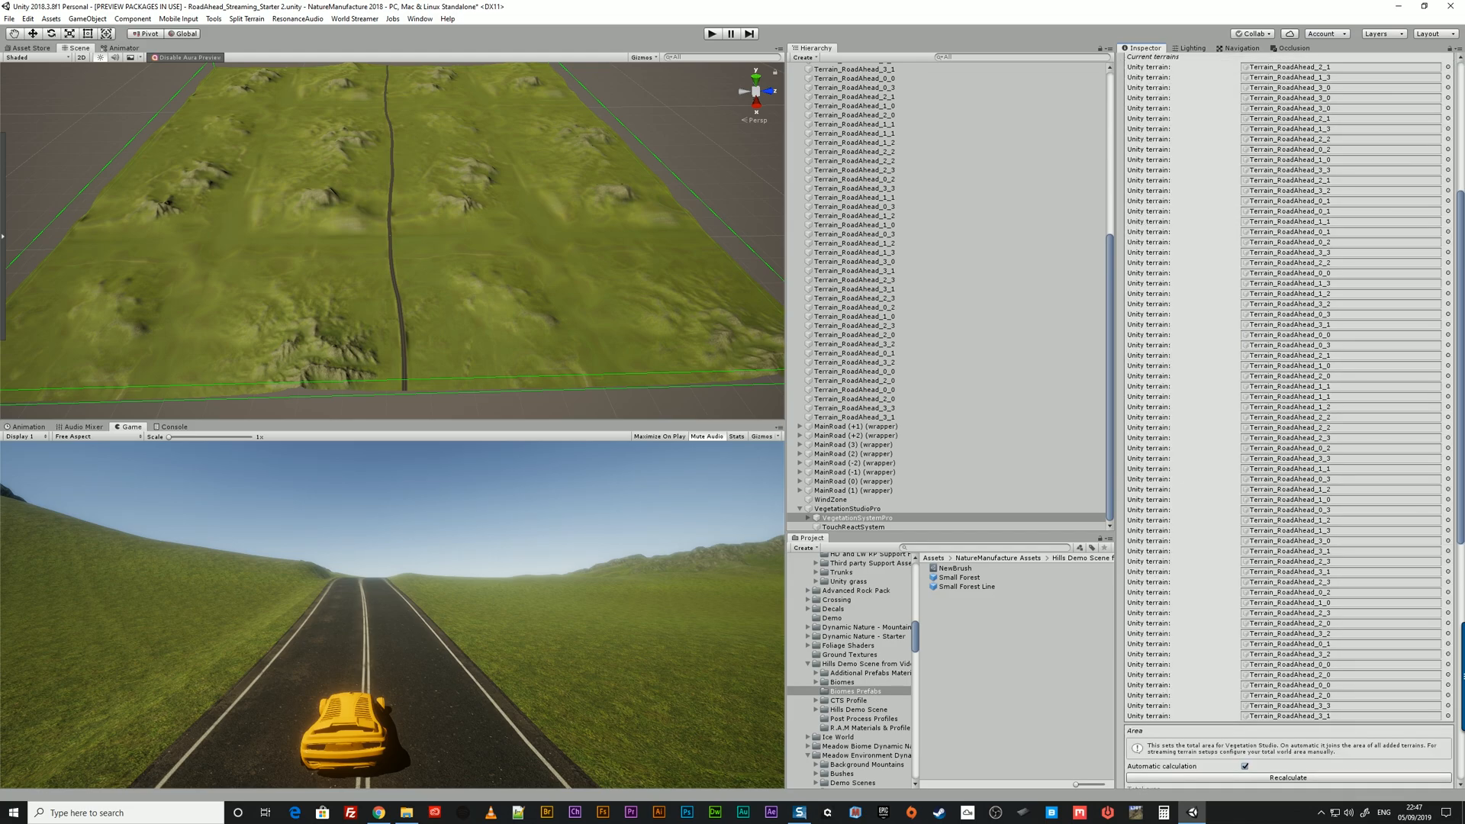
scroll(down, 3)
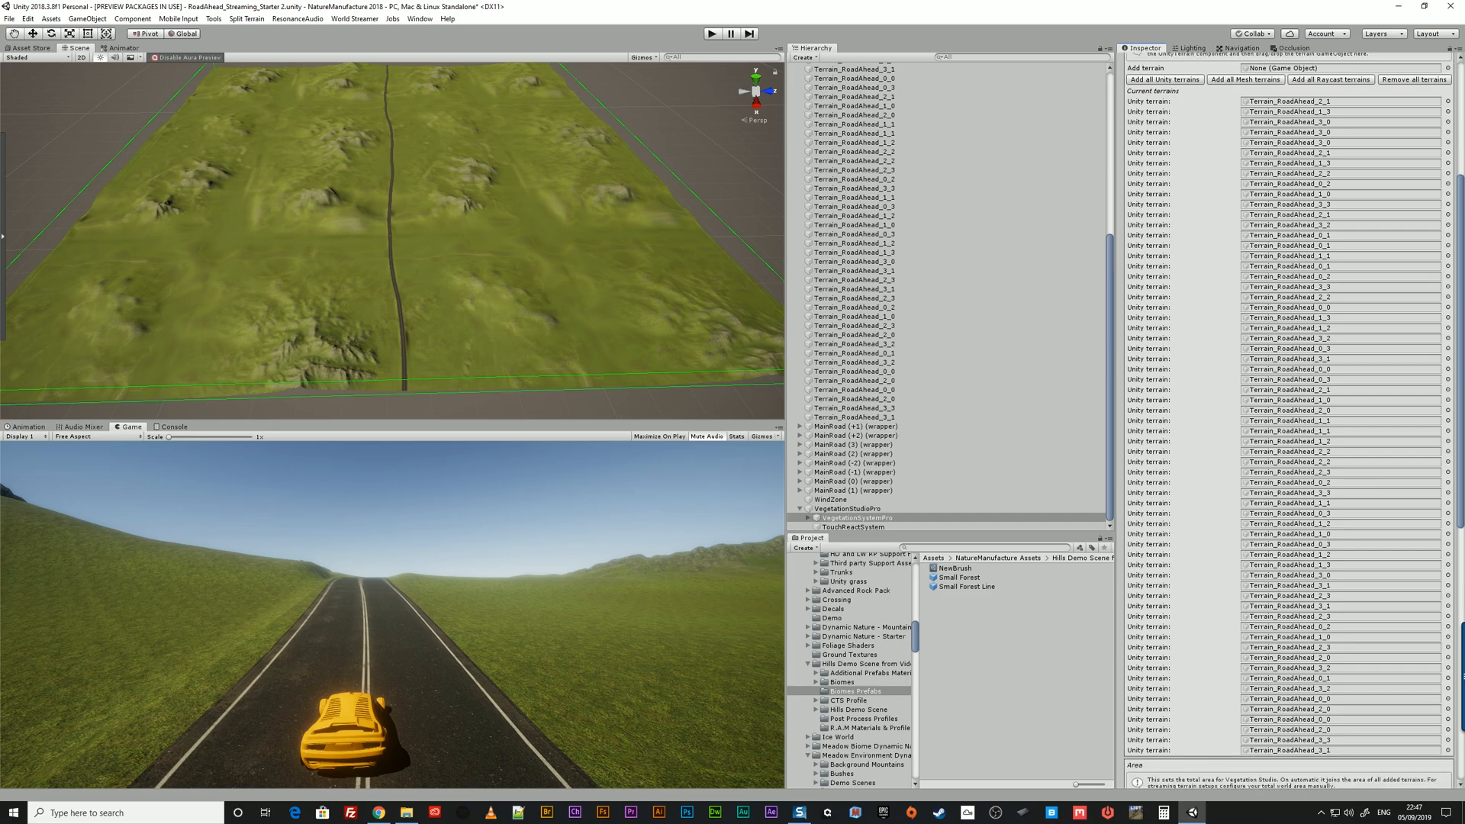
scroll(down, 3)
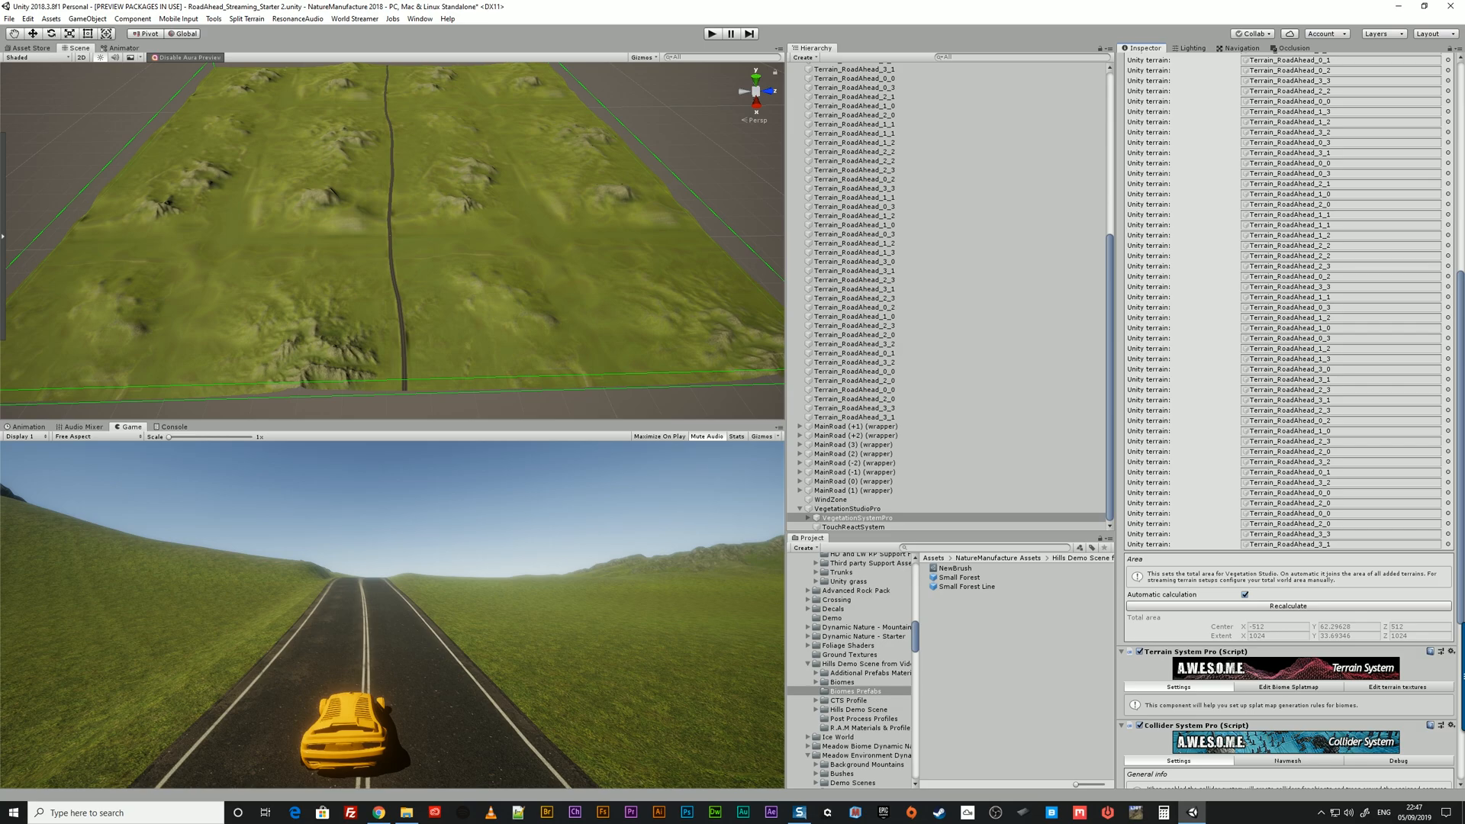
click(1245, 594)
text(Biome)
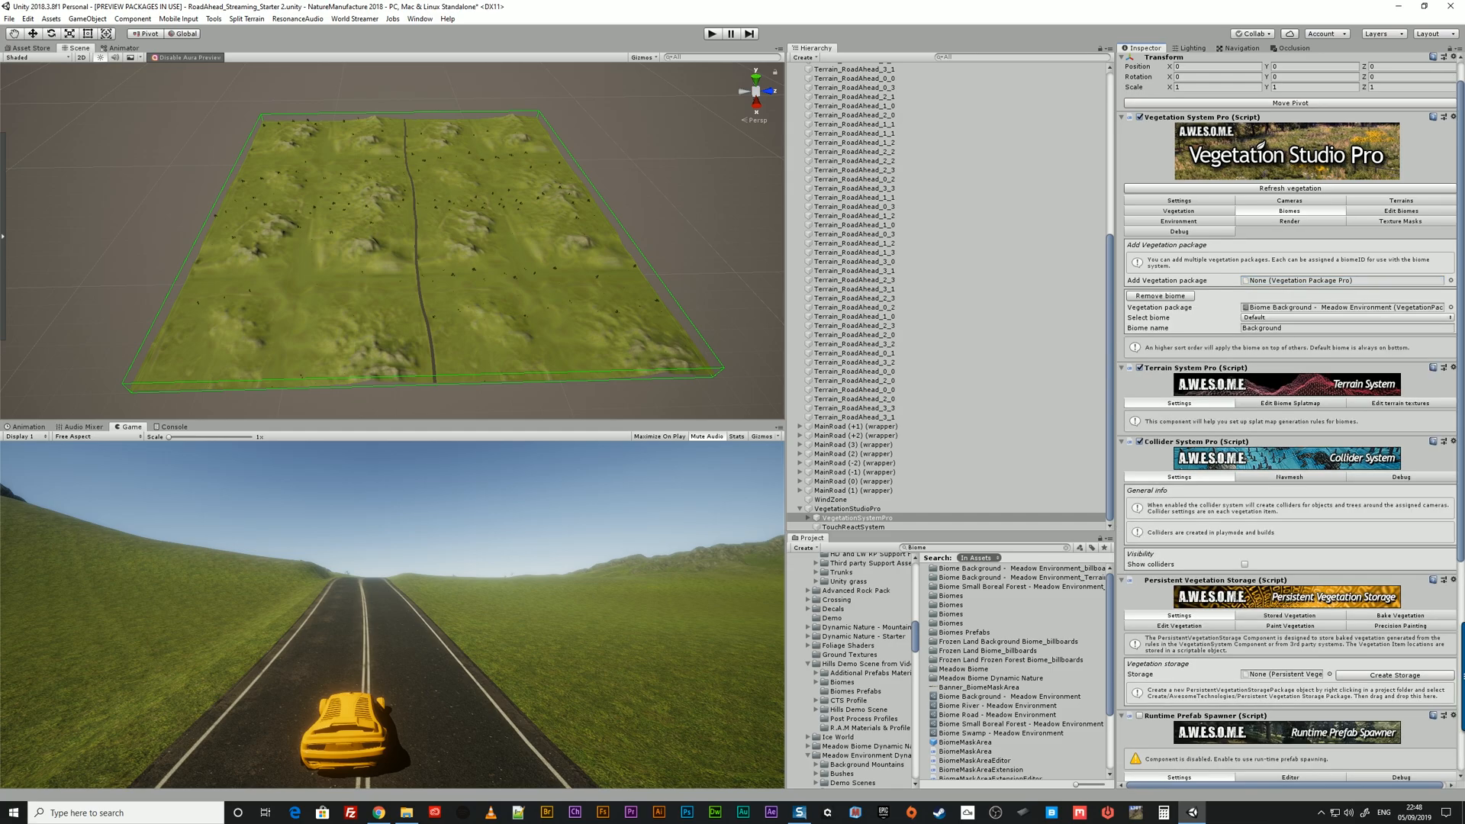
Play-test the Small Boreal Forest biome by driving the car along the road, then stop Play
click(1343, 280)
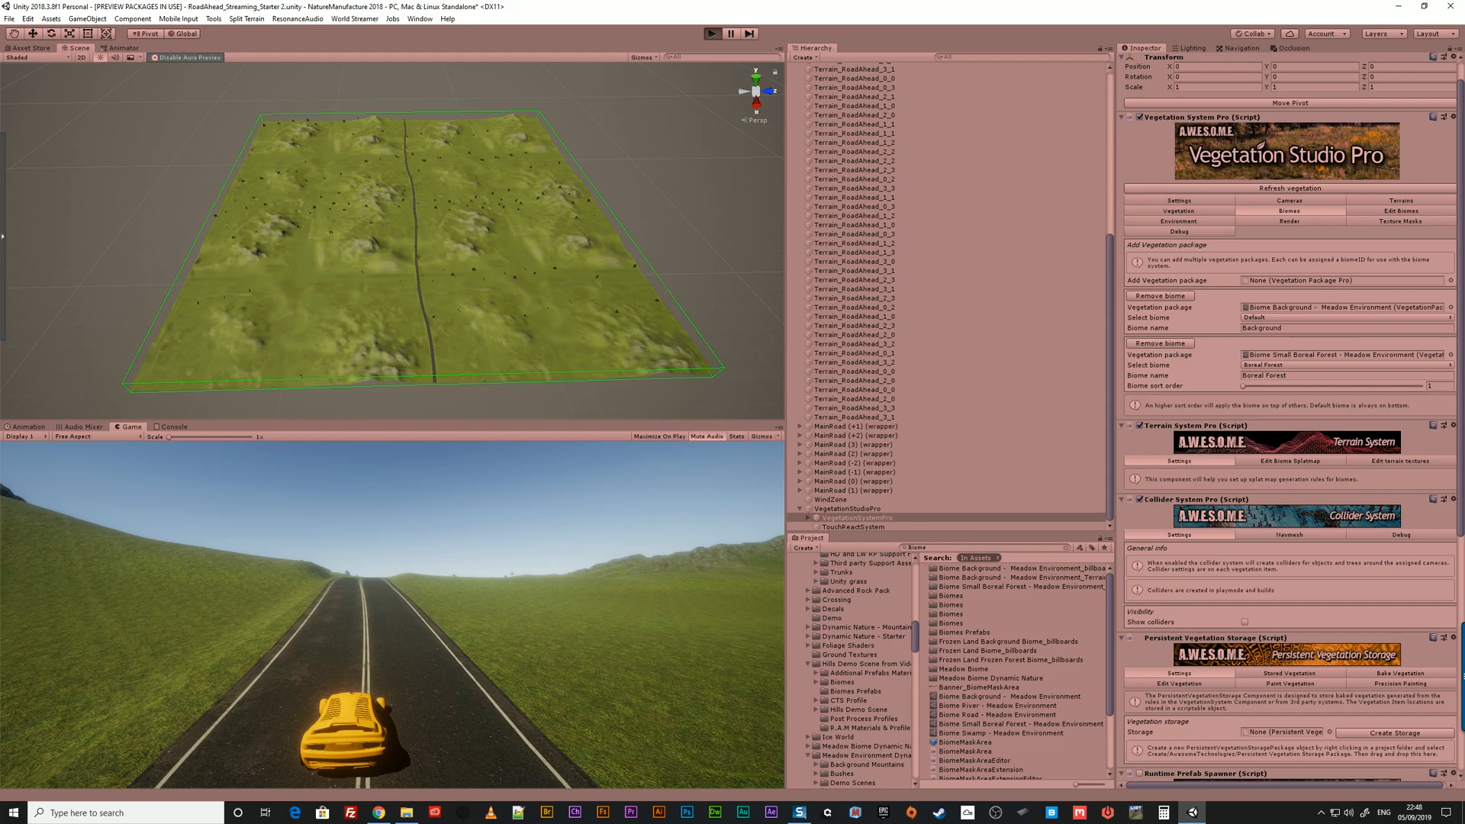
click(717, 33)
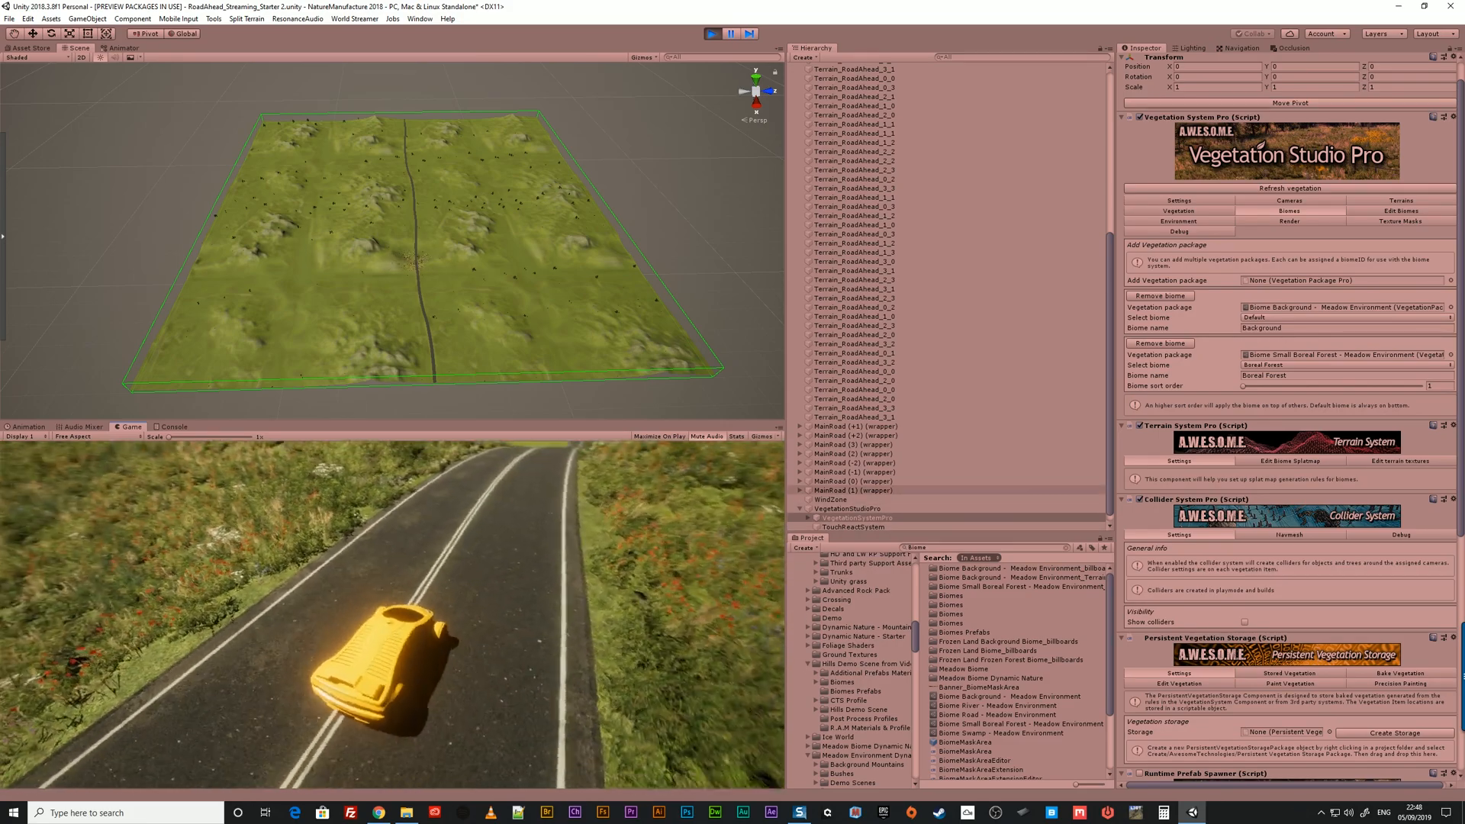
click(864, 507)
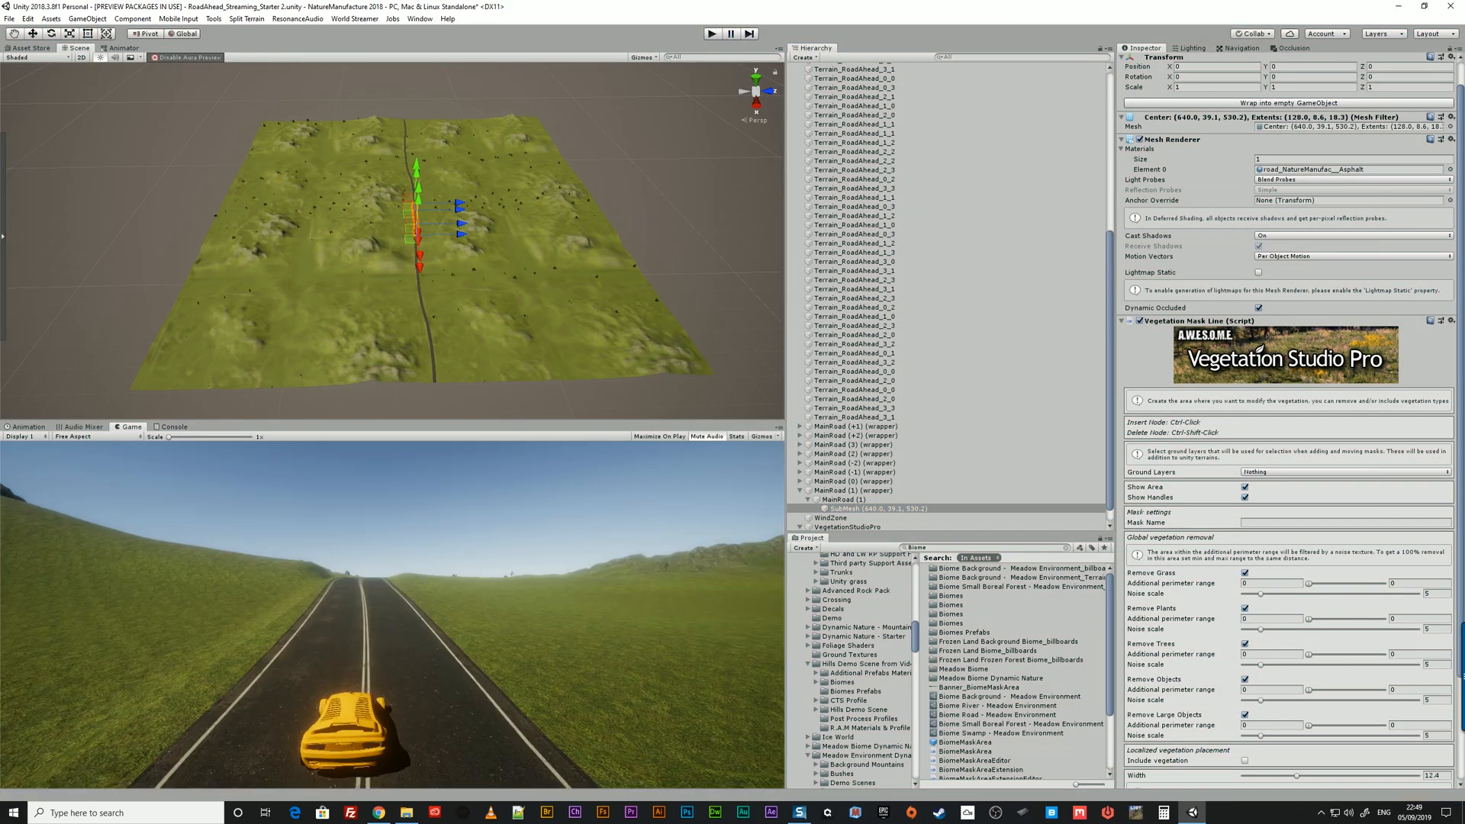
Drop a Small Forest biome area into the scene beside the road
click(855, 692)
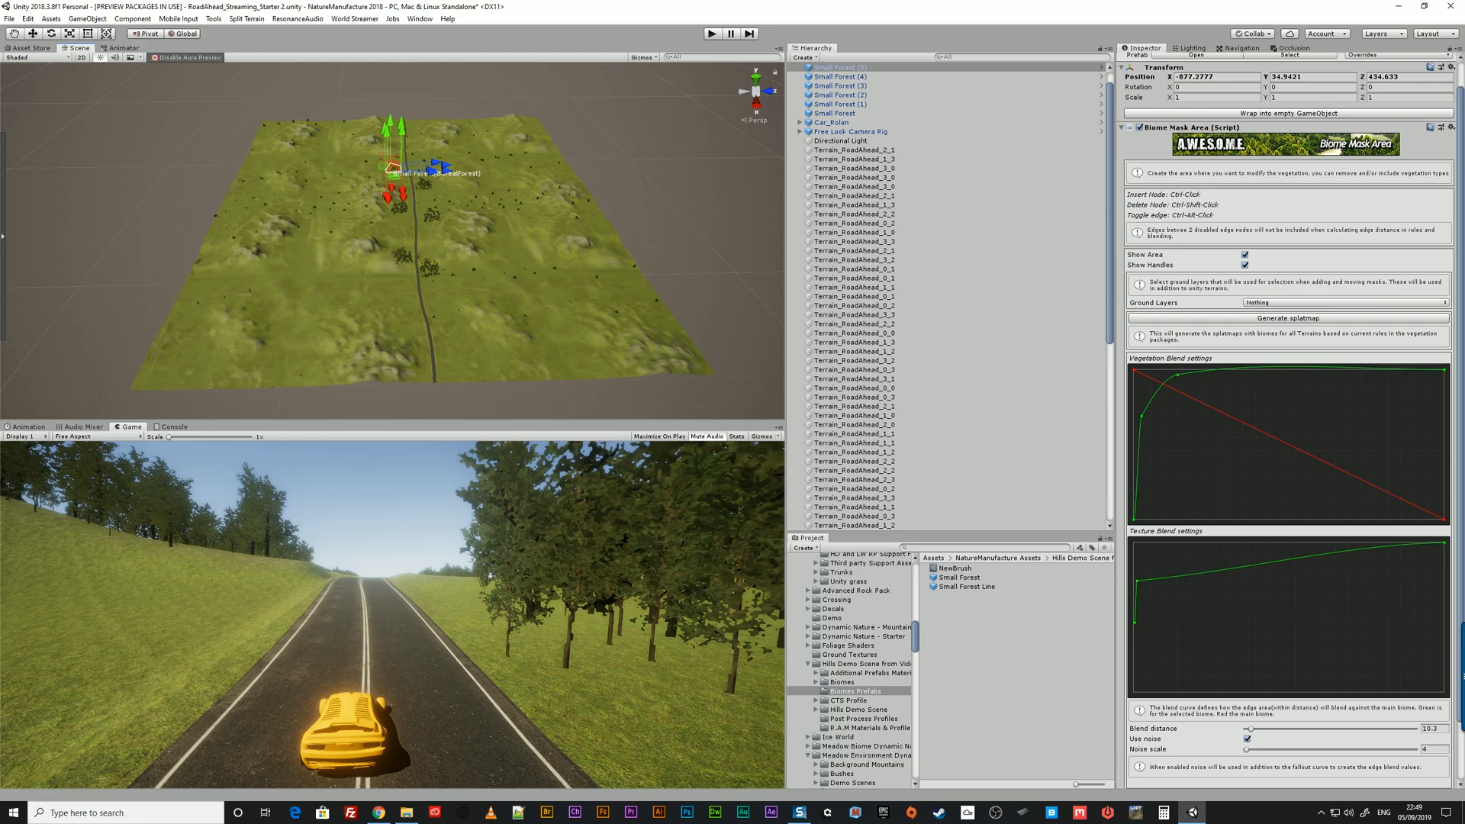
Select terrain tile Terrain_RoadAhead_2_1 and launch World Streamer > Scene Splitter
click(856, 159)
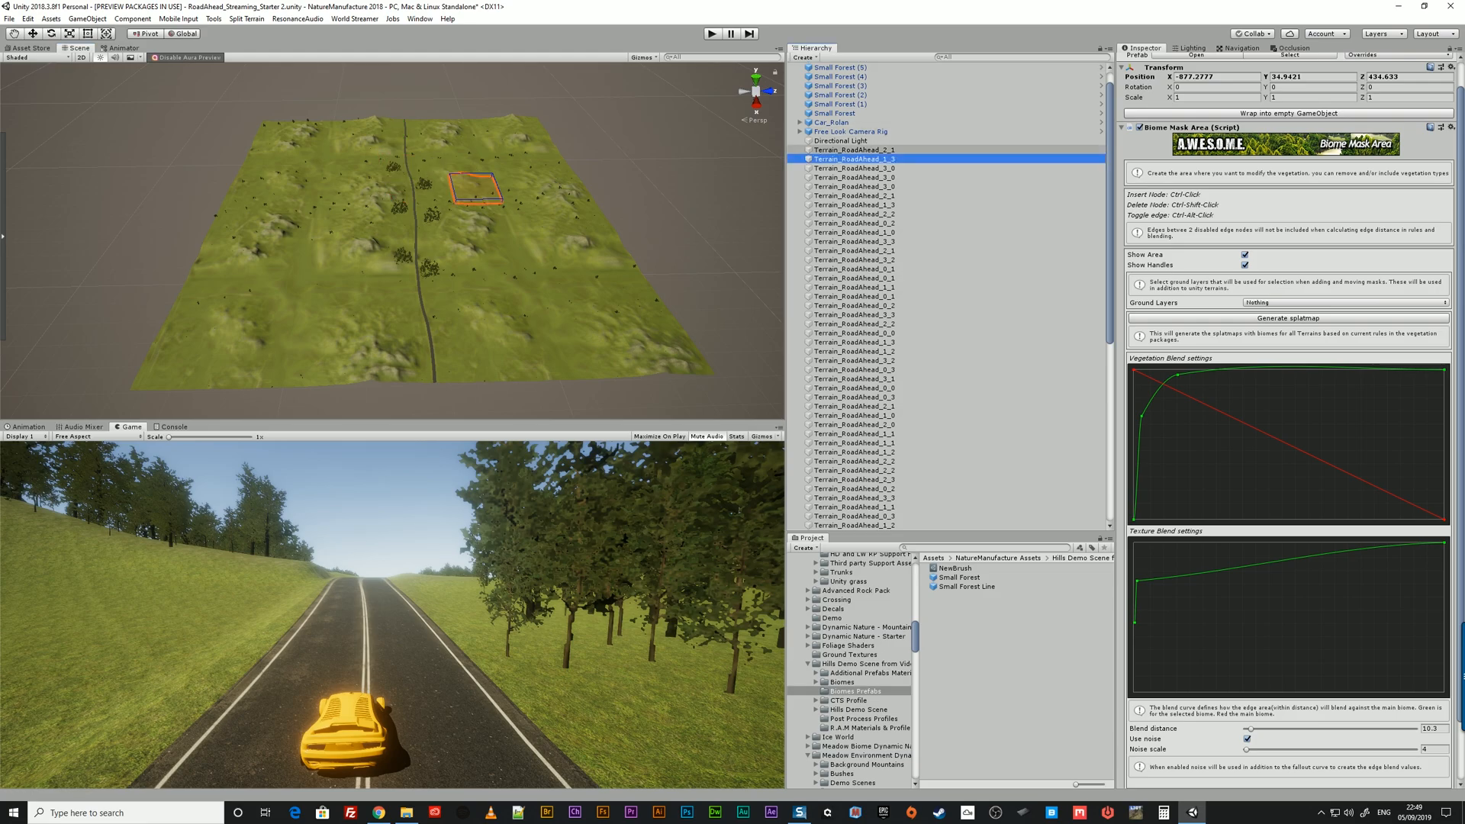
click(855, 150)
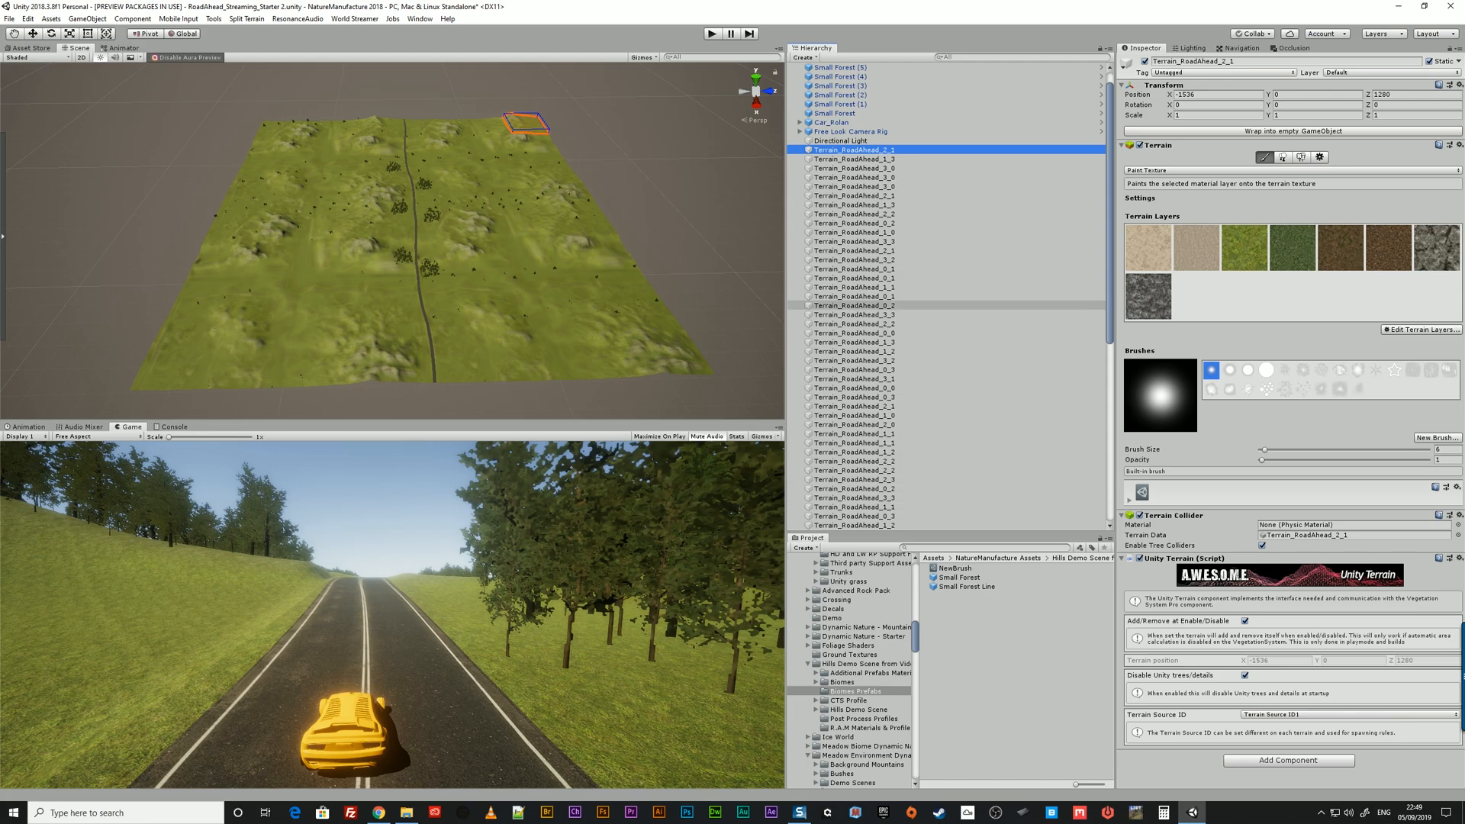
scroll(up, 3)
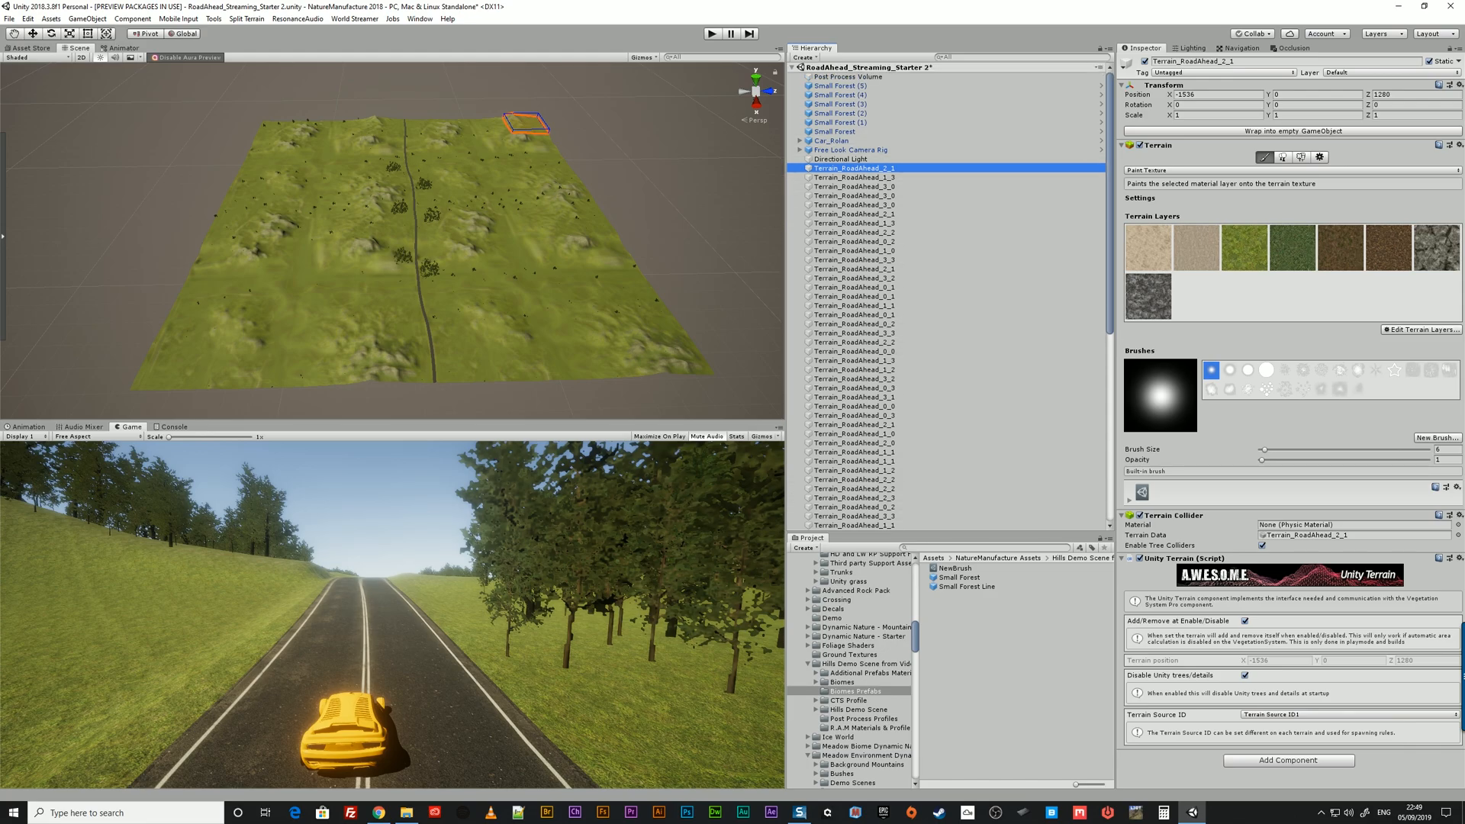
click(354, 18)
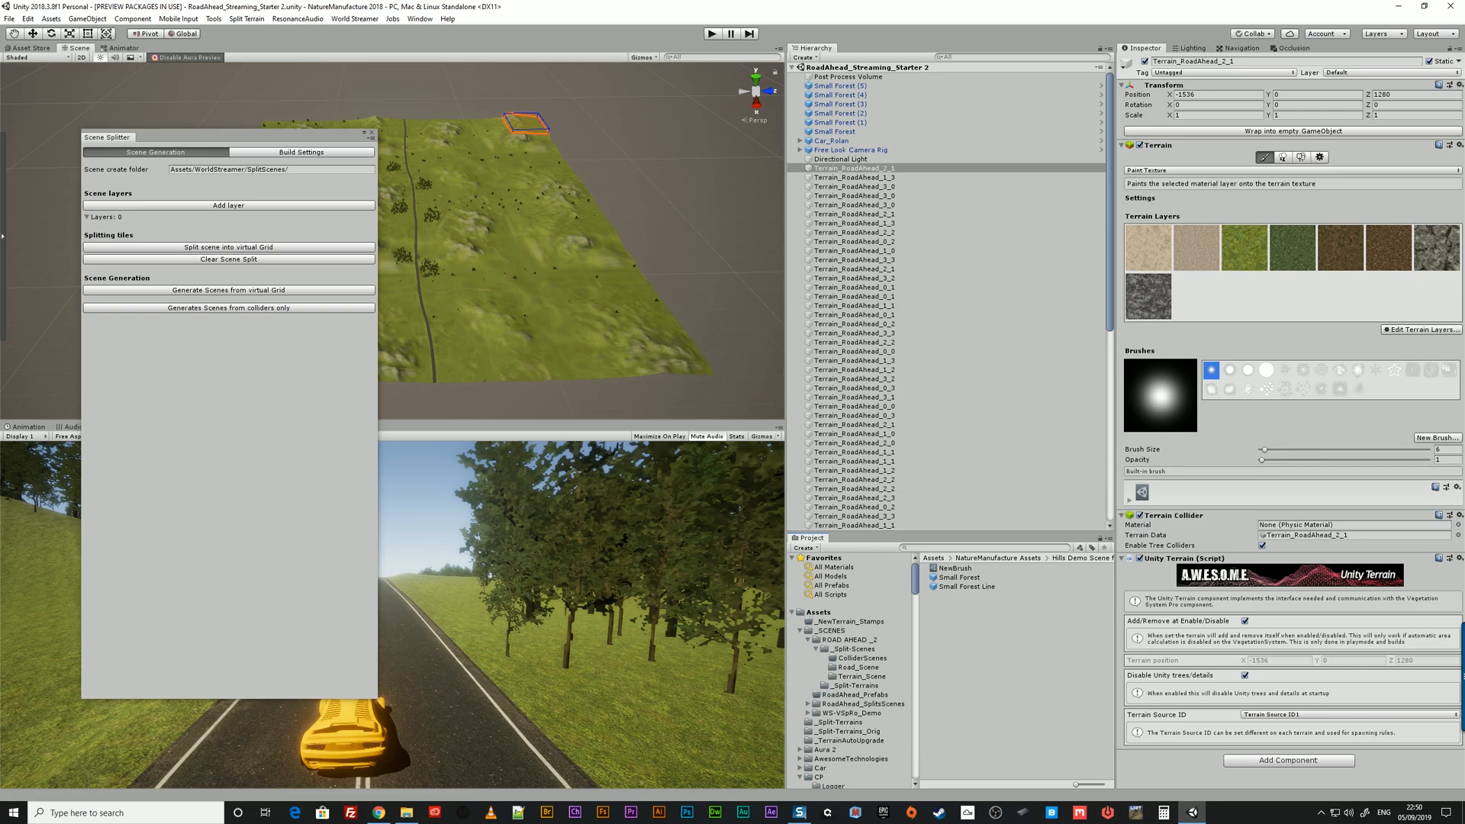
Set Scene create folder to Assets/WS-VSpRo_Demo/WS-VSpRo_Demo_SceneSplits and dock the Splitter window beside the Hierarchy
click(846, 712)
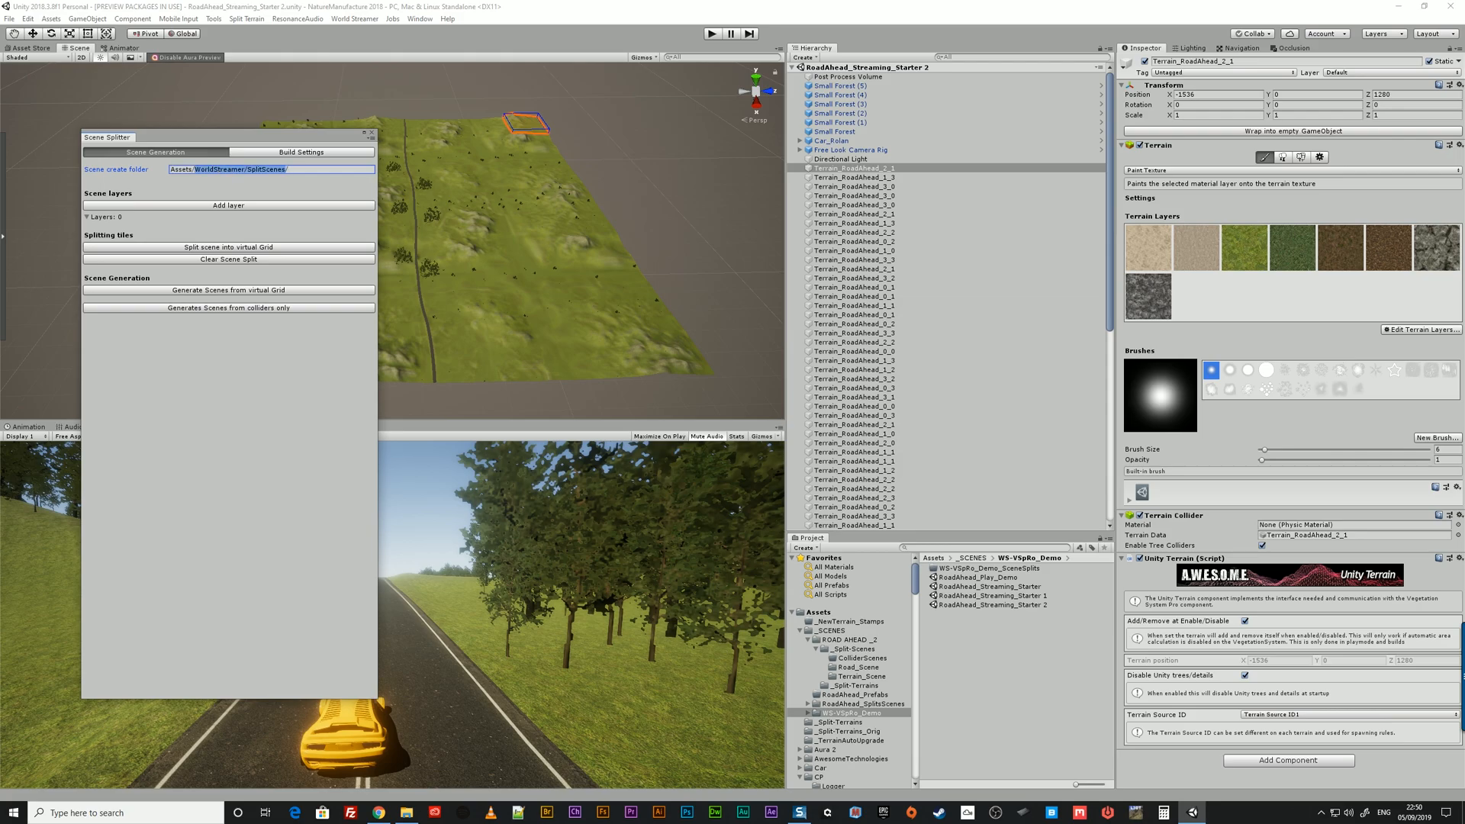
text(Assets/WS-VSpRo_Demo/)
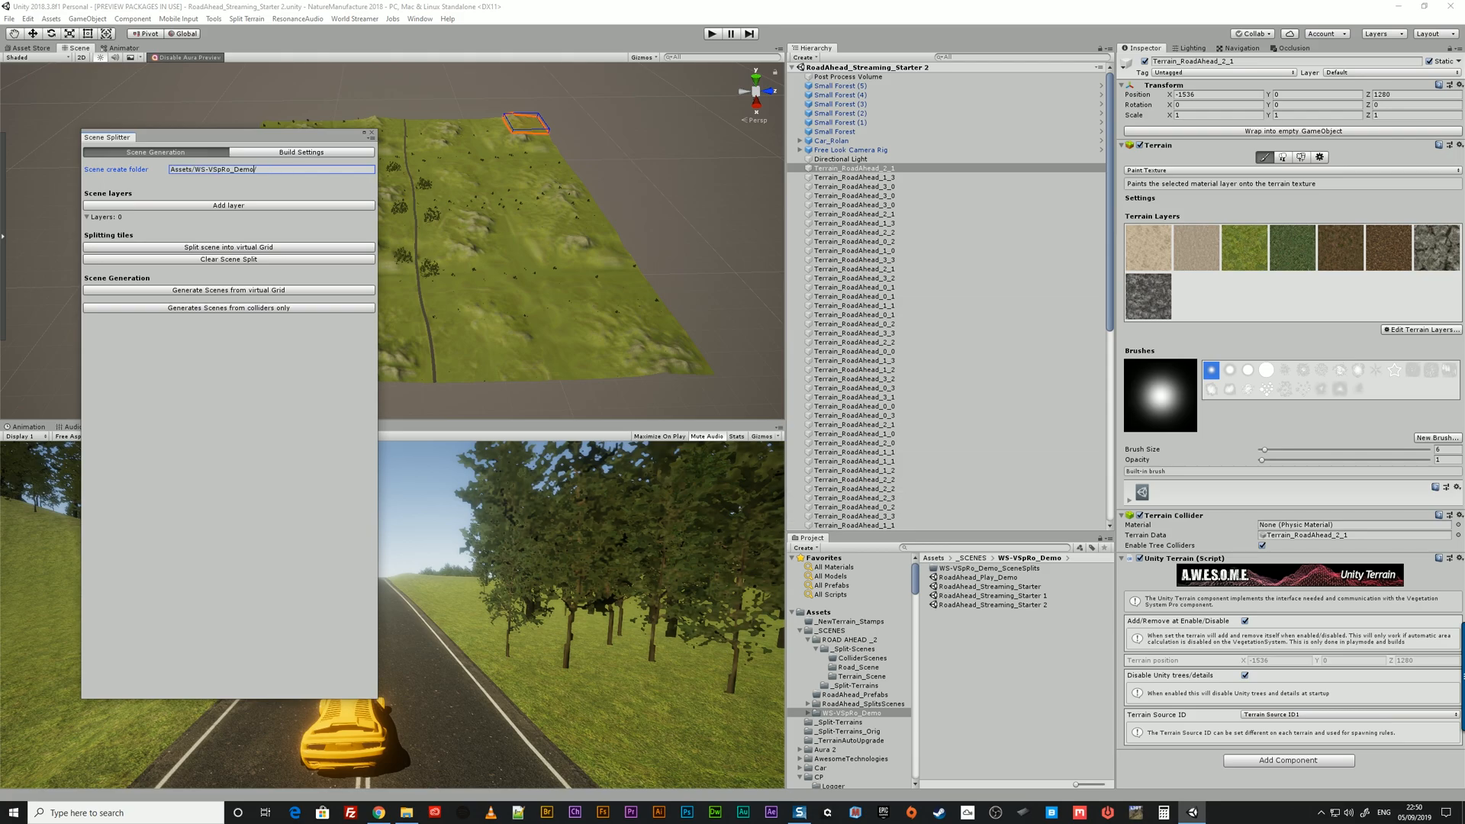
click(986, 567)
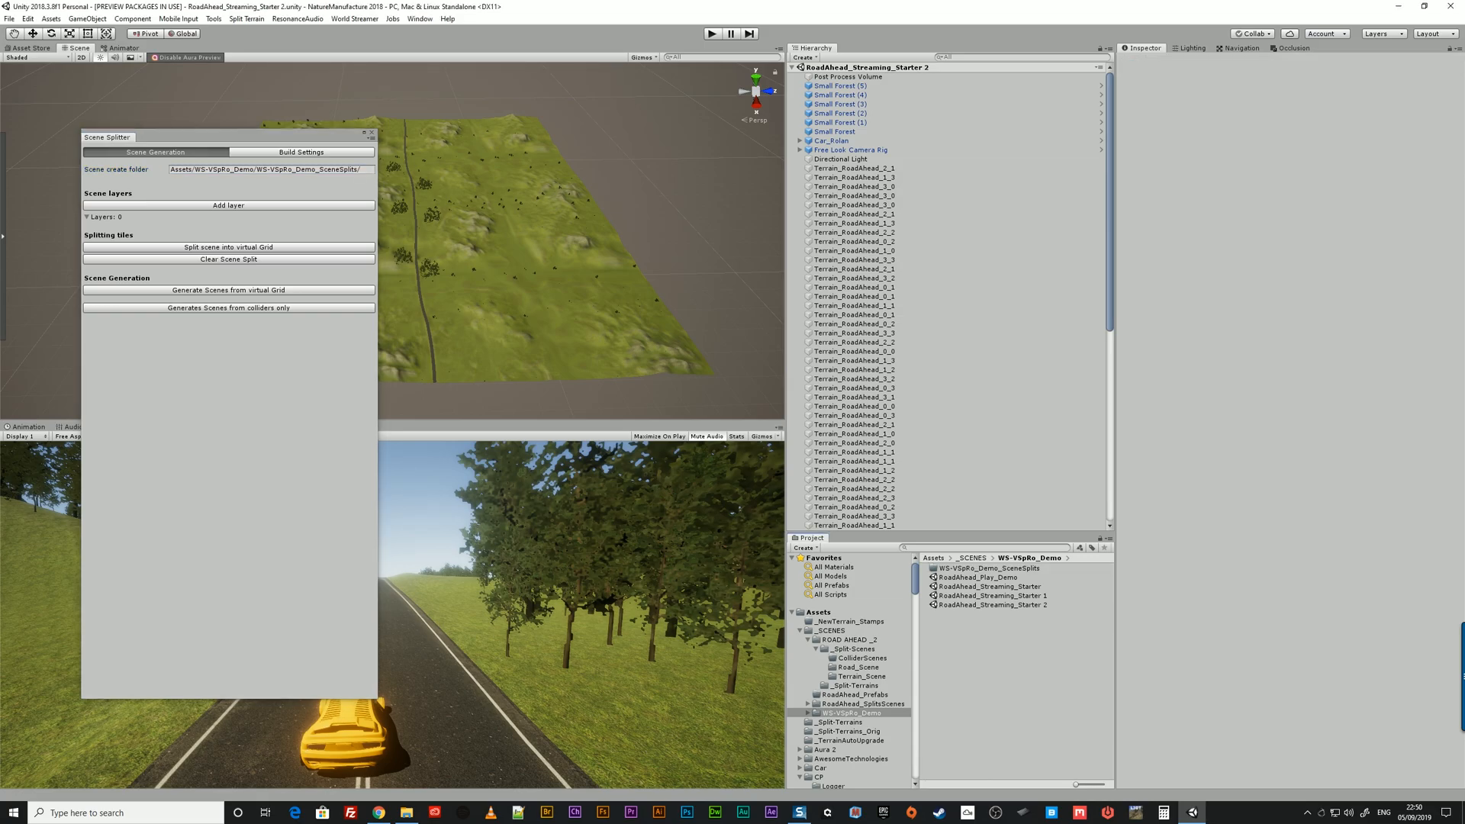
click(863, 721)
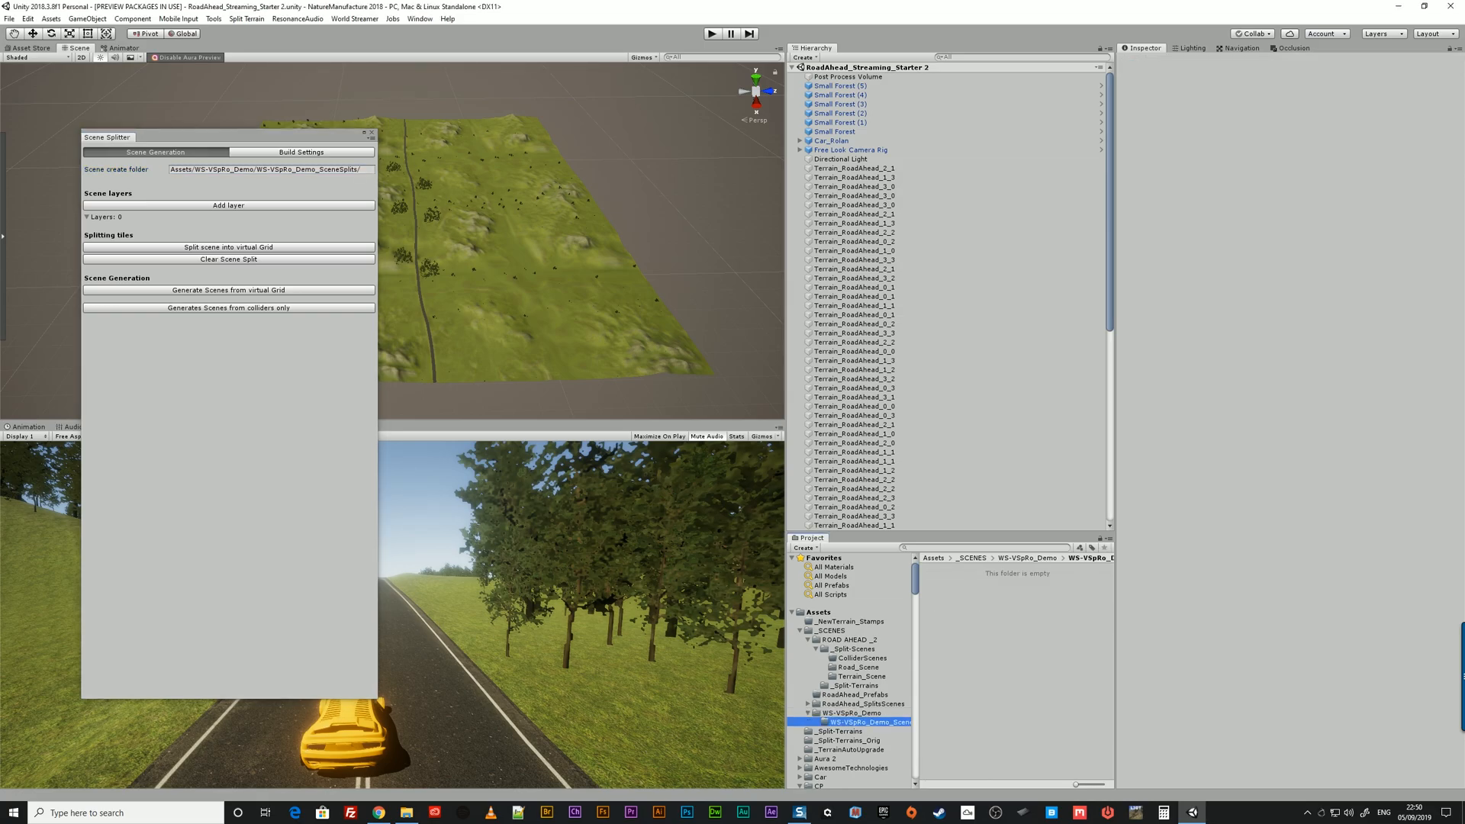
click(840, 712)
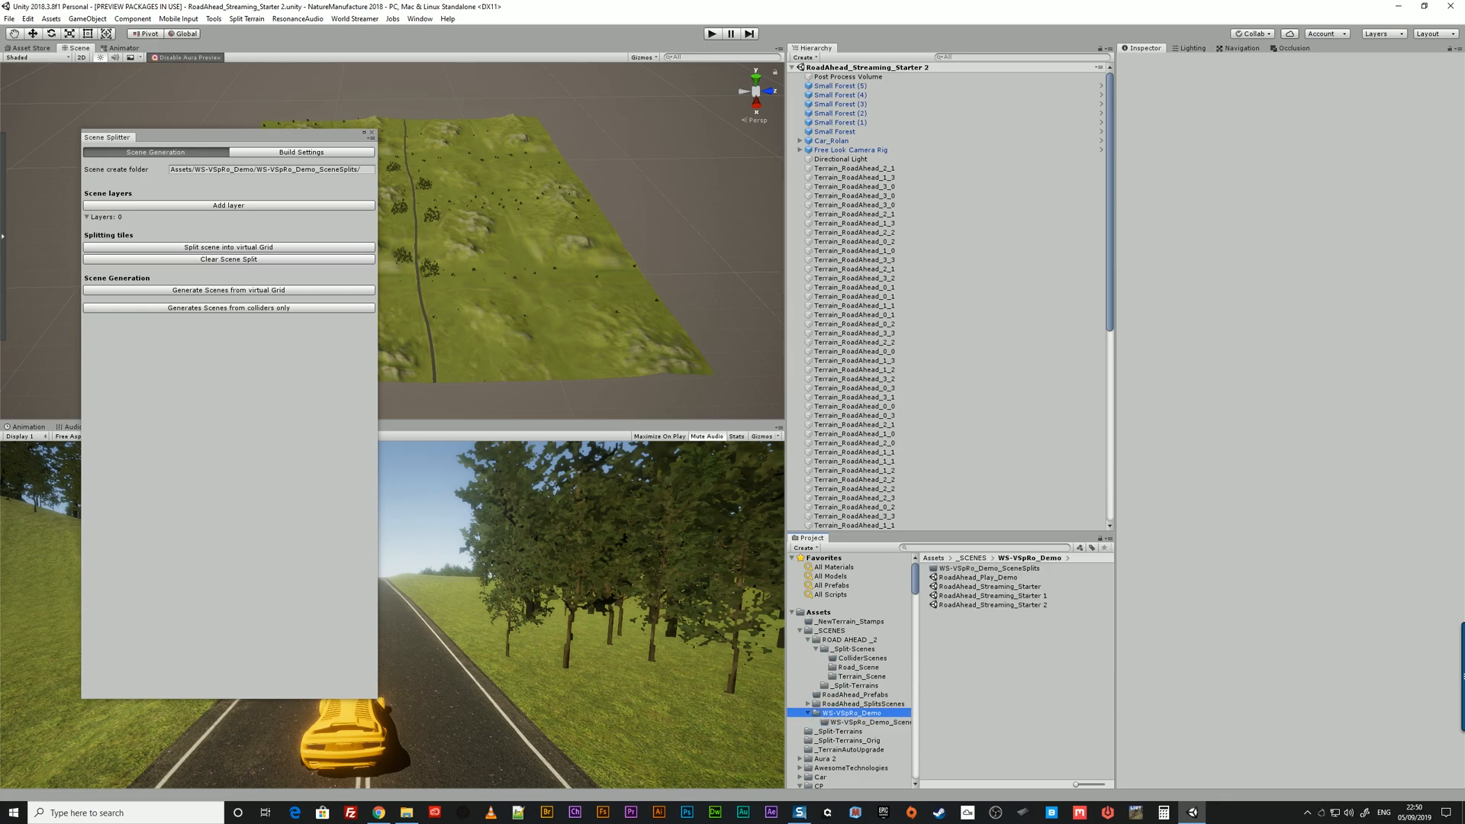
drag(108, 137, 267, 154)
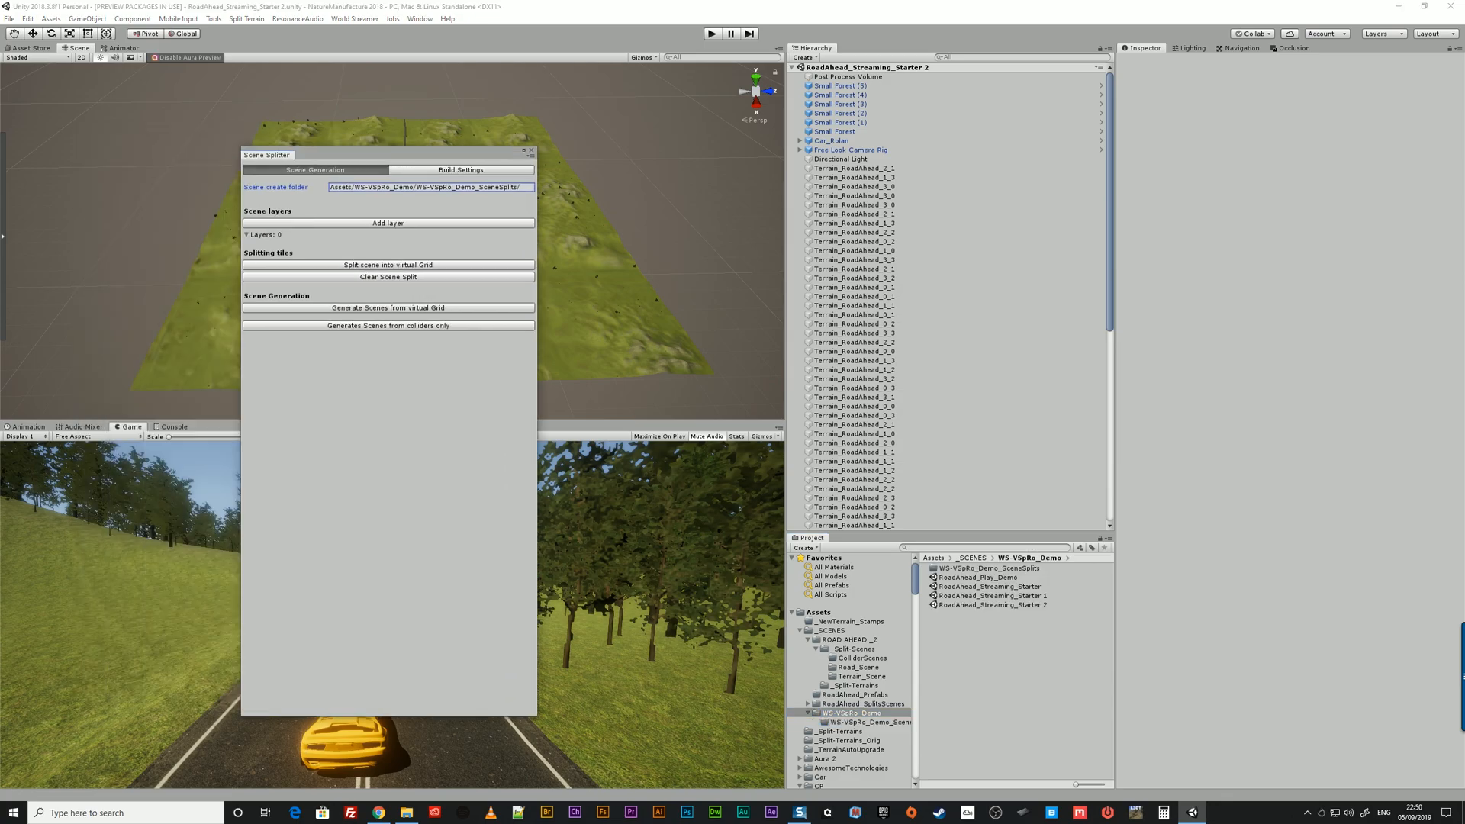
drag(317, 154, 1116, 175)
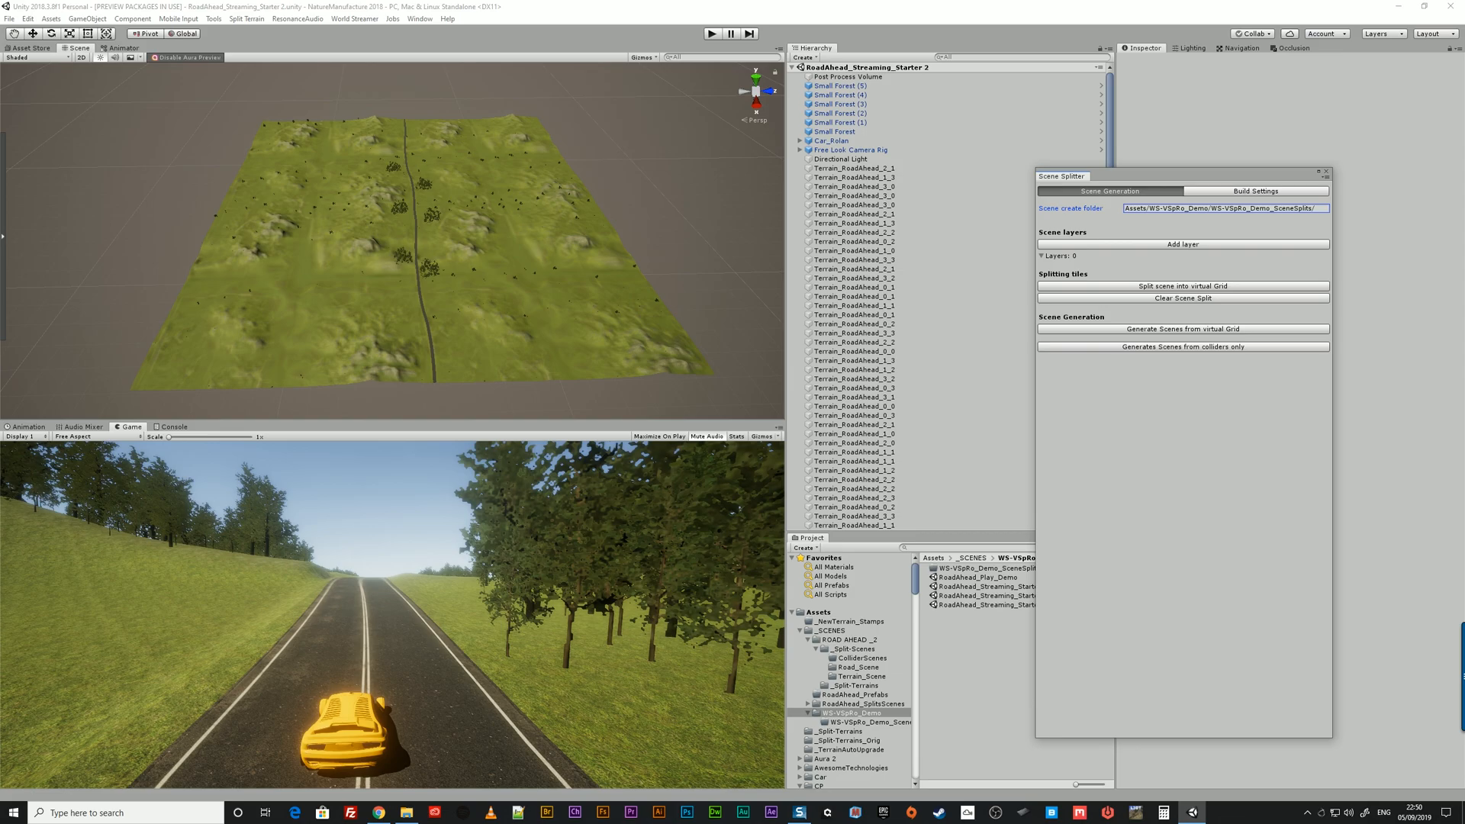
mouse_move(1181, 284)
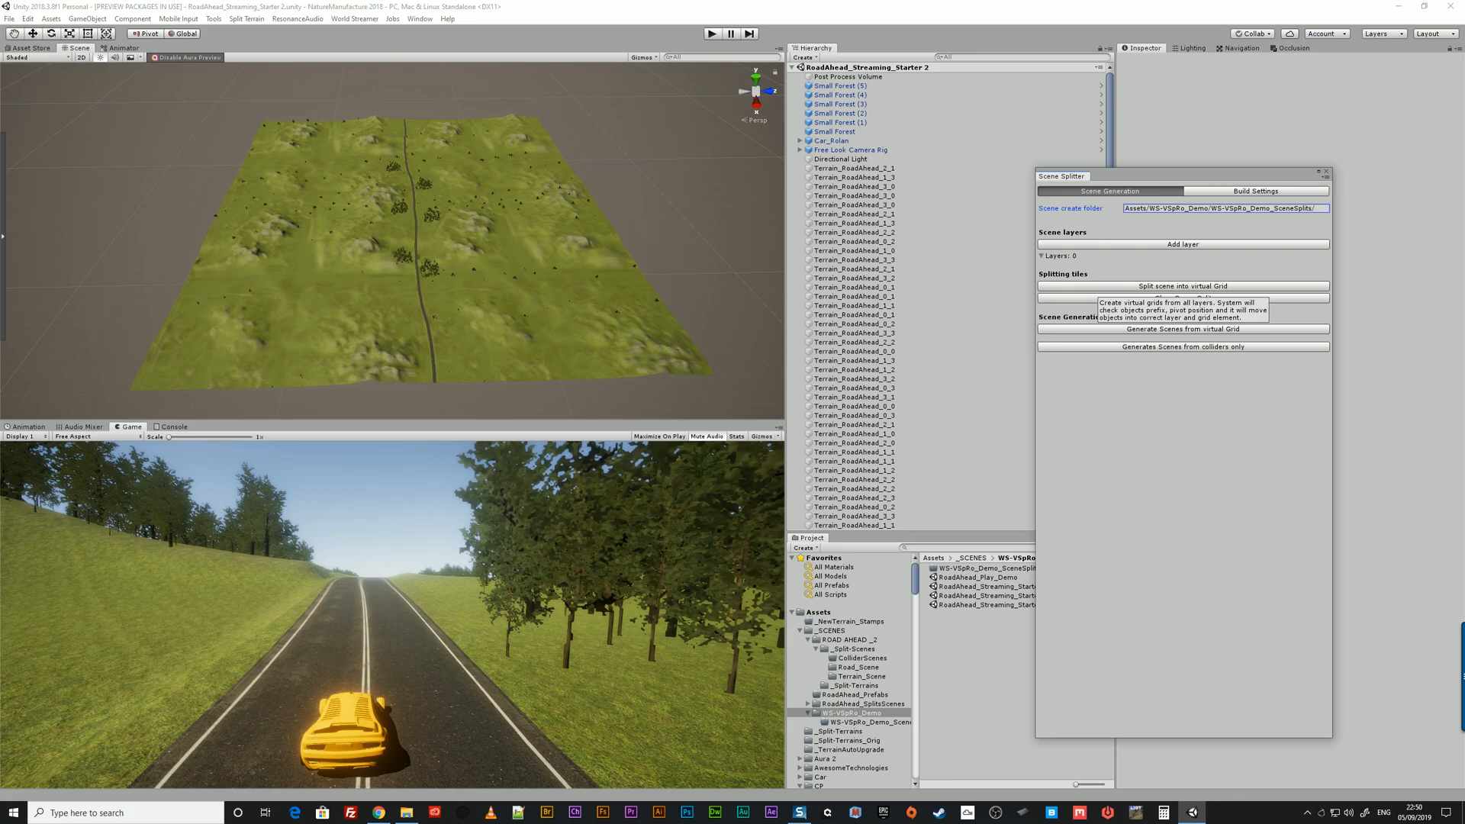
mouse_move(1181, 244)
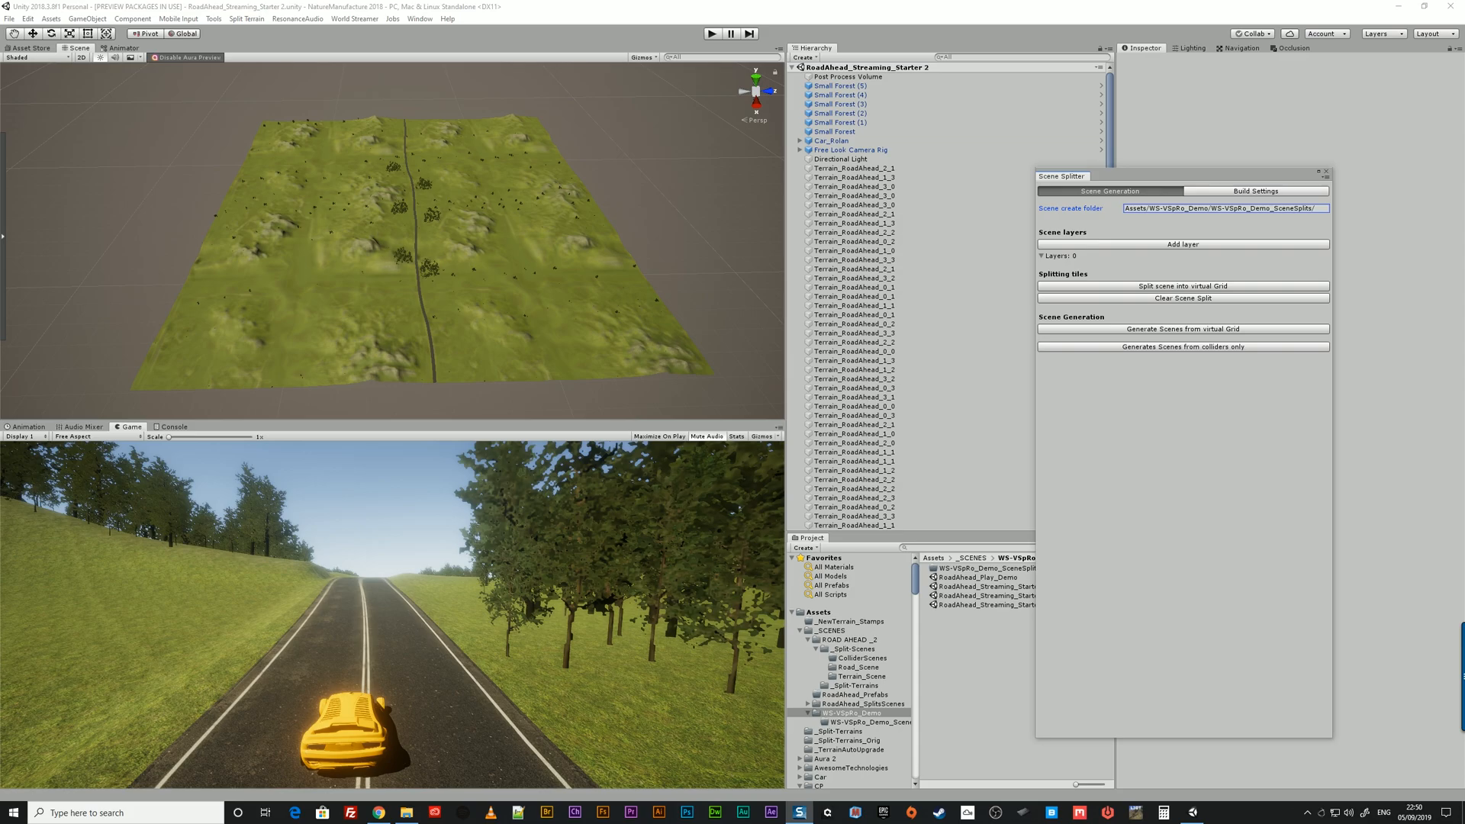
Add a layer with GameObject prefix Small, scene prefix Forest_SceneScene, and Size X/Z 256
click(1181, 244)
text(stream)
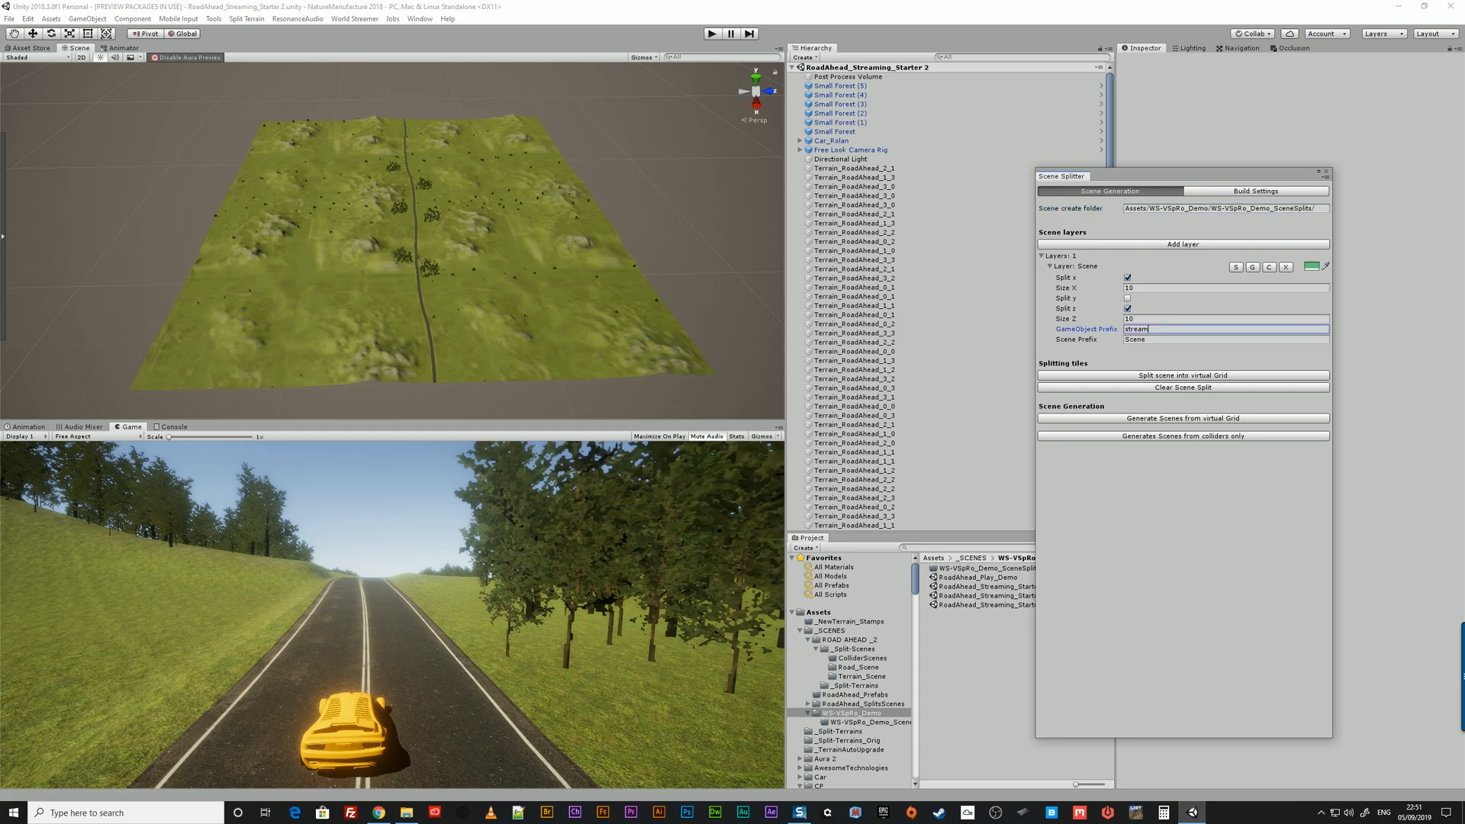
text(Small)
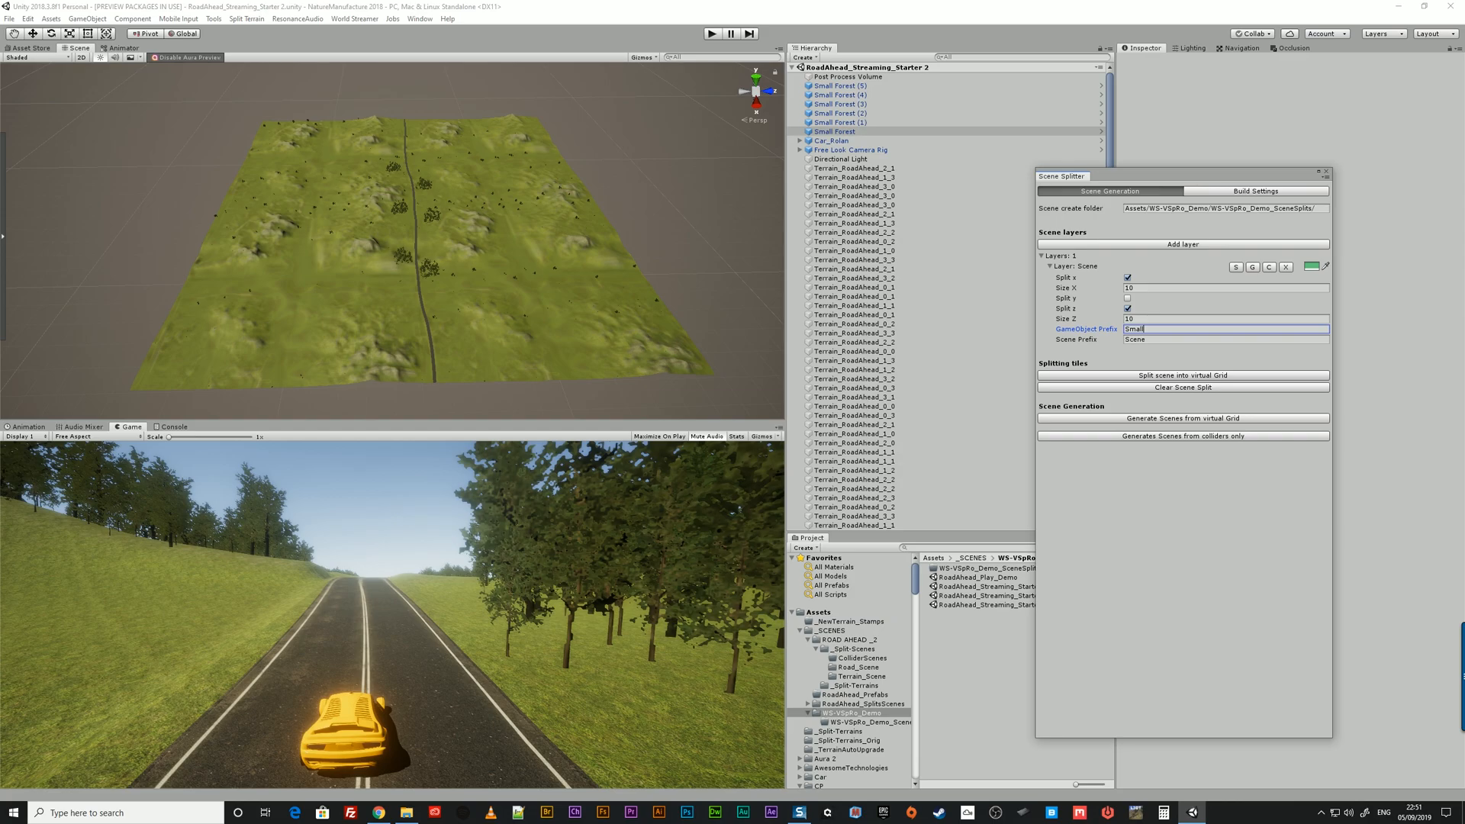
click(1227, 339)
text(Forest_)
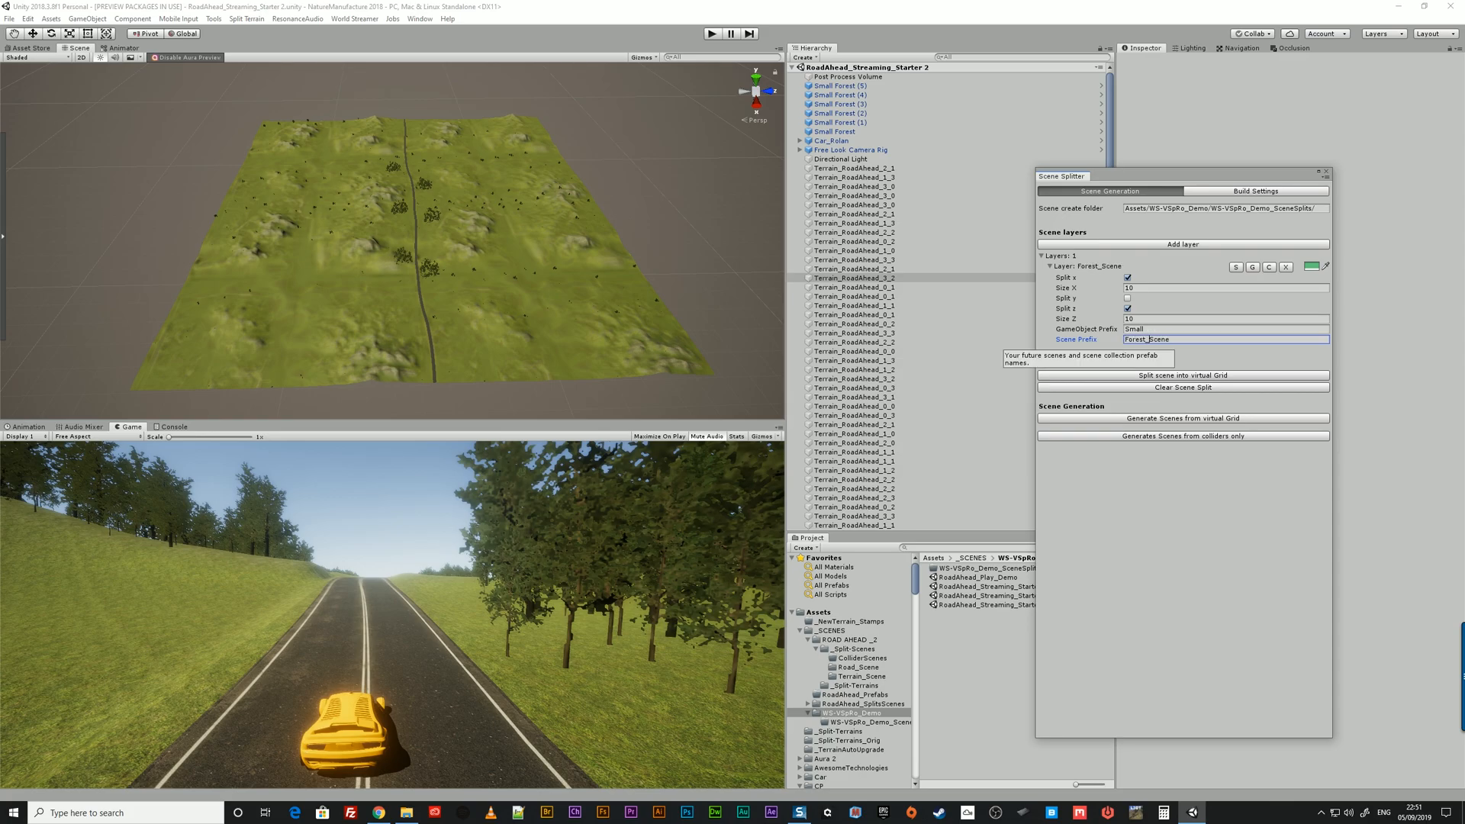
text(Scene)
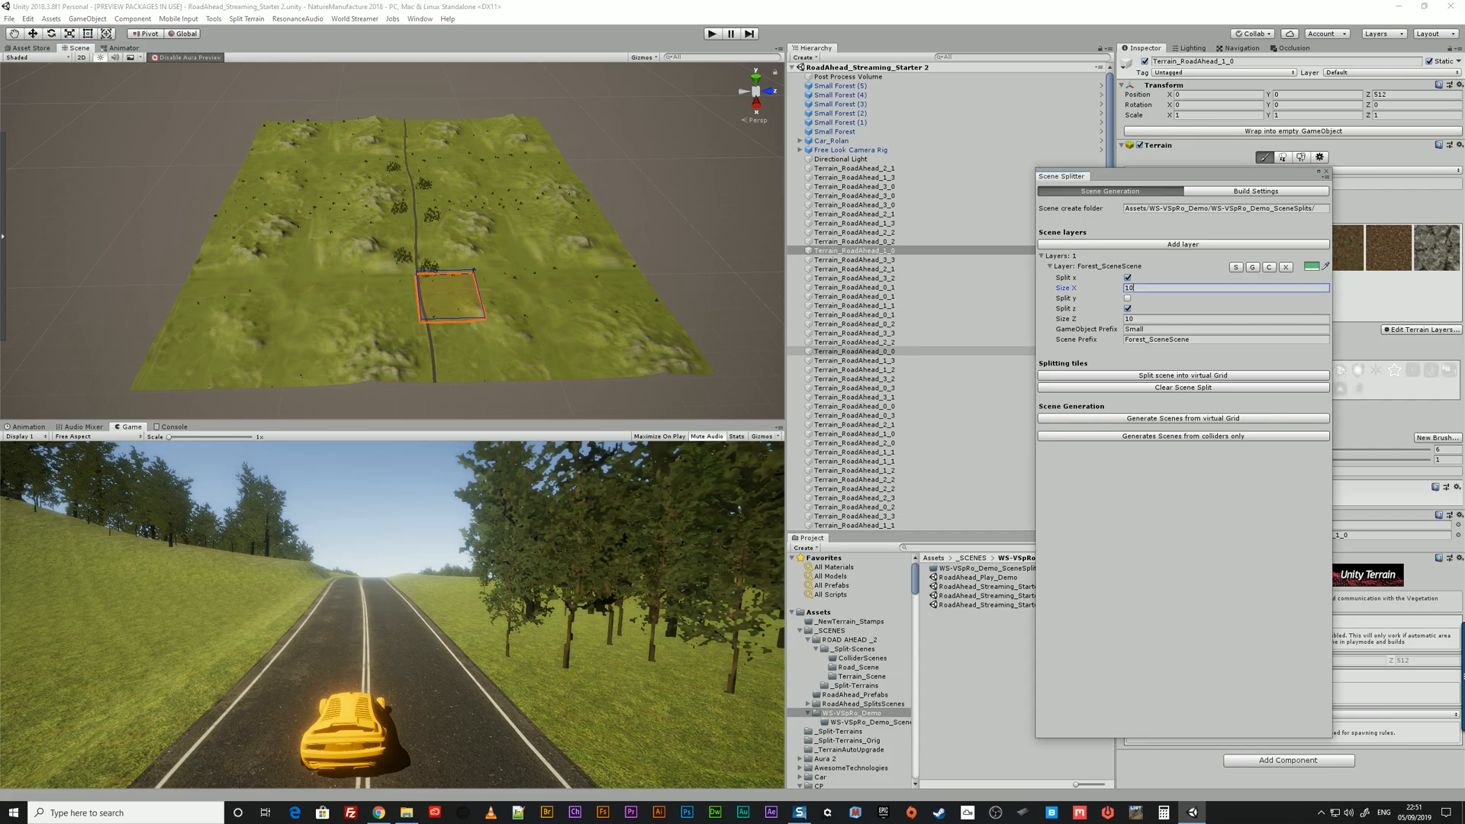
text(256)
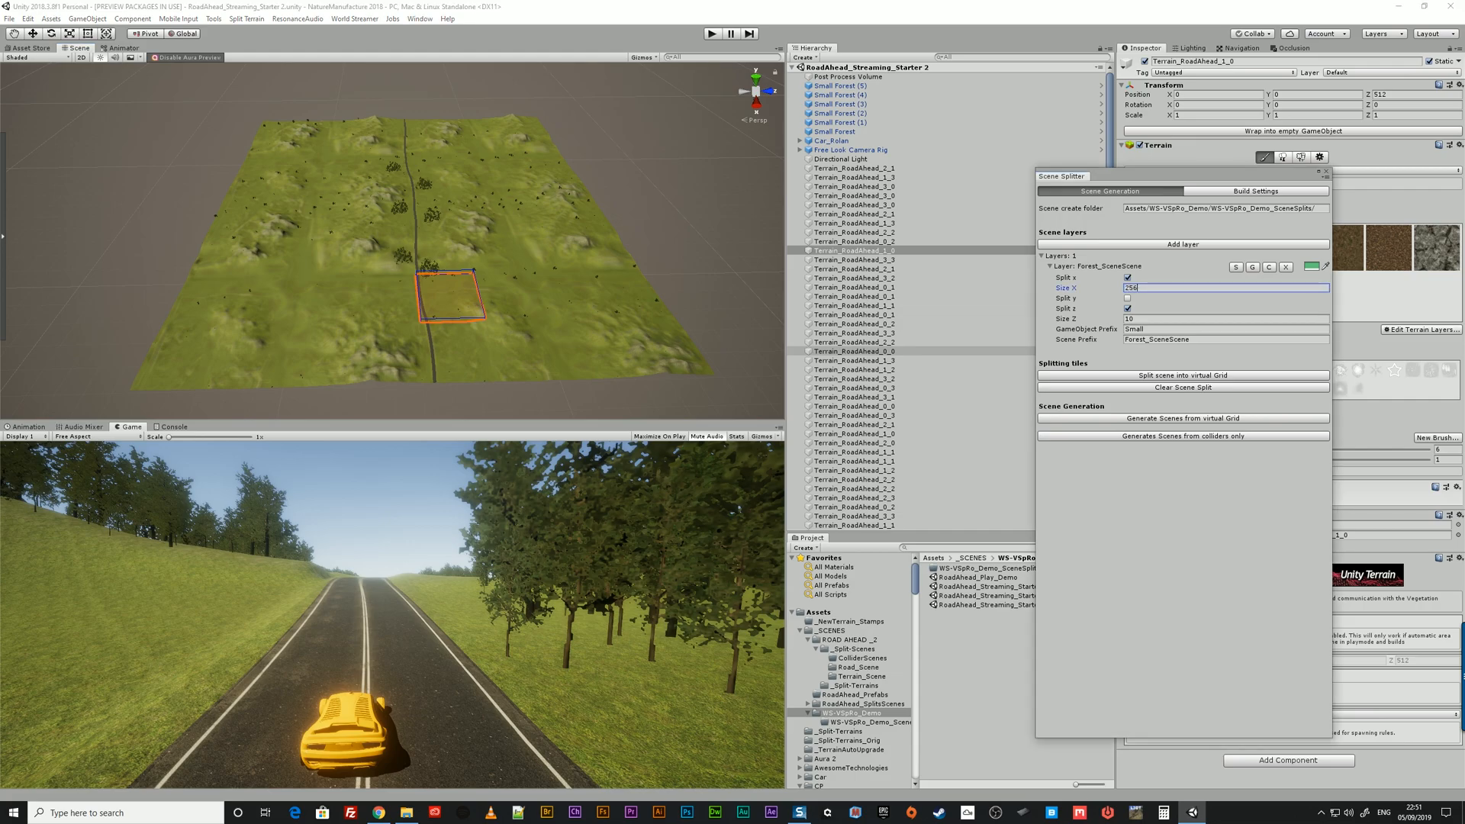
click(1226, 318)
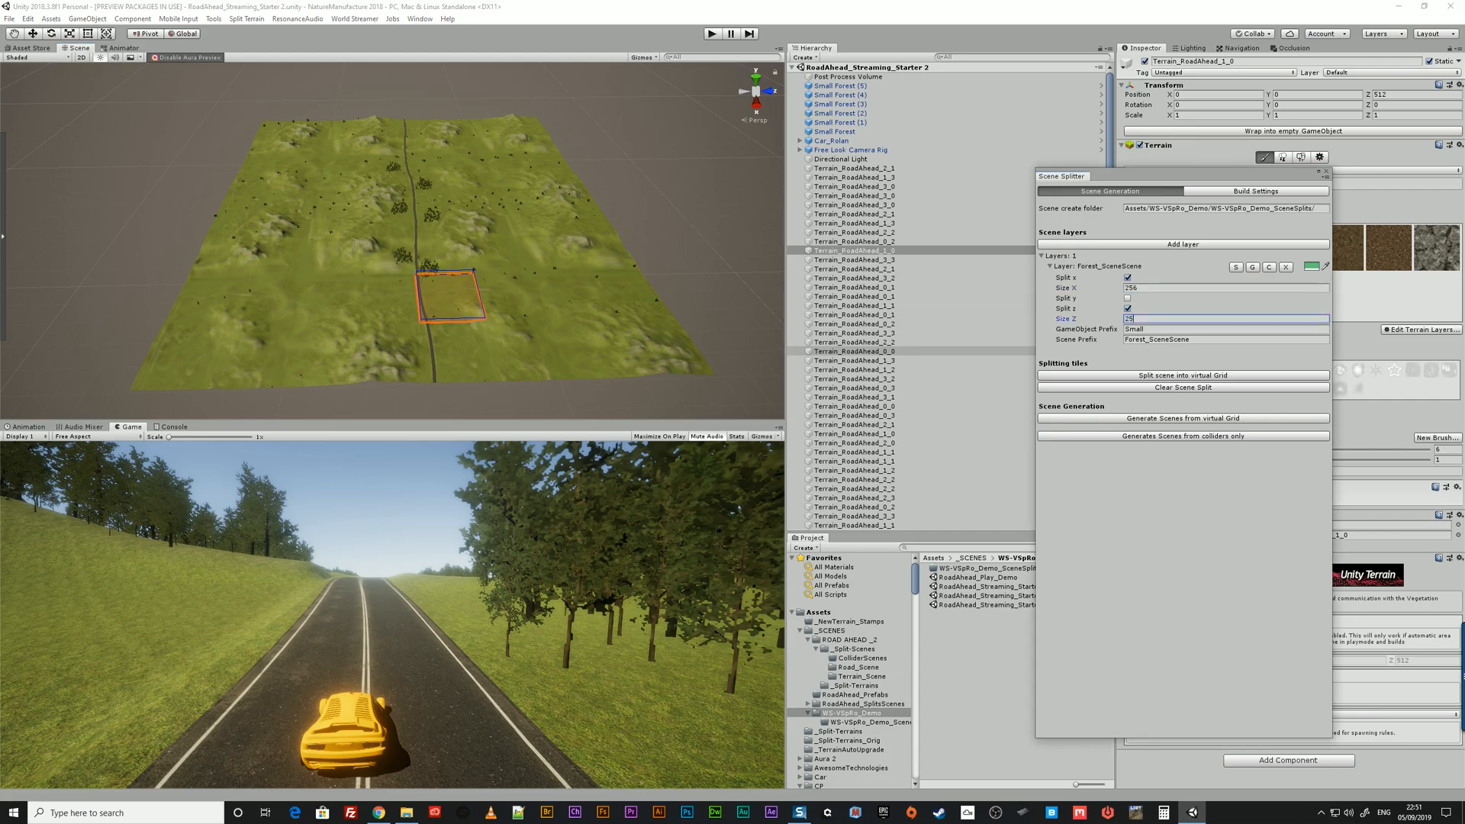
text(256)
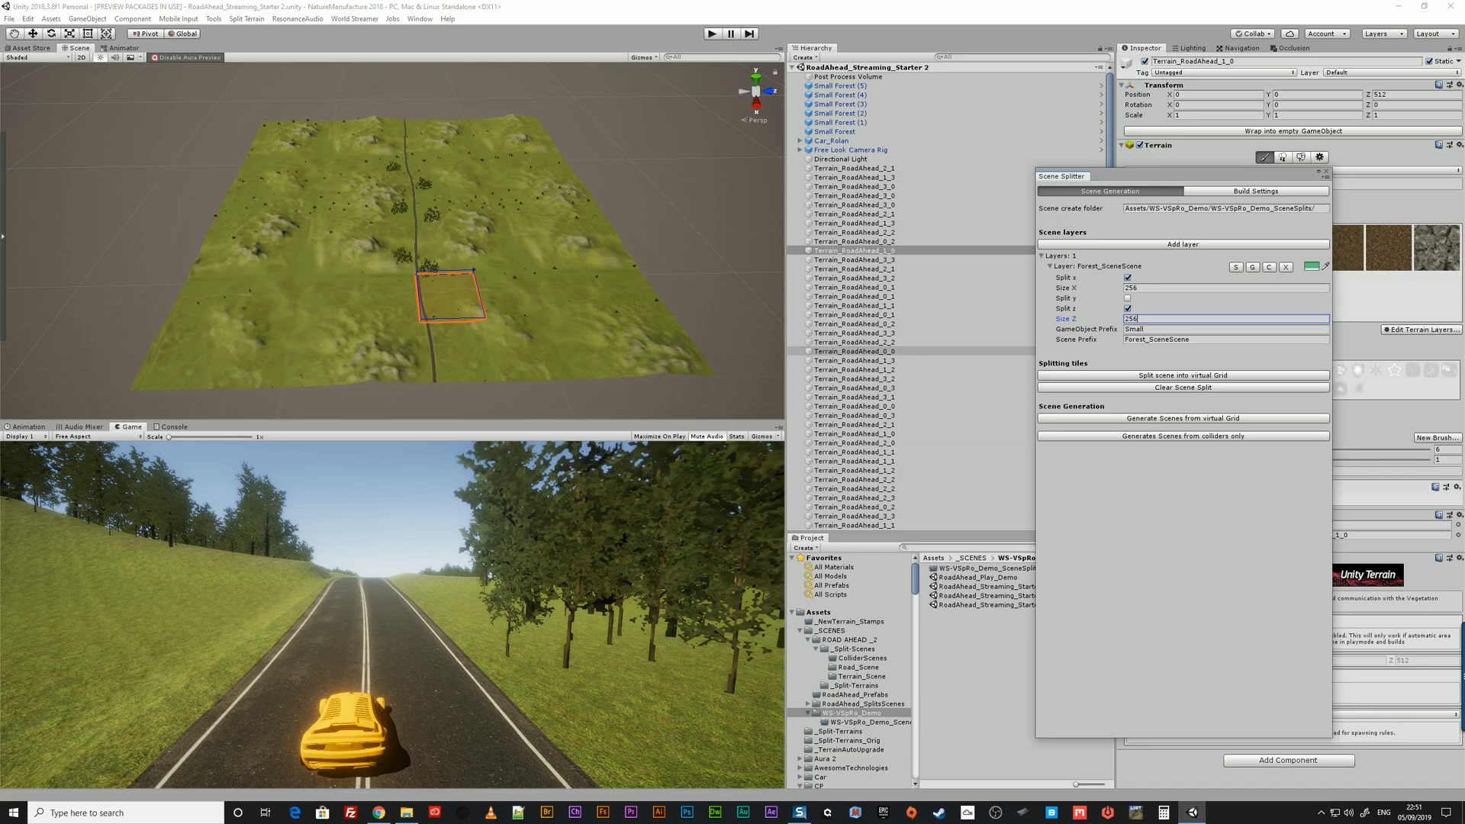
mouse_move(1061, 267)
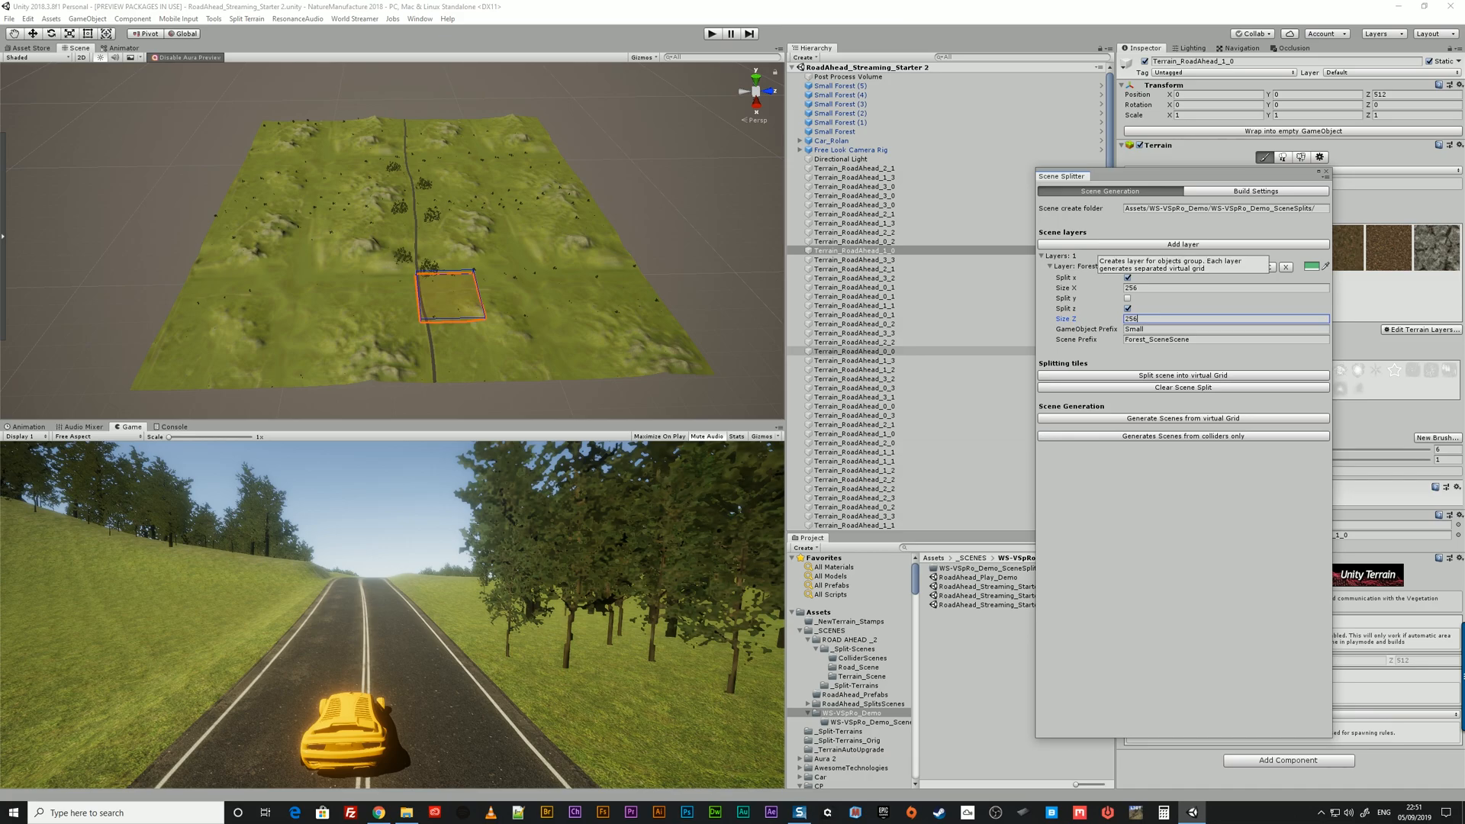
Configure terrainTile_Scene (prefix Terrain) and add Road_Scene (prefix MainRoad), both sized 256 by 256
click(1182, 244)
text(Terrain)
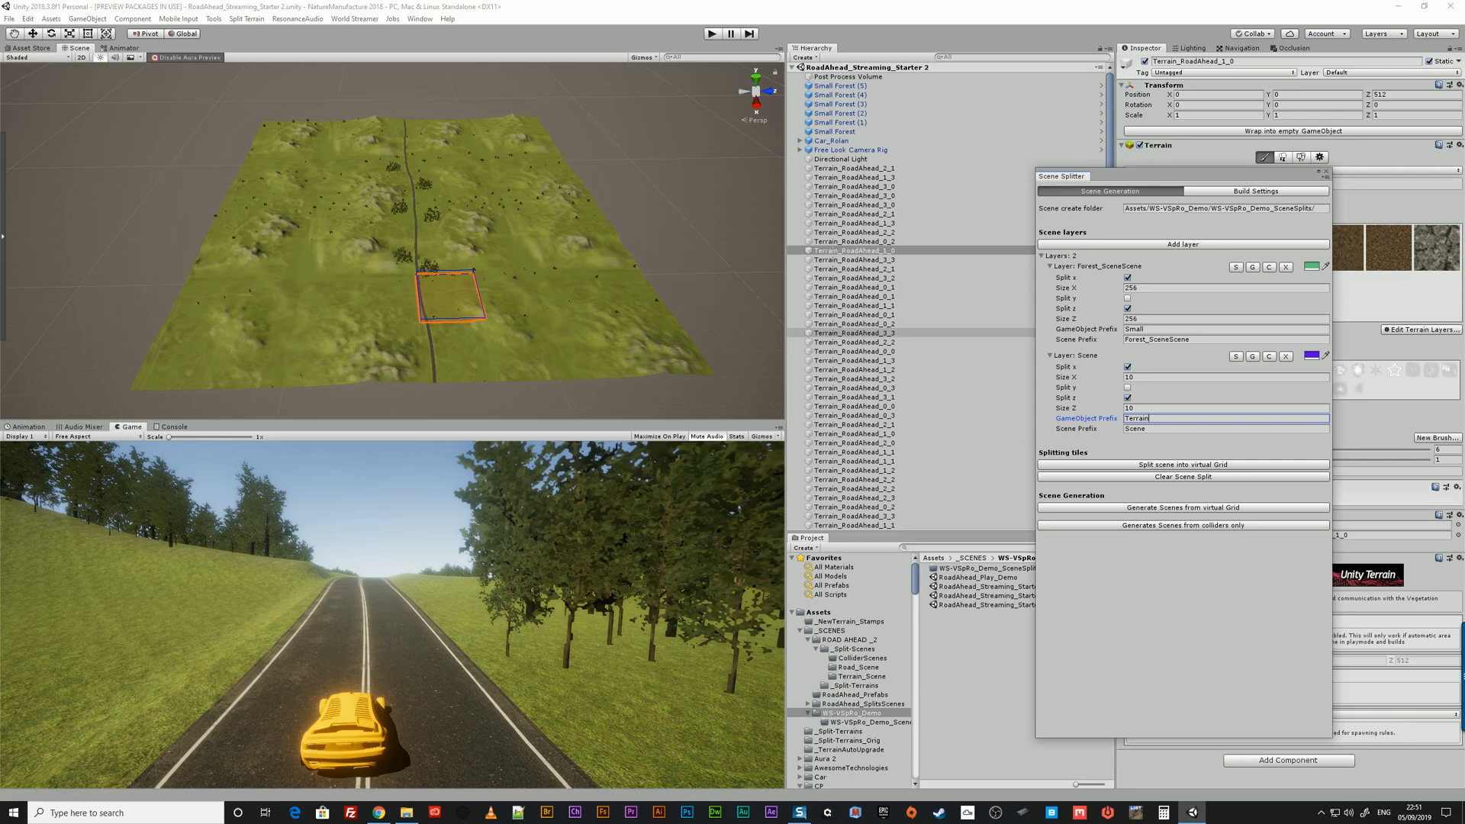
click(1227, 428)
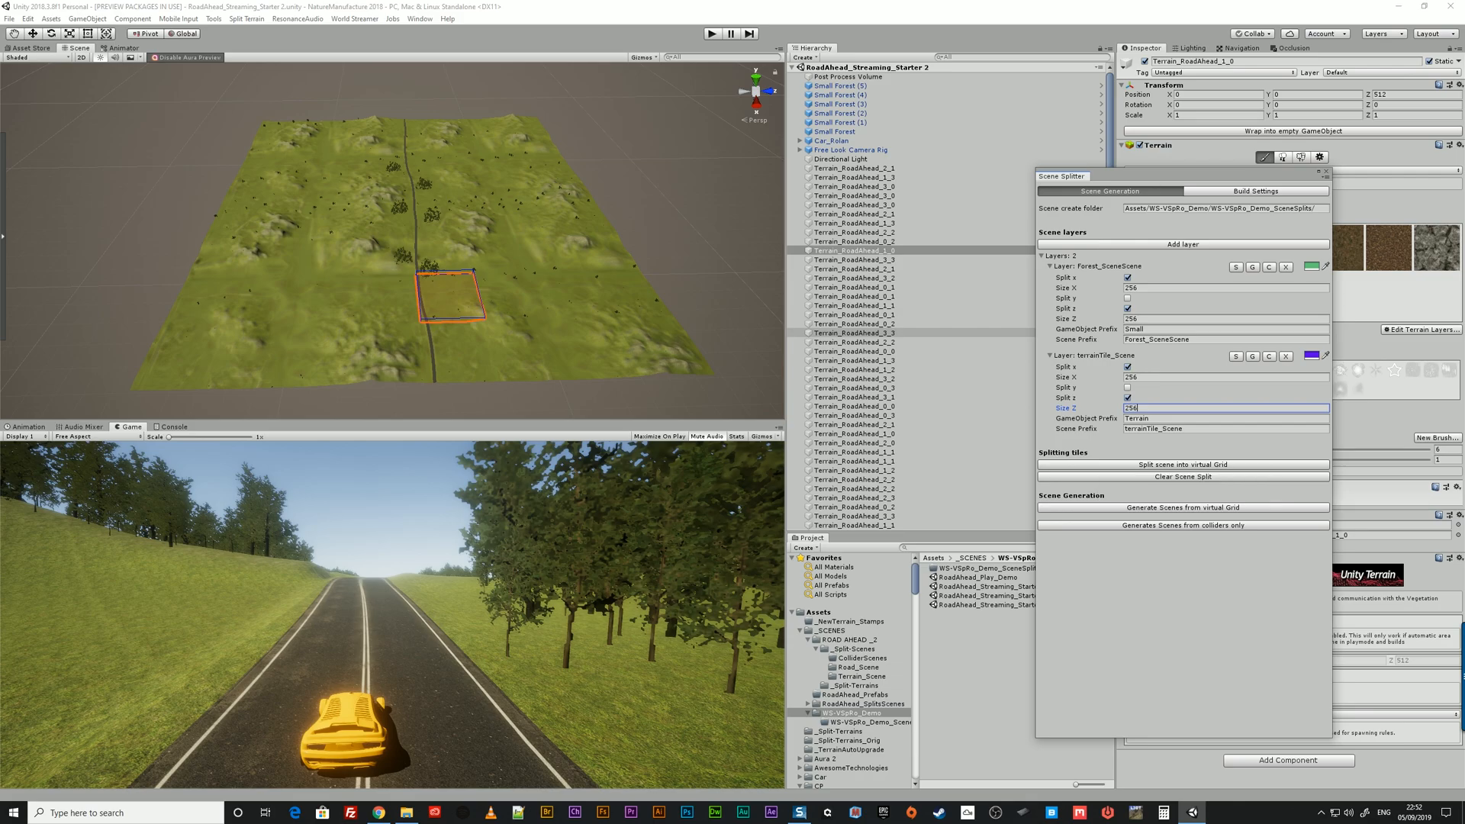
click(1181, 244)
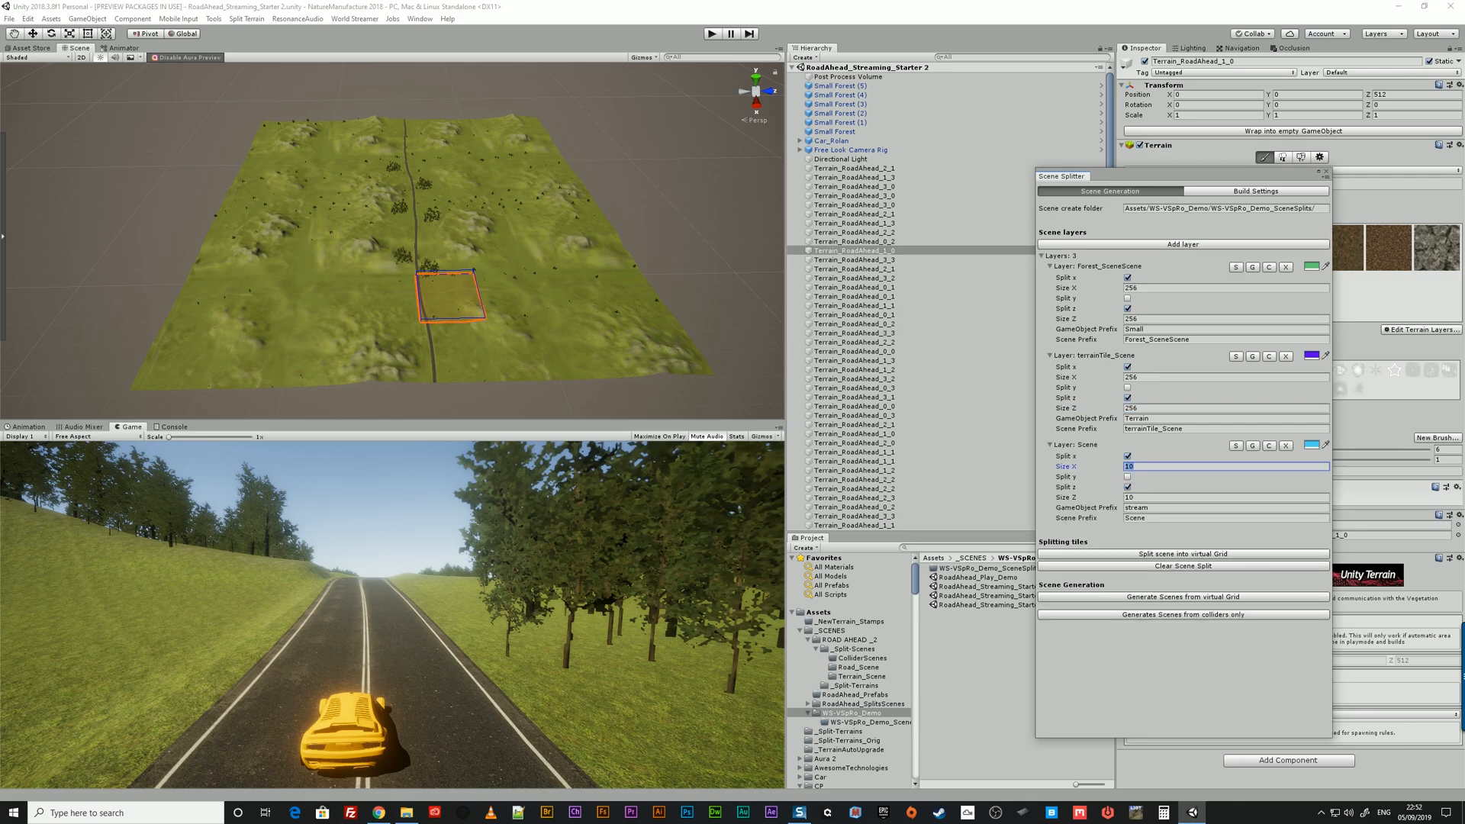
click(1225, 497)
text(256)
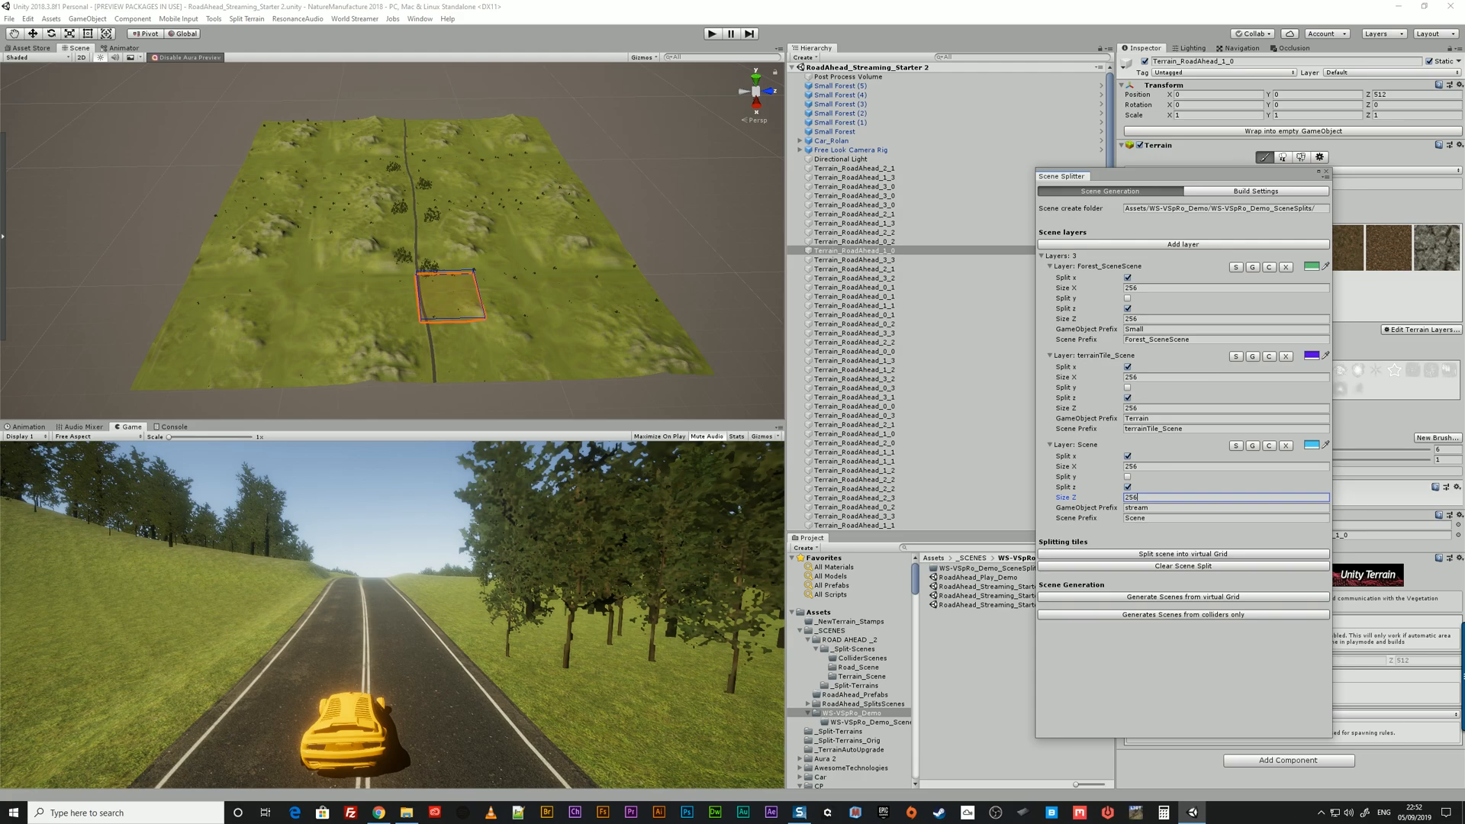
click(1224, 507)
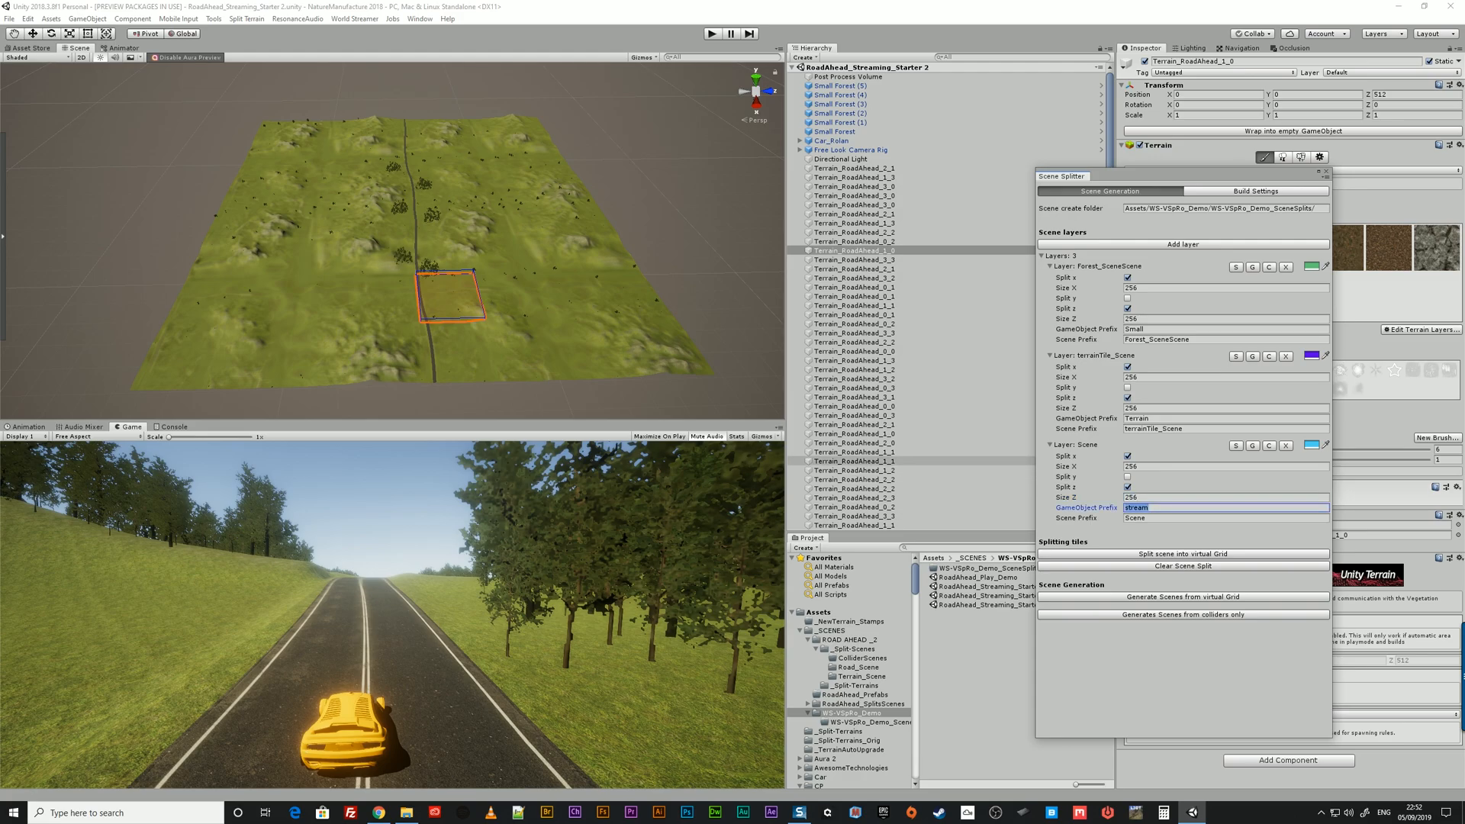
scroll(down, 3)
text(Road_)
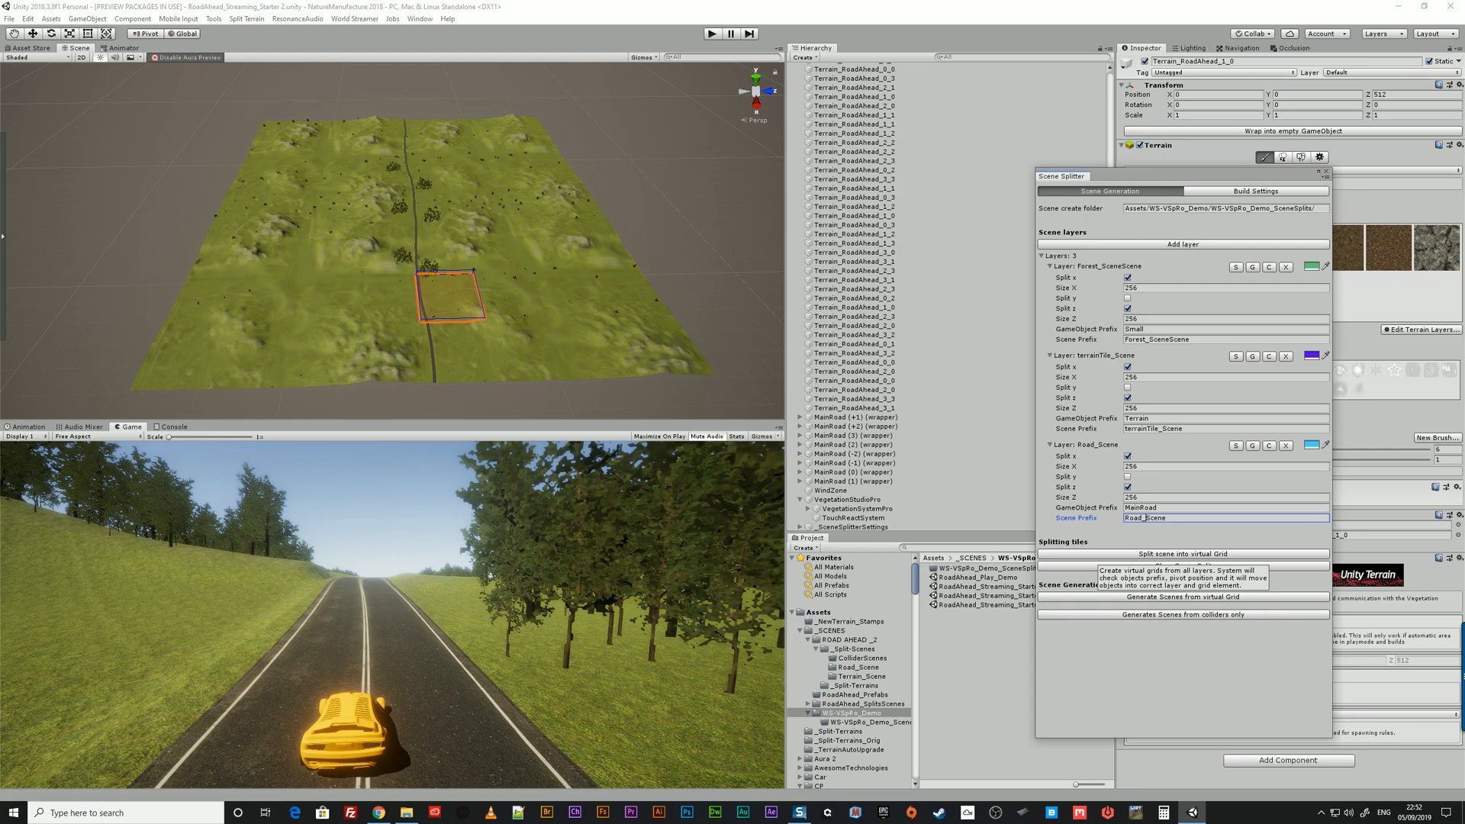
Run 'Split scene into virtual Grid' and expand a Road_Scene tile in the Hierarchy to check it
click(1182, 596)
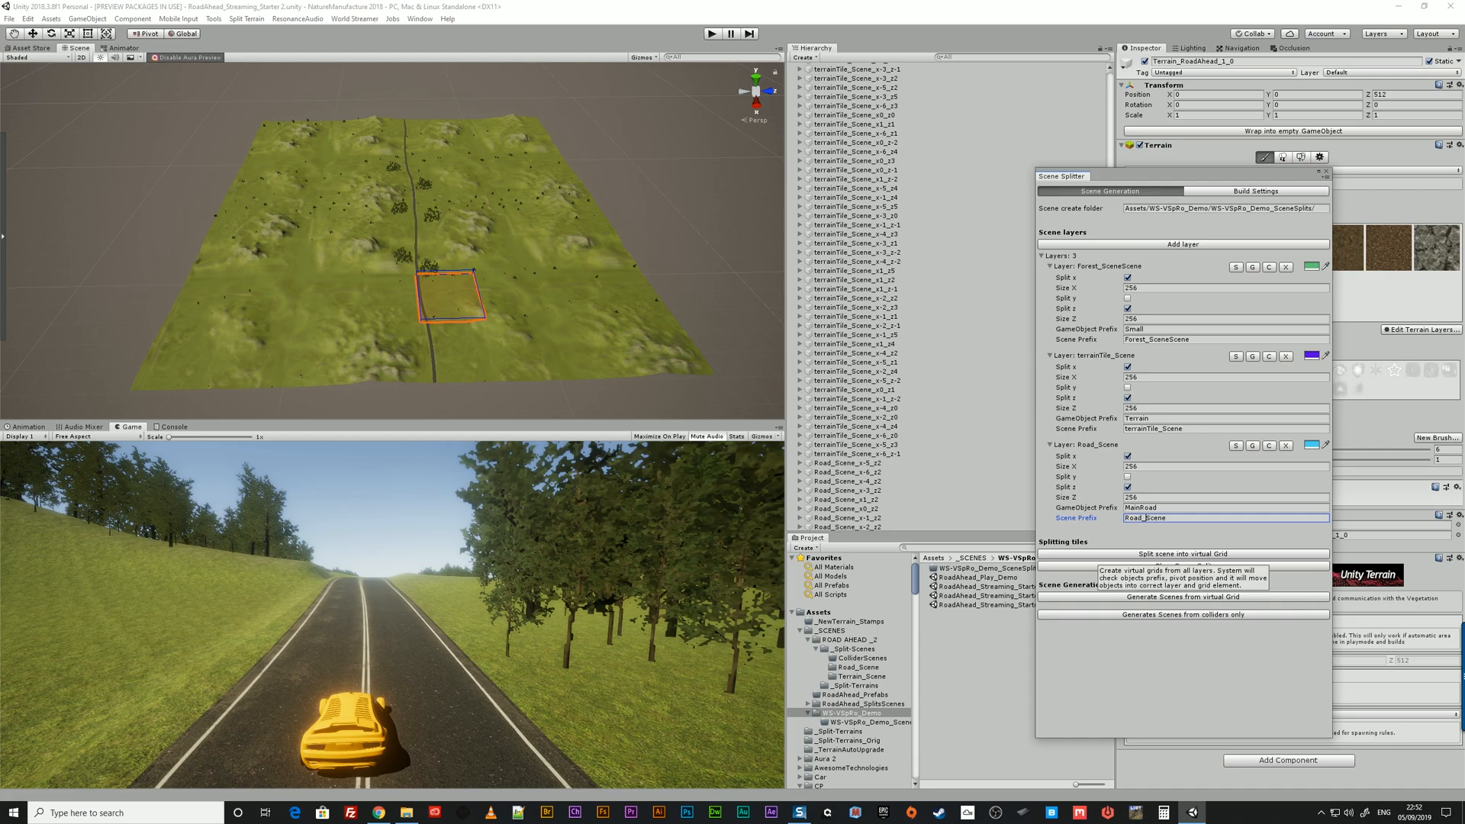
click(1182, 553)
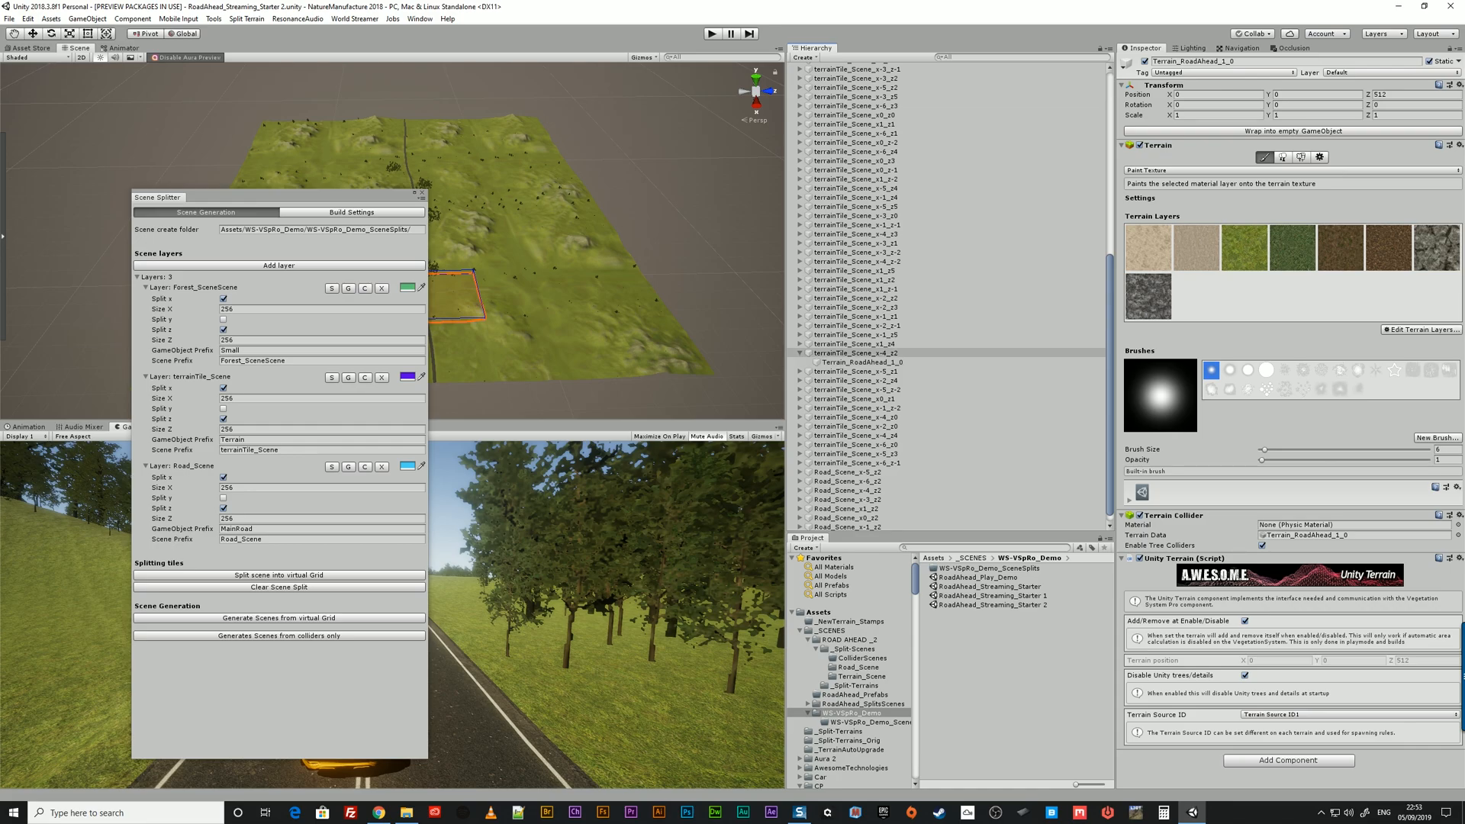
scroll(down, 3)
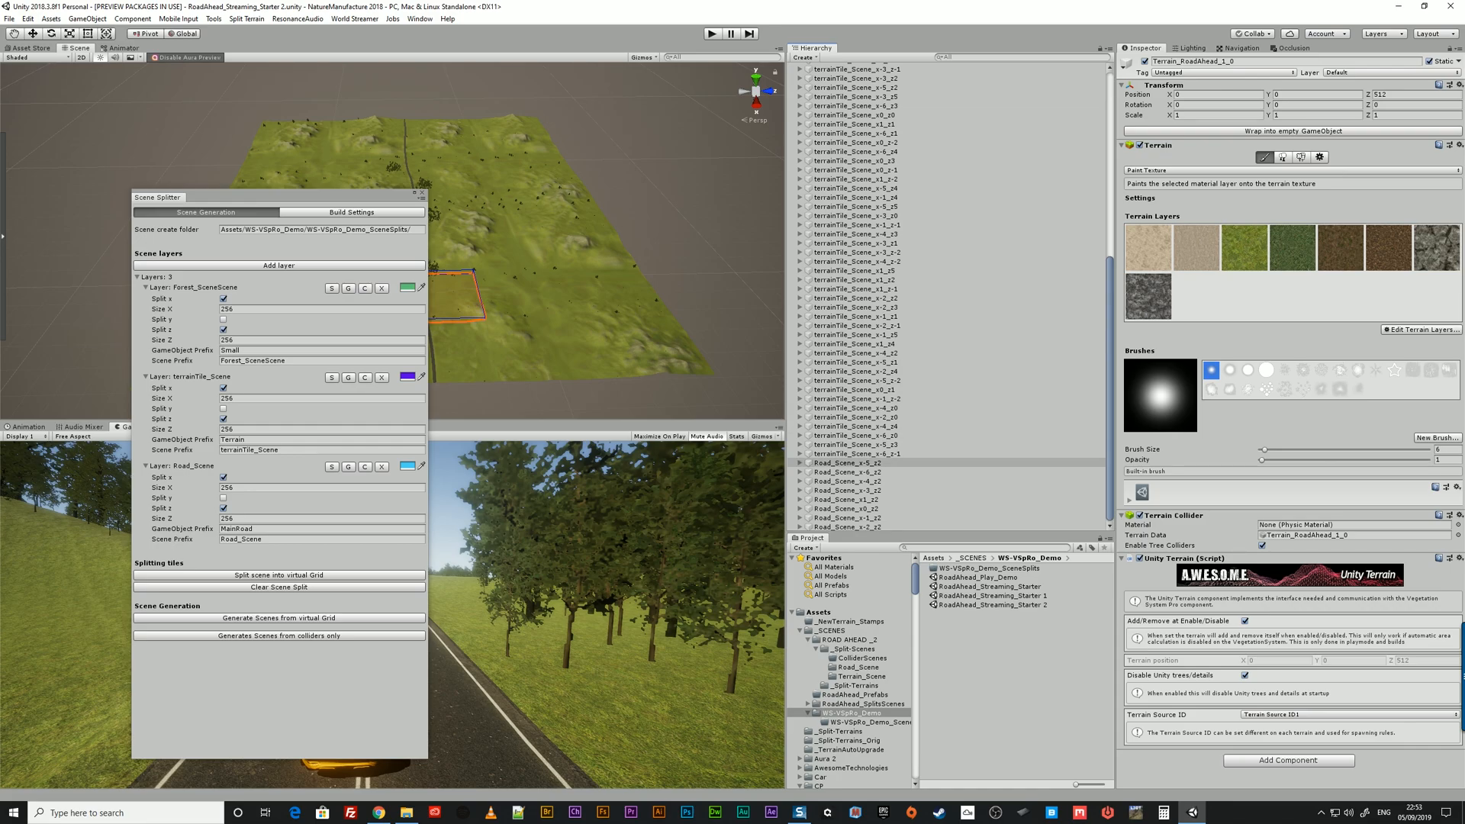
click(797, 463)
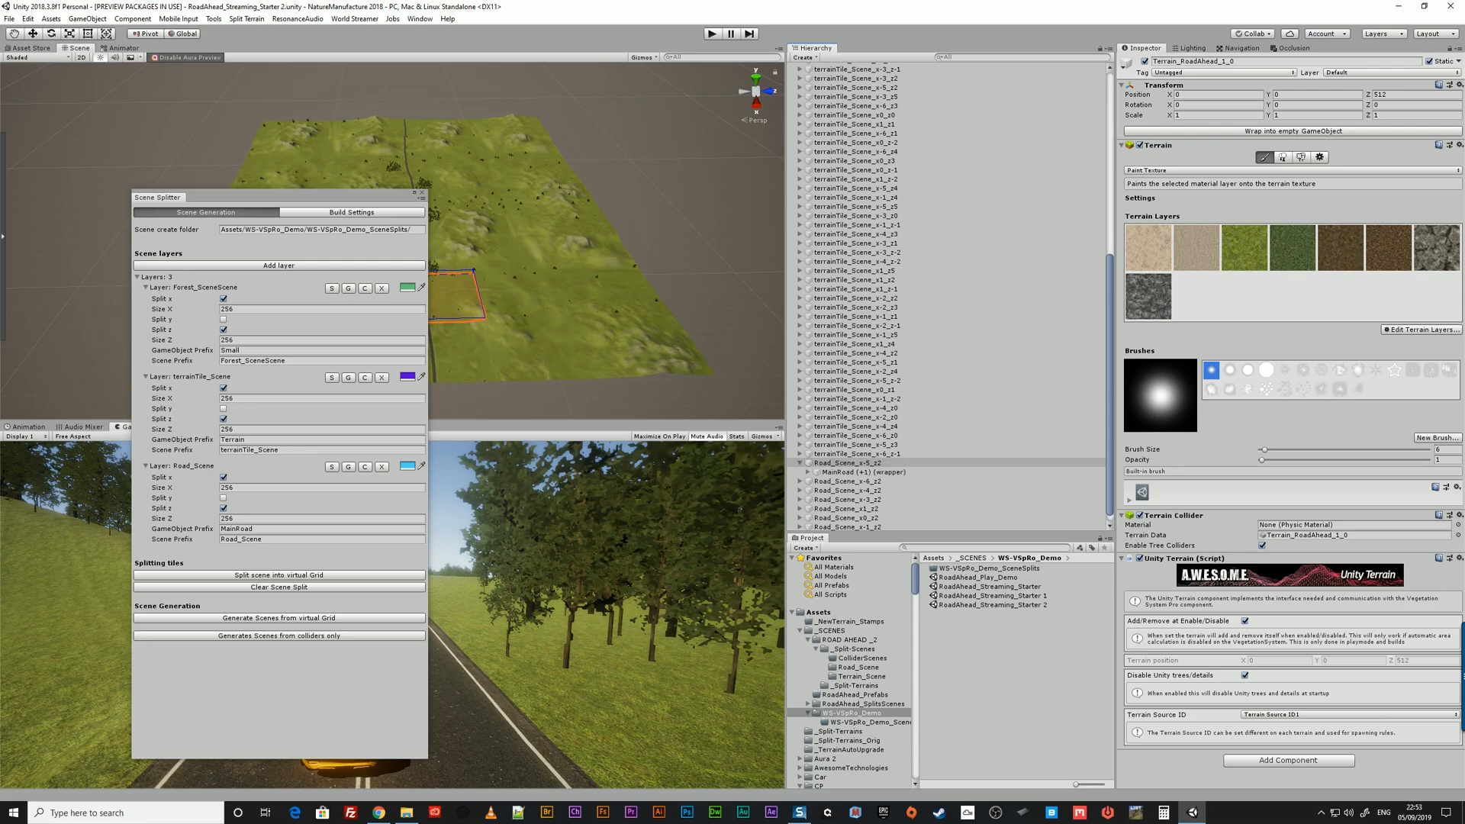
scroll(down, 3)
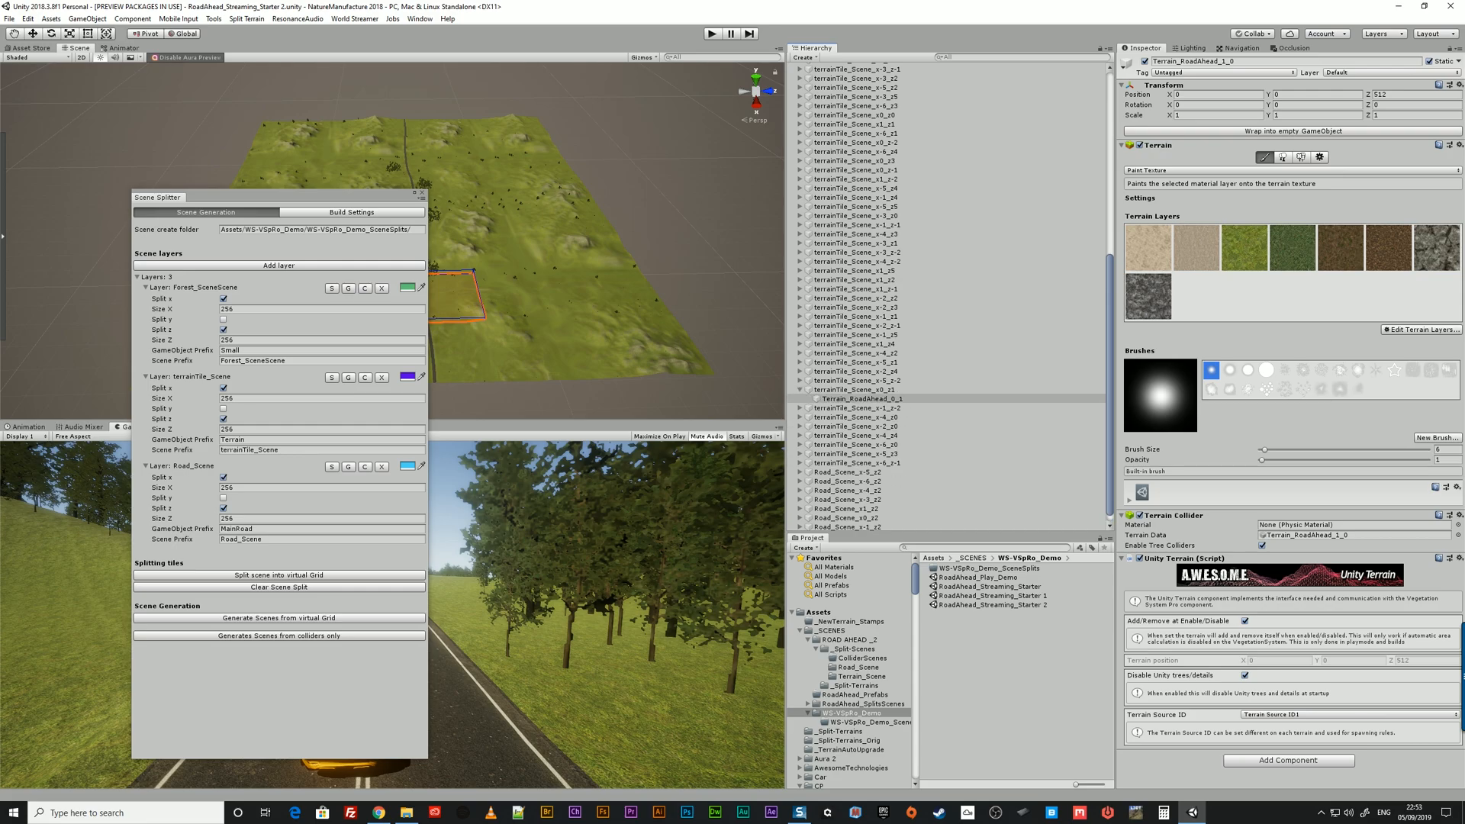
scroll(up, 3)
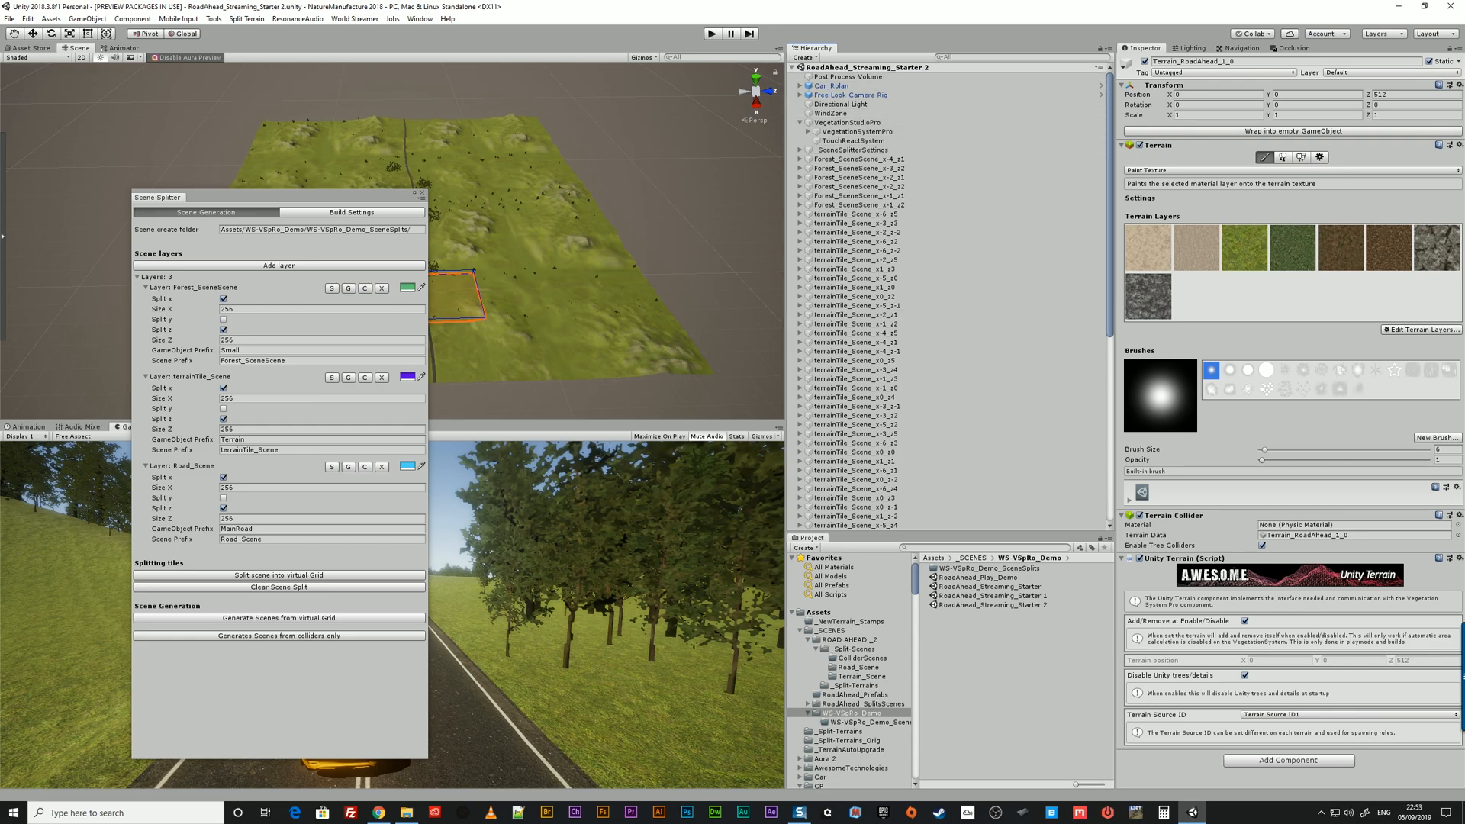
mouse_move(278, 636)
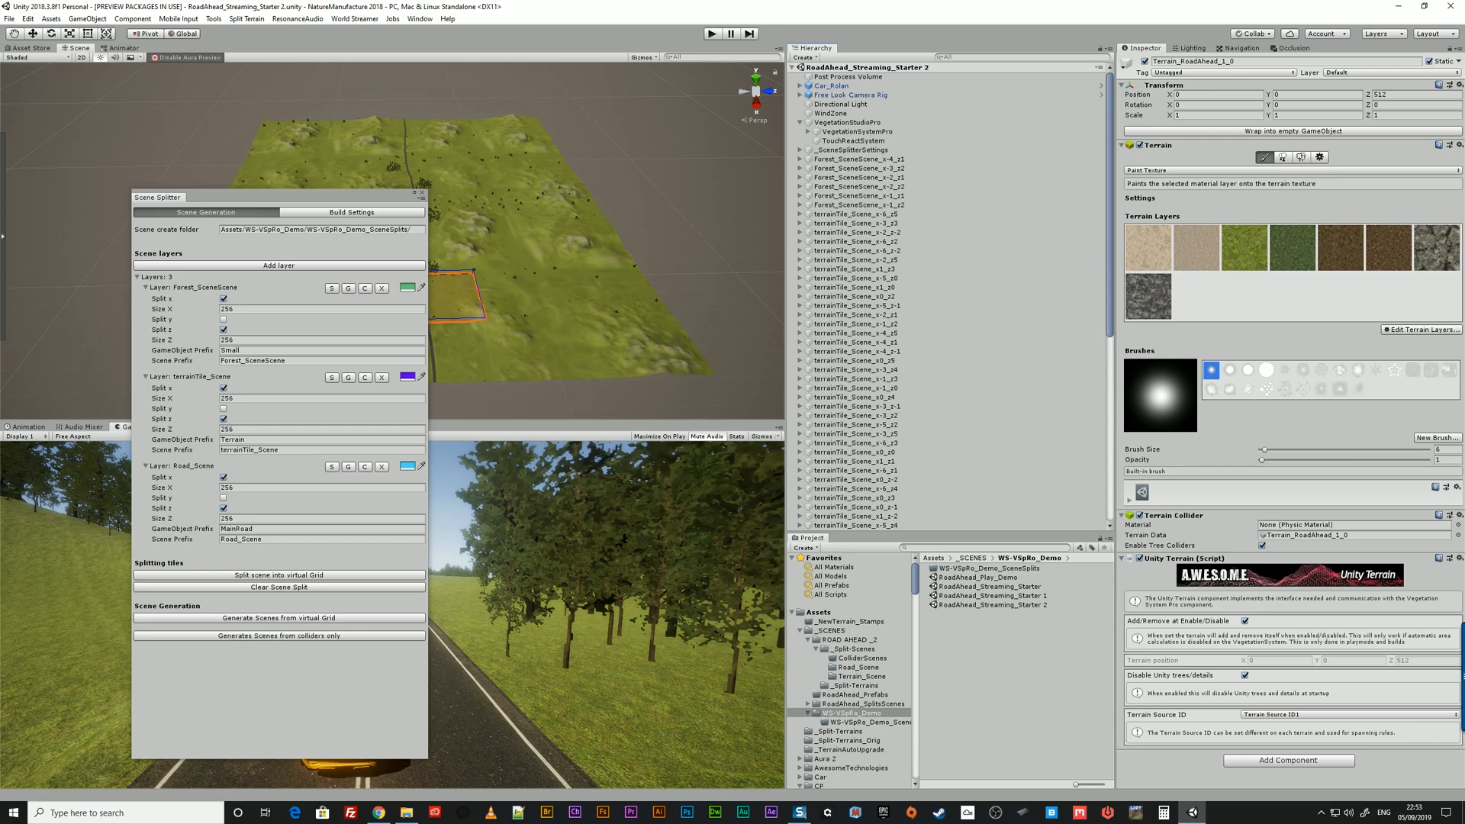
mouse_move(278, 636)
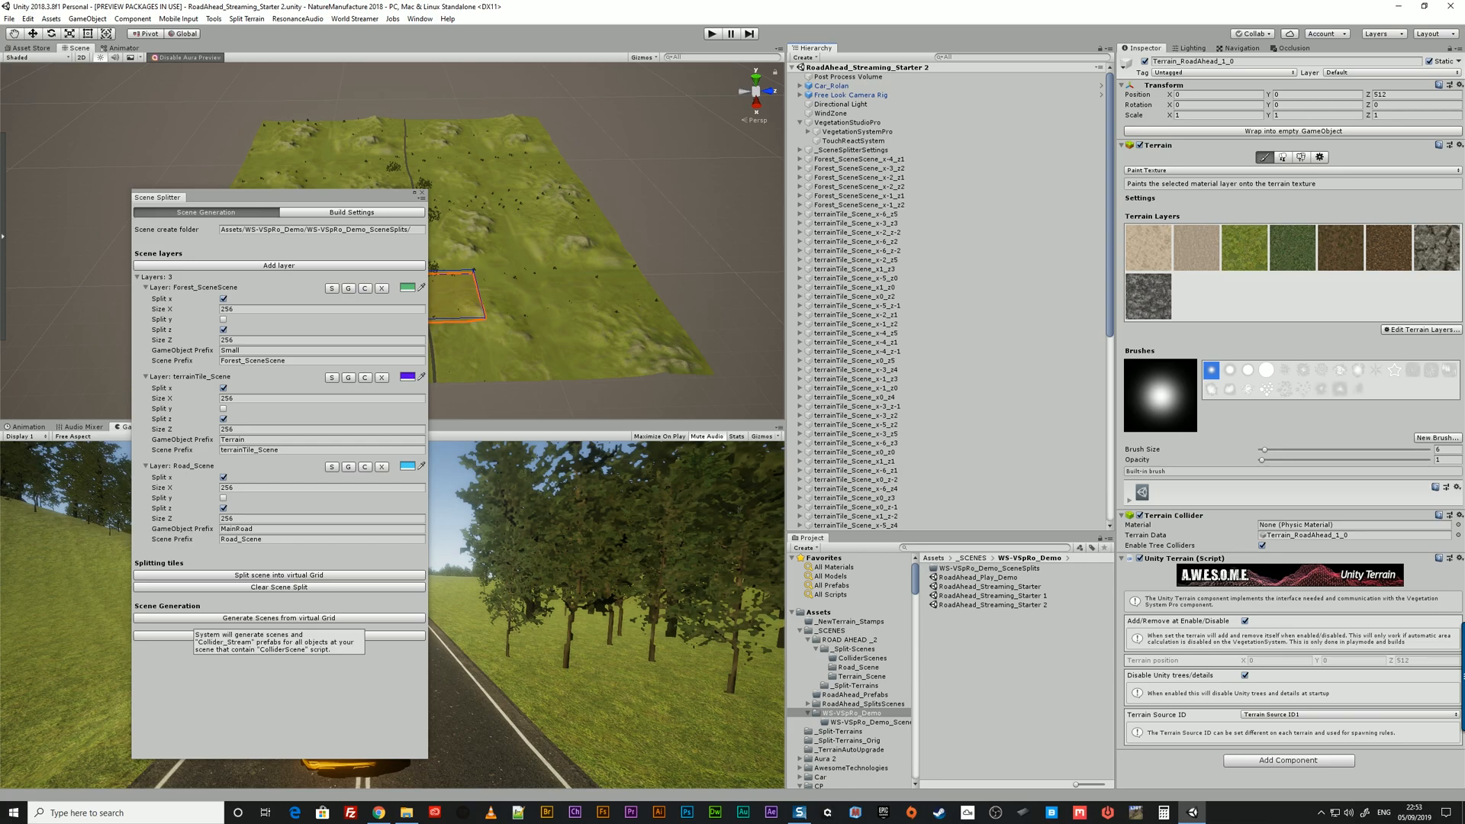
Generate the tile scenes, retrying after correcting the create folder path to _SCENES/WS-VSpRo_Demo
click(278, 618)
text(/_SCENES)
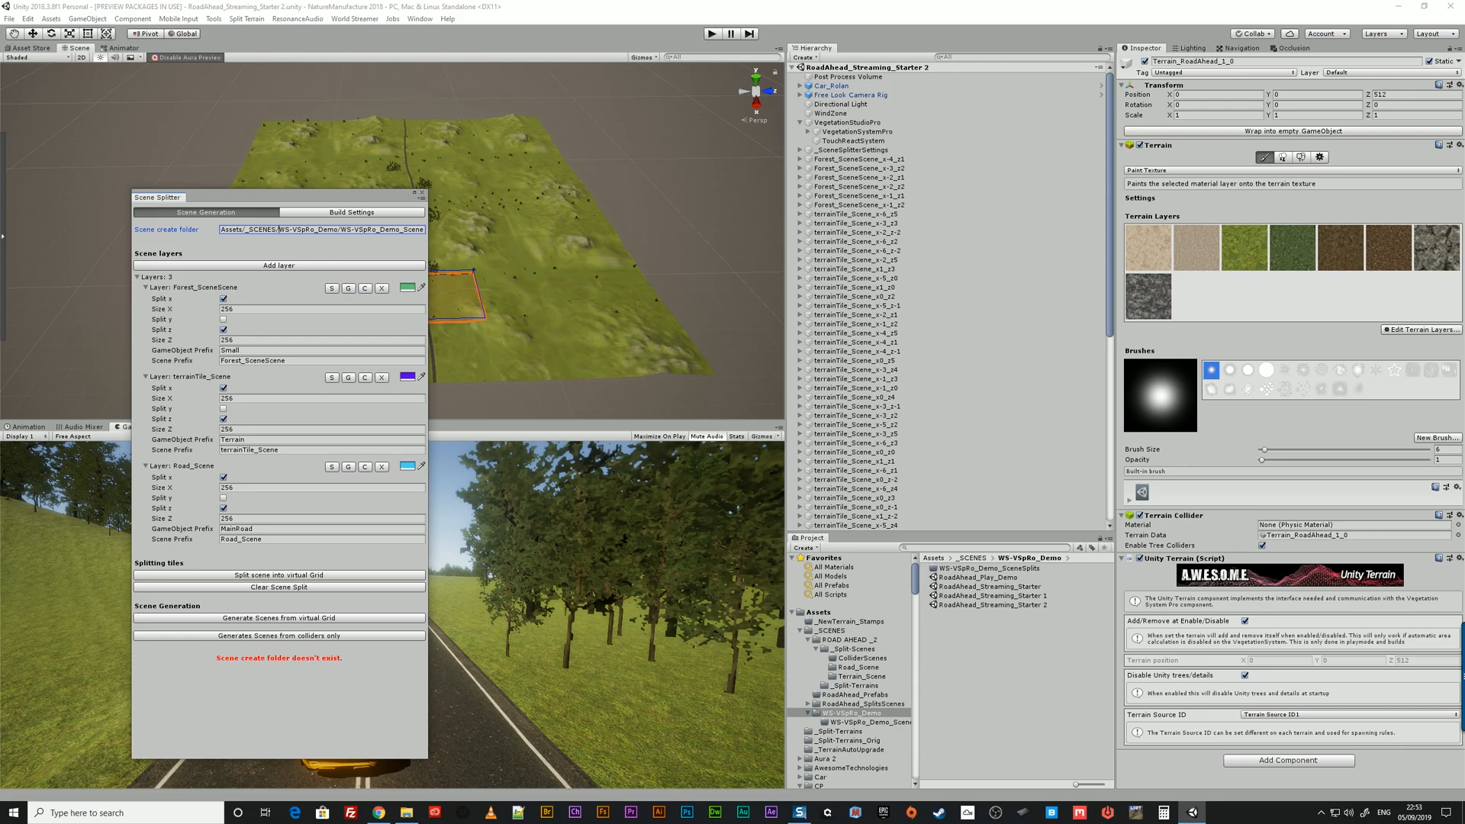
click(278, 618)
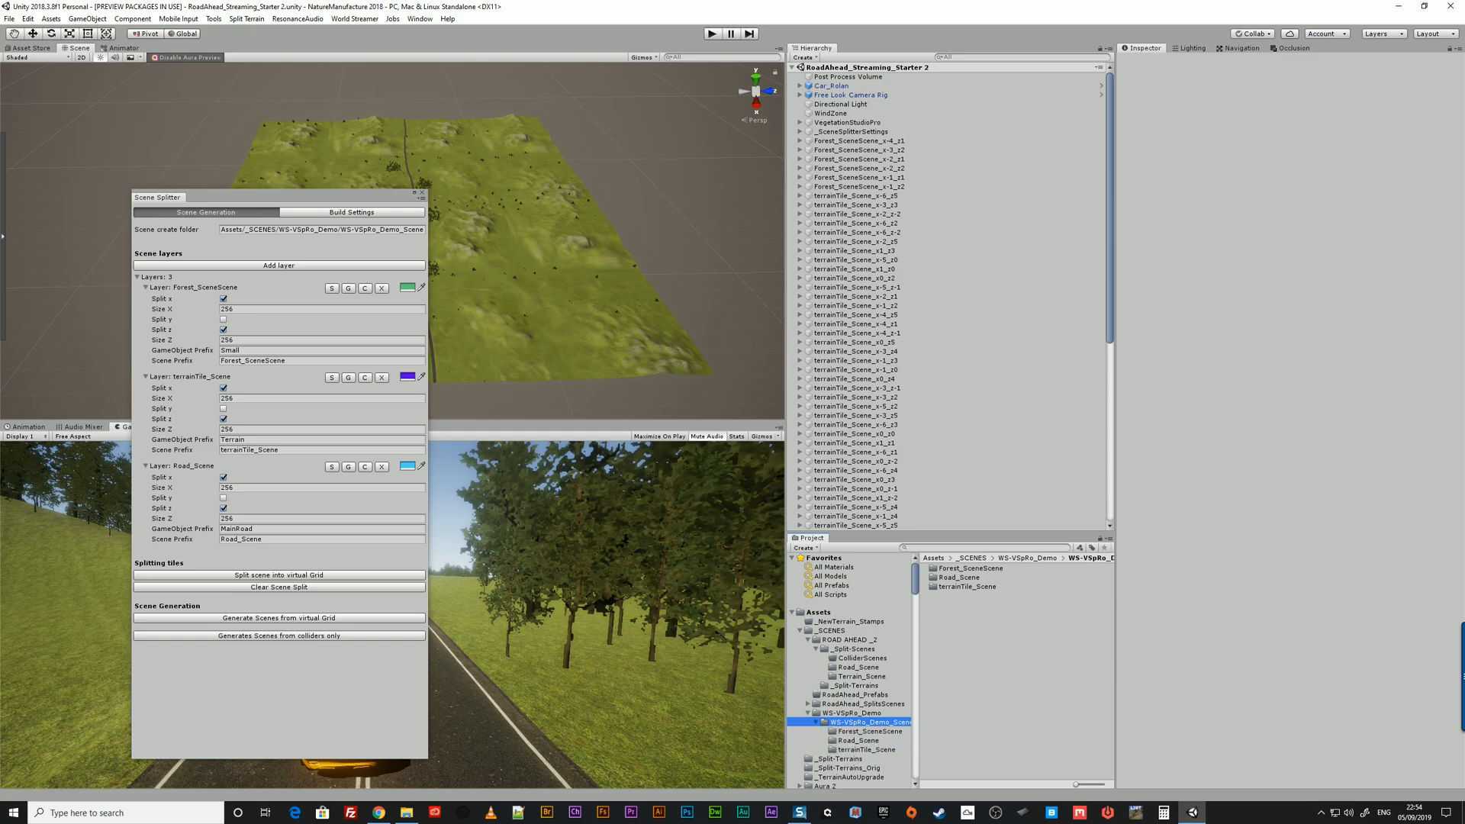
Browse the generated Forest_SceneScene, Road_Scene and terrainTile_Scene folders and their SC_ collections
click(856, 731)
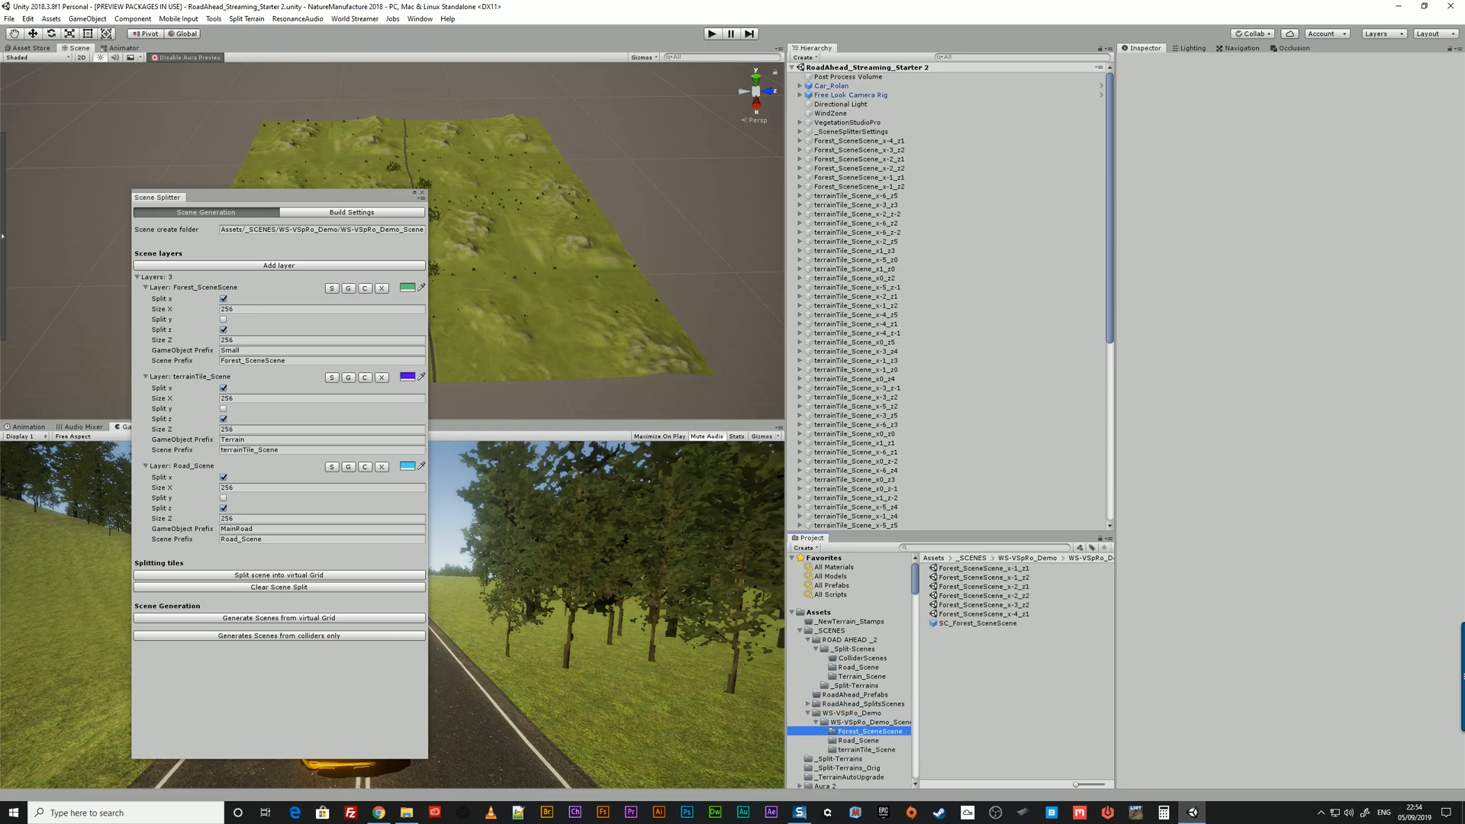
click(857, 740)
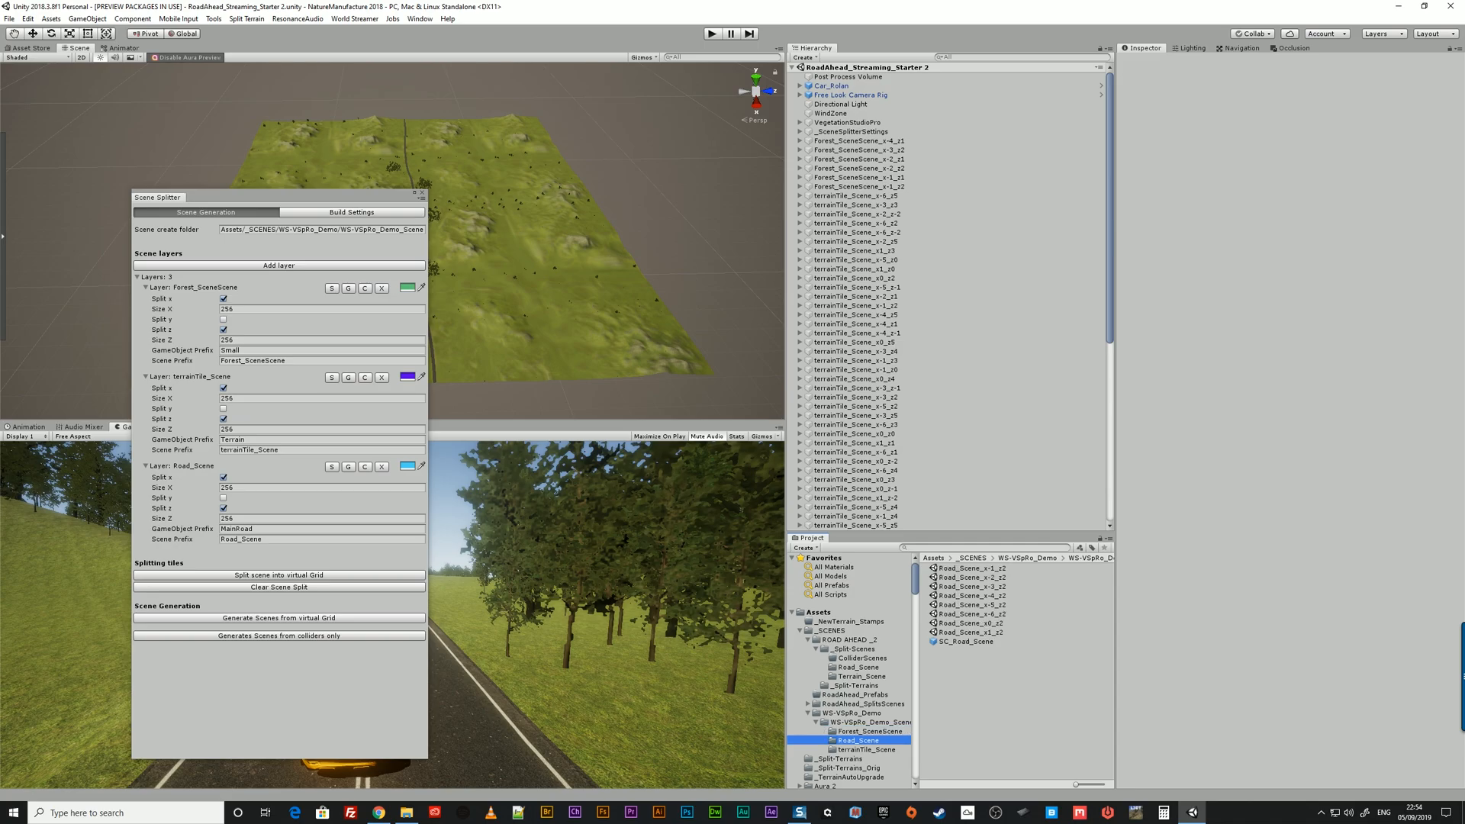
click(868, 749)
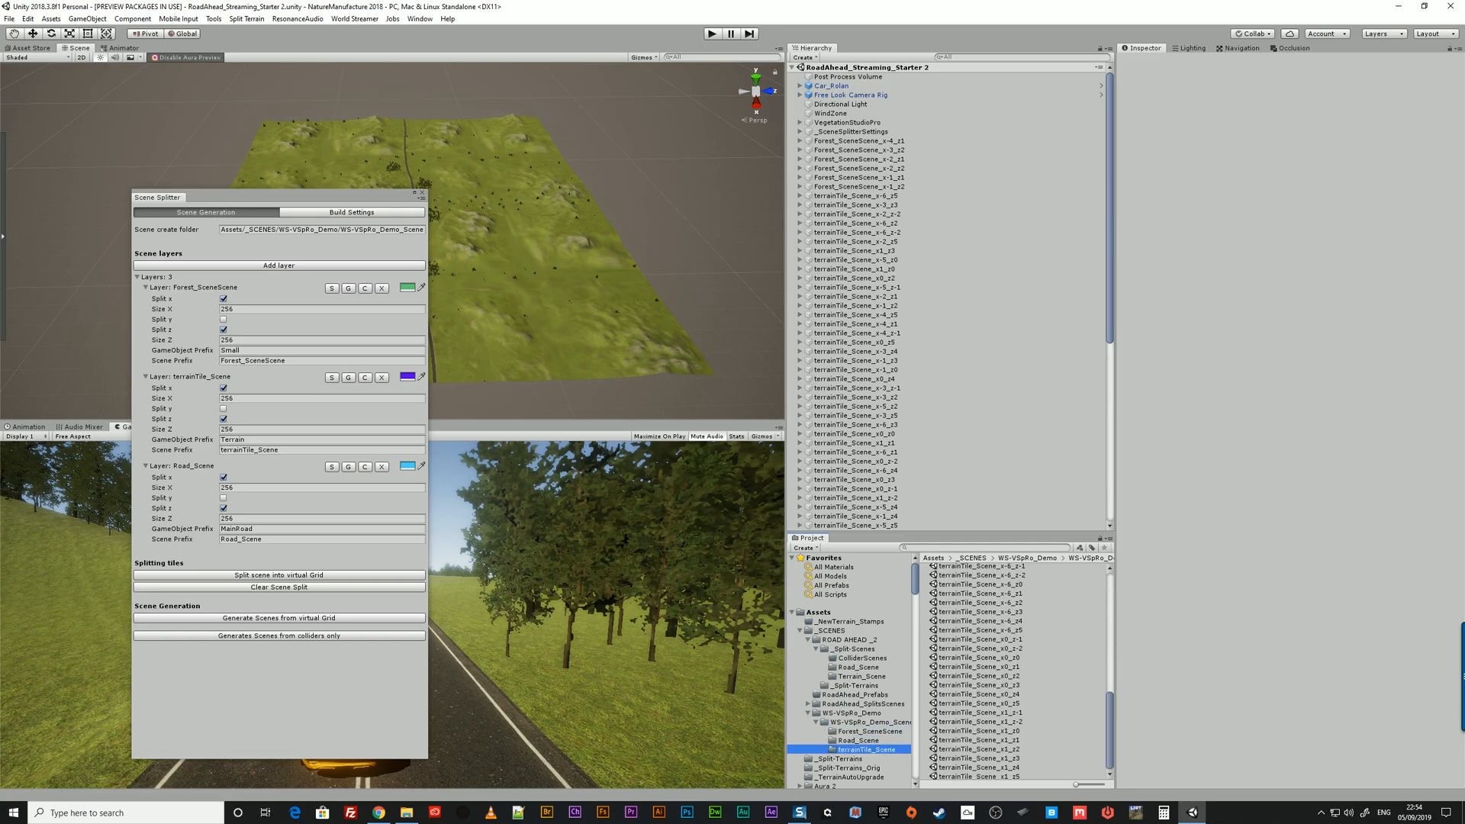
scroll(up, 3)
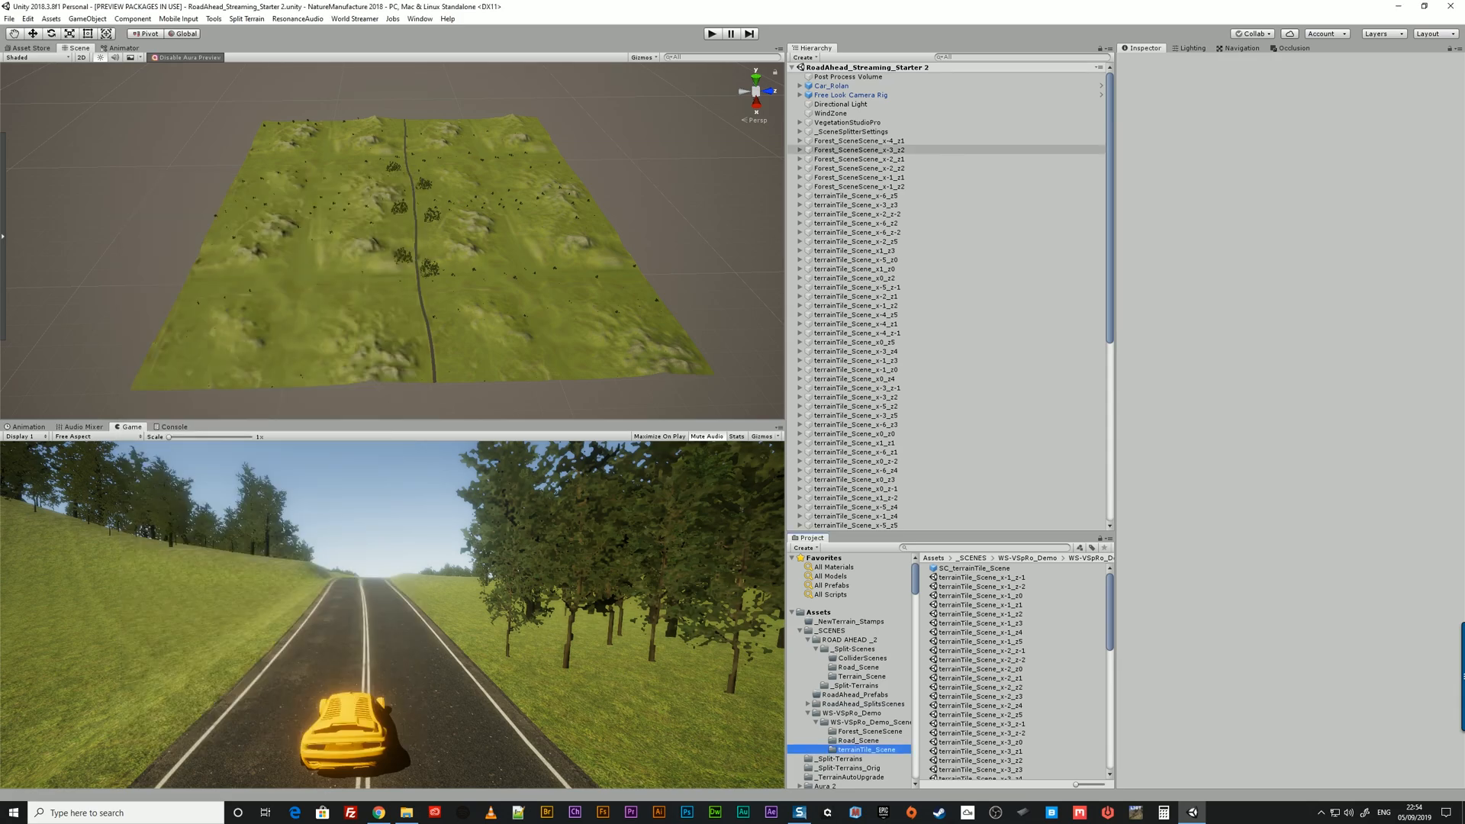
Duplicate RoadAhead_Streaming_Starter 2, rename it RoadAhead_Streaming_Play_DEMO, and open it
click(992, 613)
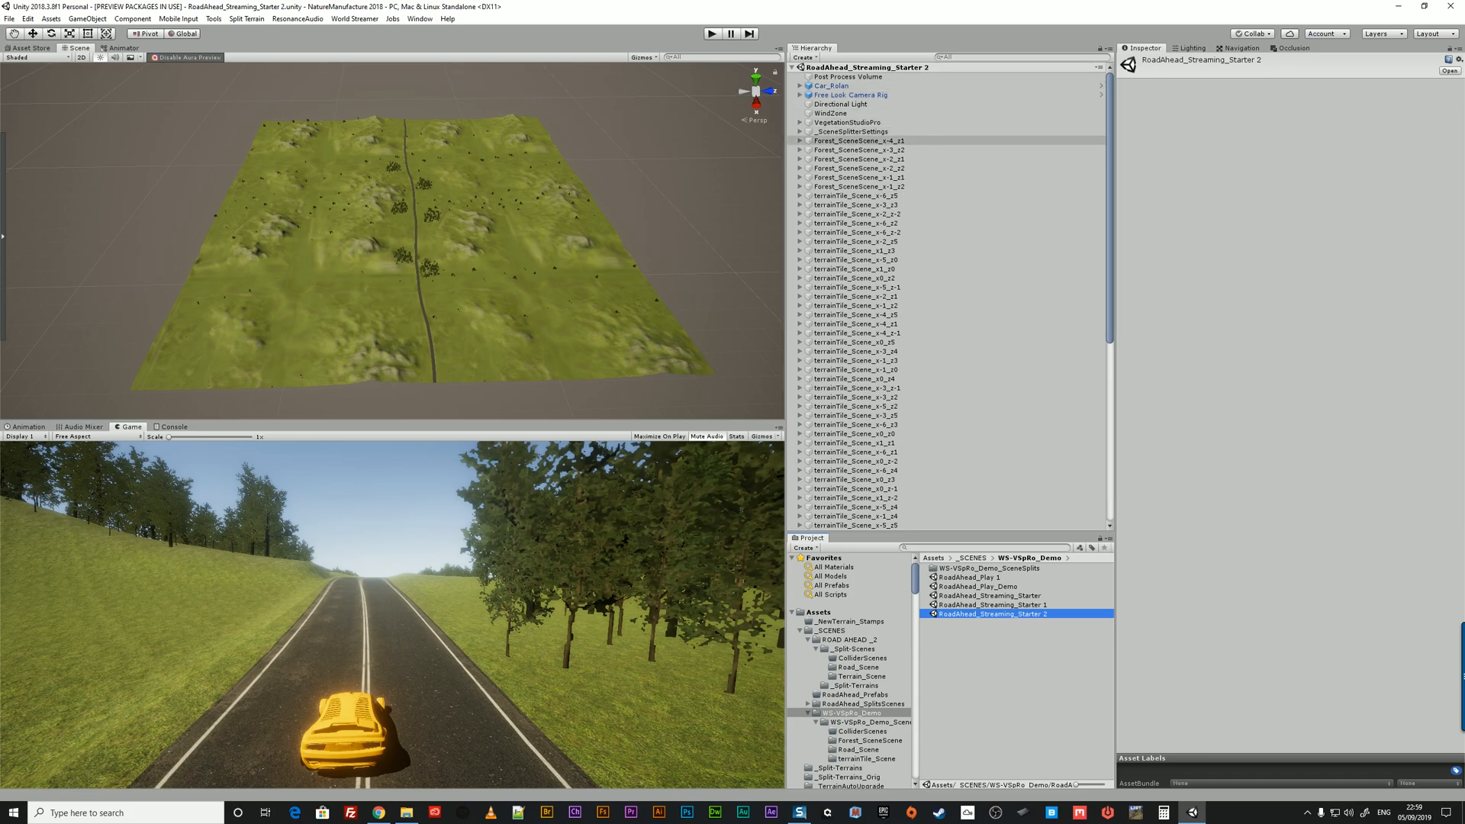
click(857, 141)
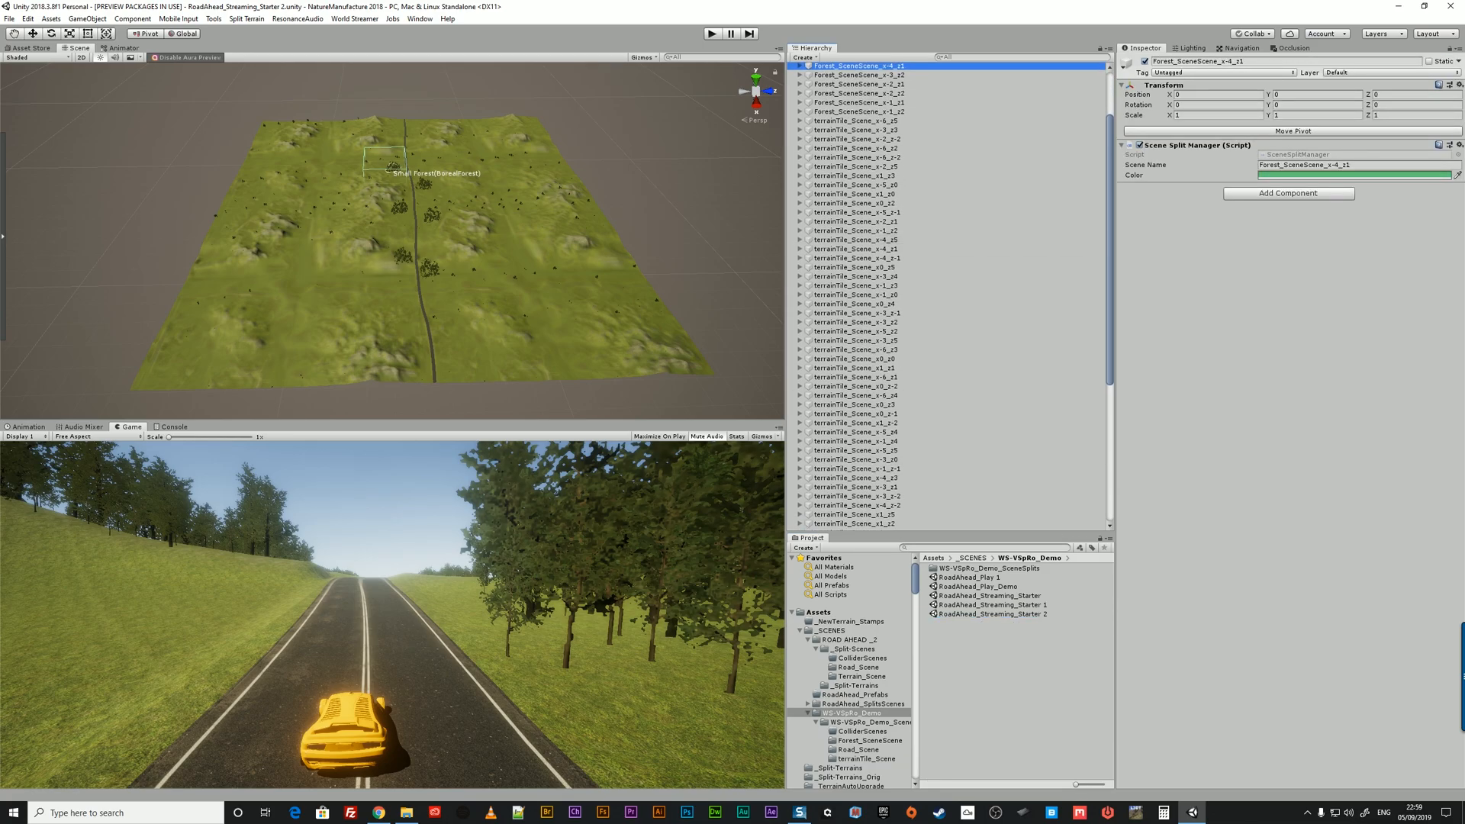
click(991, 614)
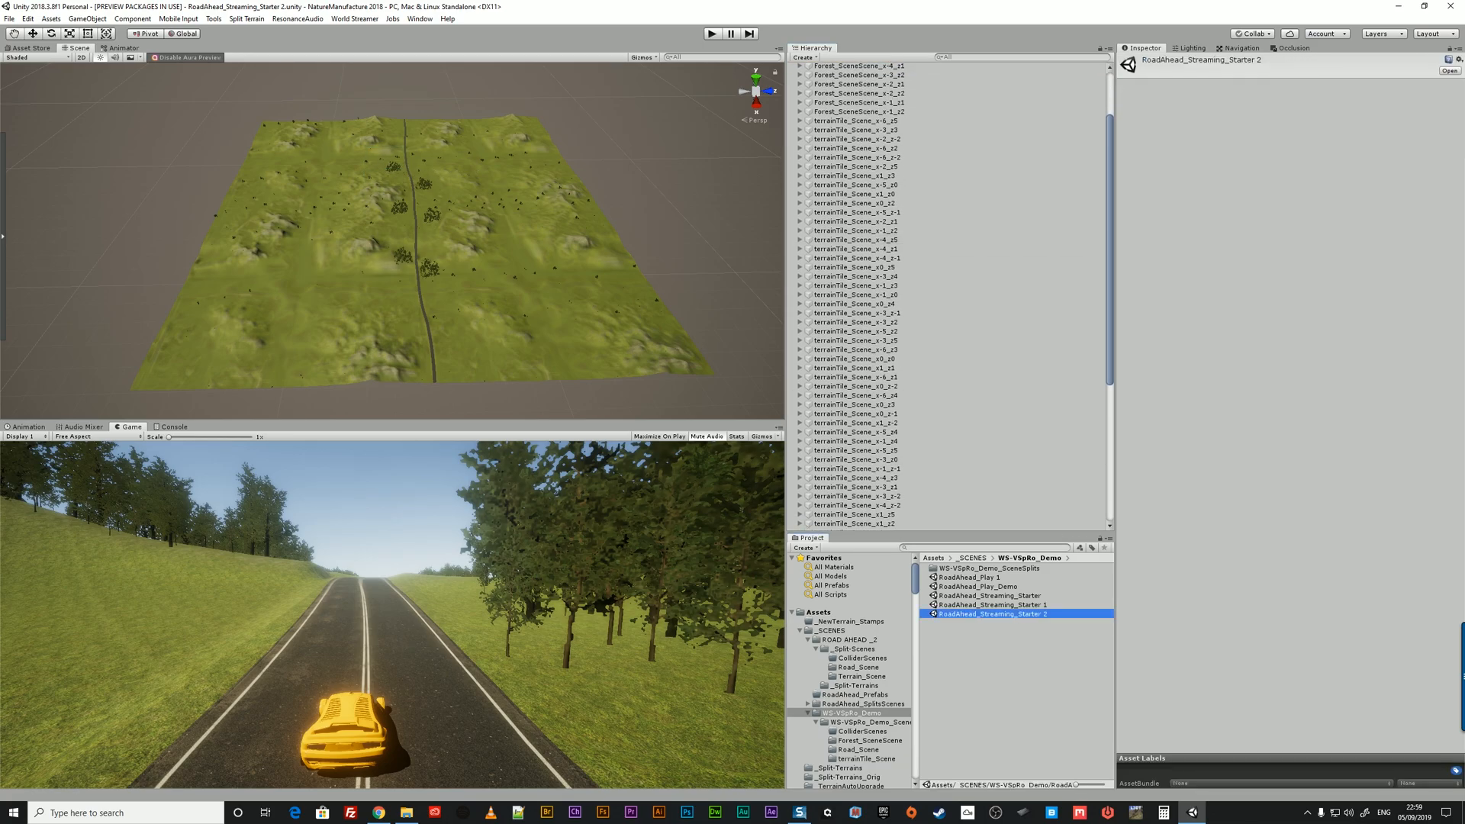
click(990, 623)
text(RoadAhead_Streaming_Play)
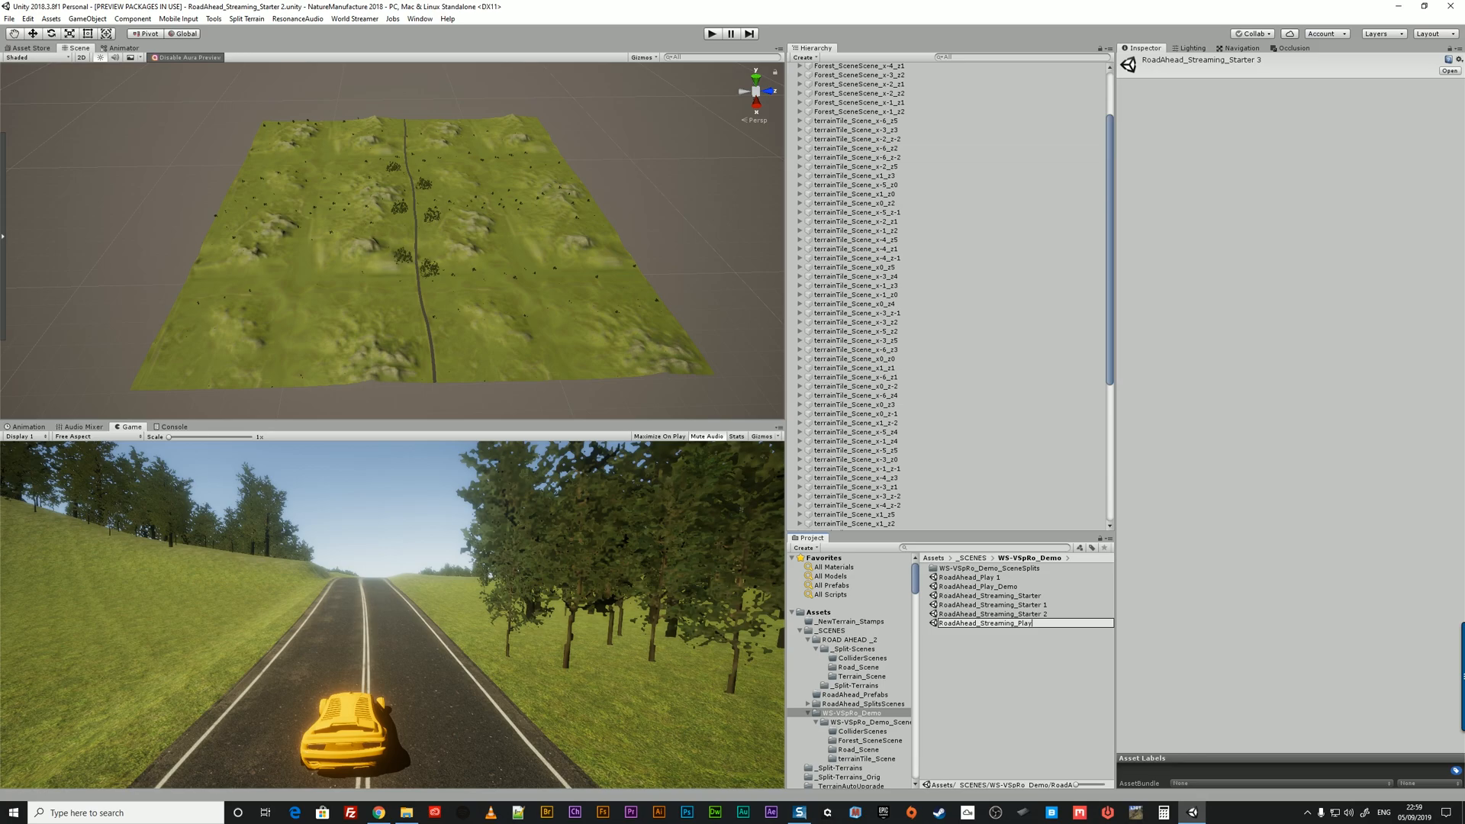
text(_DEMO)
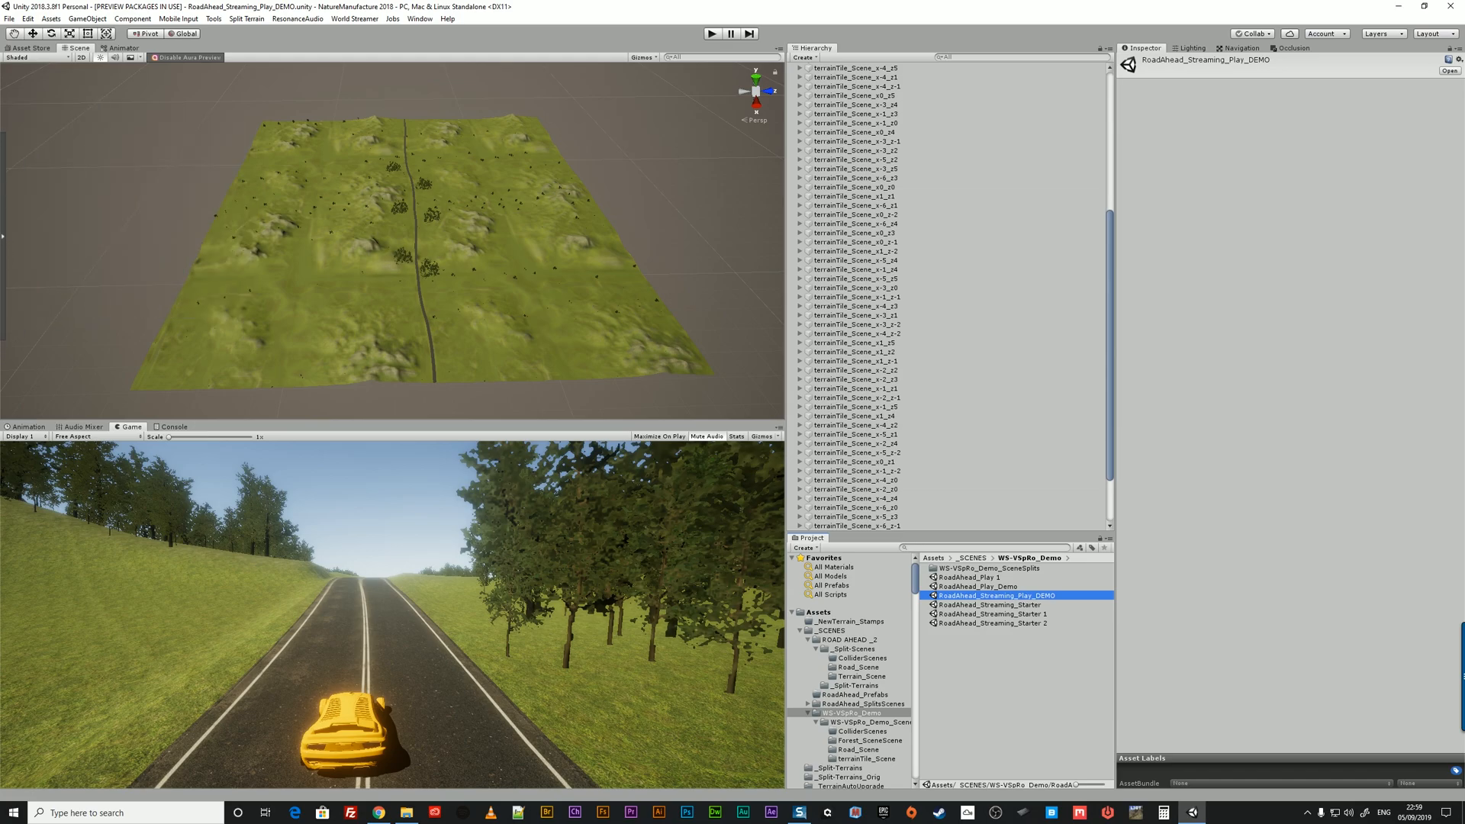
click(850, 526)
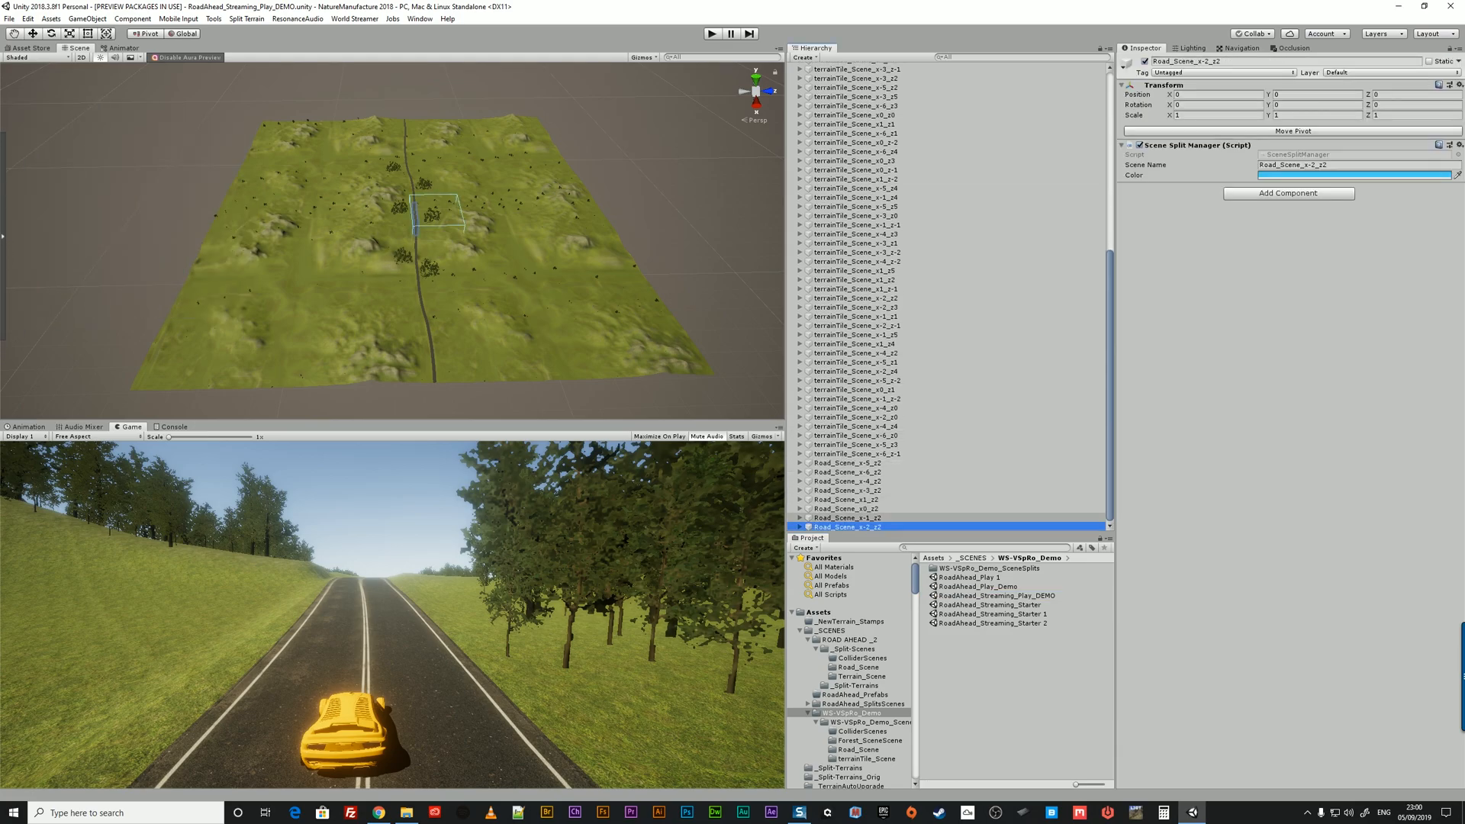
scroll(up, 3)
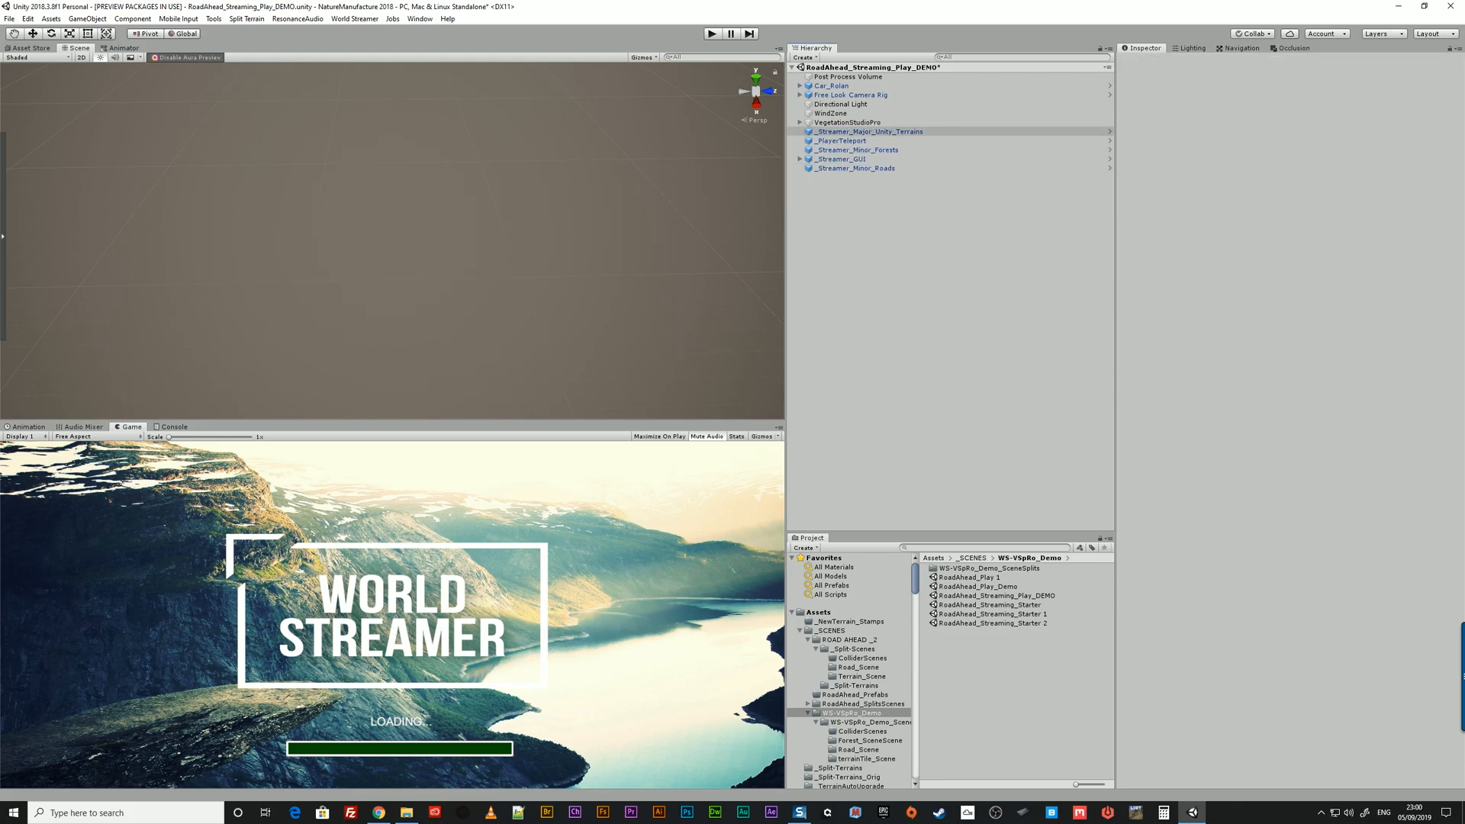
Replace the tile objects with terrain, forest and road streamers plus GUI and PlayerTeleport prefabs
click(868, 131)
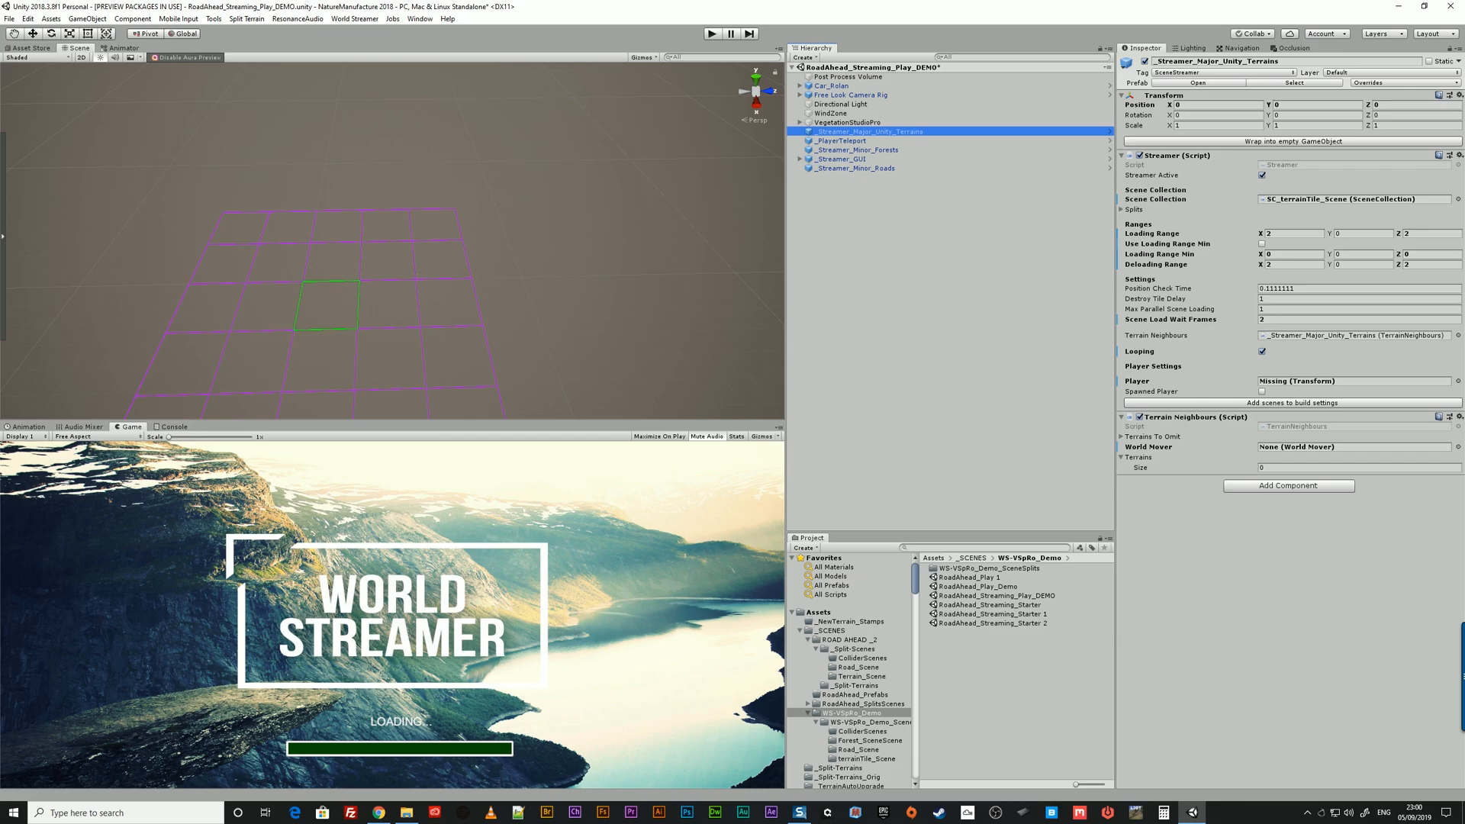
click(869, 721)
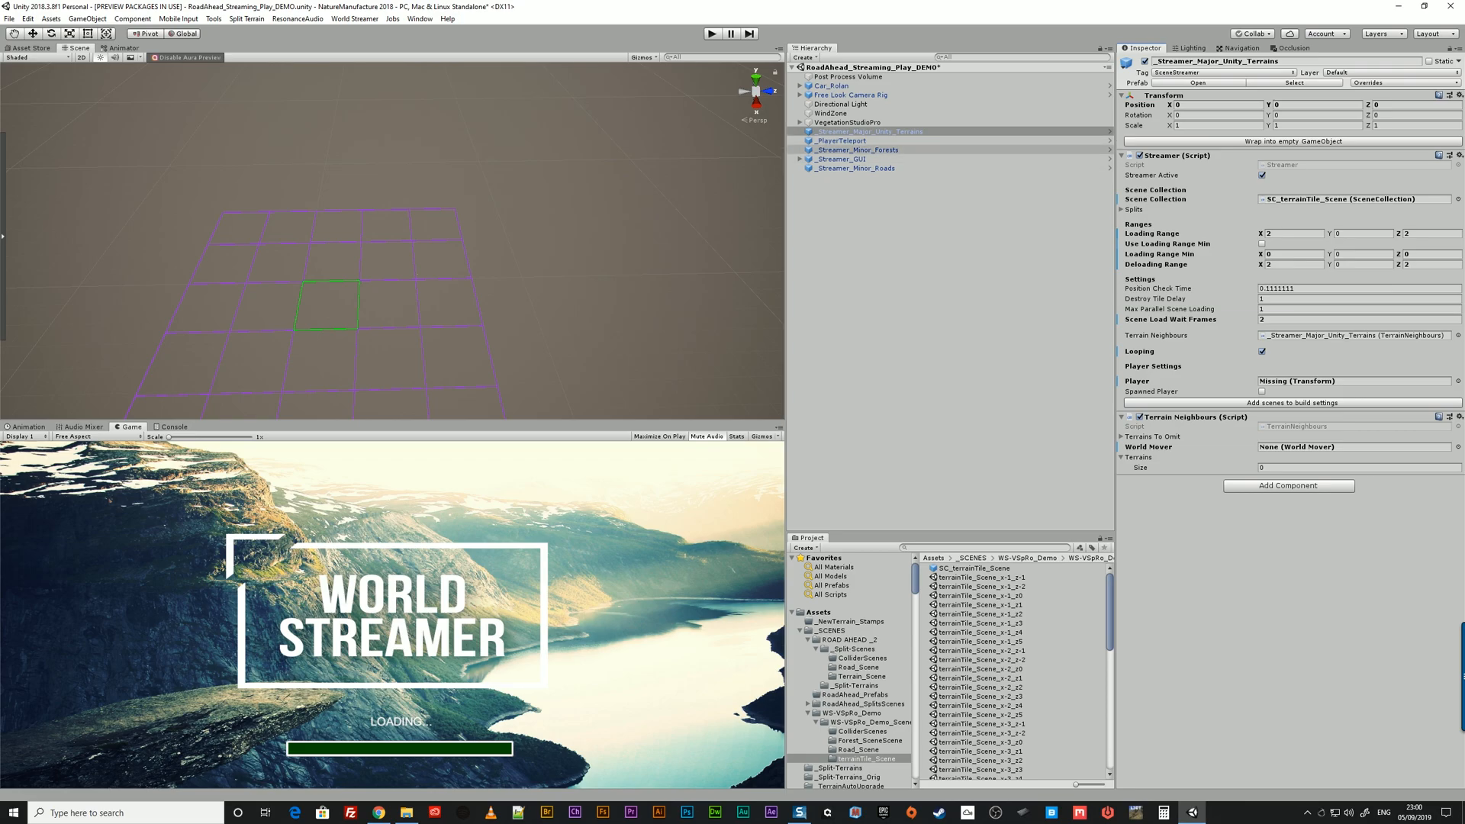
Inspect the terrain, forest and road streamers and view the Road_Scene tile files
click(852, 149)
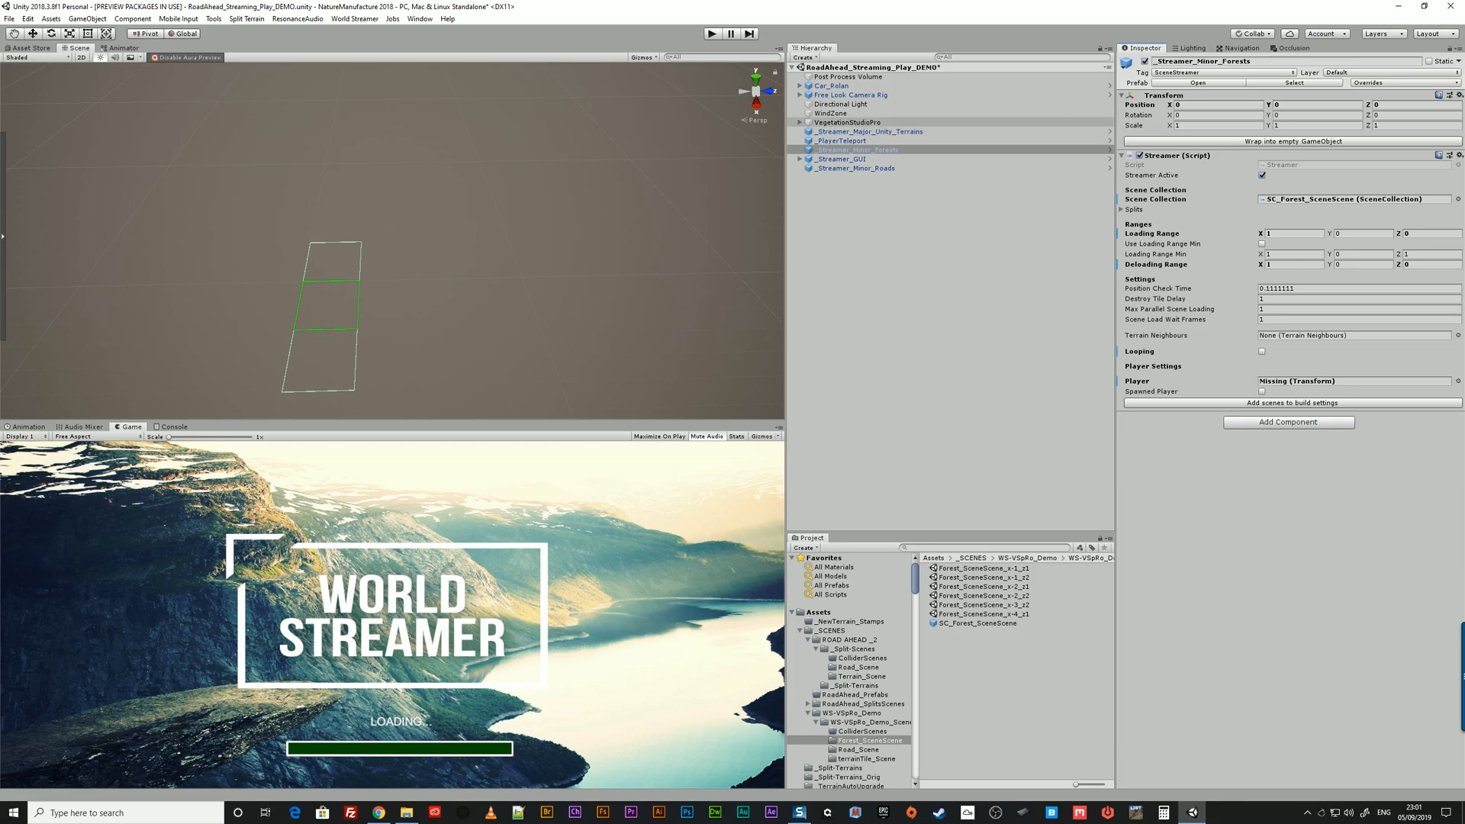
click(852, 168)
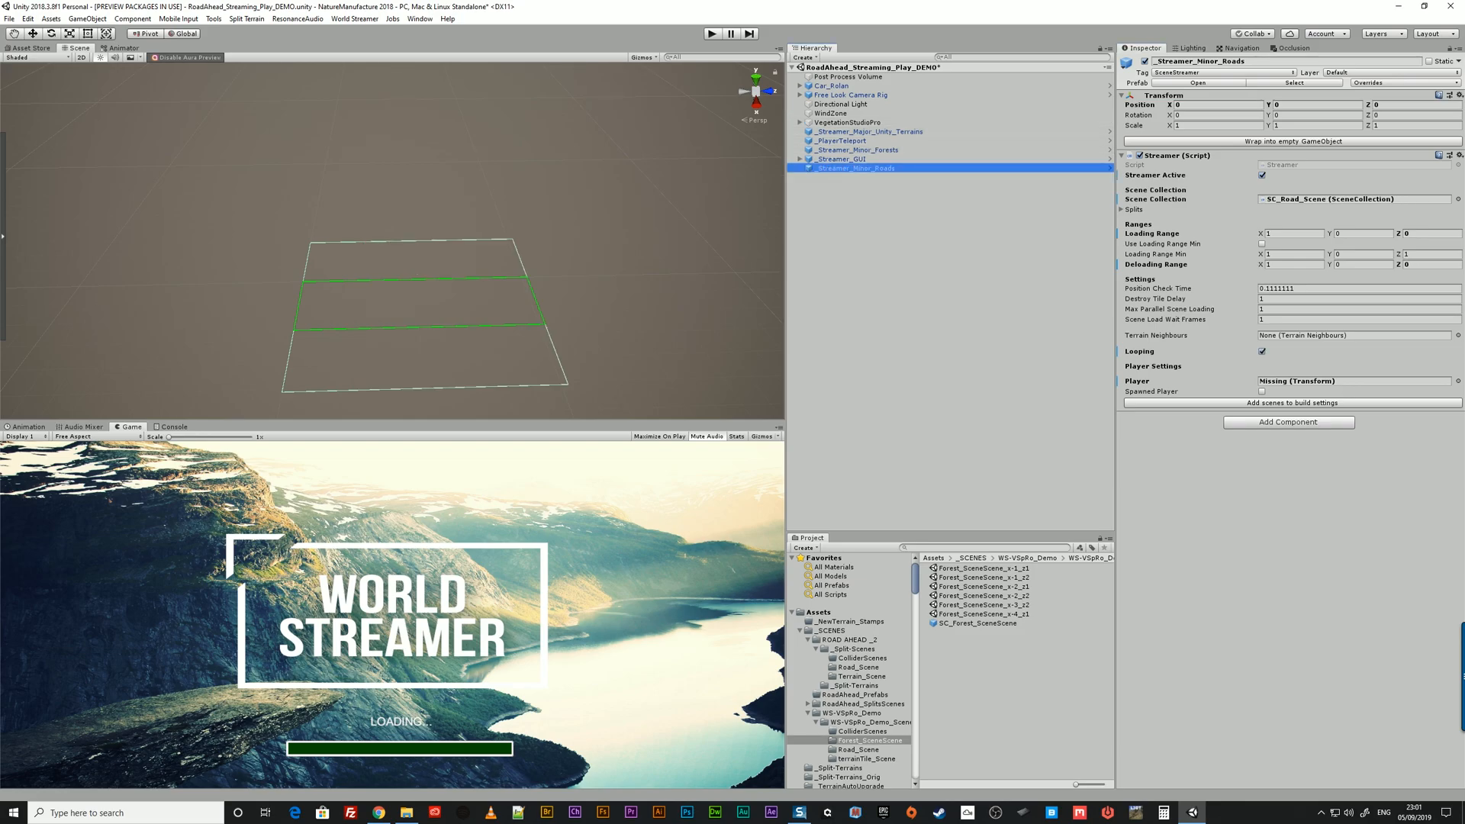
click(856, 749)
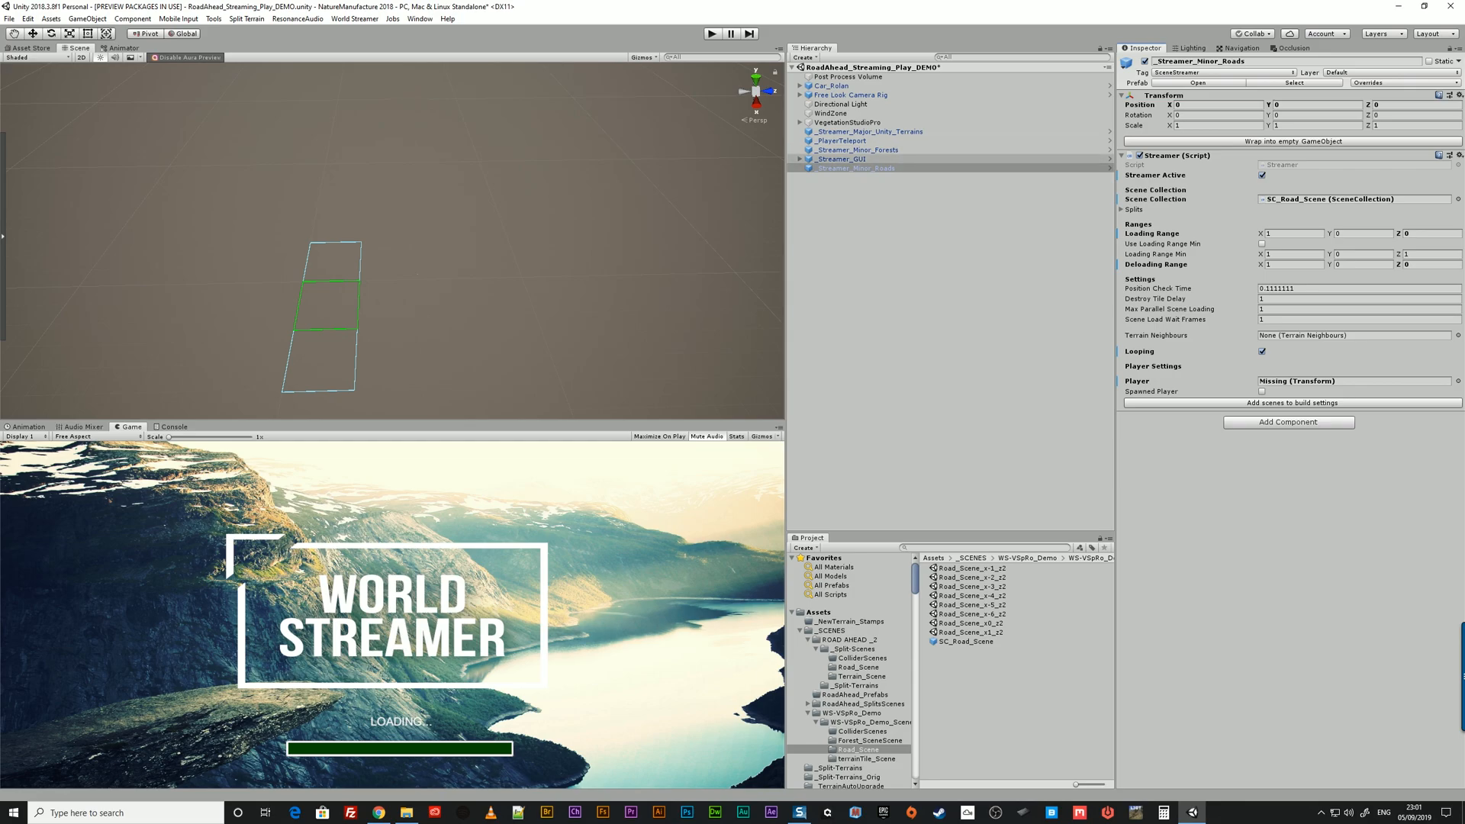
click(855, 150)
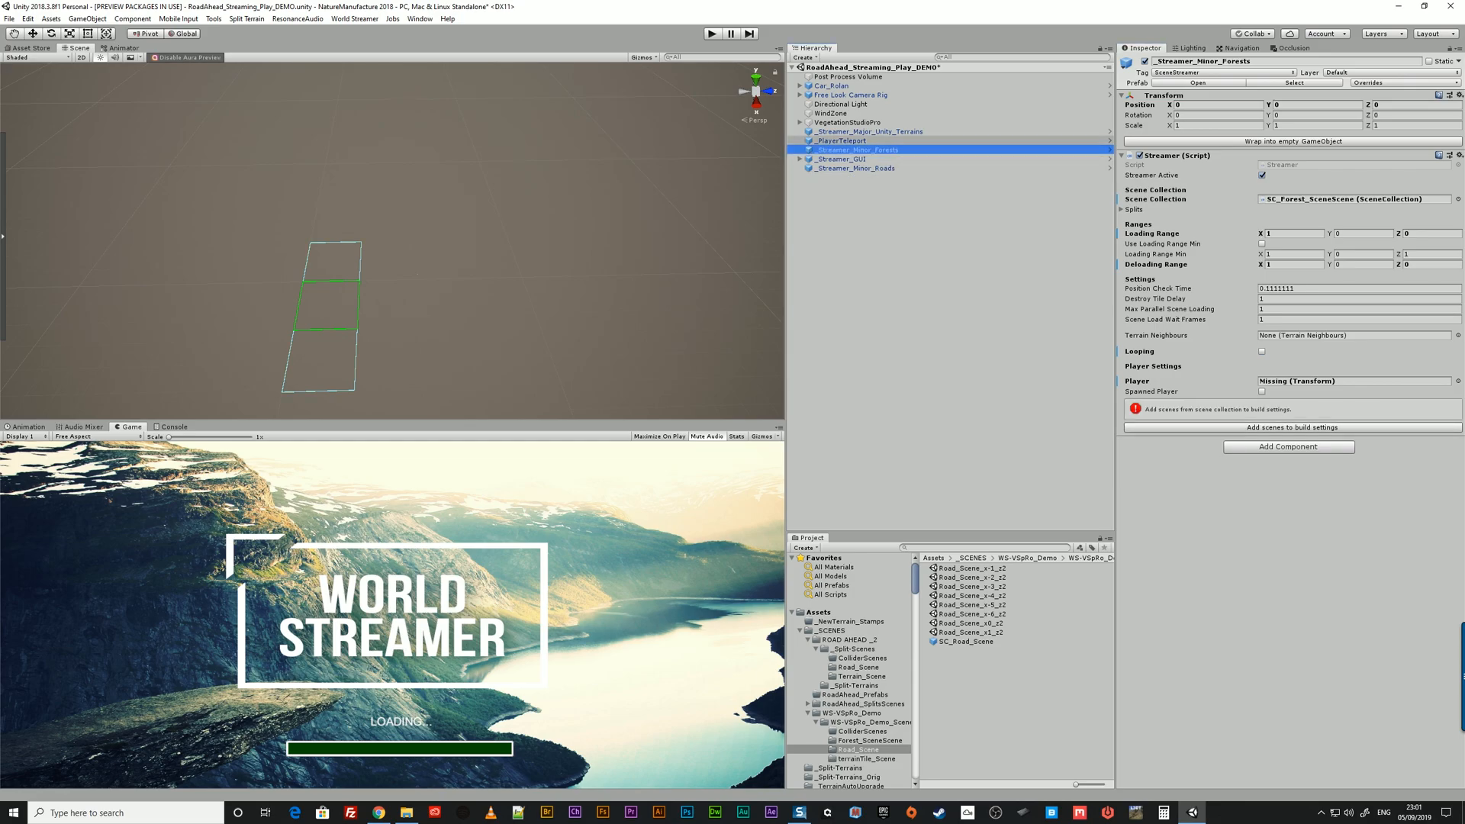
click(870, 130)
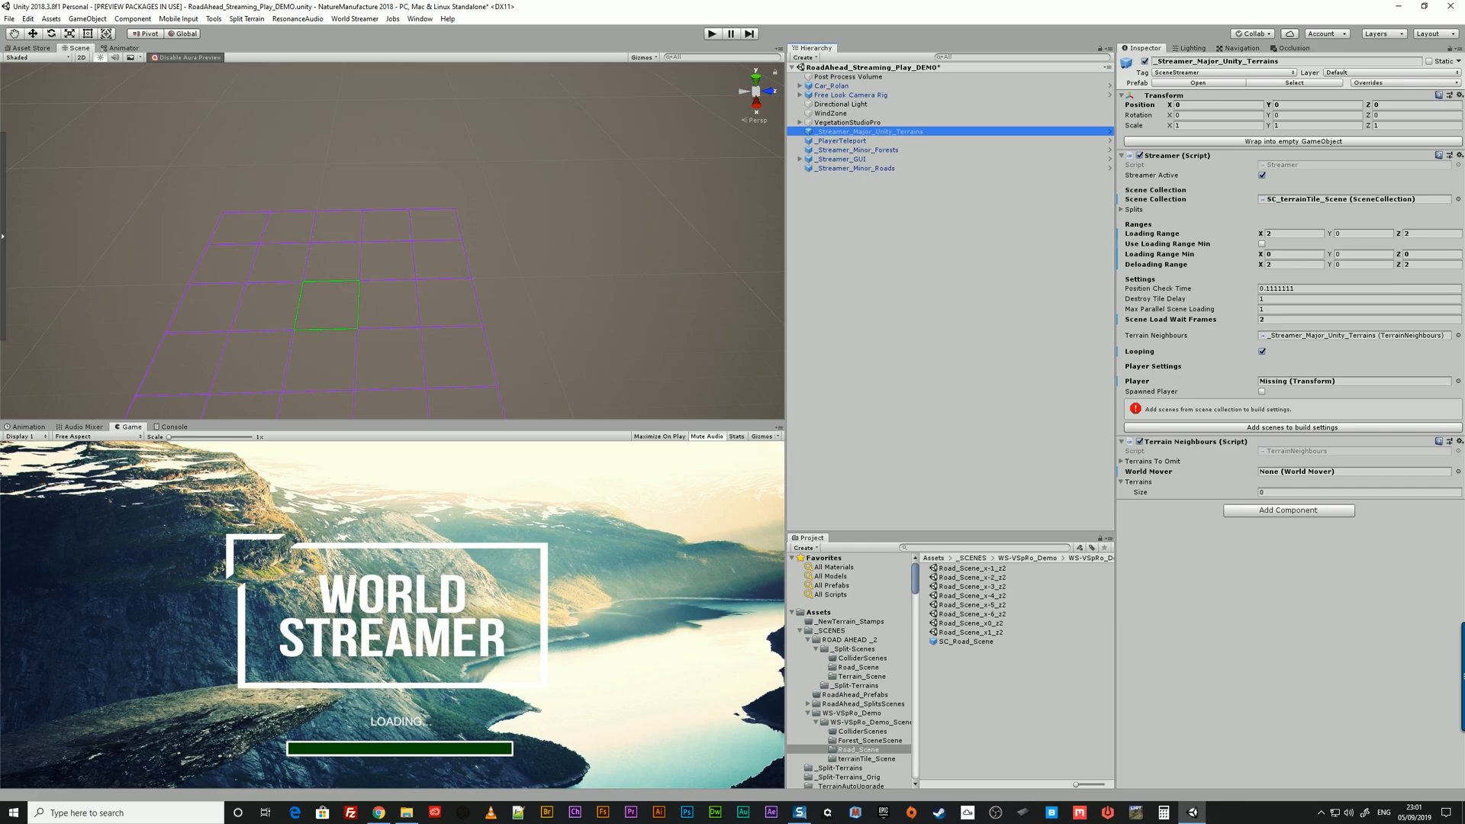
click(853, 149)
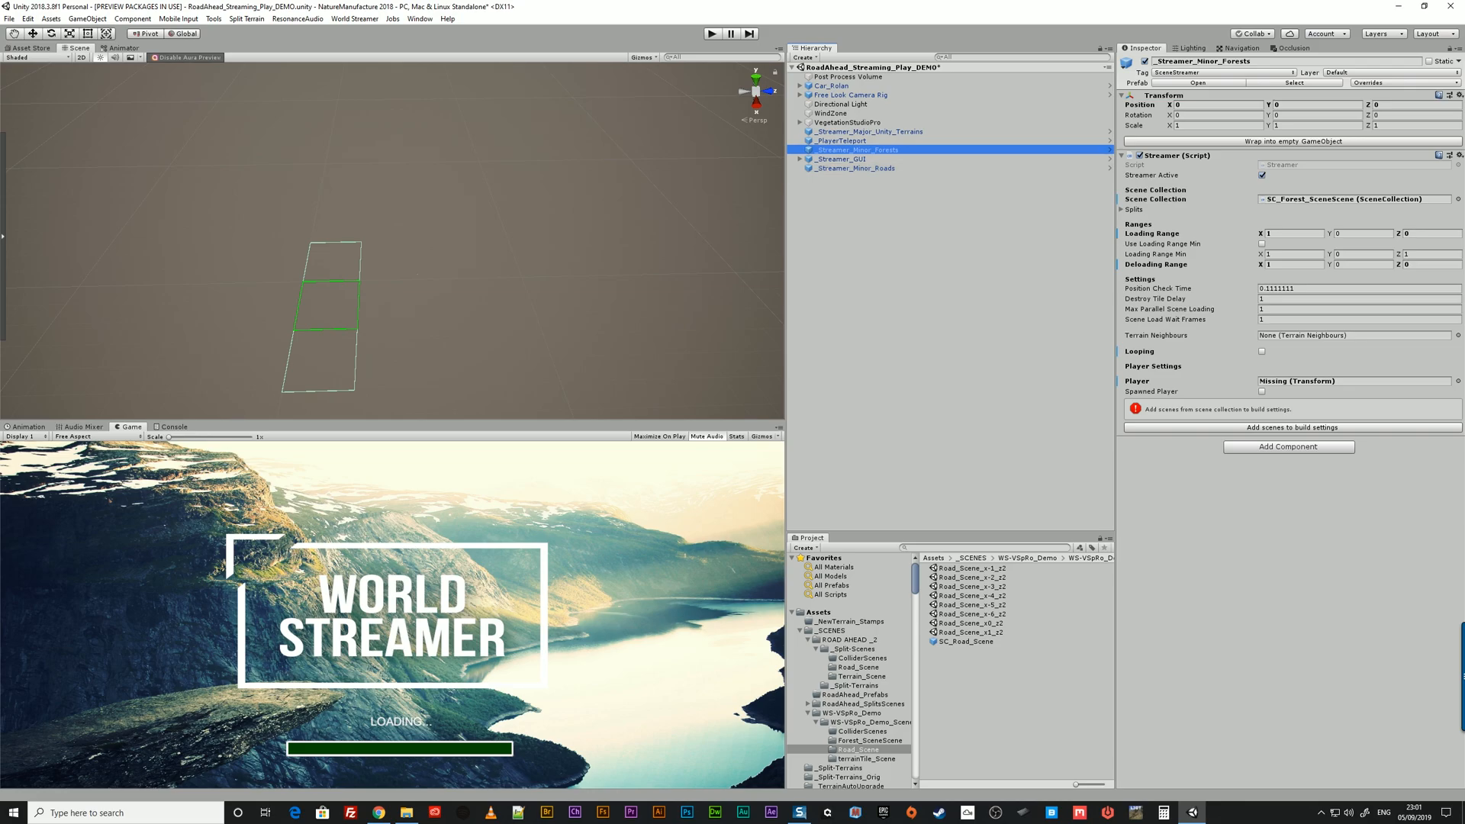
click(853, 168)
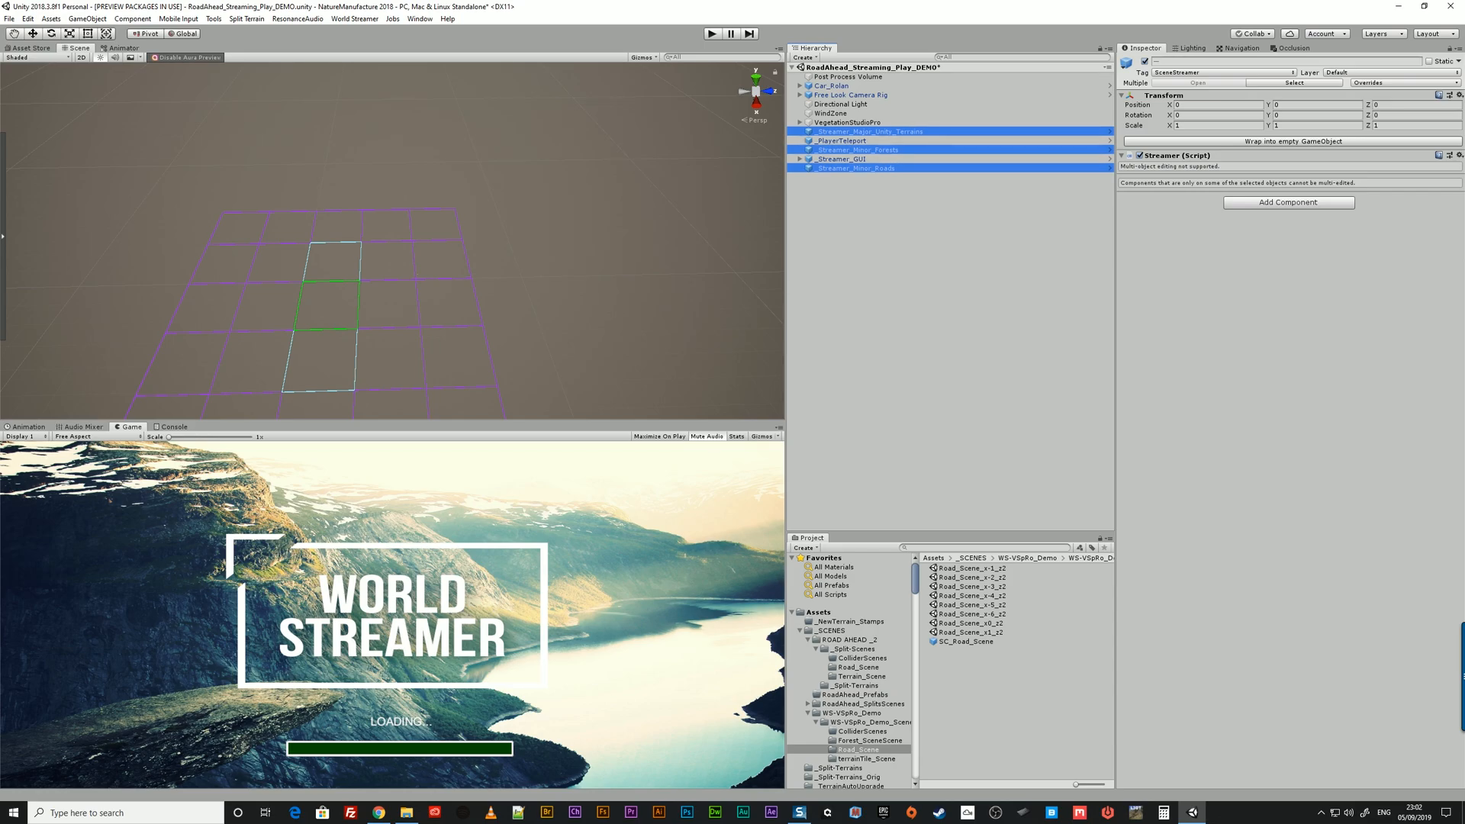
Assign Car_Rolan as Player on the forest and road streamers, then inspect Loading_Screen_UI
click(869, 130)
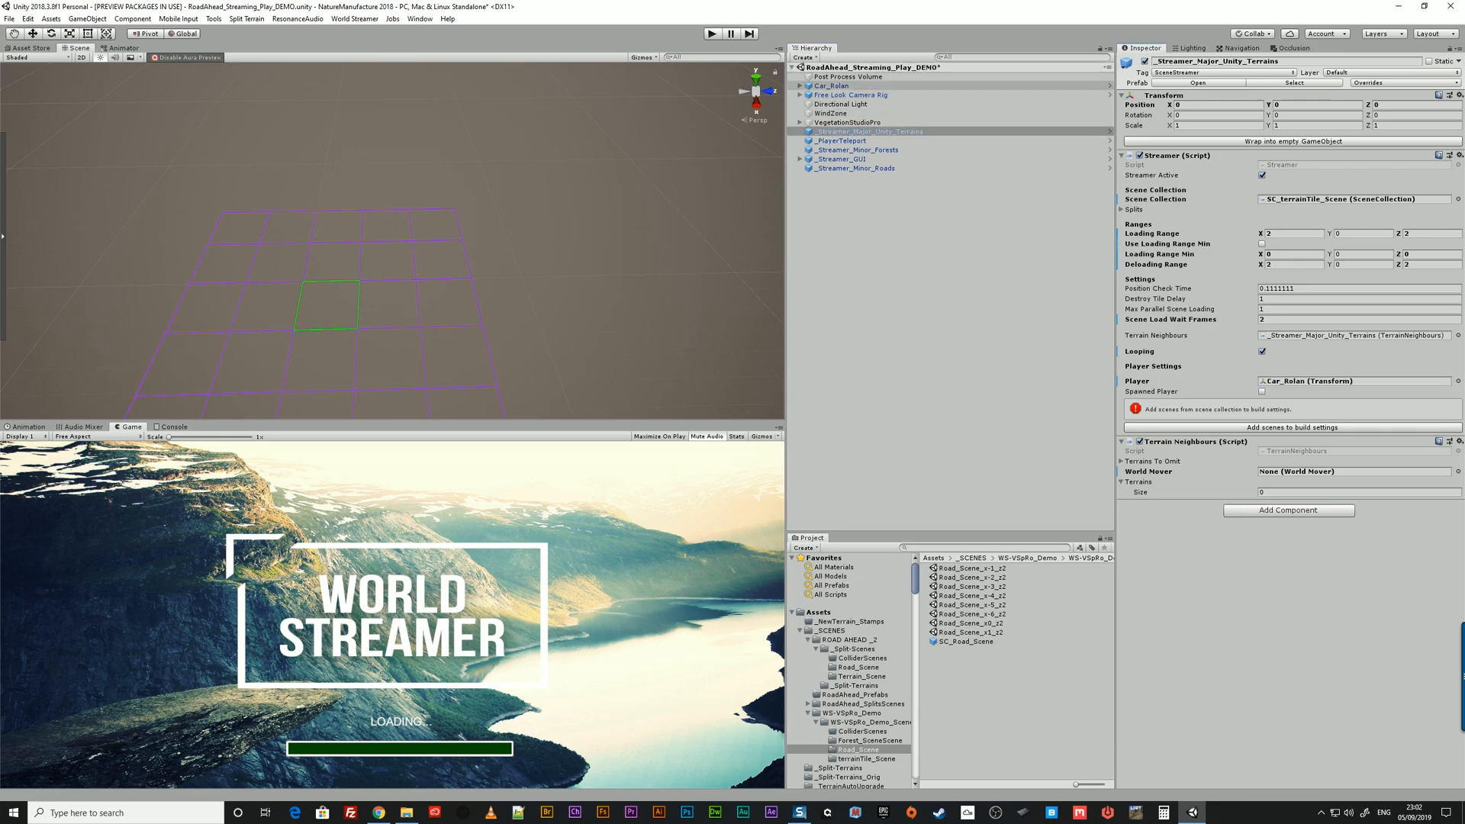
click(853, 150)
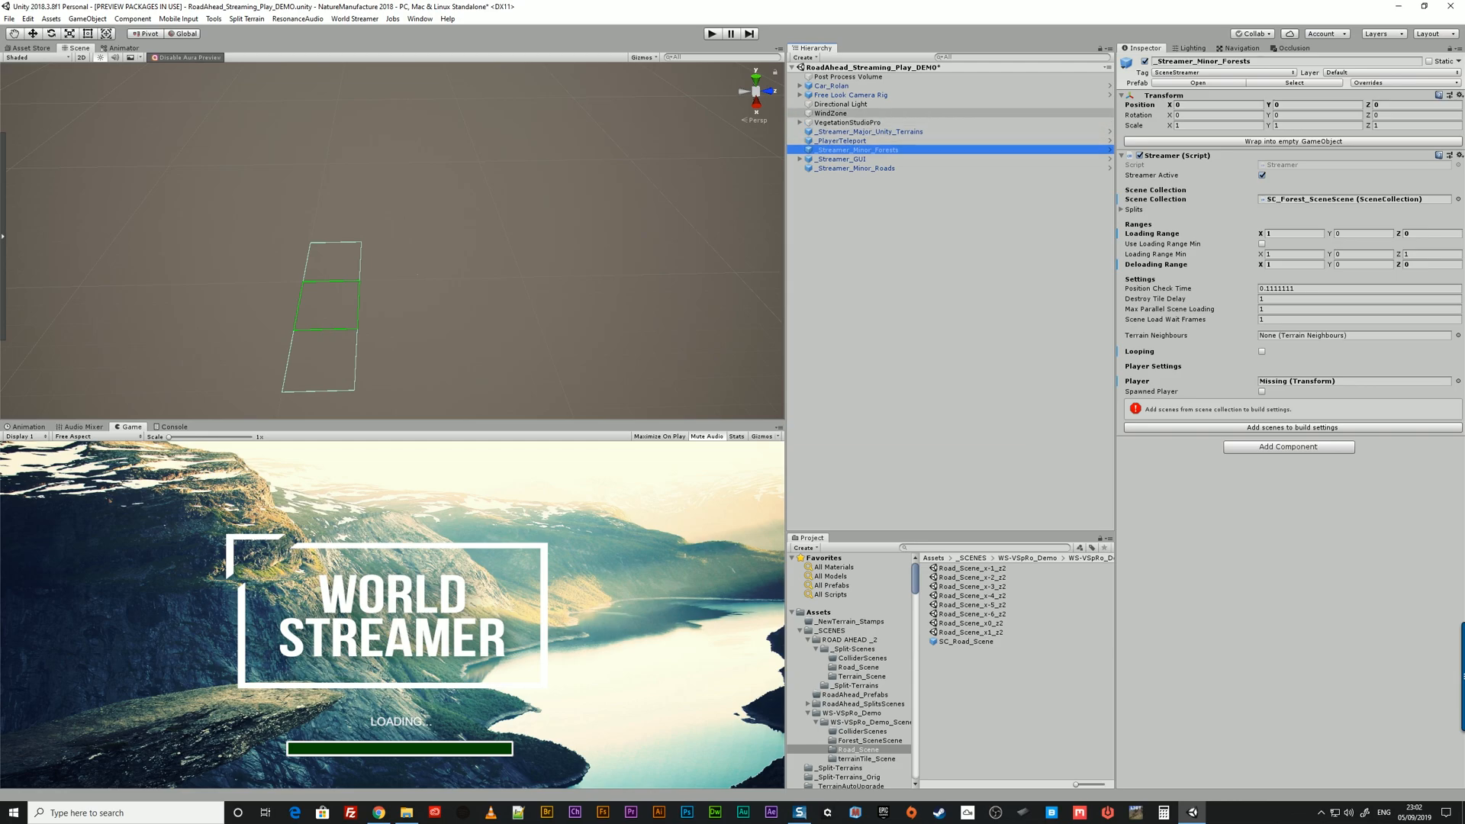
click(1353, 380)
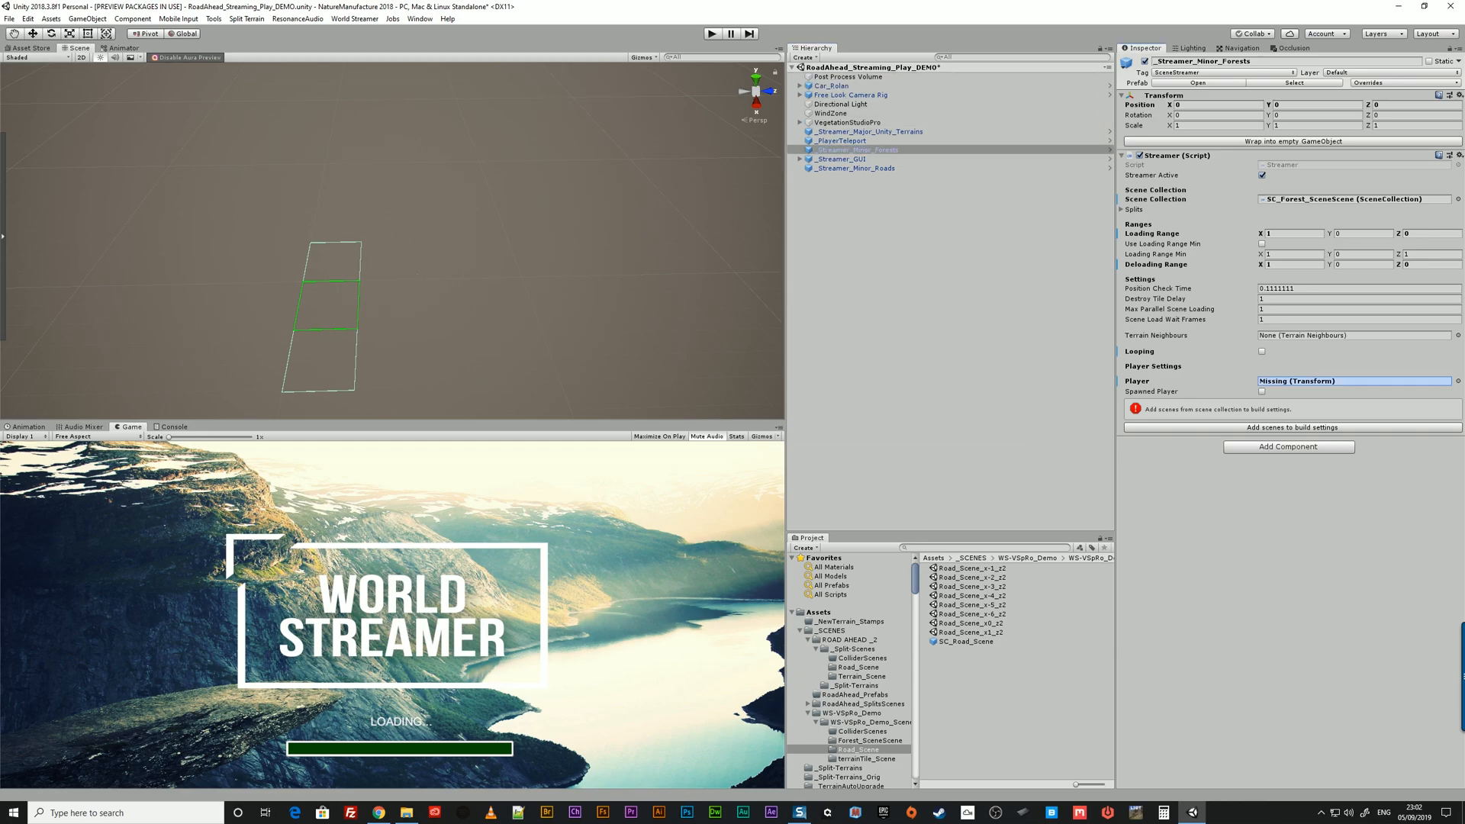
click(856, 168)
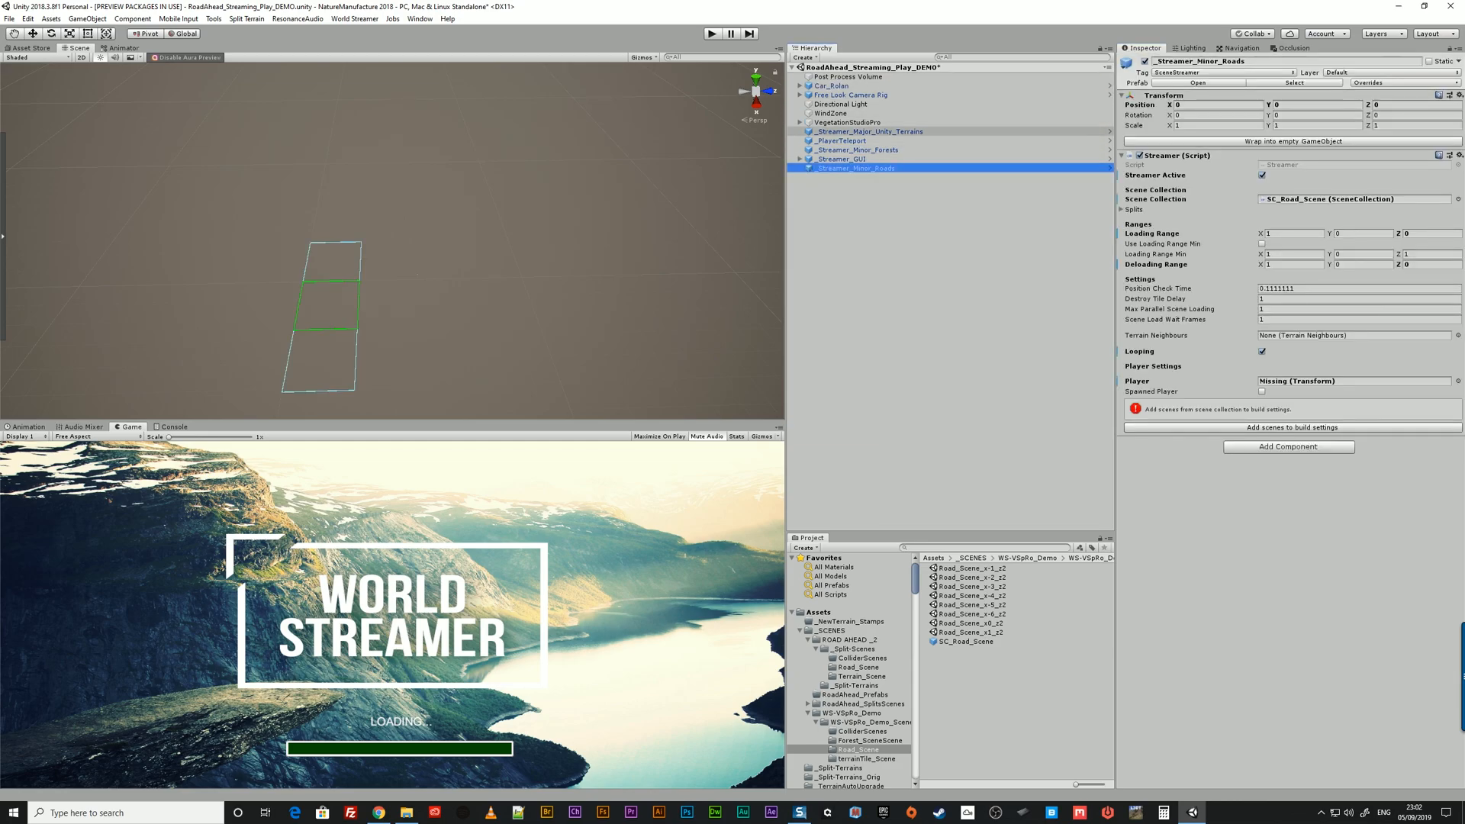
click(1353, 380)
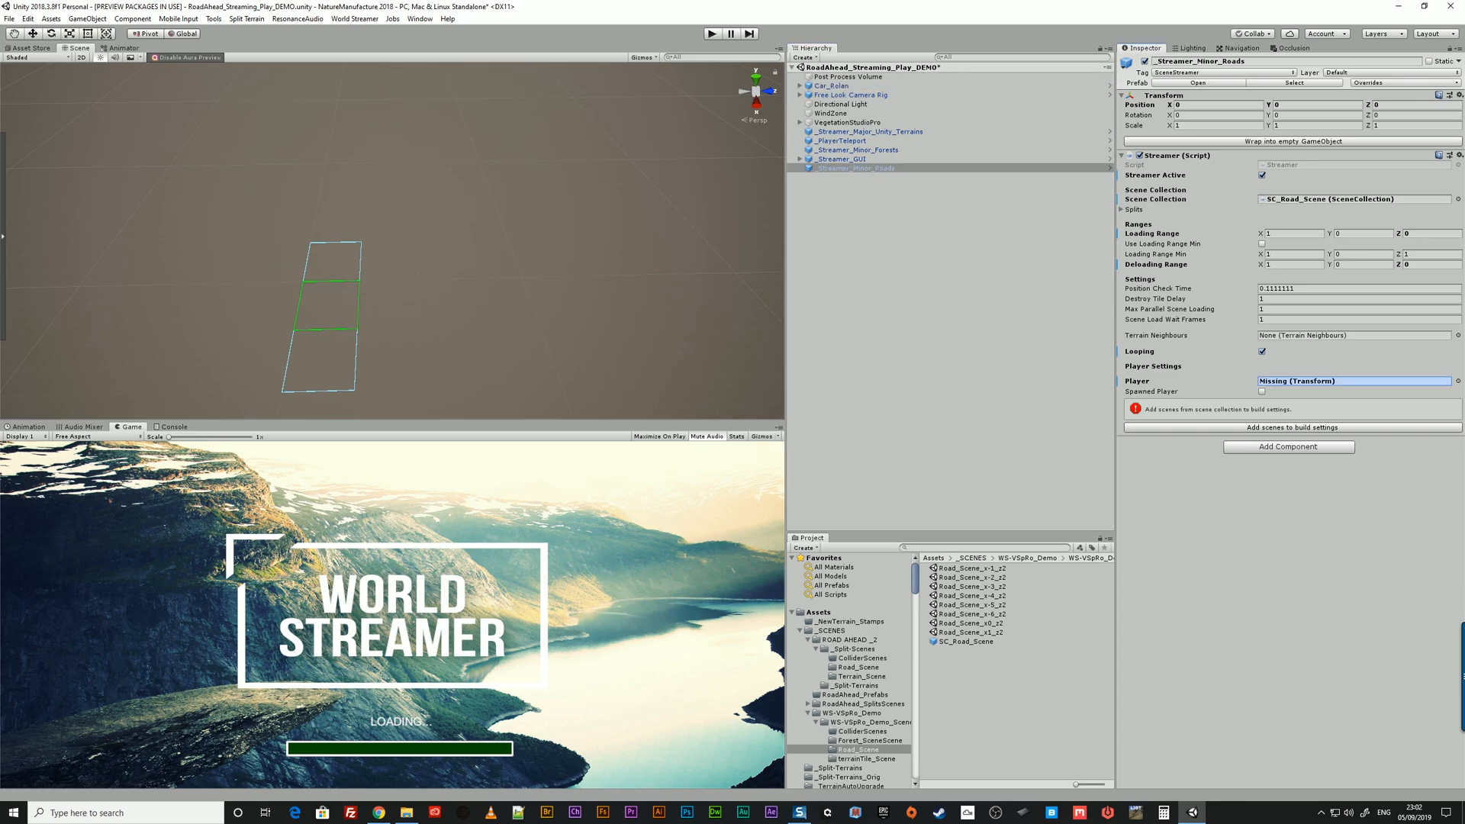
click(799, 158)
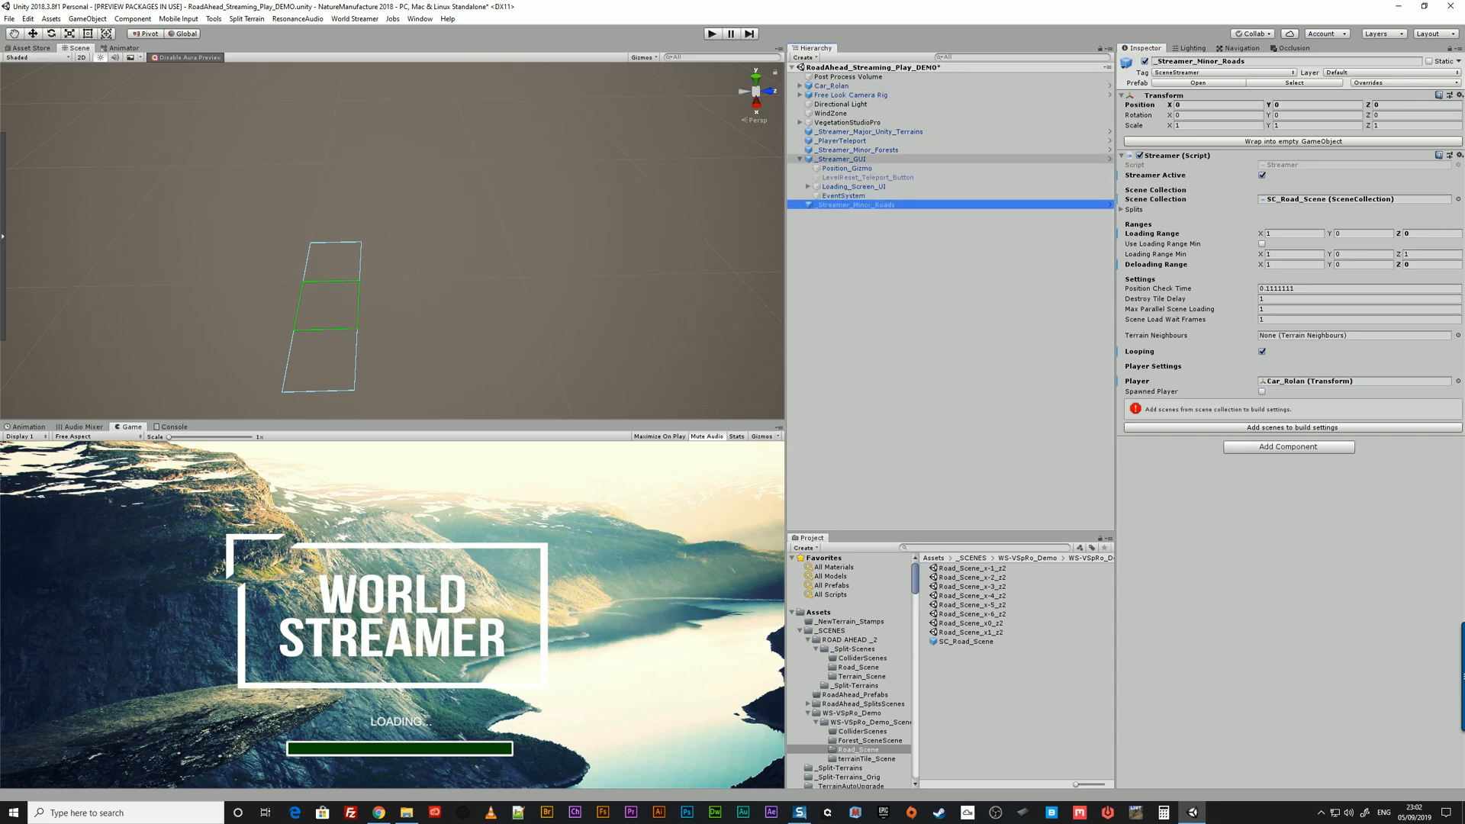
click(853, 186)
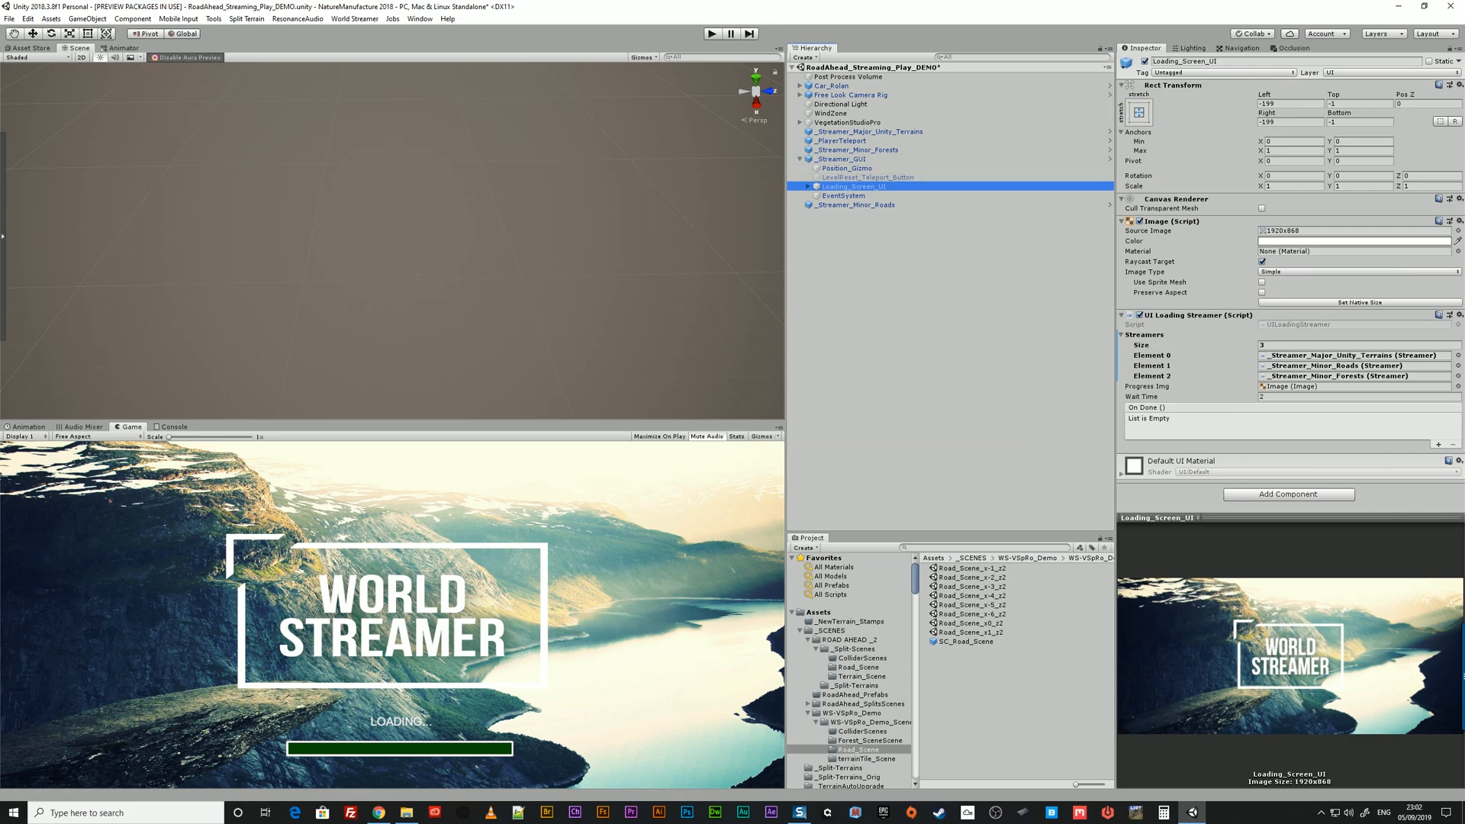
Ping the terrain and forest streamers from Loading_Screen_UI and delete _PlayerTeleport
click(840, 140)
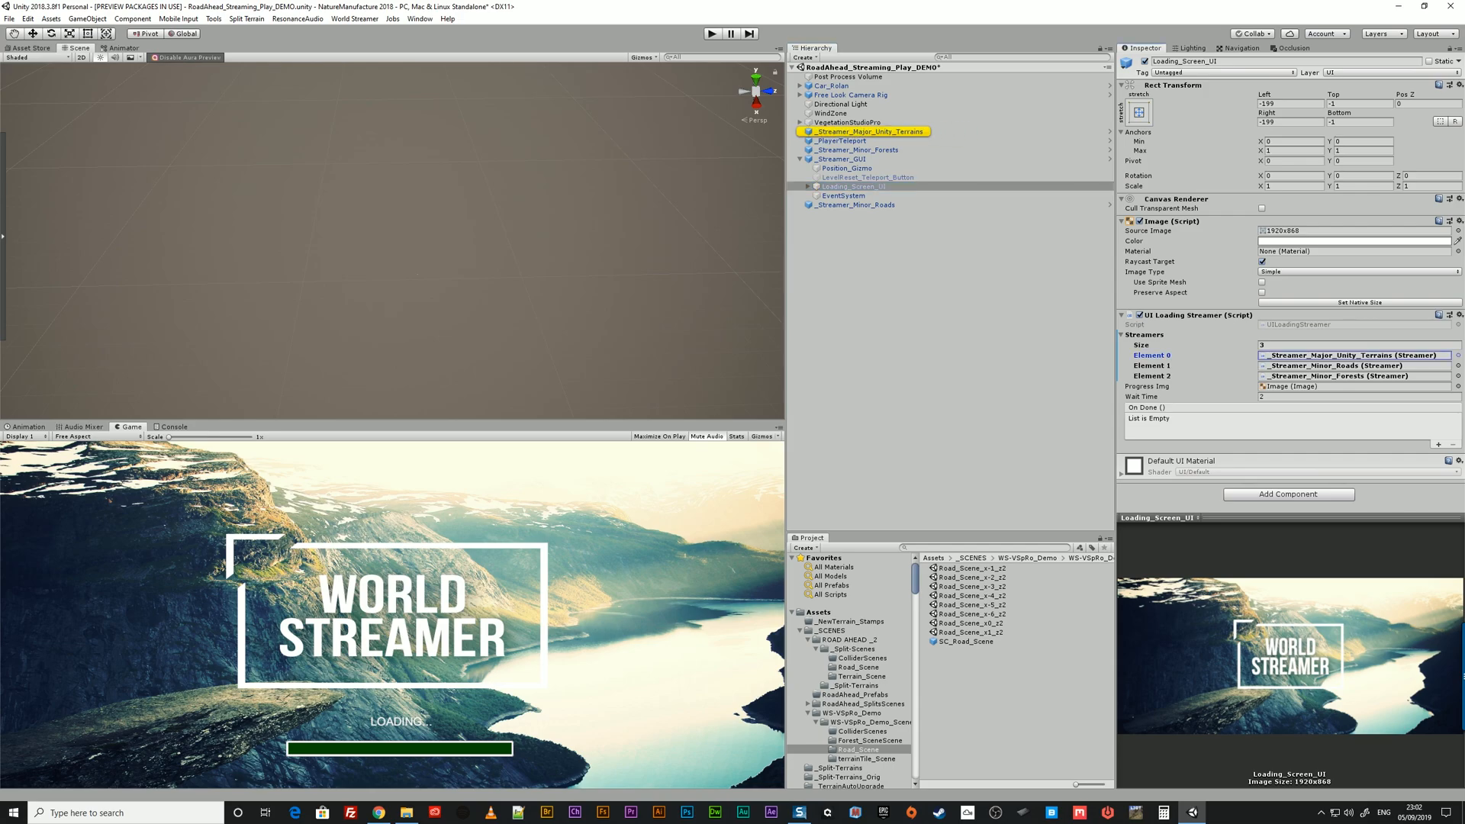
click(851, 205)
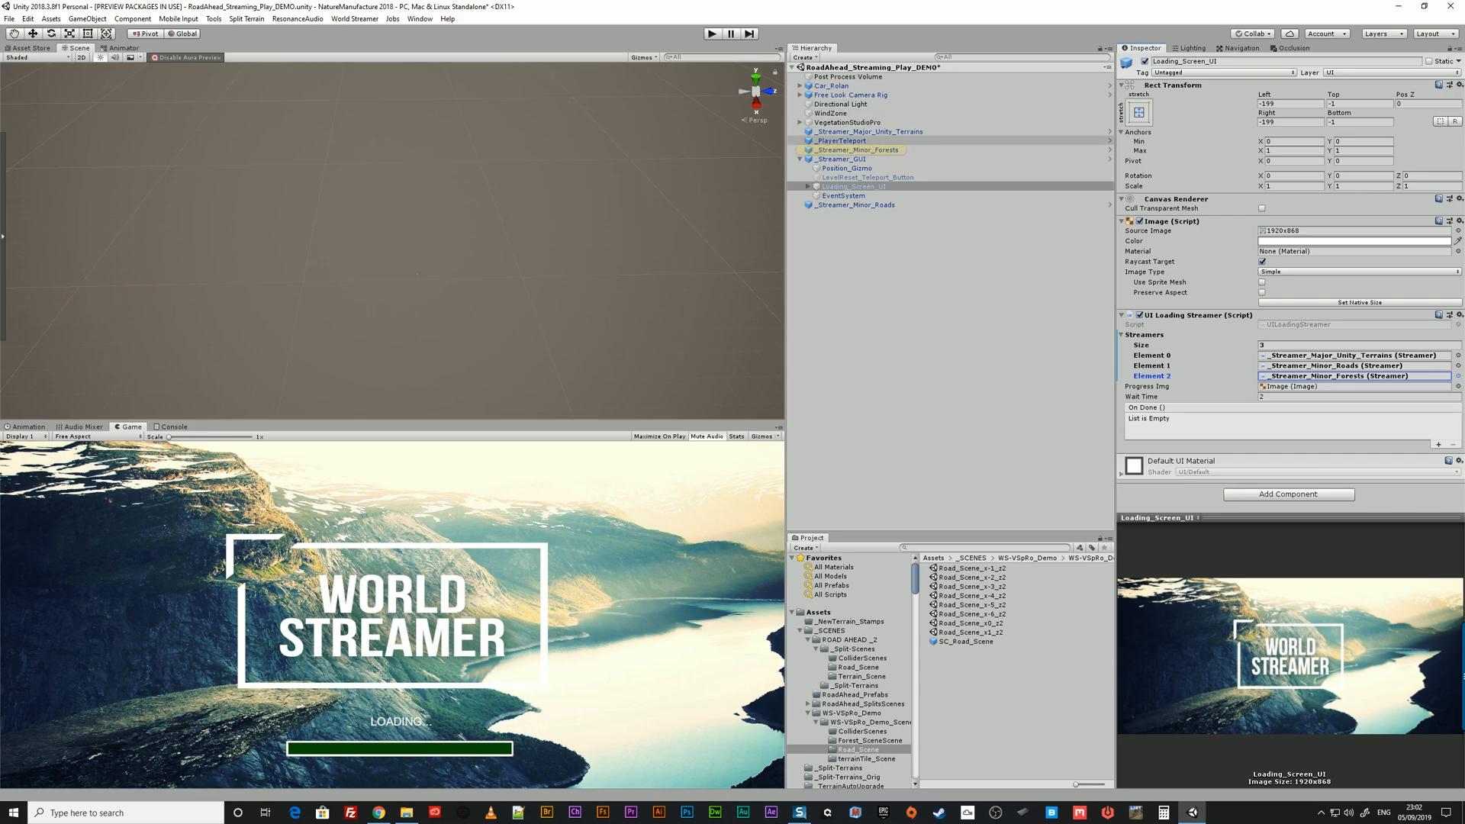
click(839, 140)
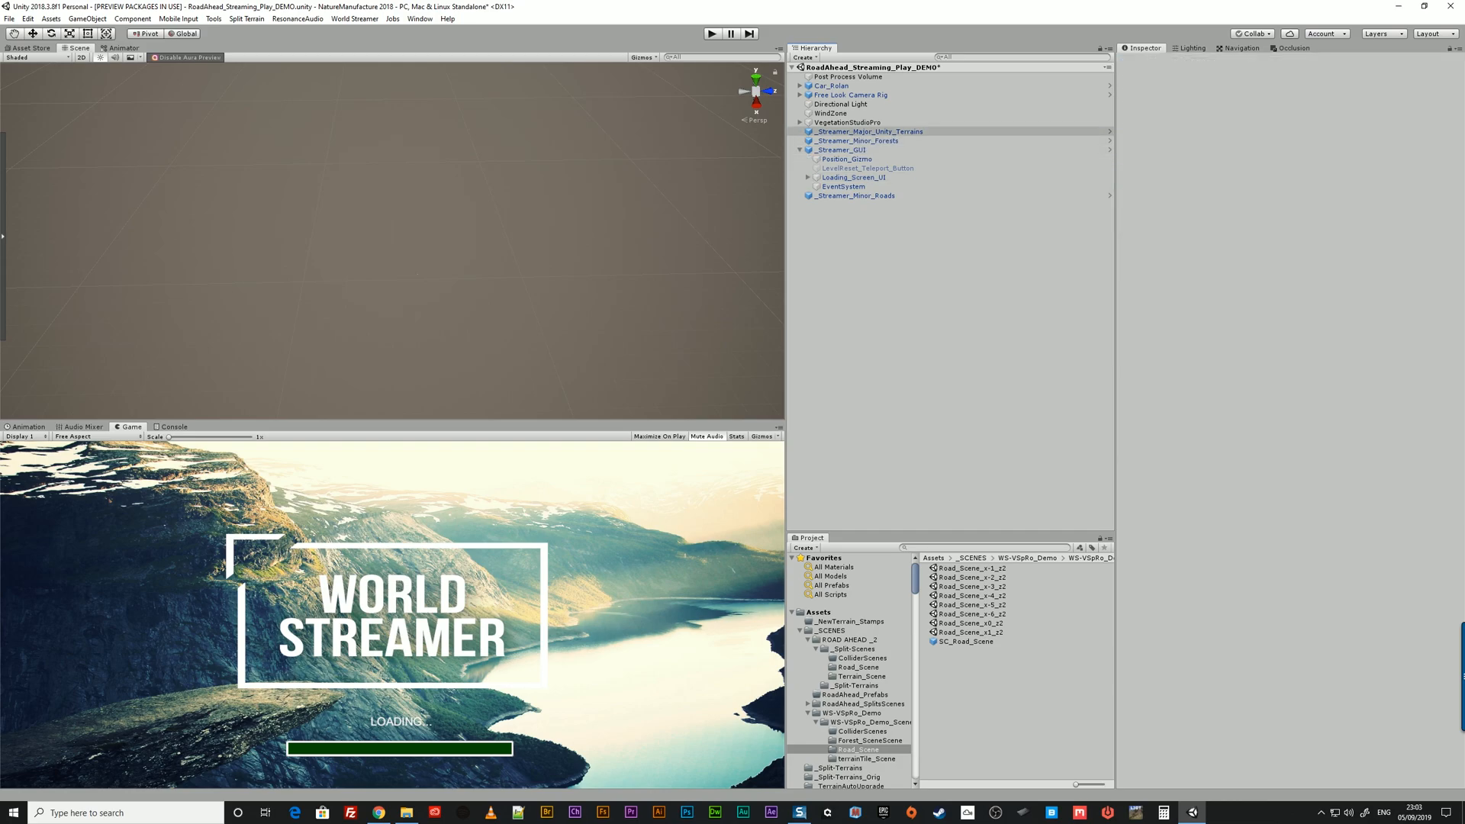
Turn off Looping on _Streamer_Major_Unity_Terrains and bring up Build Settings
click(869, 130)
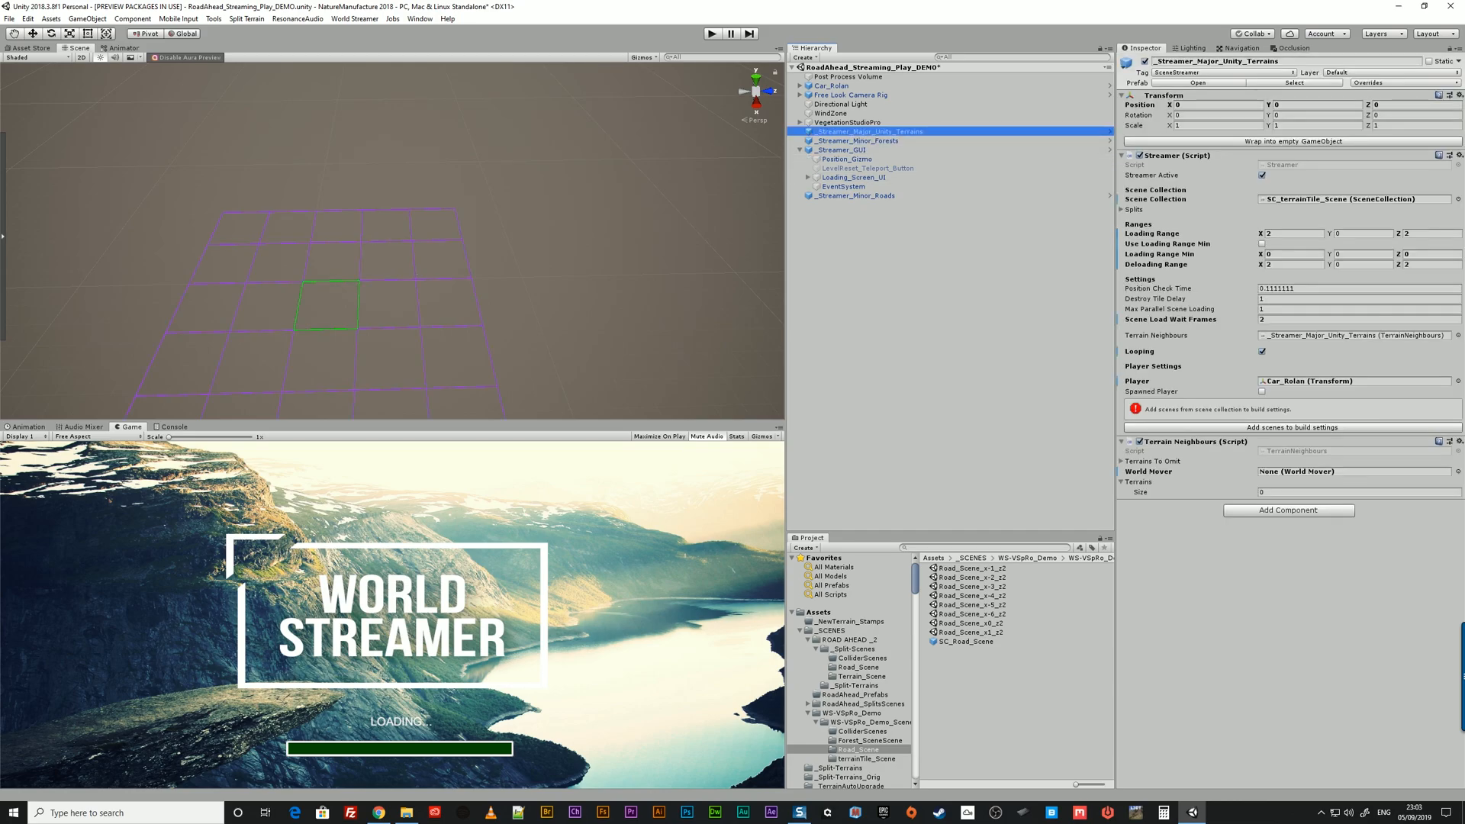
click(1262, 351)
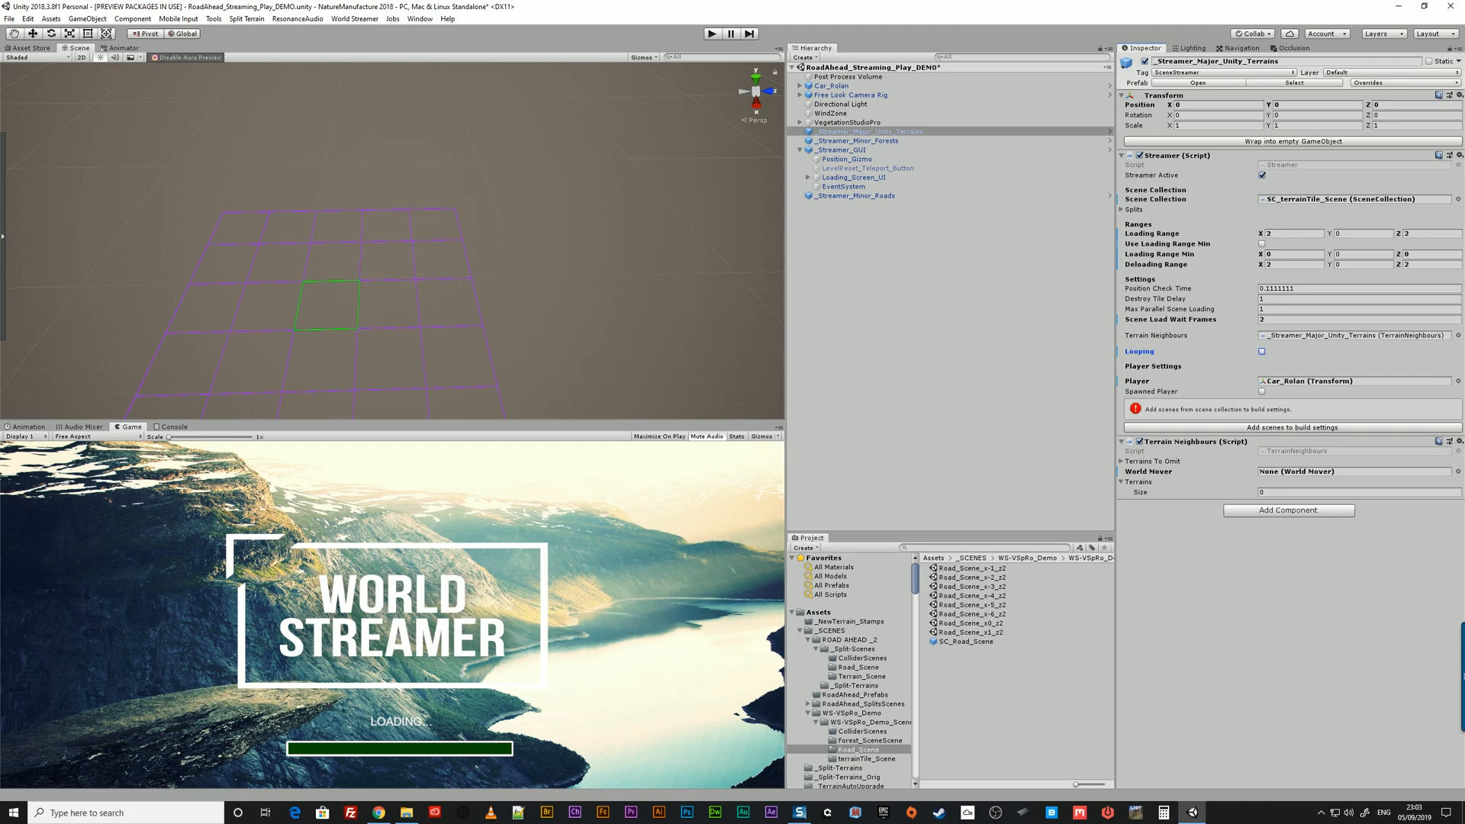
click(9, 18)
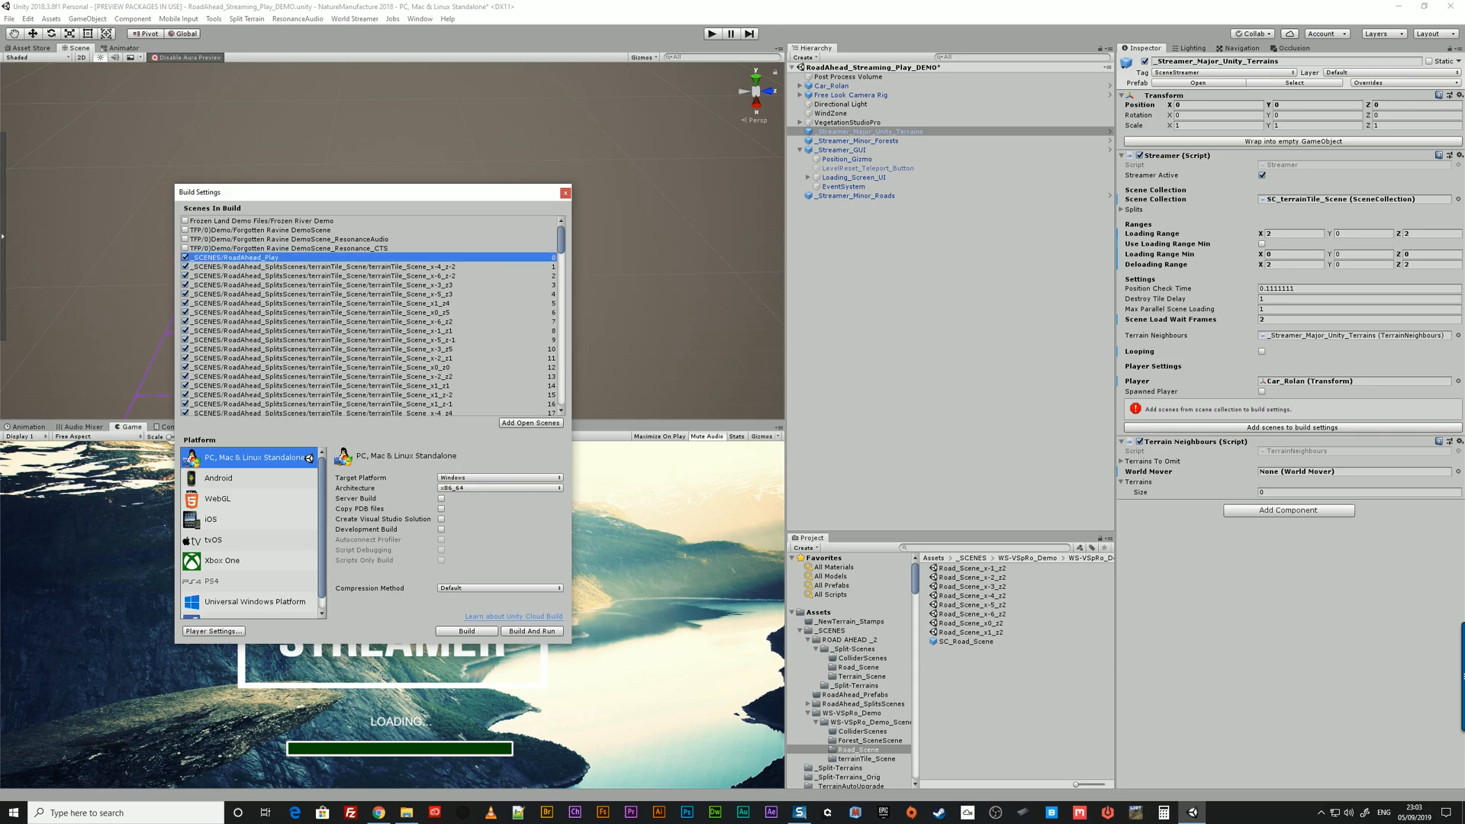
Add the forest streamer's tile scenes to the build list, select the roads streamer, close Build Settings
scroll(down, 3)
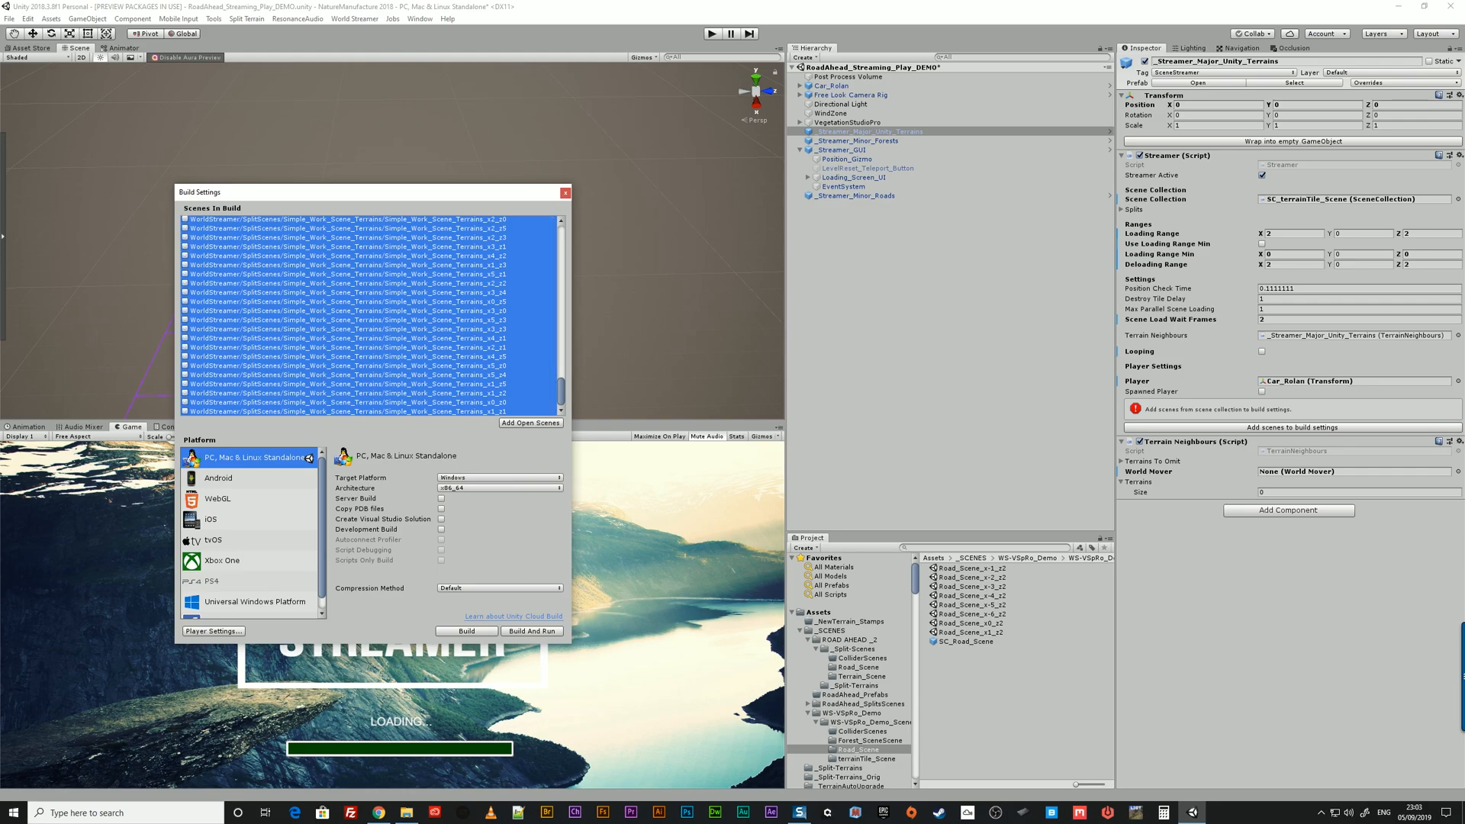
scroll(down, 3)
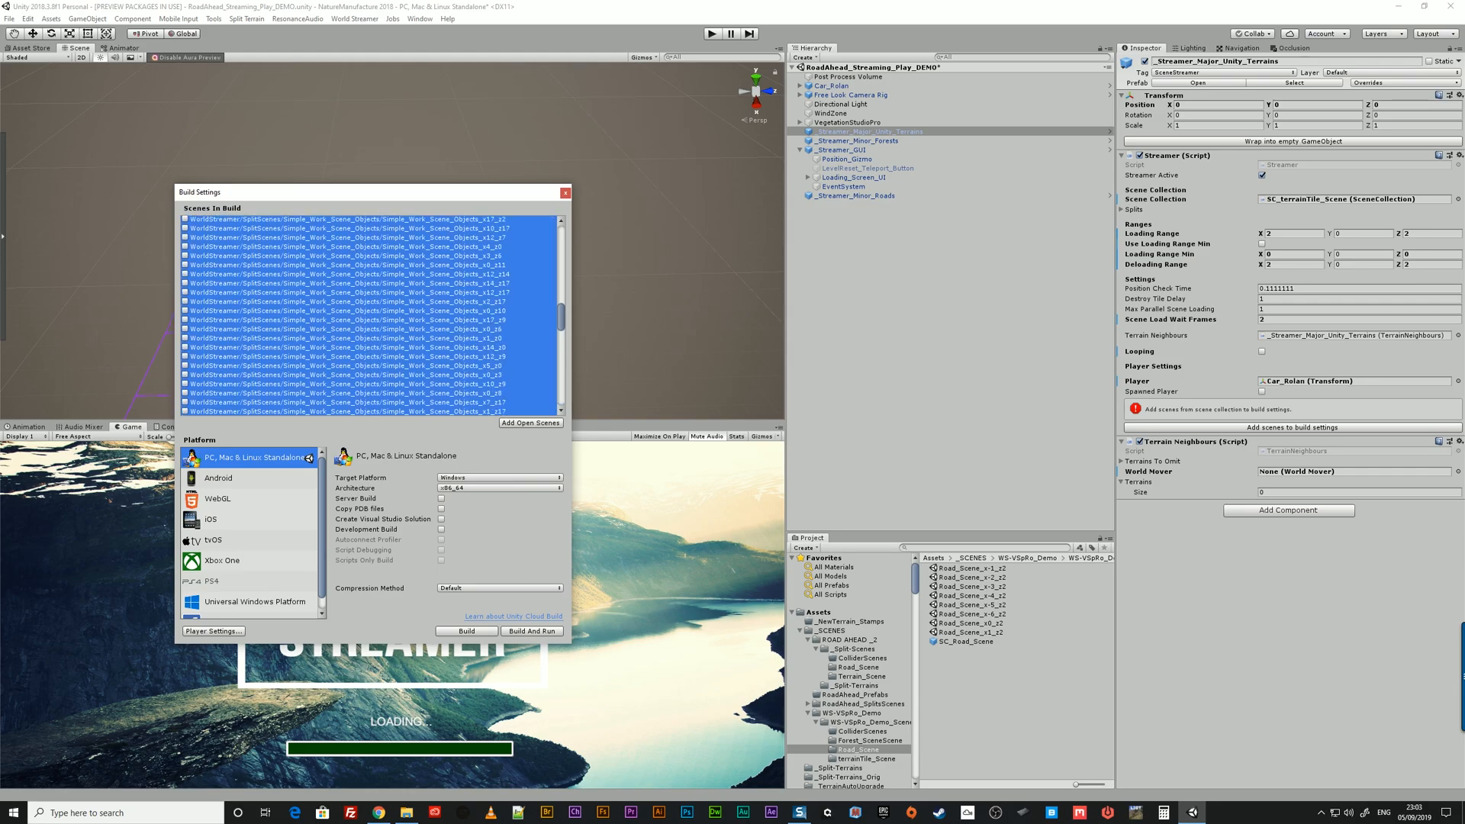
scroll(down, 3)
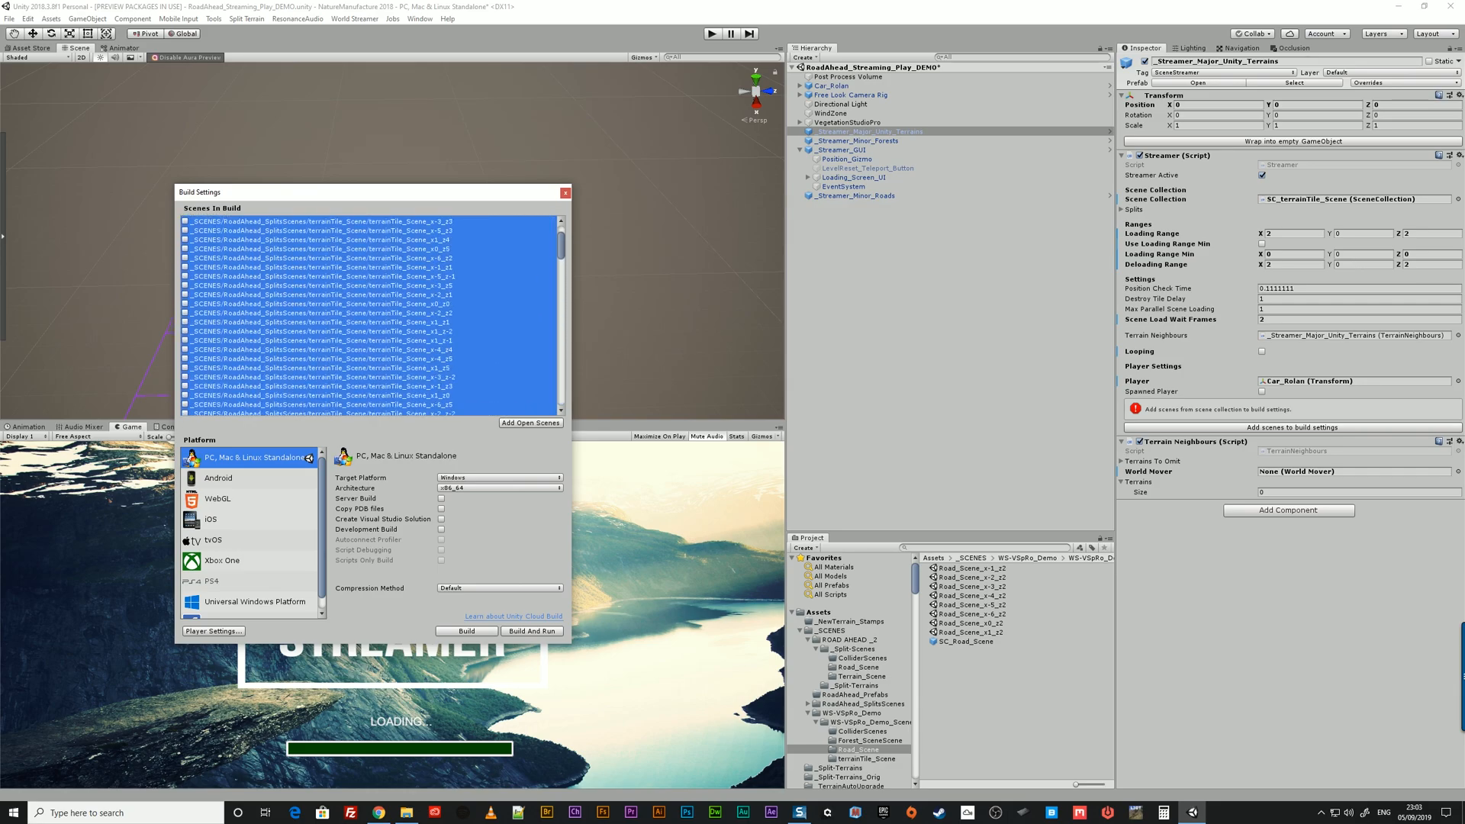
scroll(up, 3)
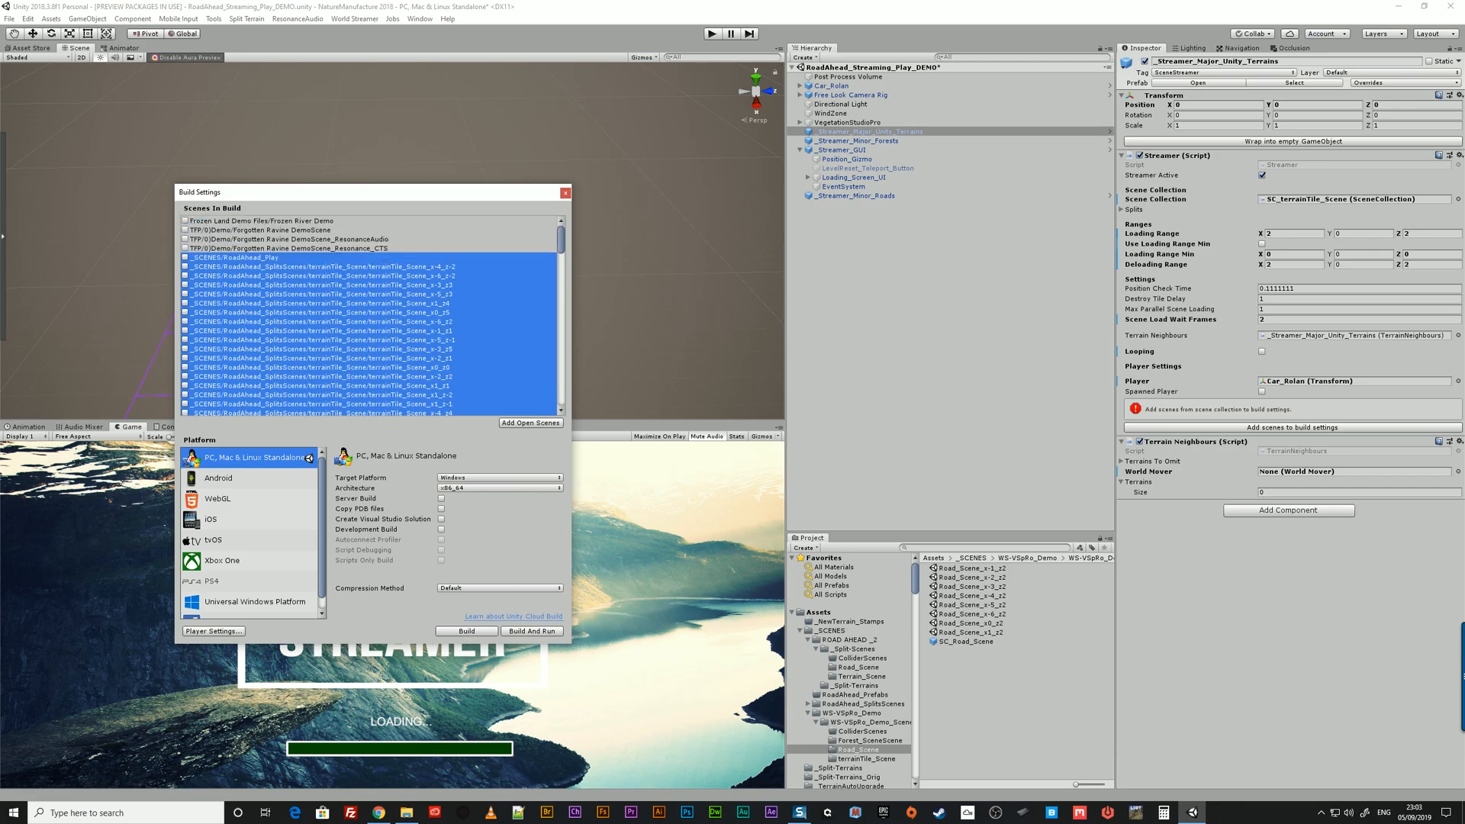
scroll(down, 3)
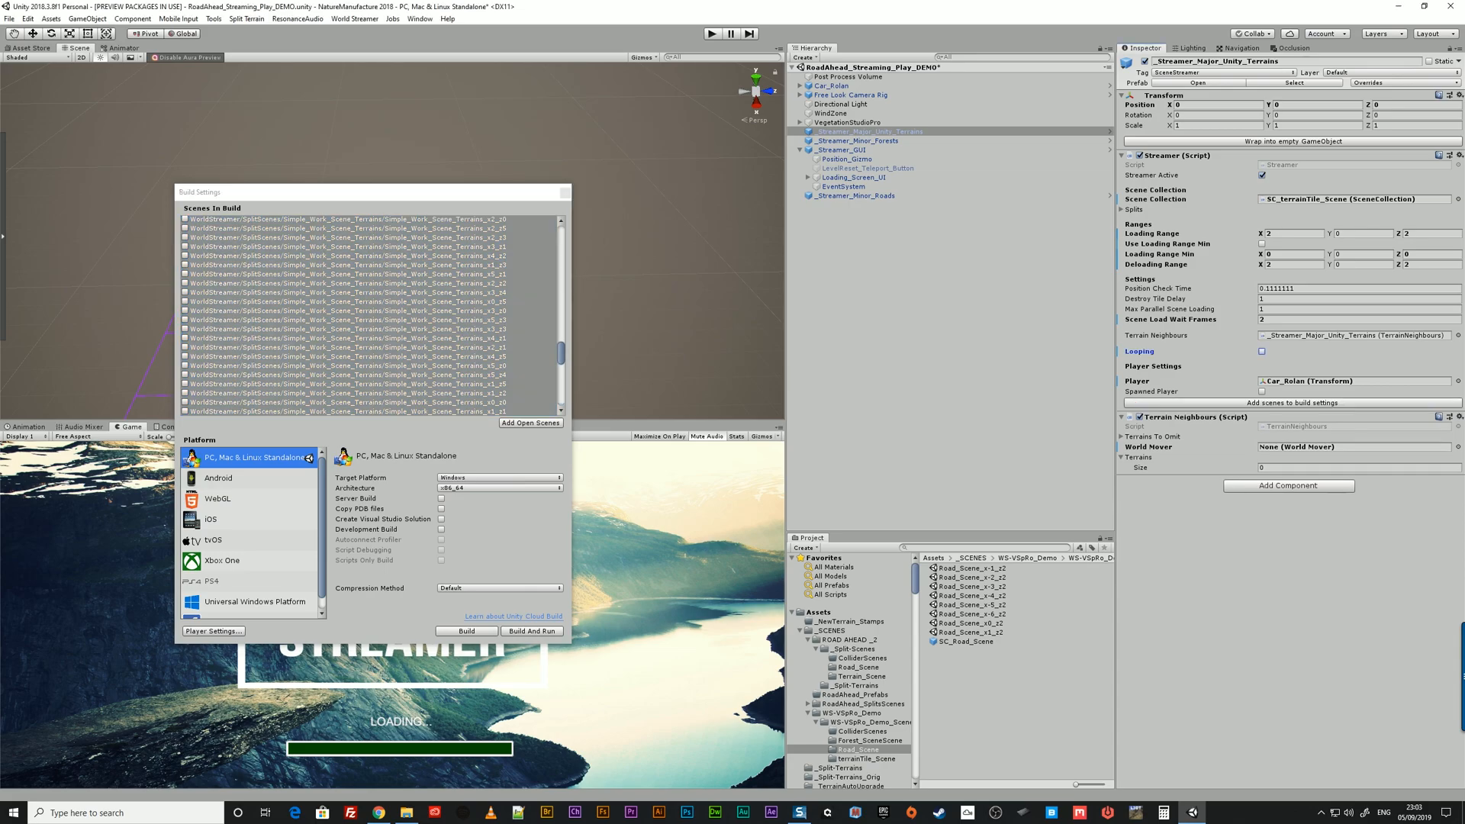
scroll(down, 3)
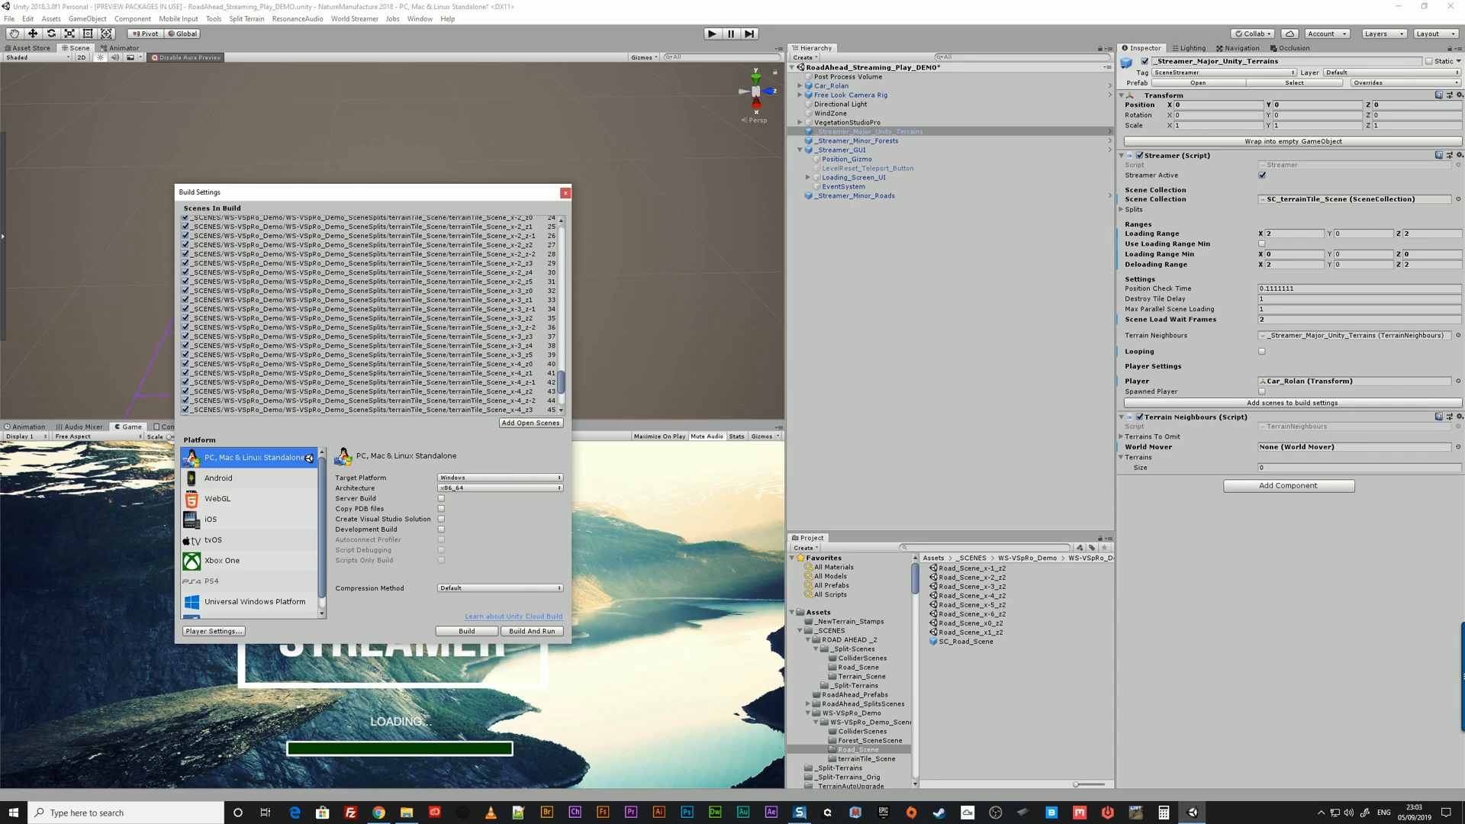
scroll(down, 3)
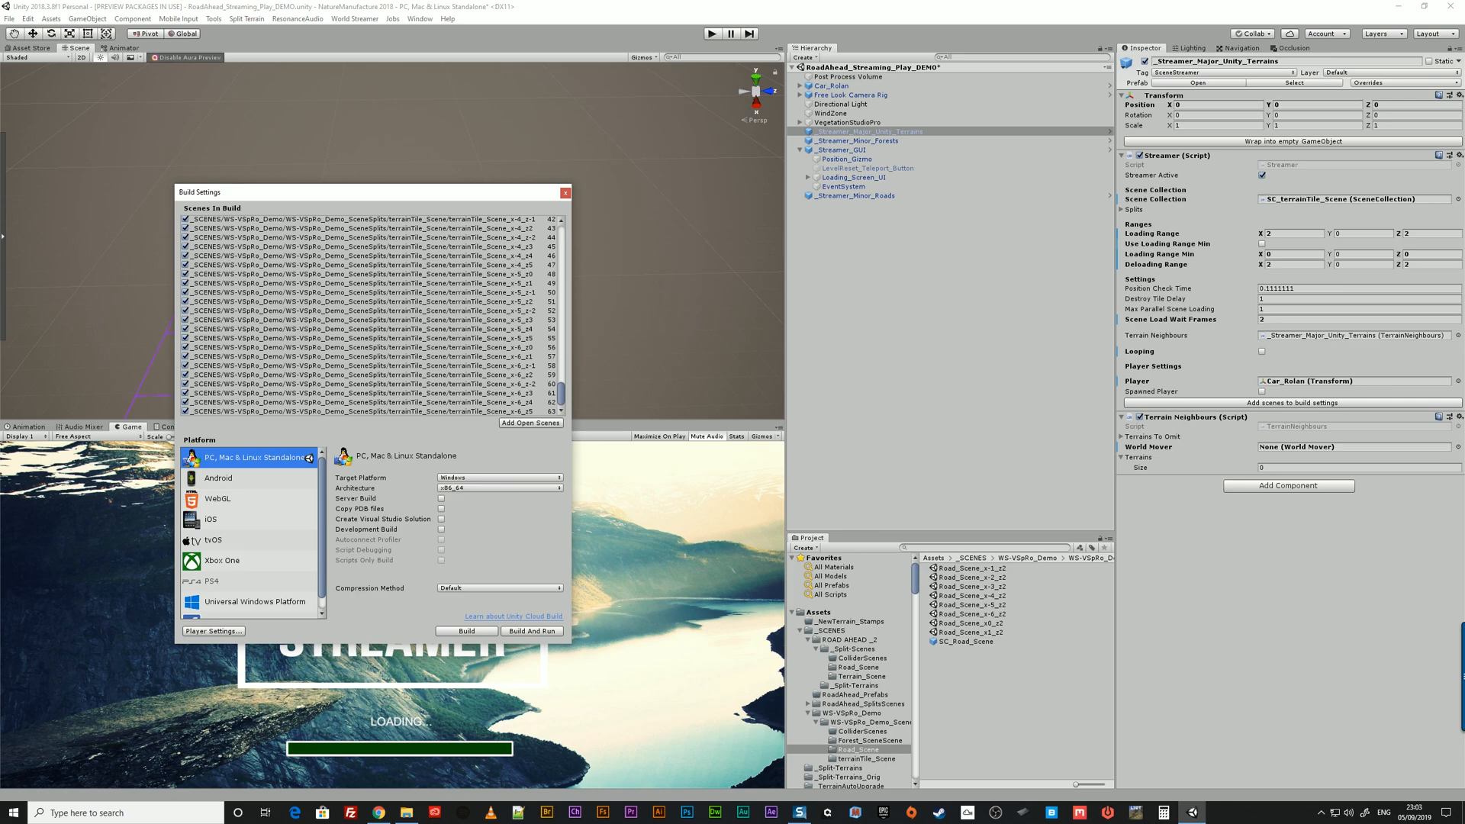
click(858, 140)
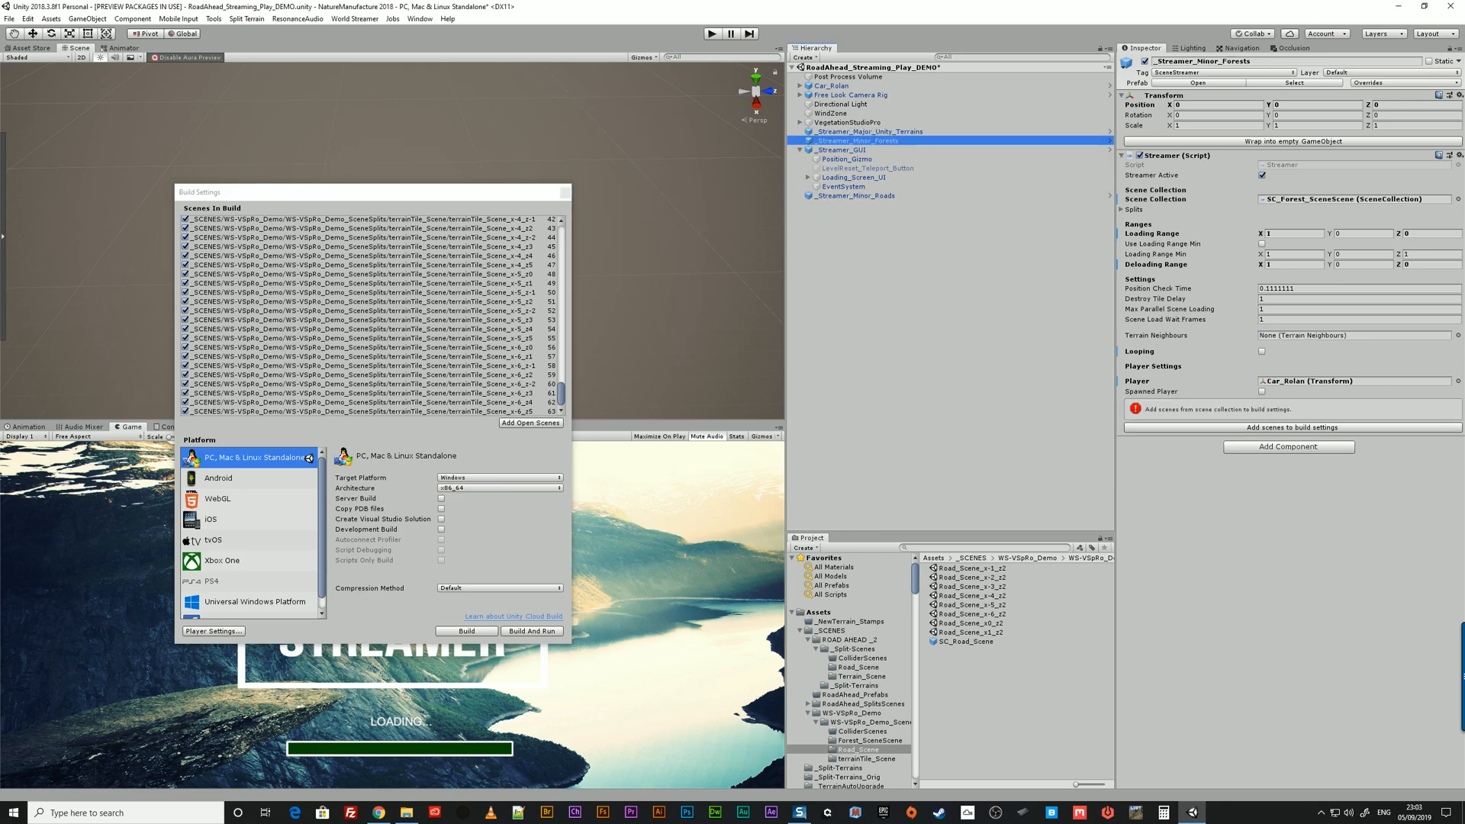
click(1289, 427)
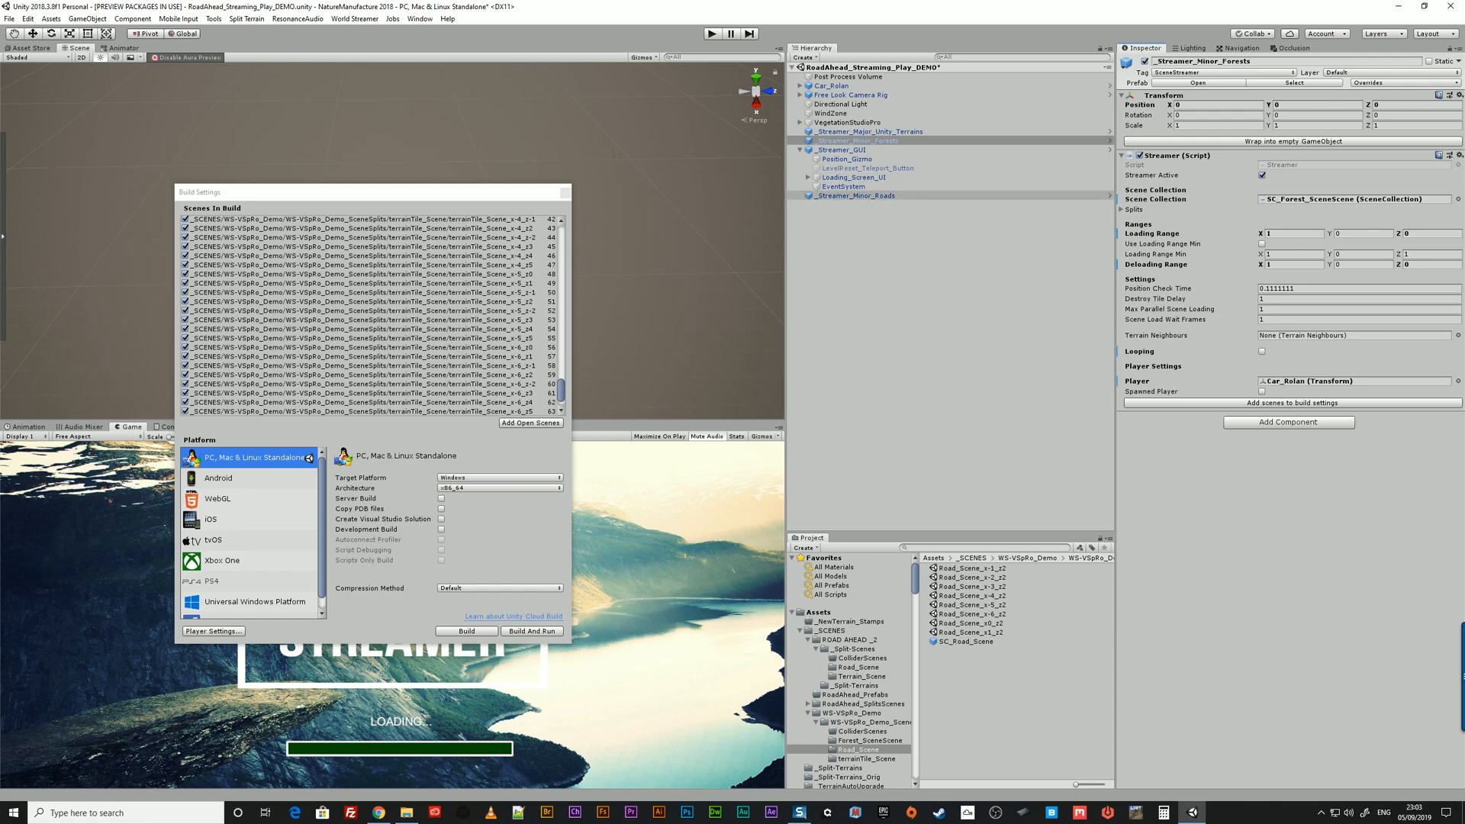
click(855, 195)
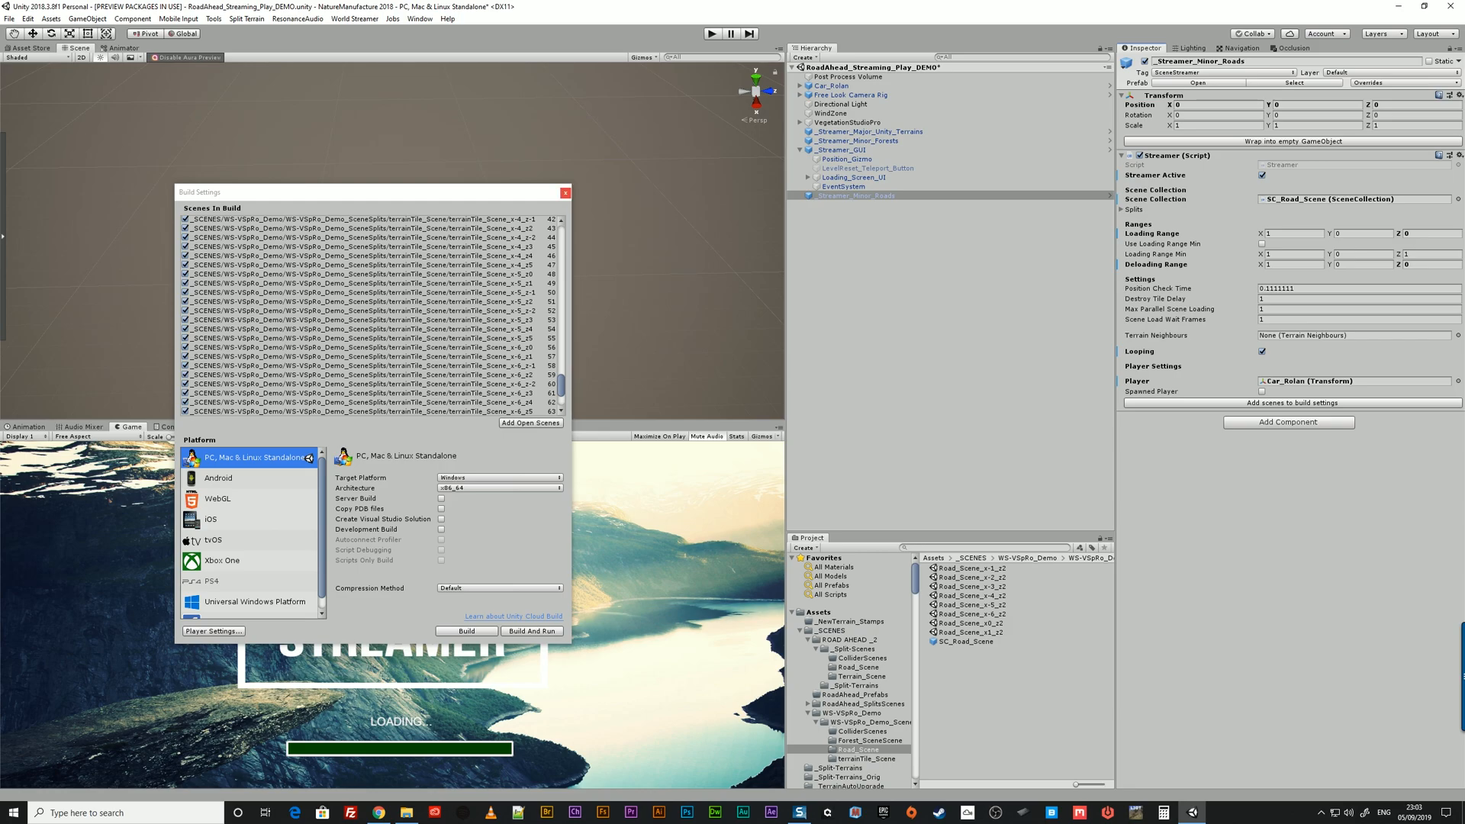
click(566, 192)
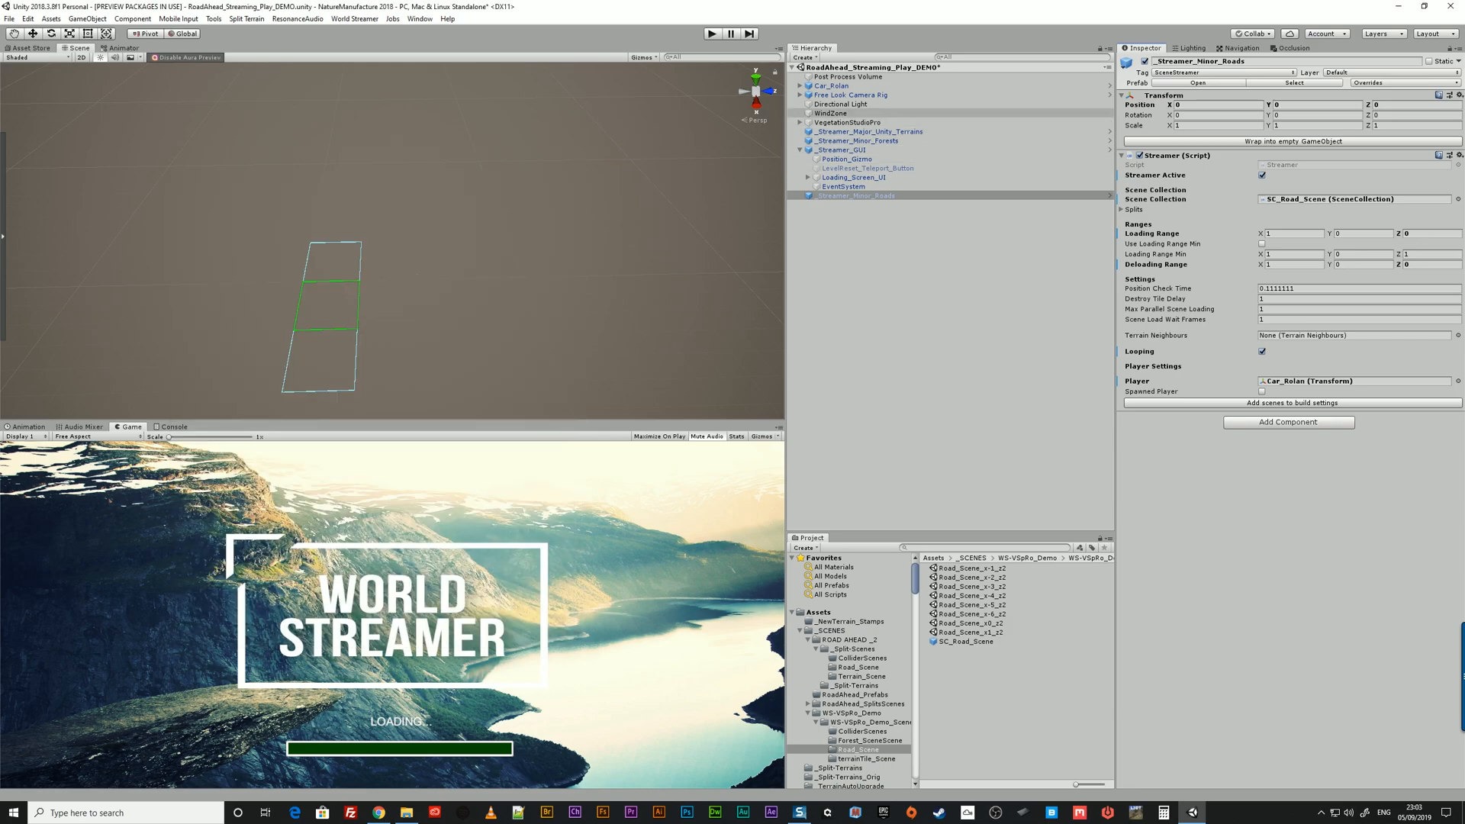
click(830, 84)
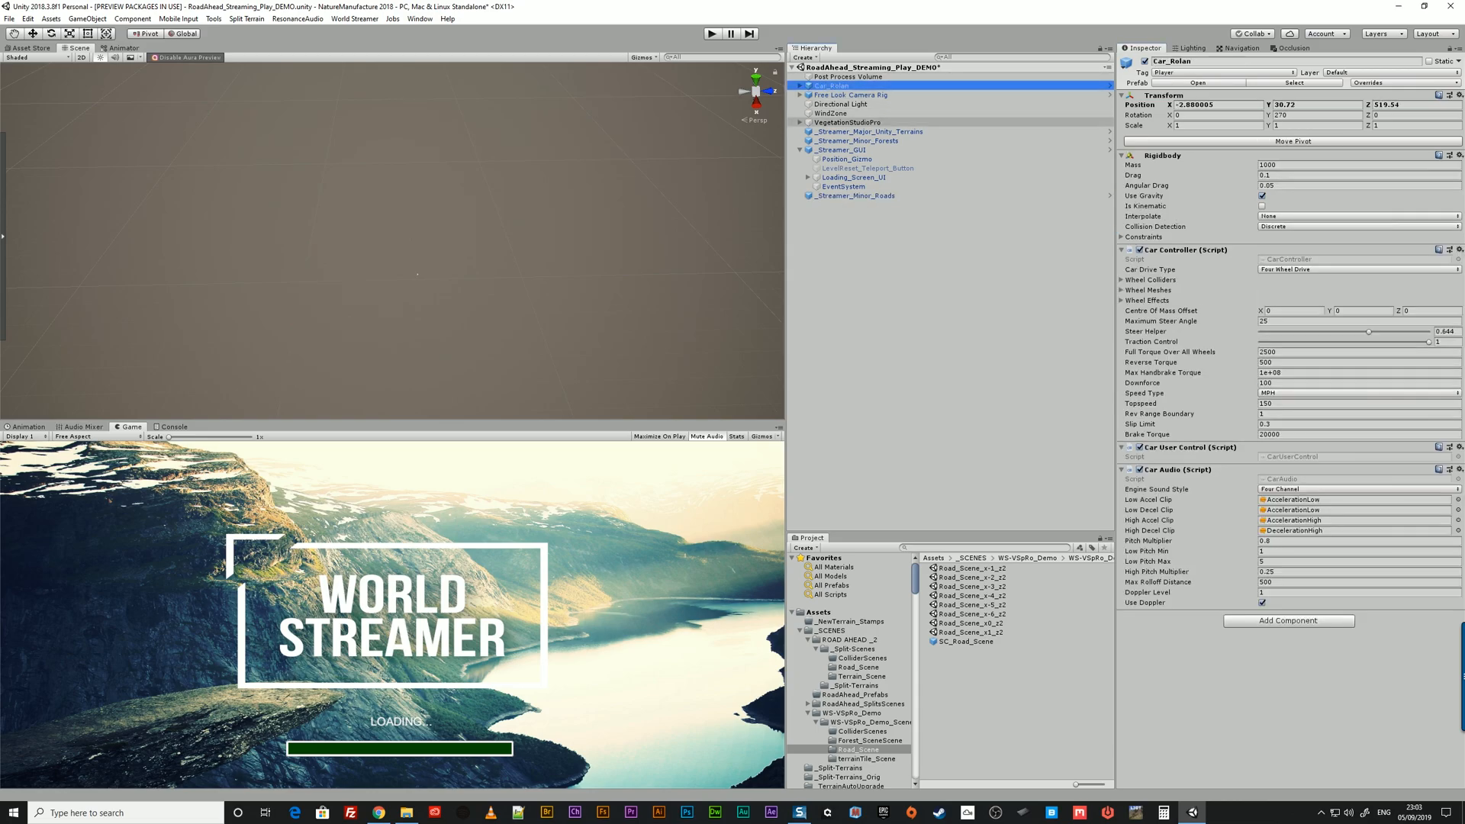
click(848, 122)
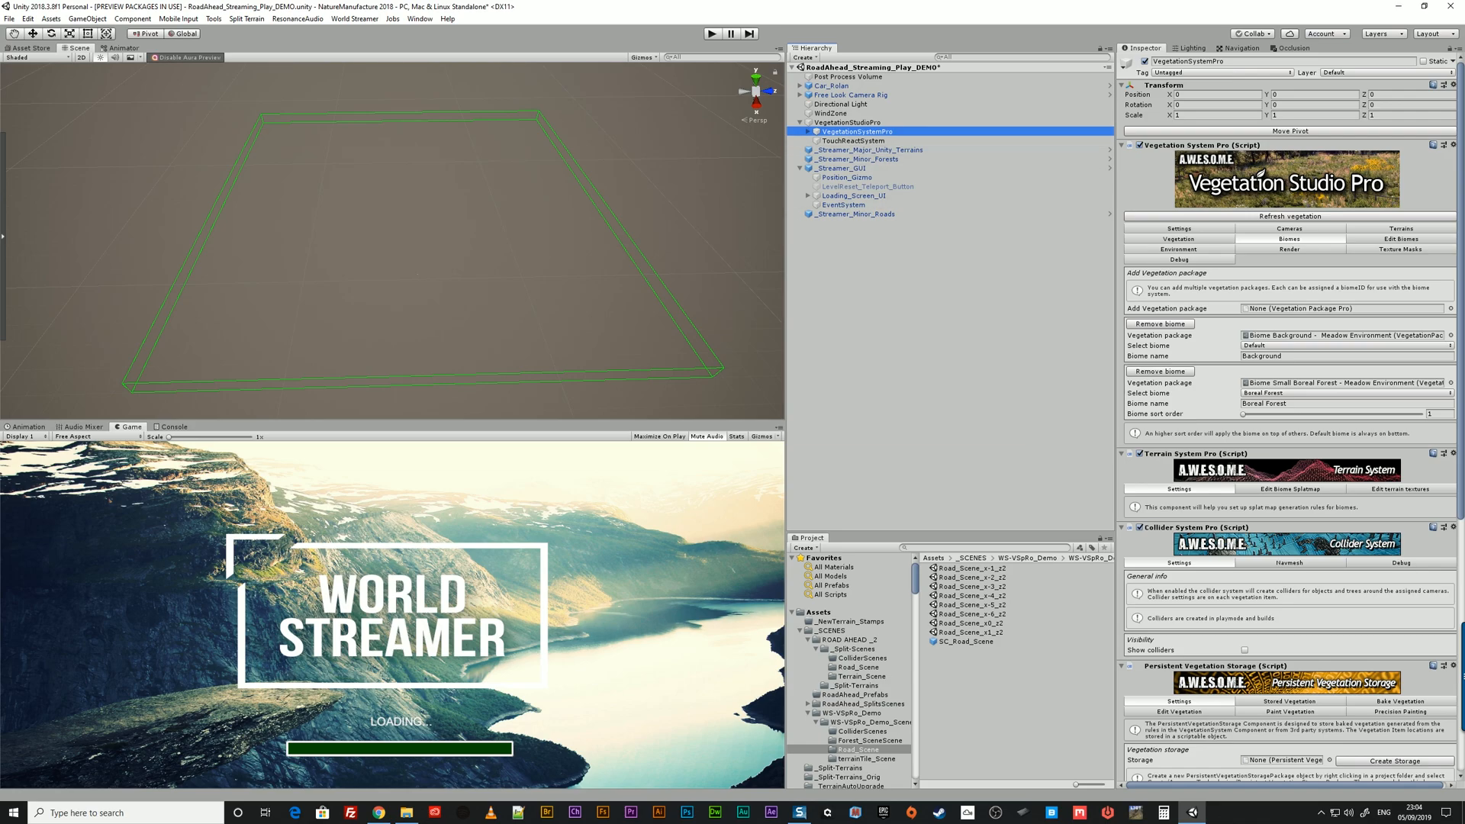
click(845, 711)
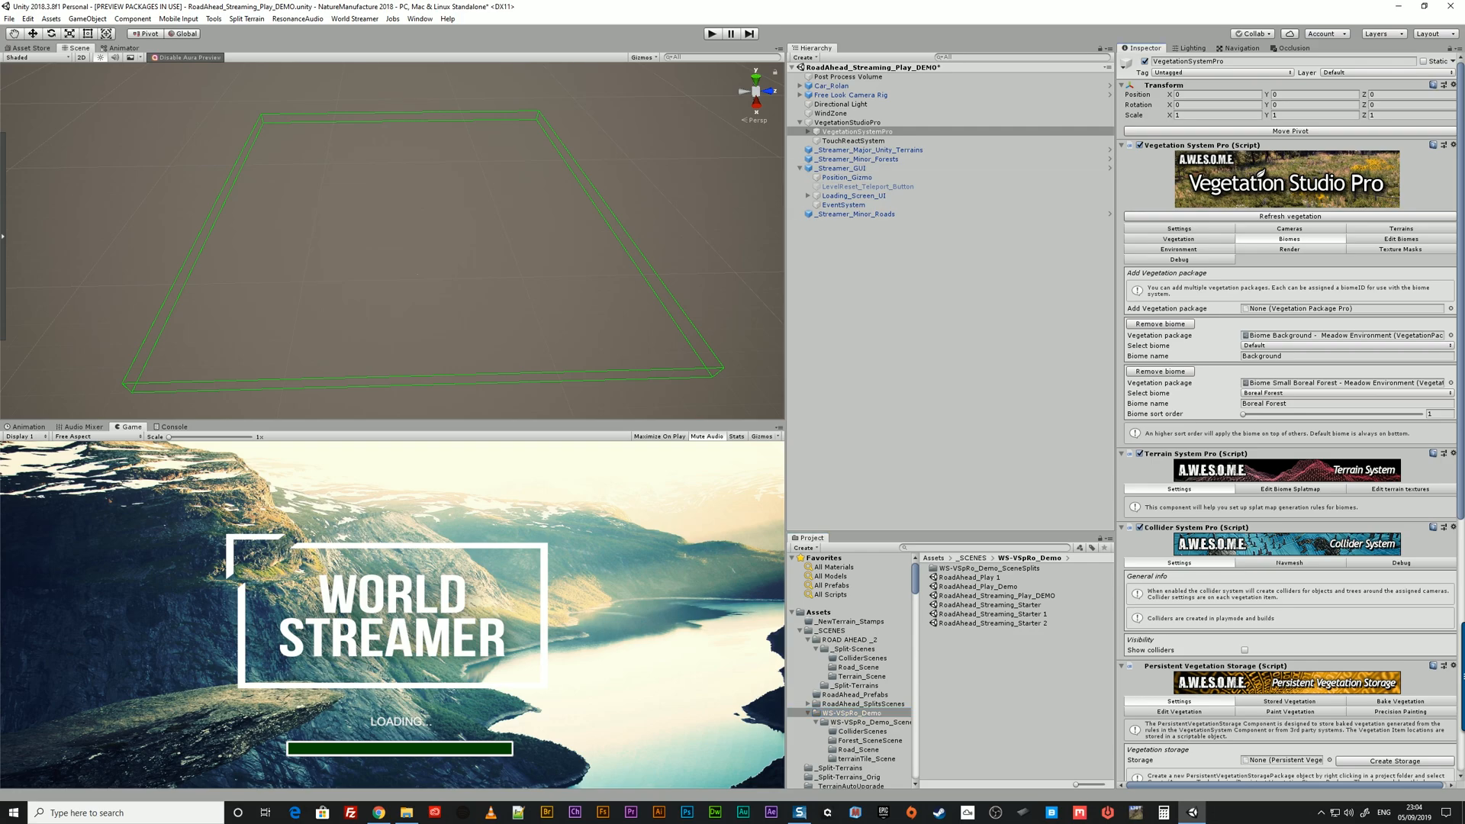
click(1400, 228)
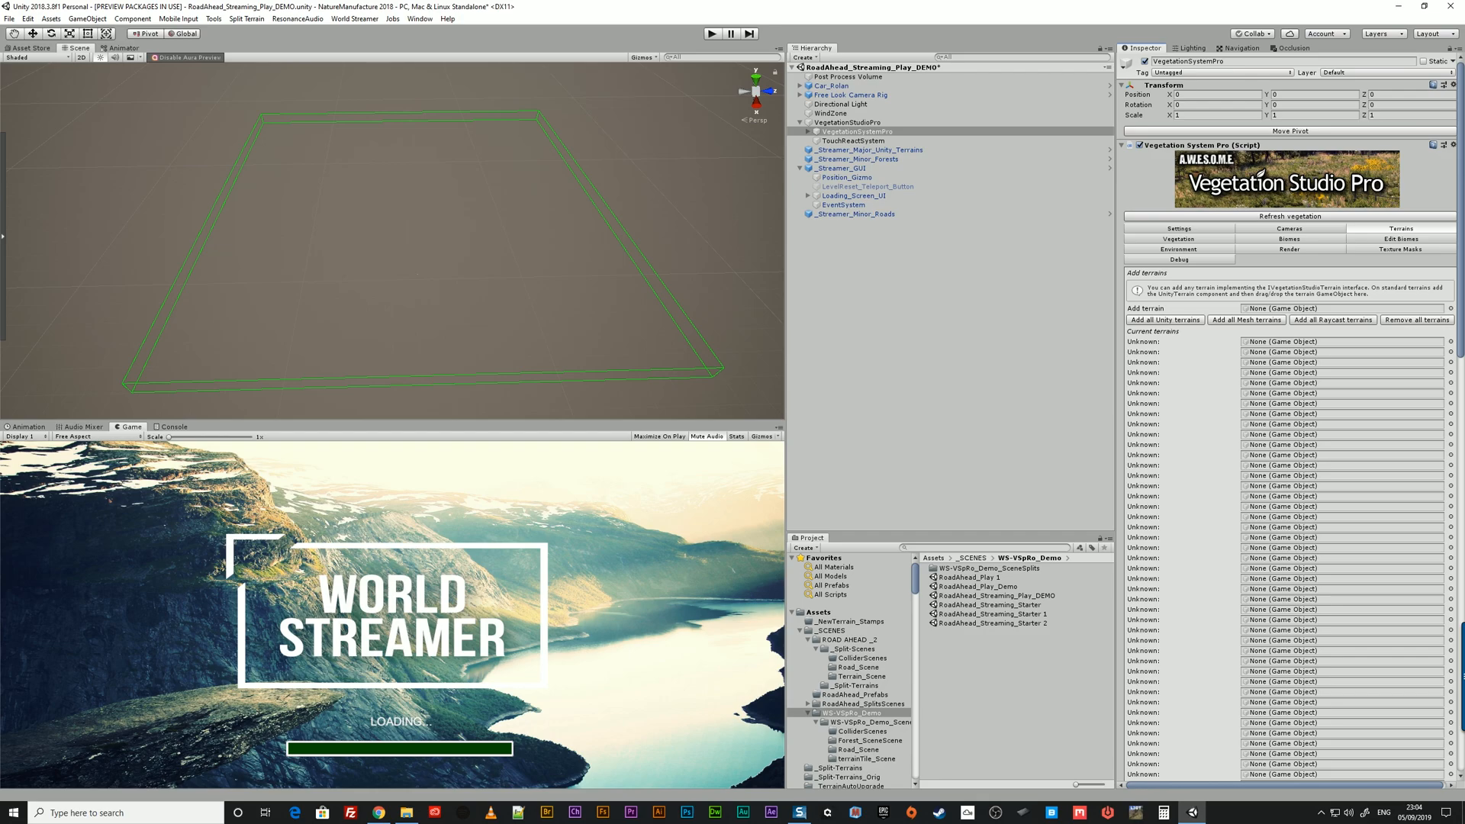
scroll(down, 3)
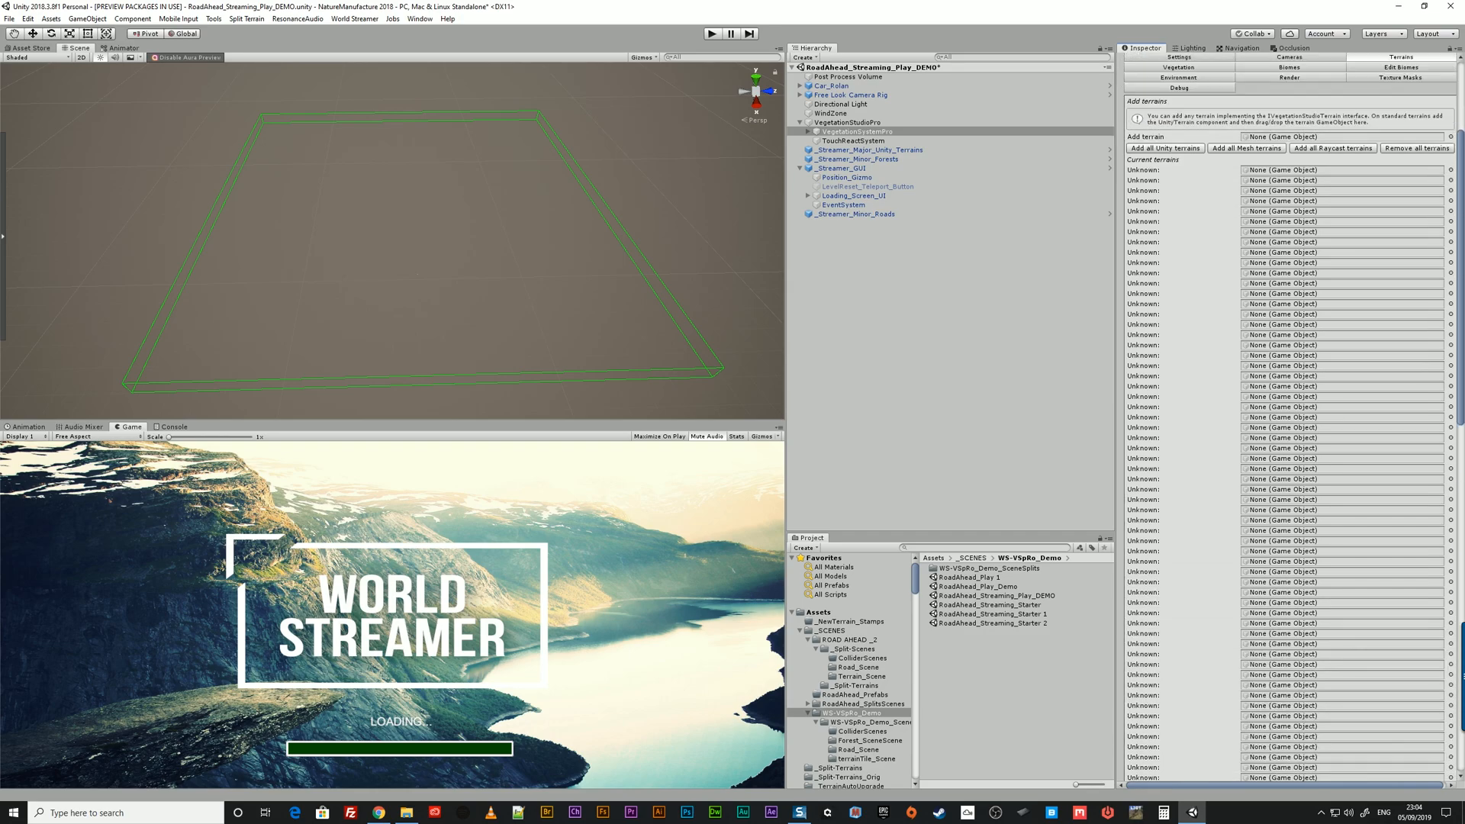
click(852, 131)
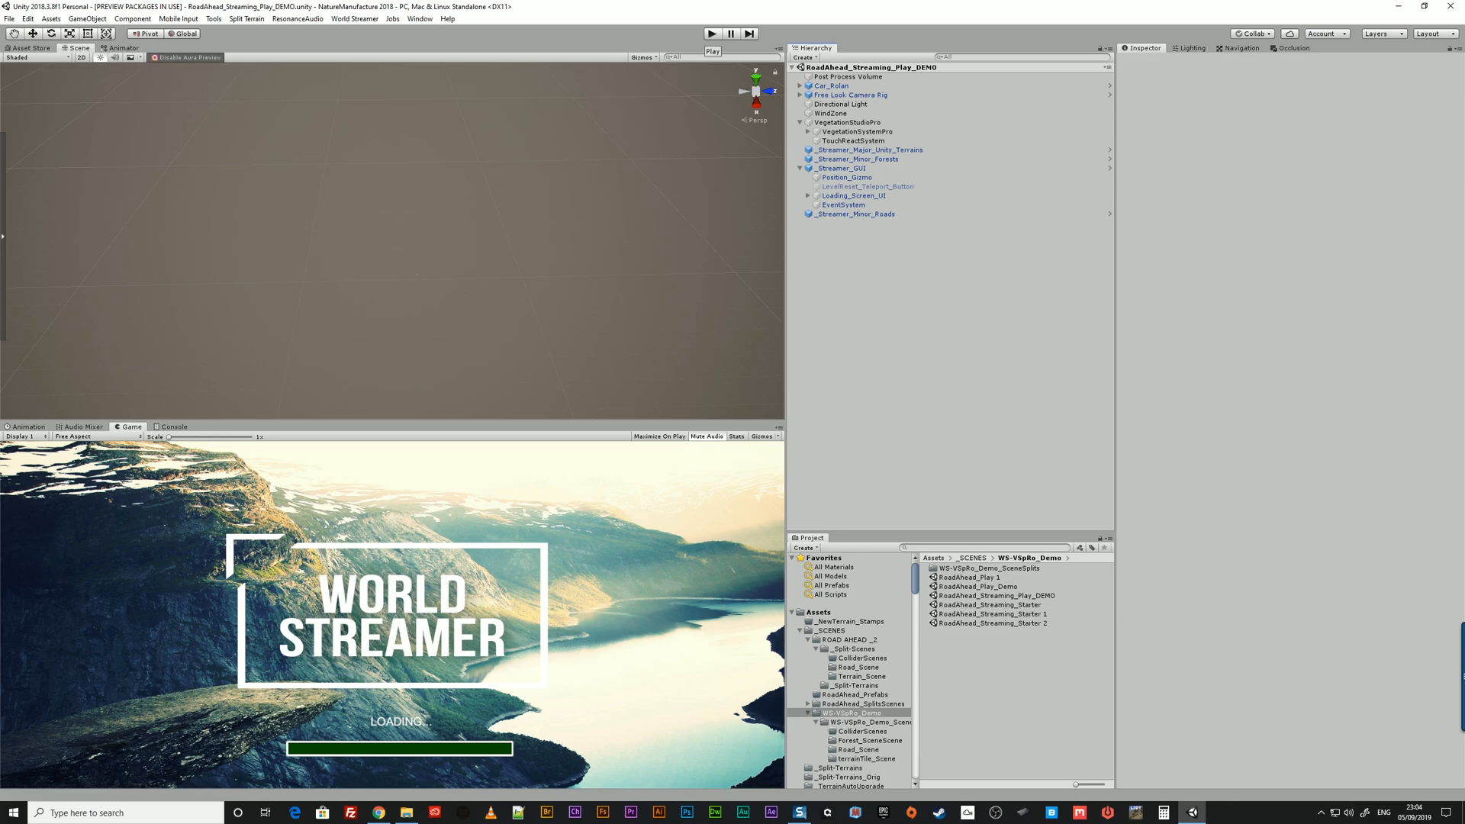
click(712, 33)
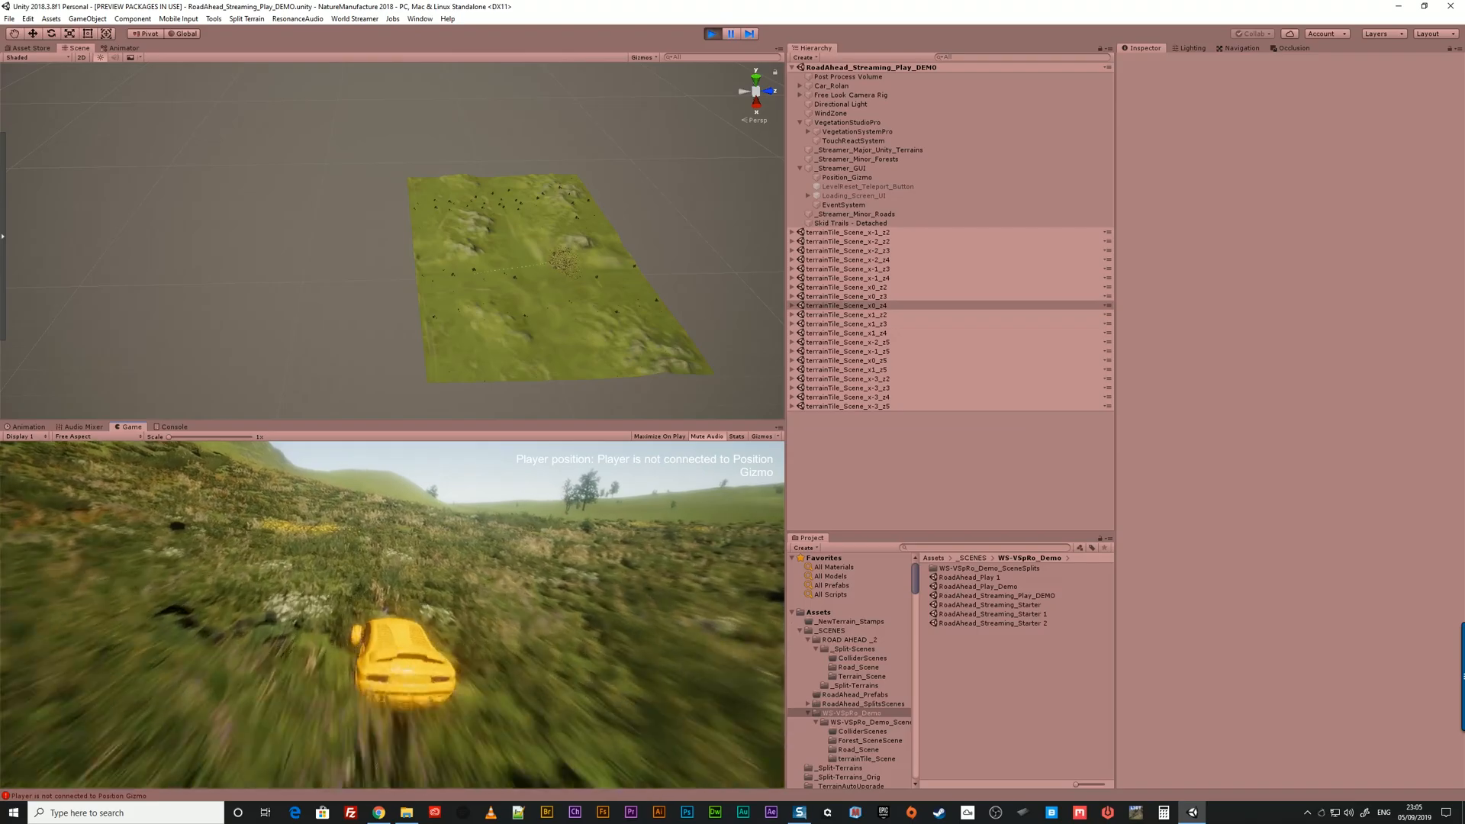
click(845, 296)
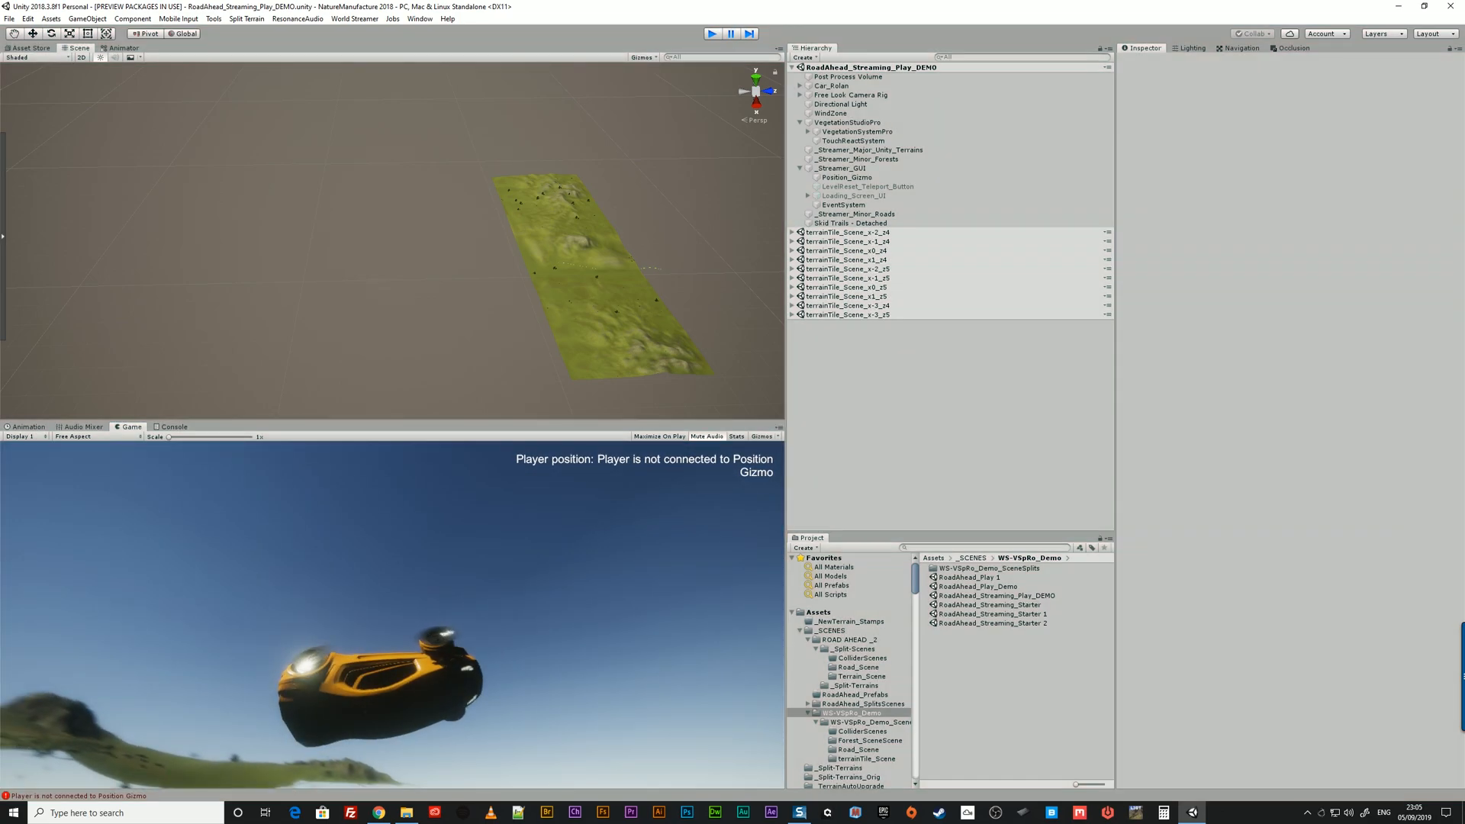
click(711, 33)
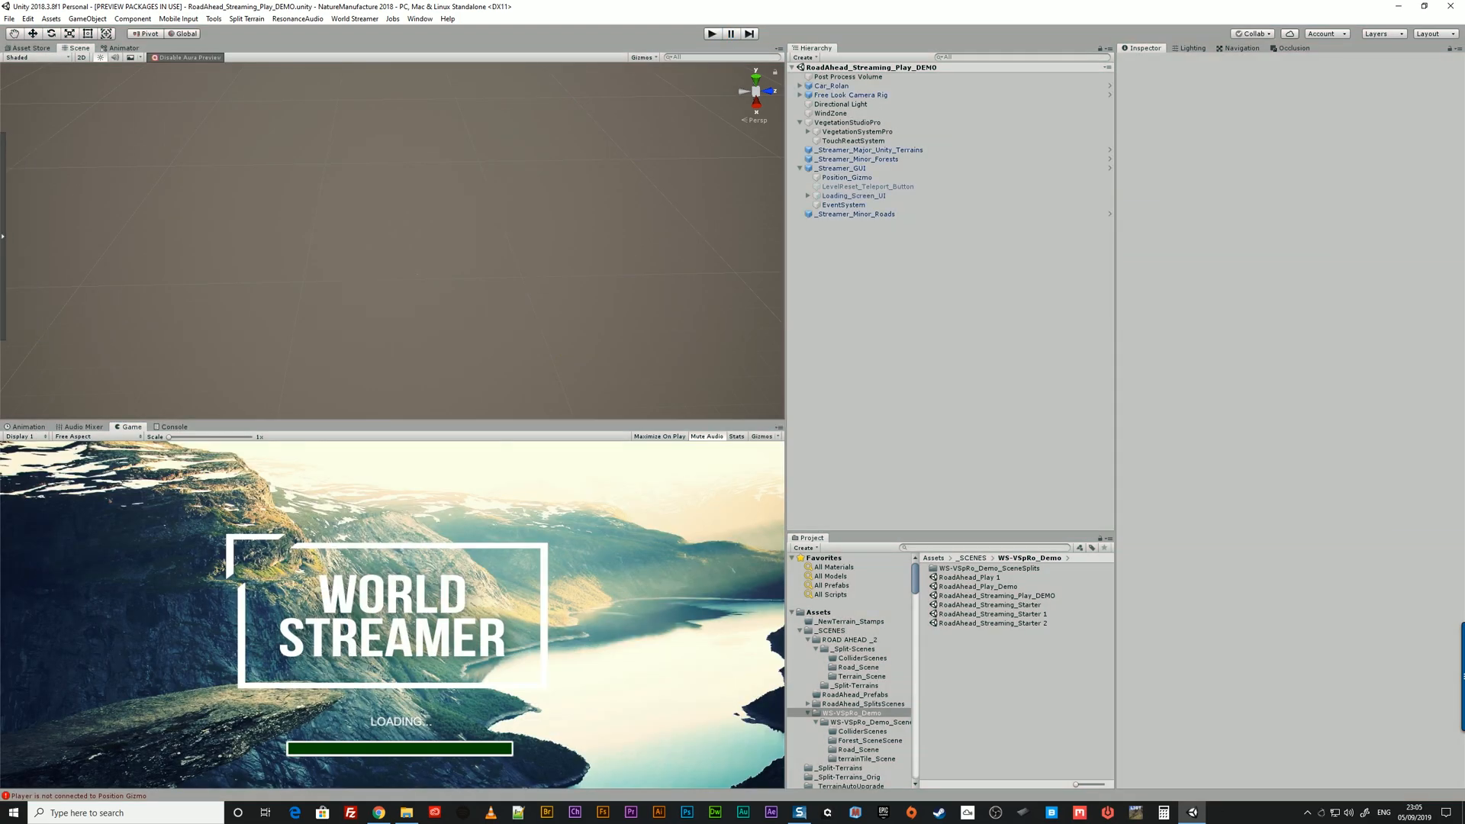
Set the forest streamer's Terrain Neighbours to _Streamer_Major_Unity_Terrains and run Play mode
click(856, 213)
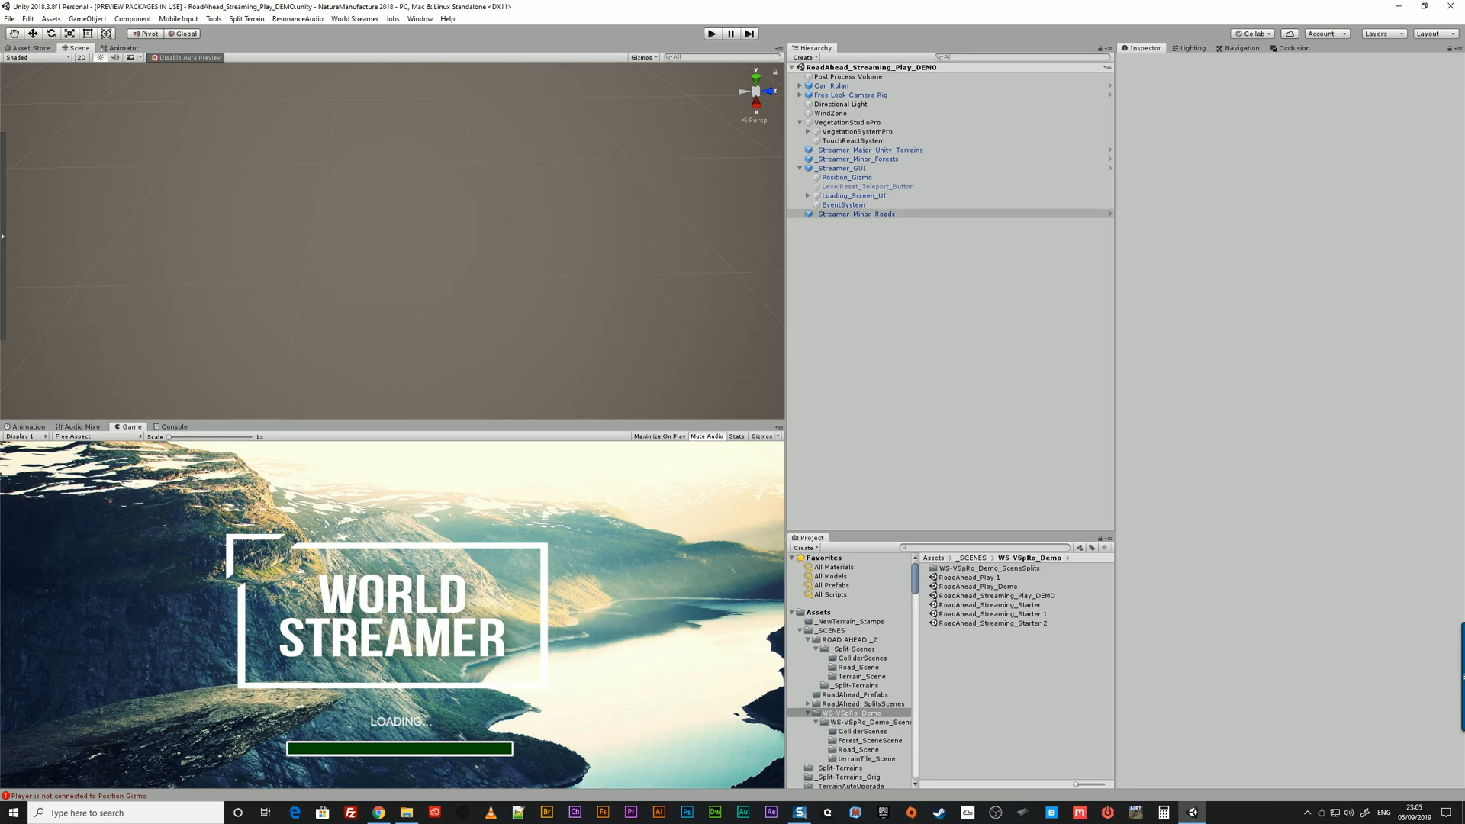
click(857, 213)
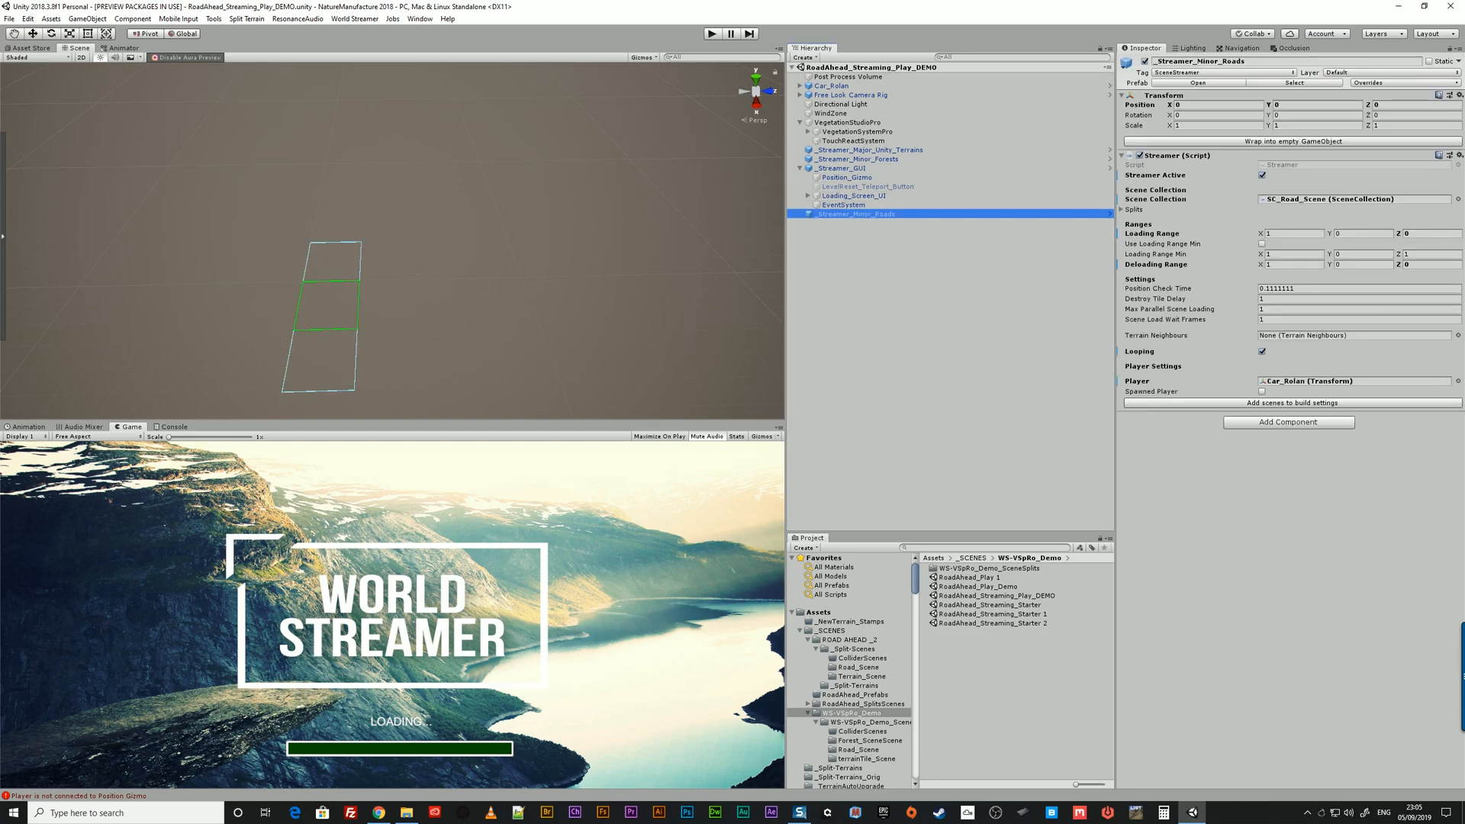
click(870, 150)
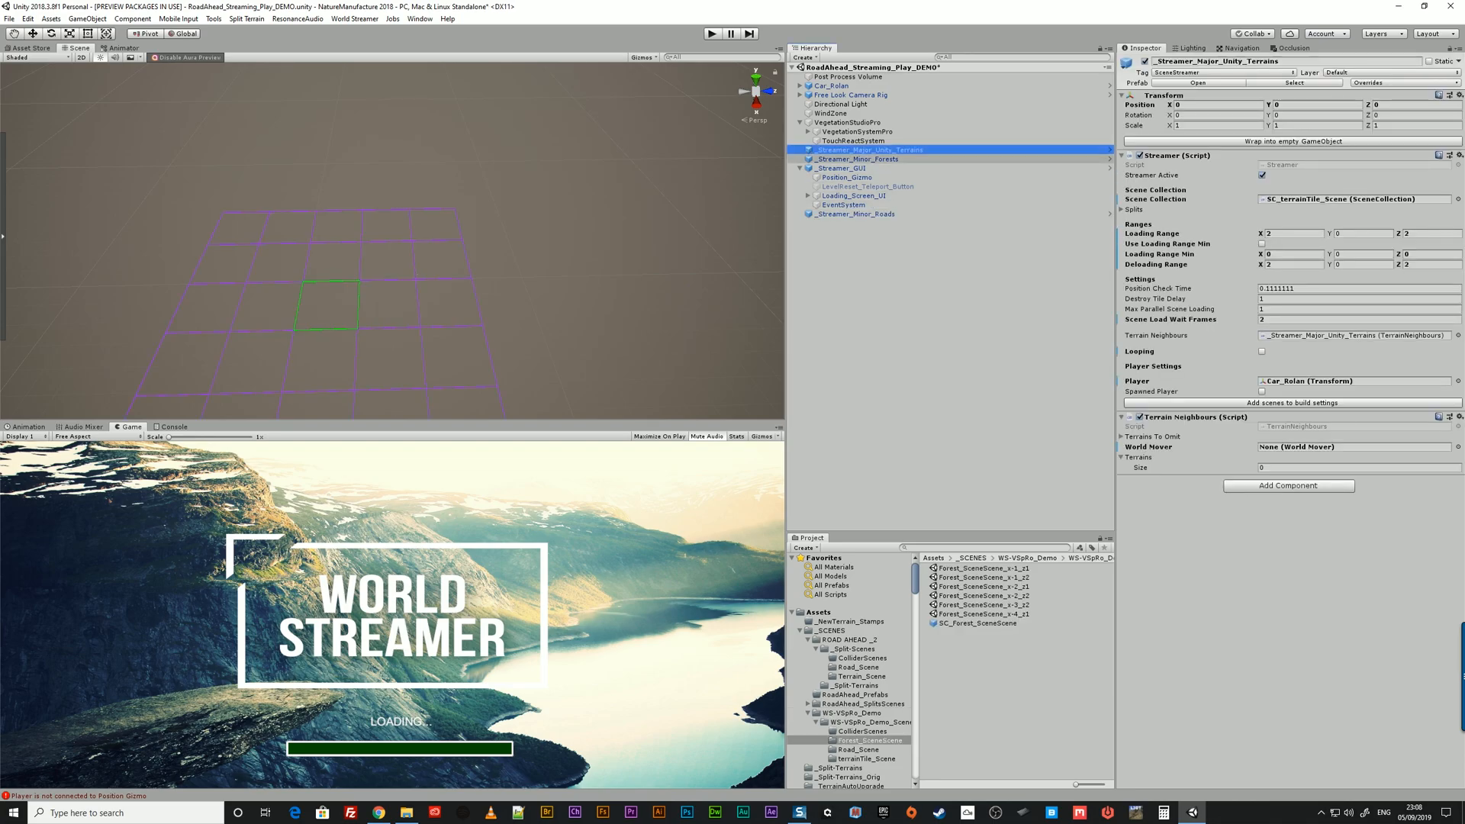
click(856, 159)
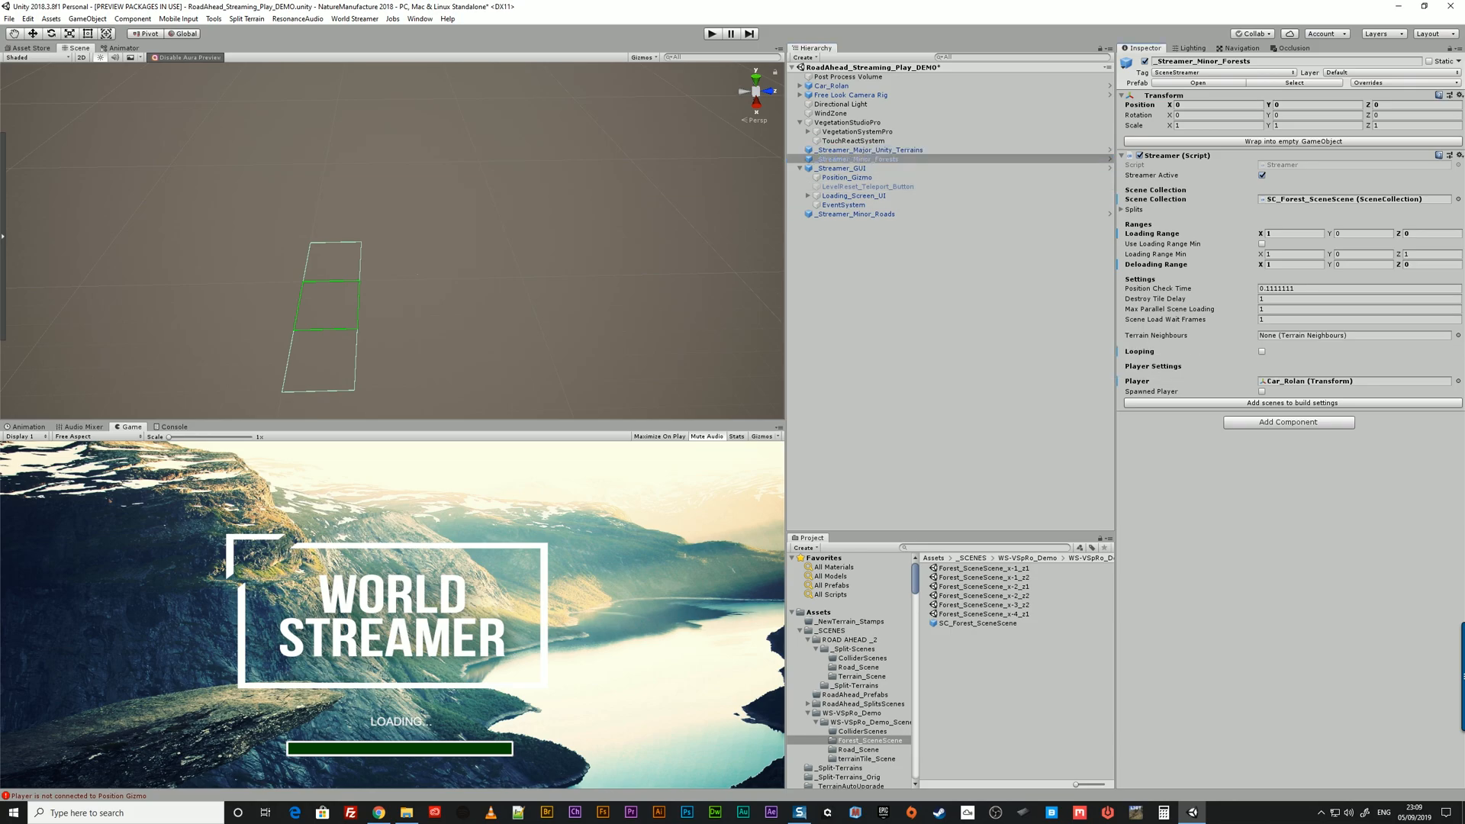
click(1355, 336)
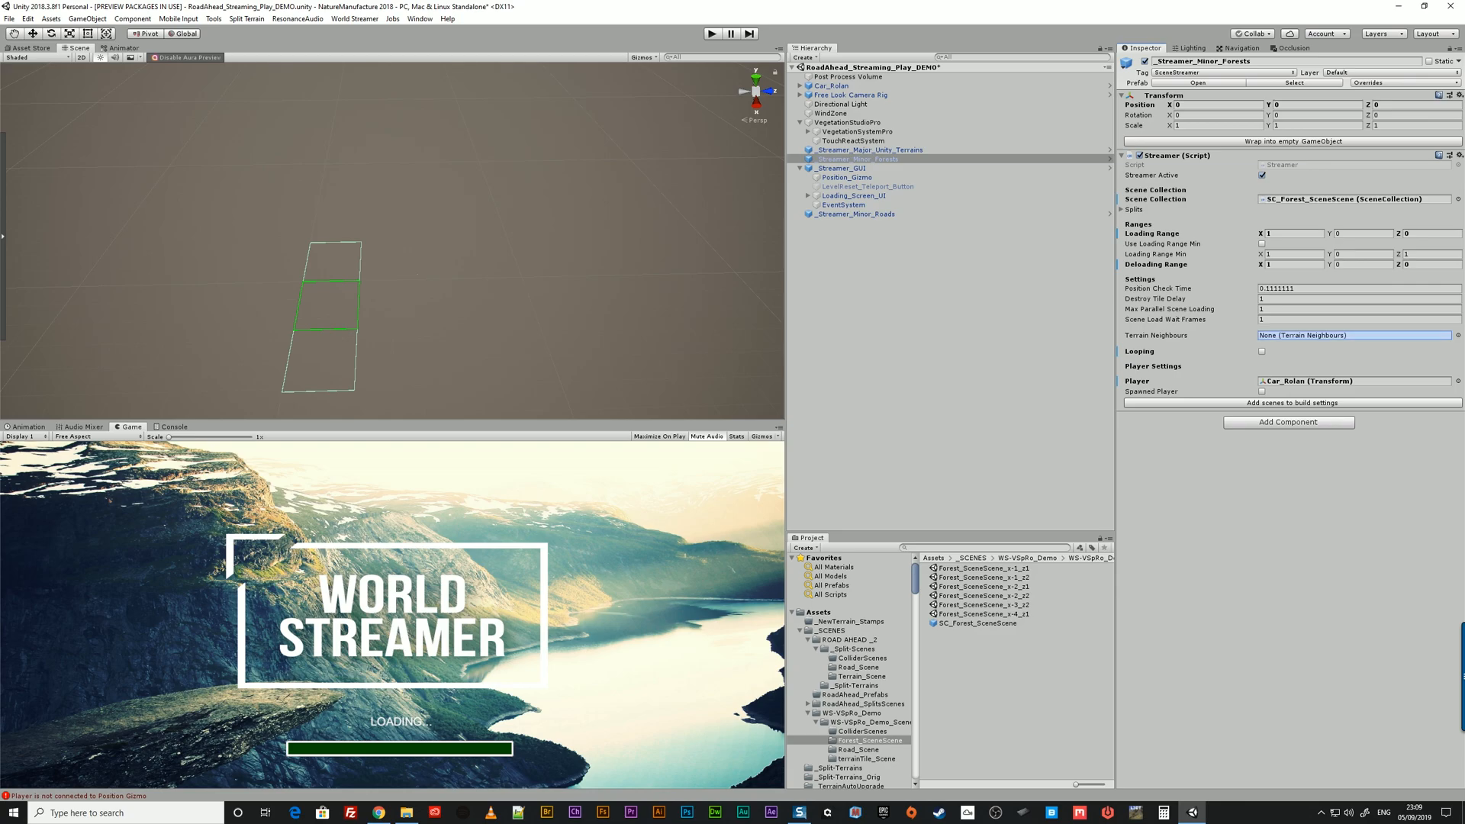
click(1353, 334)
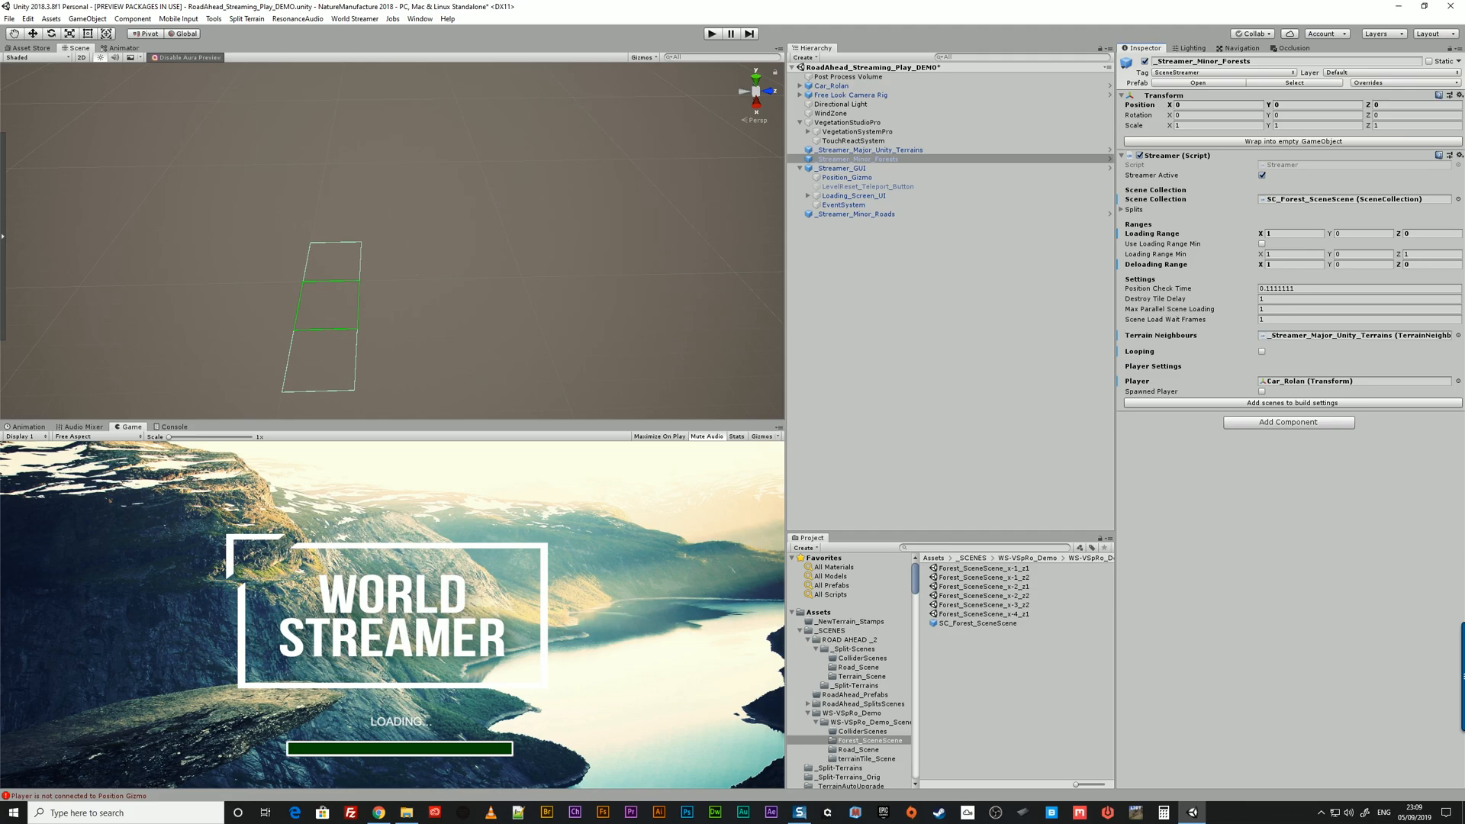
click(857, 213)
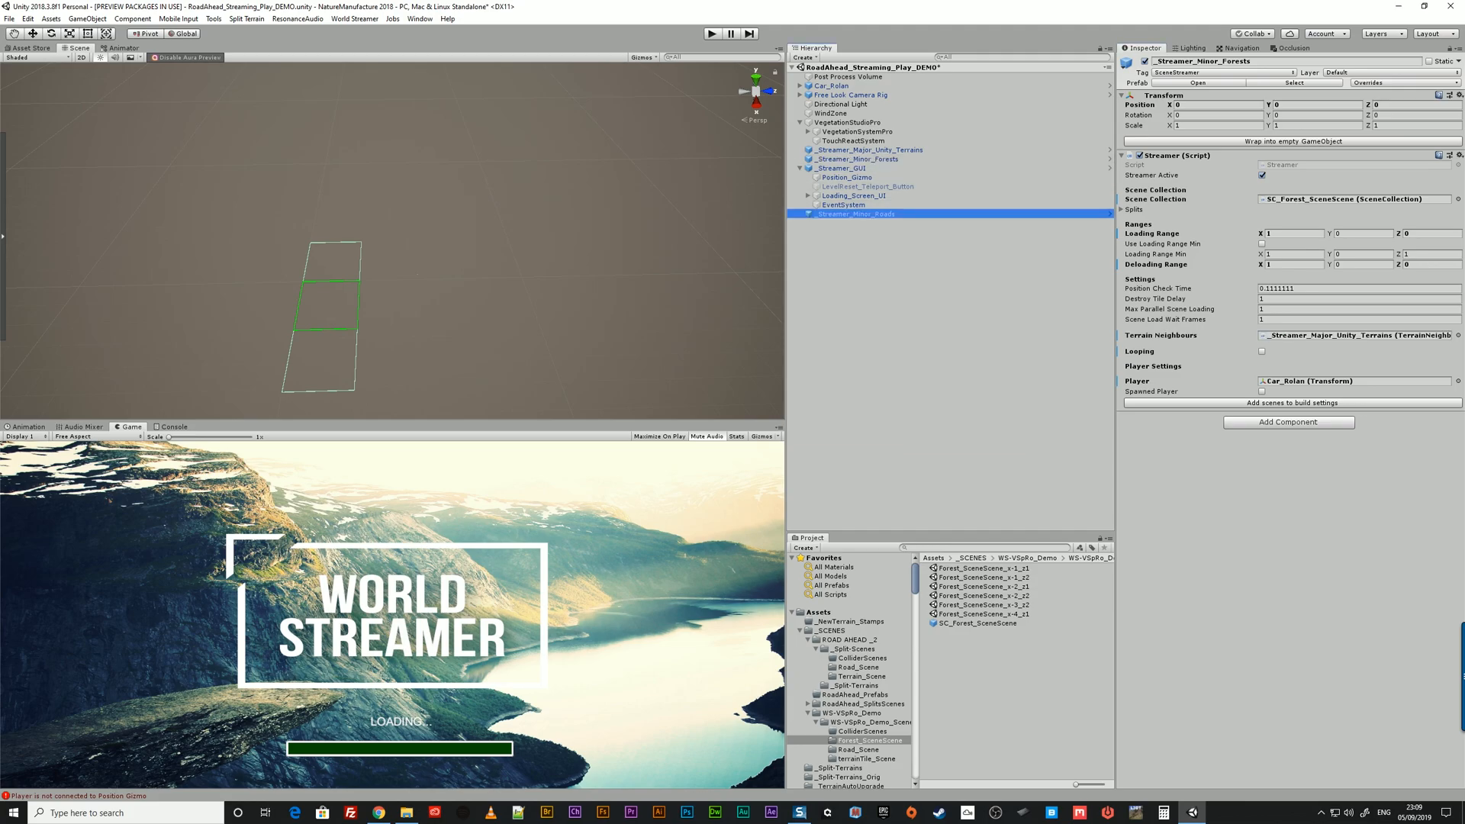
click(858, 212)
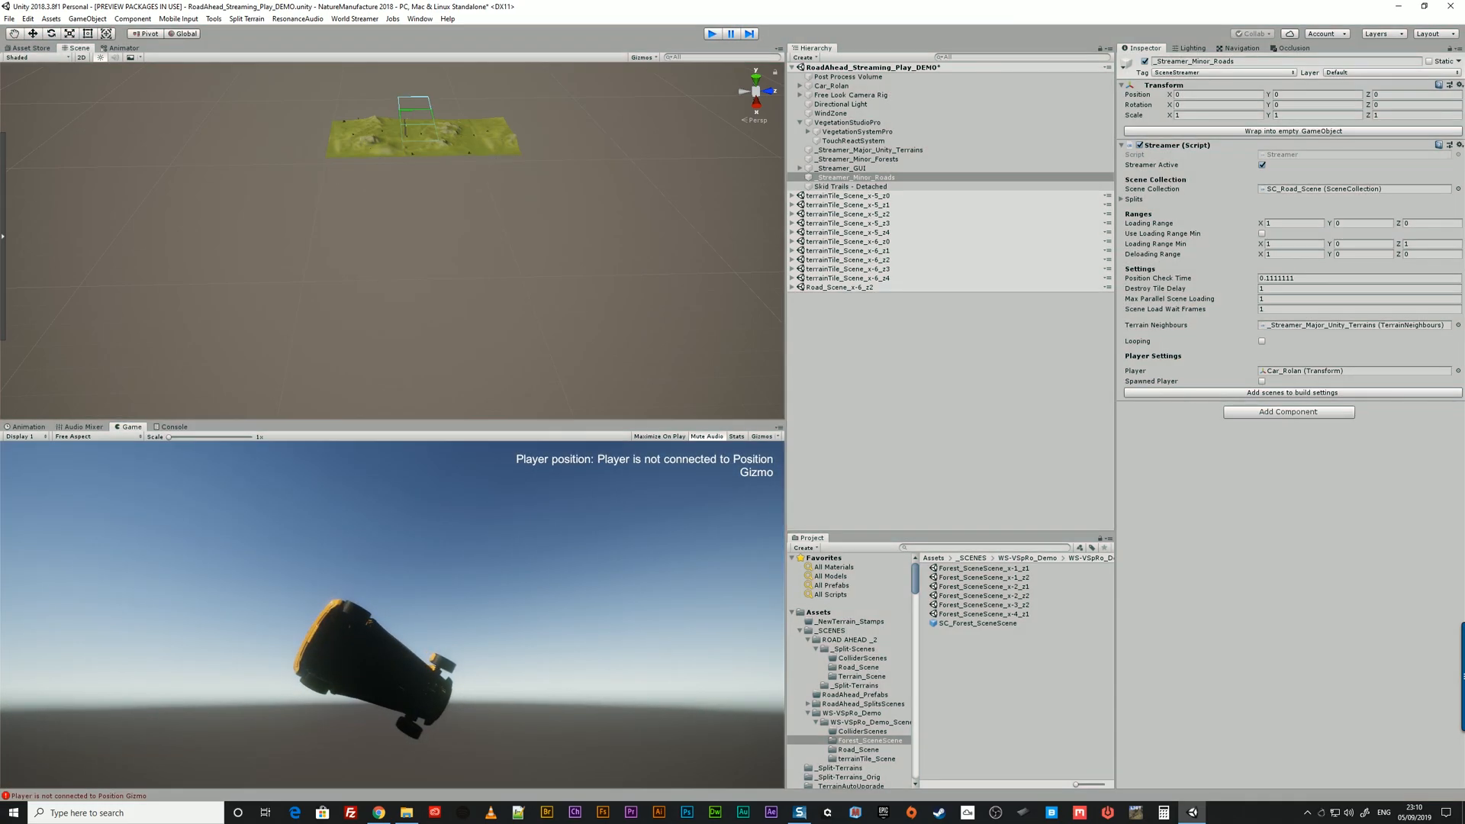
Stop Play mode and open VegetationSystemPro's Background biome vegetation items in the inspector
click(712, 34)
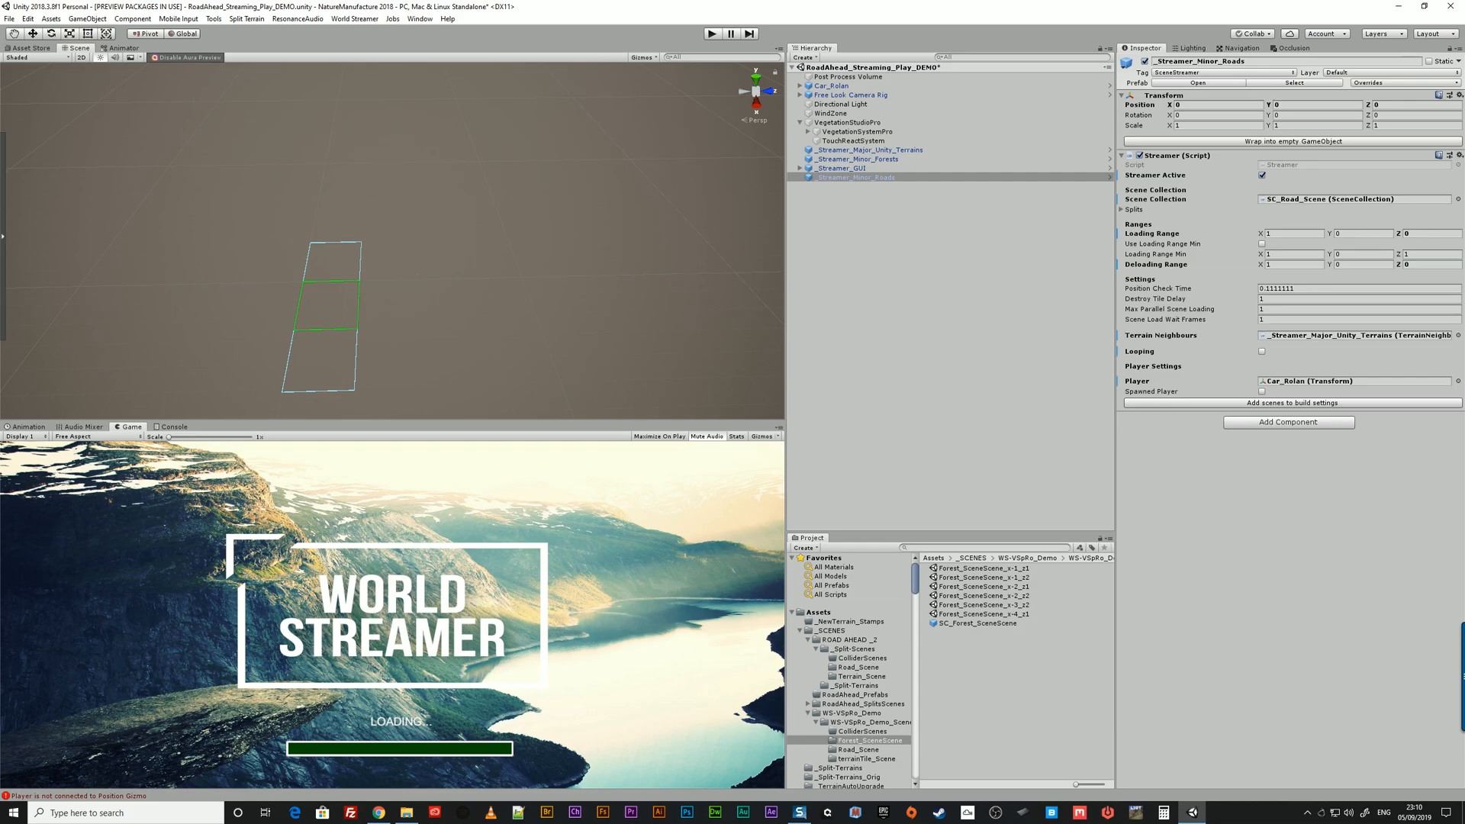
click(850, 122)
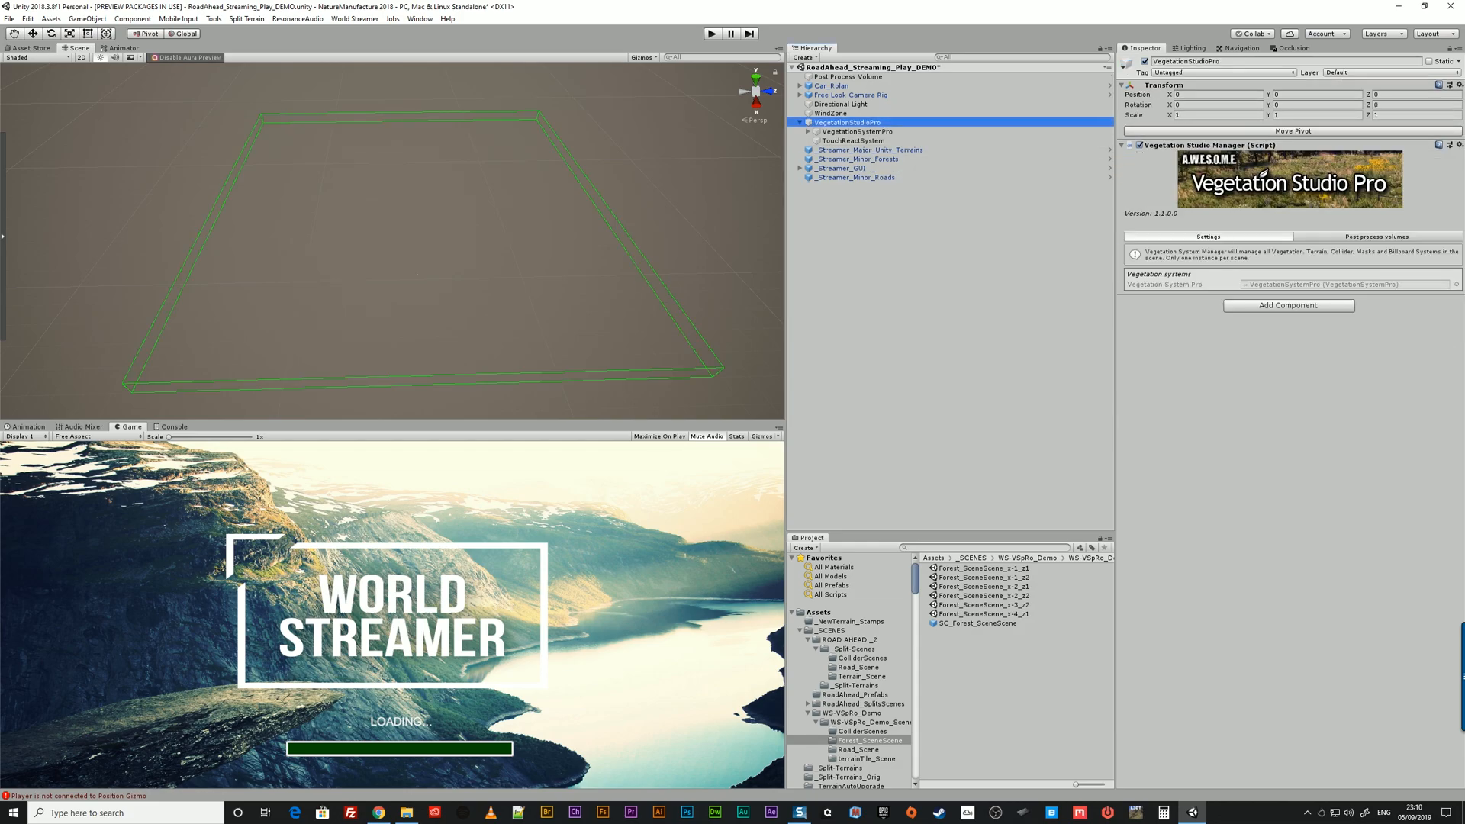
click(854, 130)
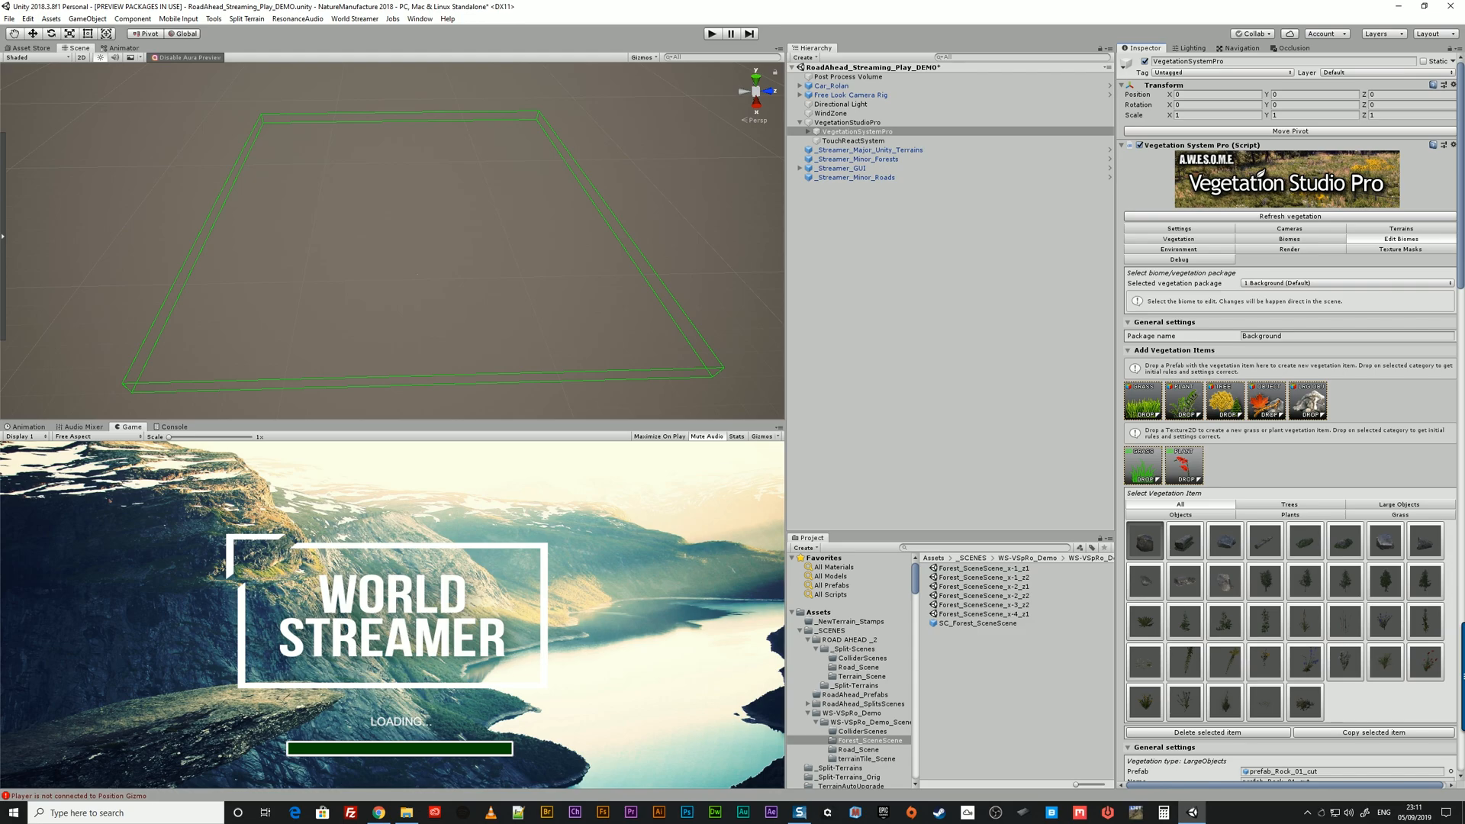
scroll(down, 3)
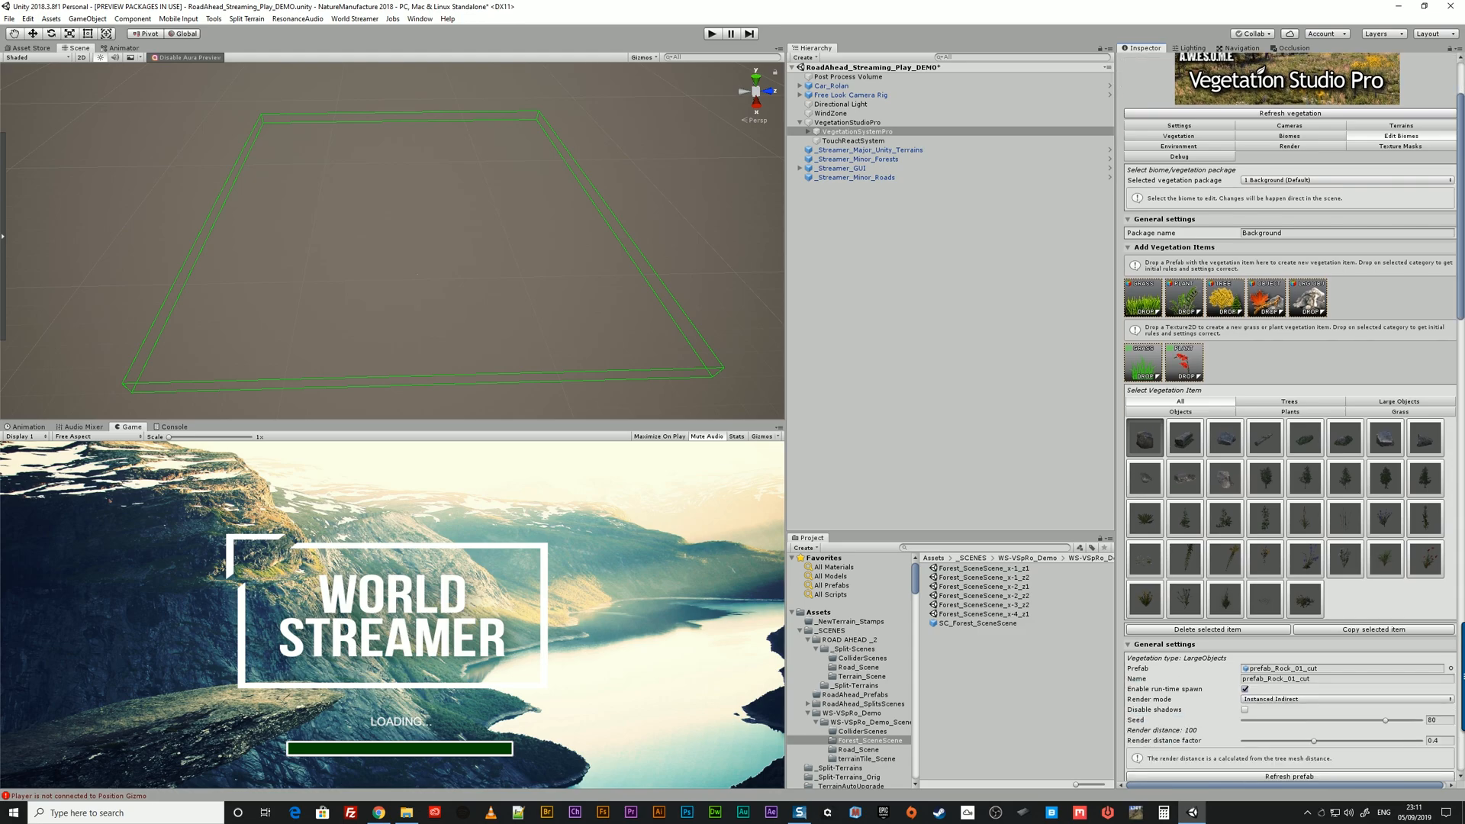